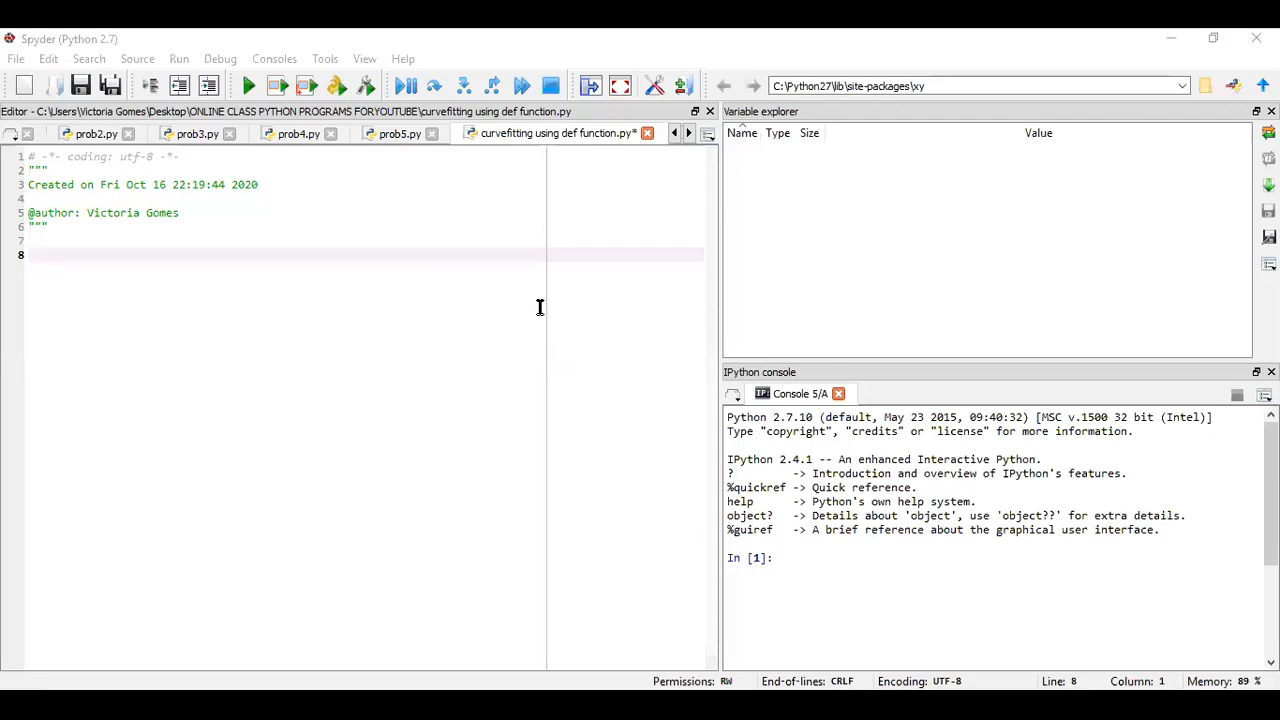
{"action": "mouse_move", "coordinate": [416, 36]}
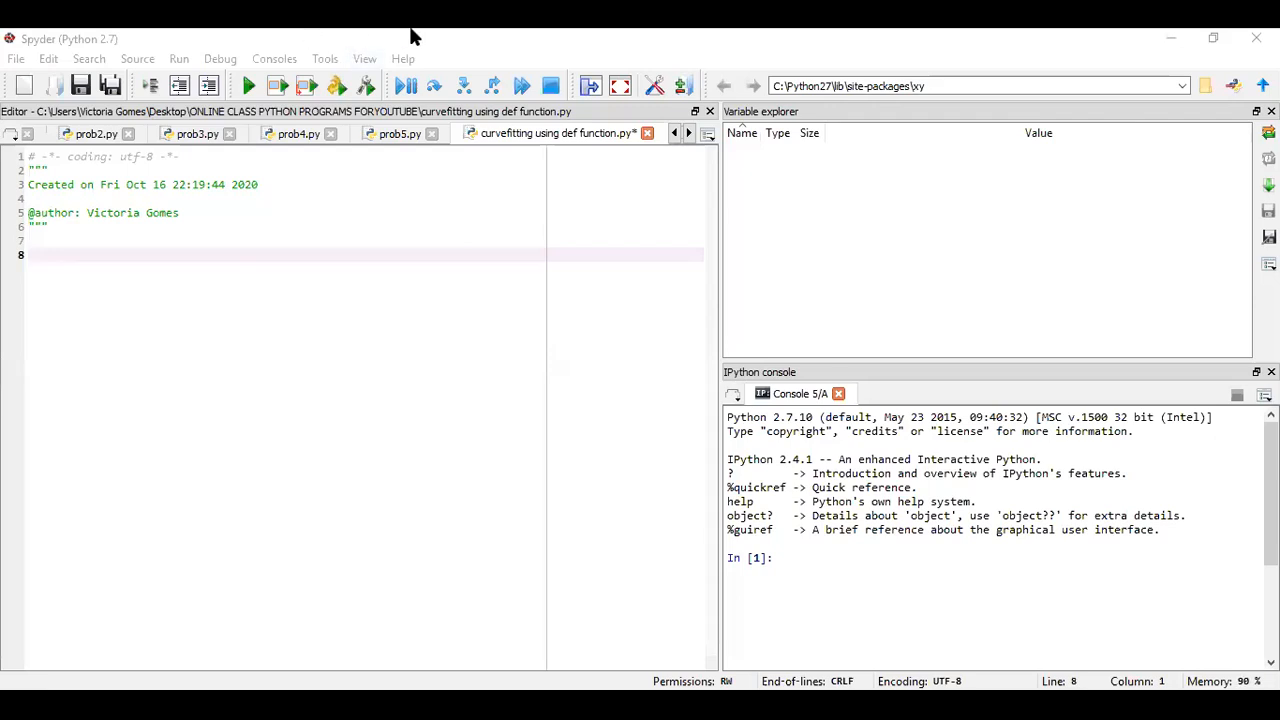
{"action": "mouse_move", "coordinate": [728, 270]}
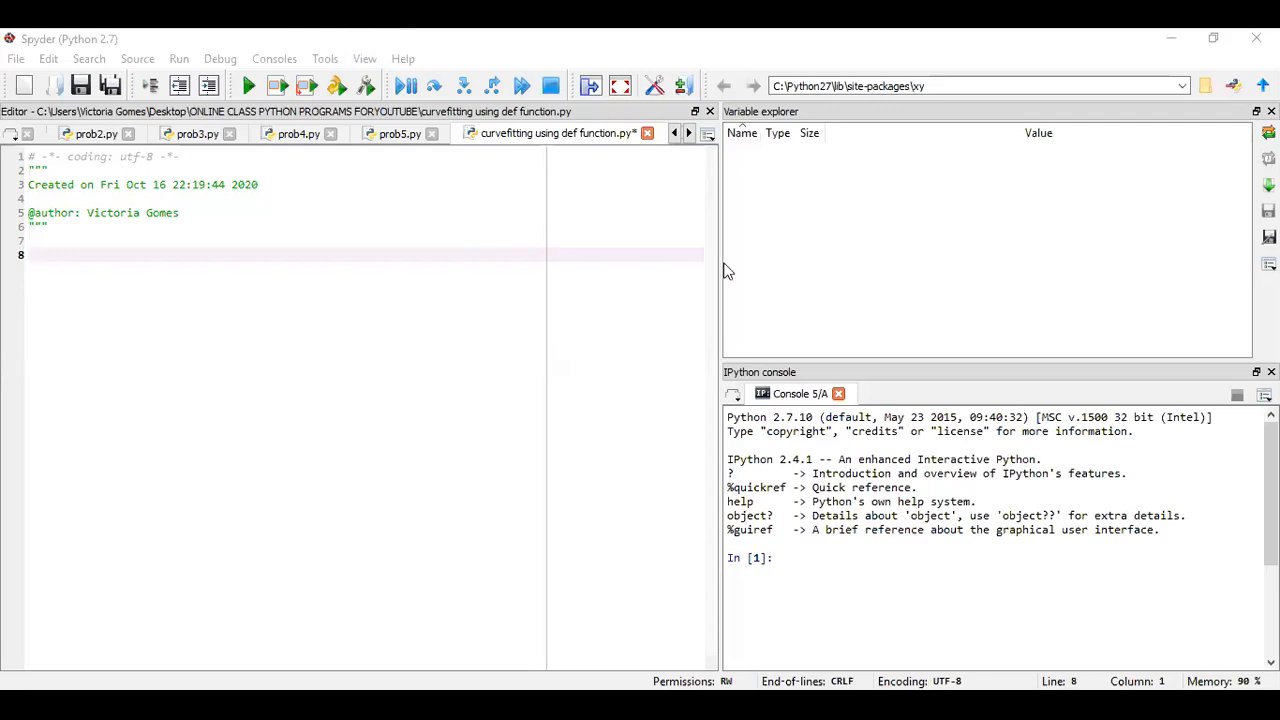
{"action": "mouse_move", "coordinate": [376, 336]}
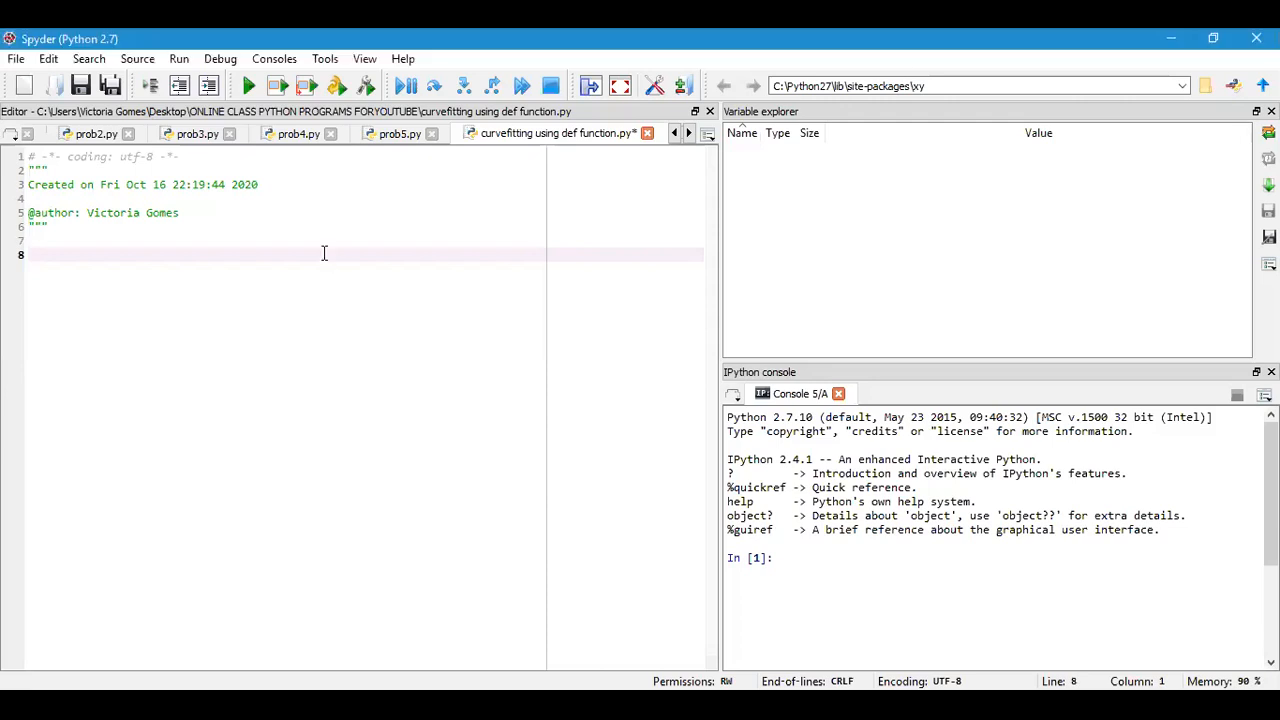
Step: Write the heading comment '#Curve fitting by an User defined Function' with blank lines below it
{"action": "type", "text": "#"}
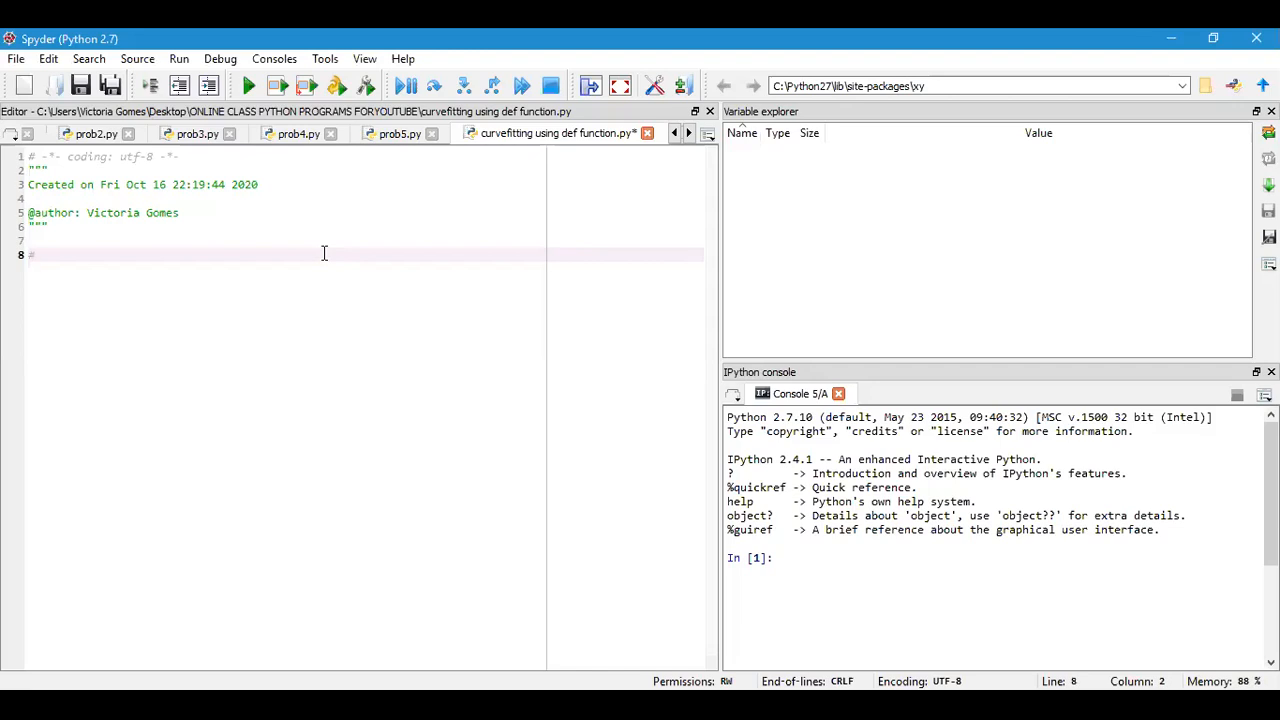
{"action": "key", "text": "Backspace"}
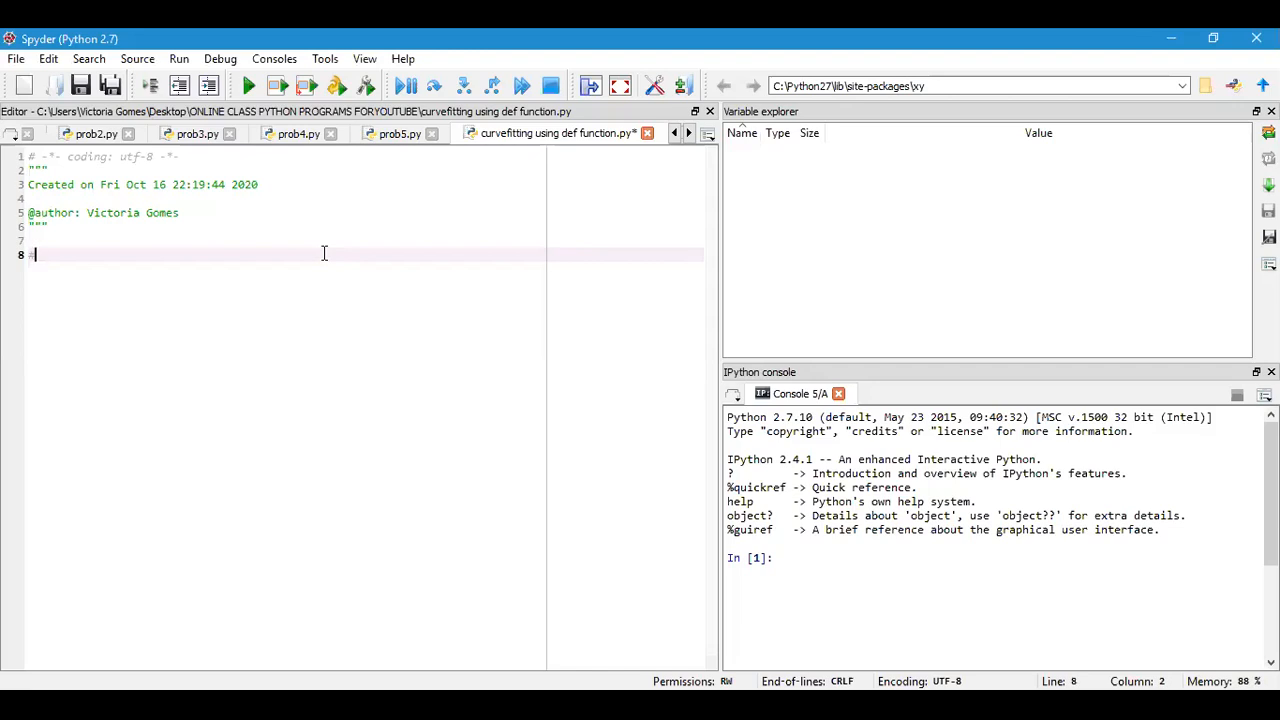
{"action": "type", "text": "#Cur"}
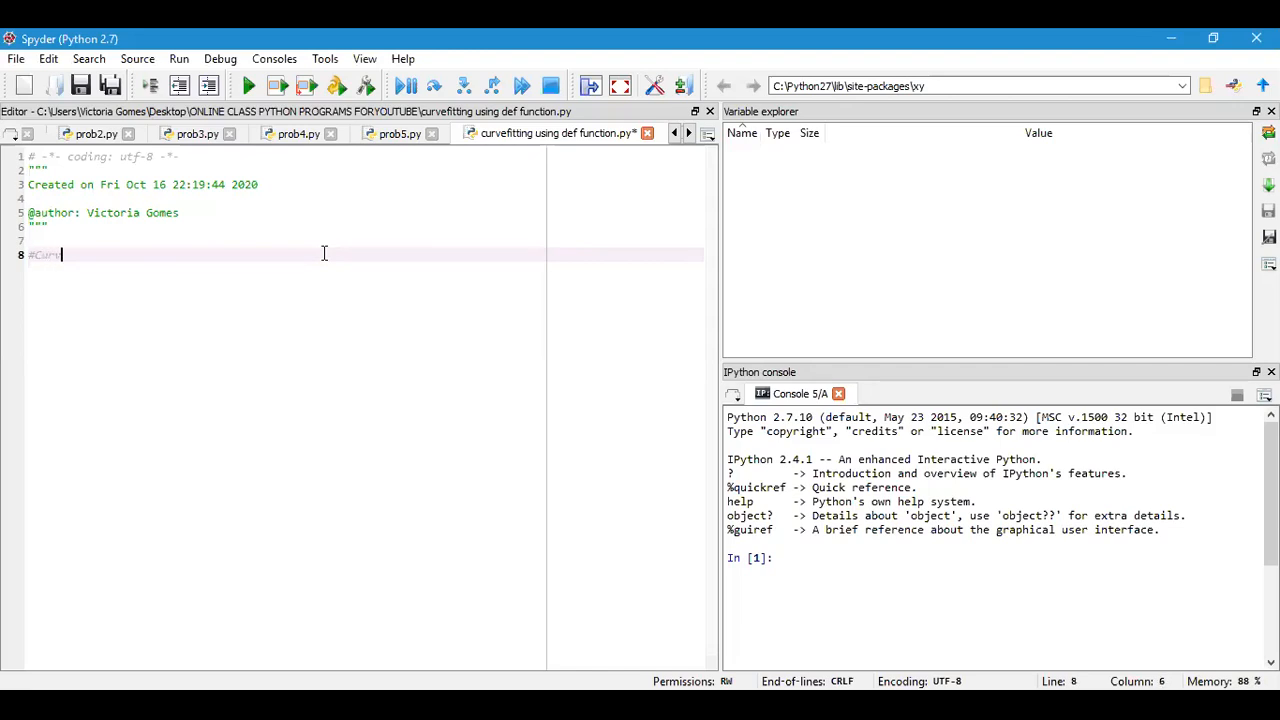
{"action": "type", "text": "ve fitting"}
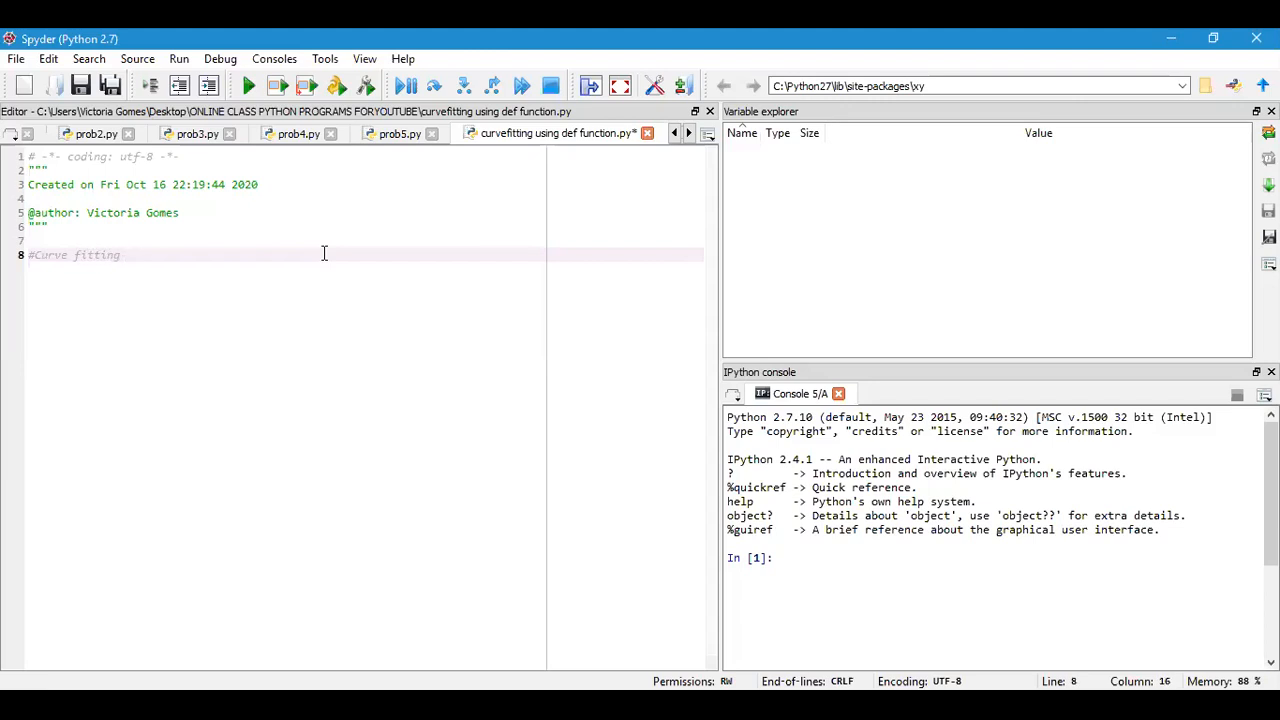
{"action": "type", "text": "by an"}
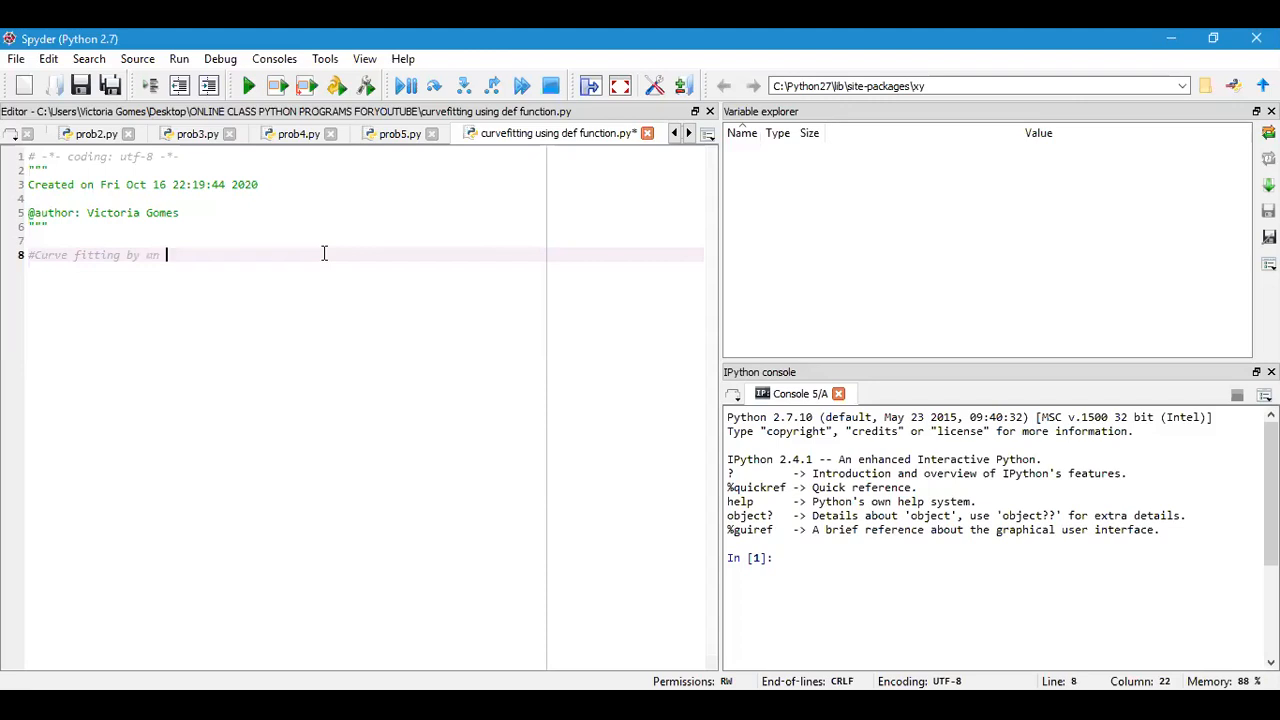
{"action": "type", "text": "User de"}
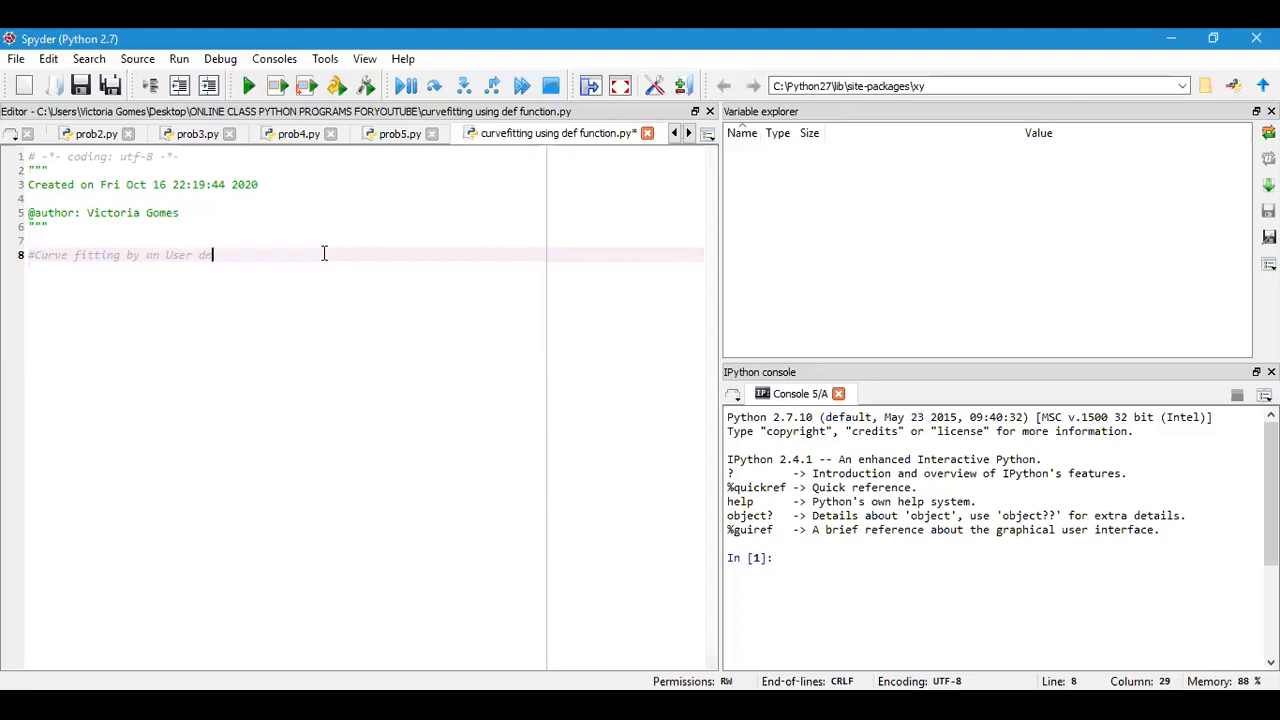
{"action": "type", "text": "fined"}
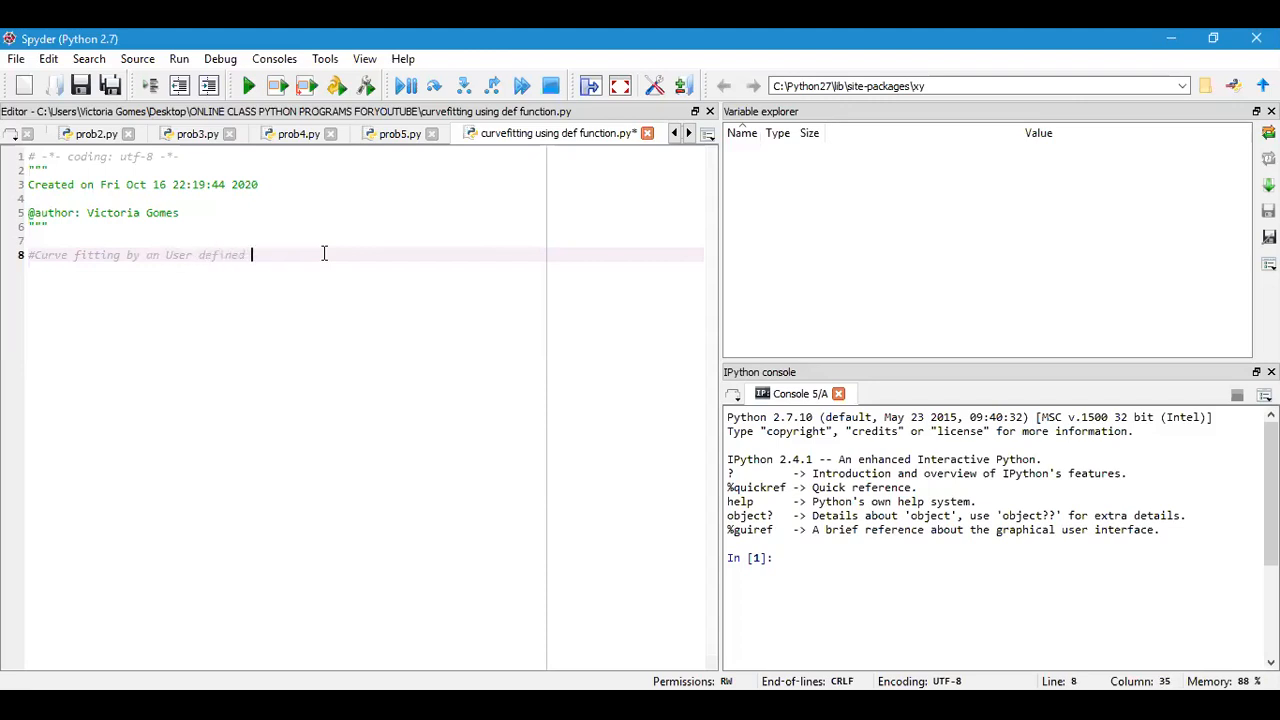
{"action": "type", "text": "function"}
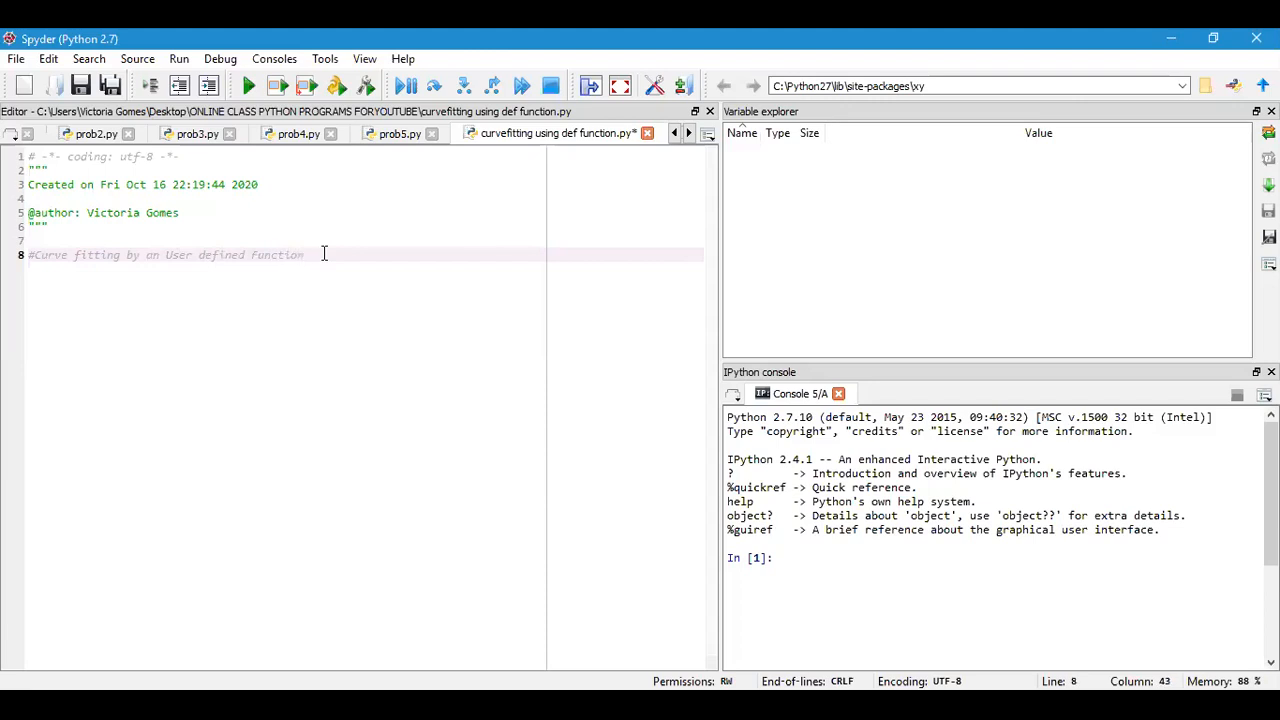
{"action": "key", "text": "enter"}
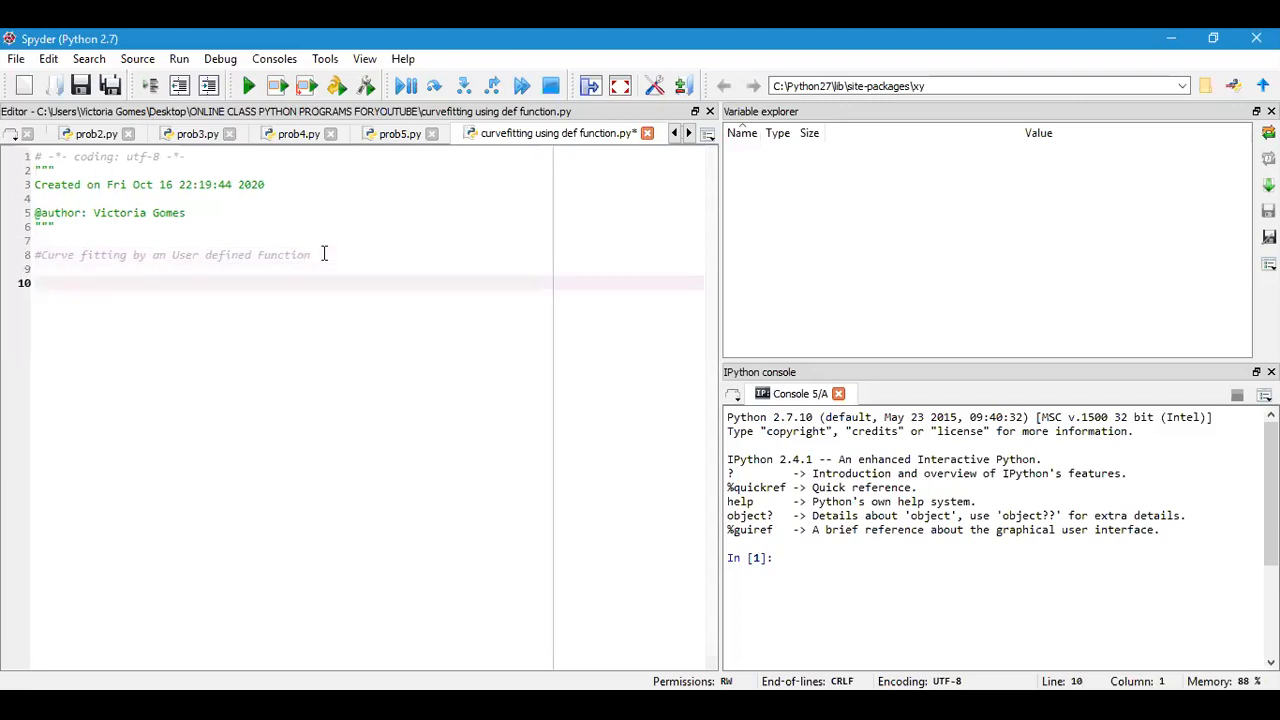
Step: Add 'import numpy as np' on line 10 and move to the next line
{"action": "left_click", "coordinate": [36, 282]}
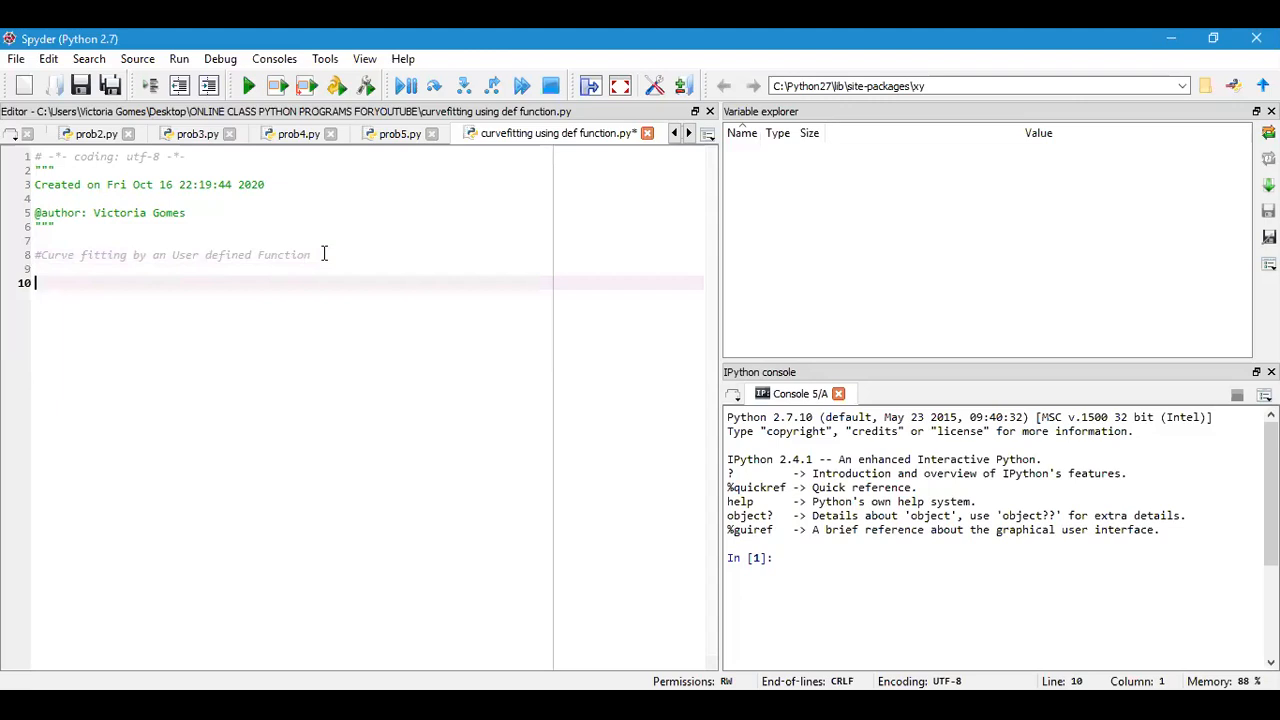
{"action": "type", "text": "im"}
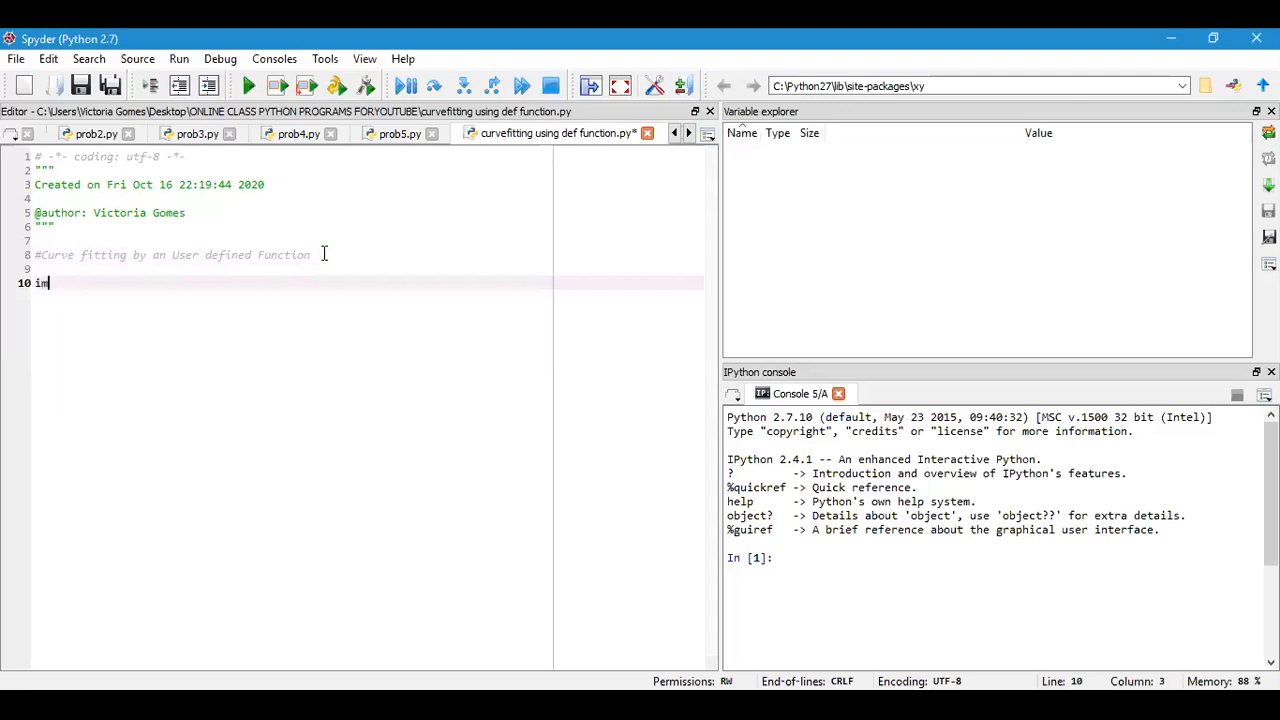
{"action": "type", "text": "port nu"}
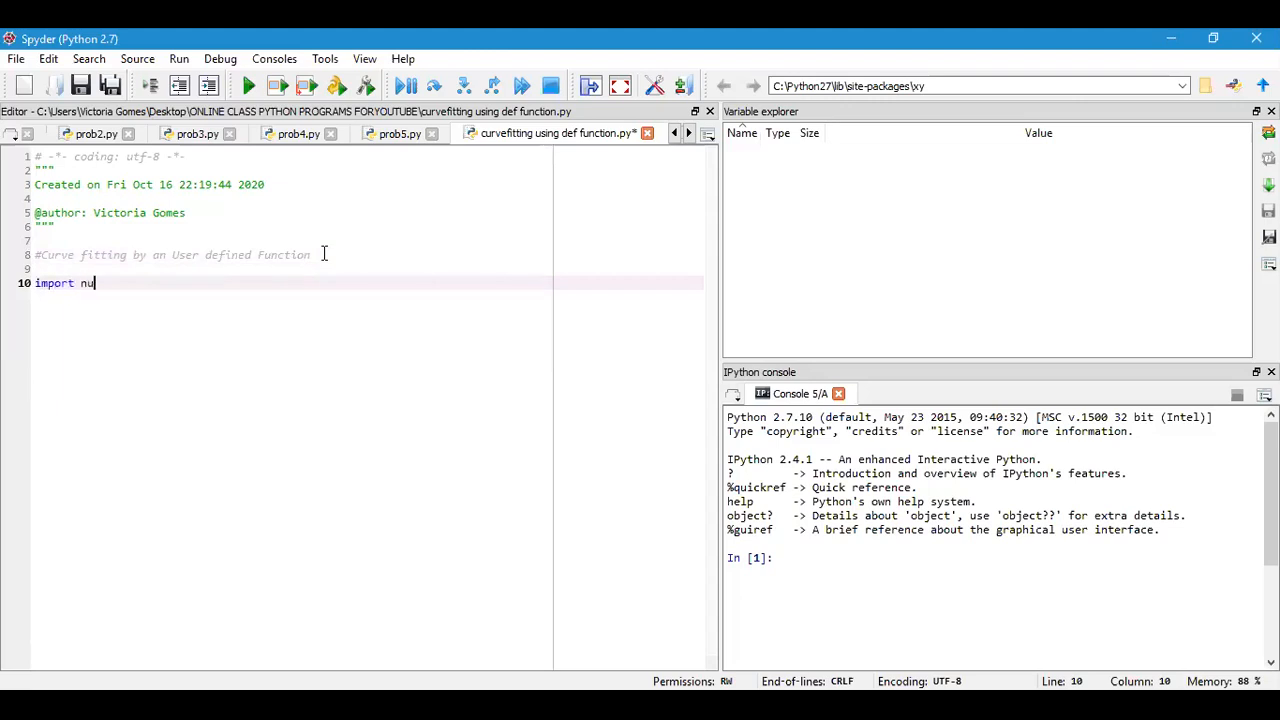
{"action": "type", "text": "mpy as"}
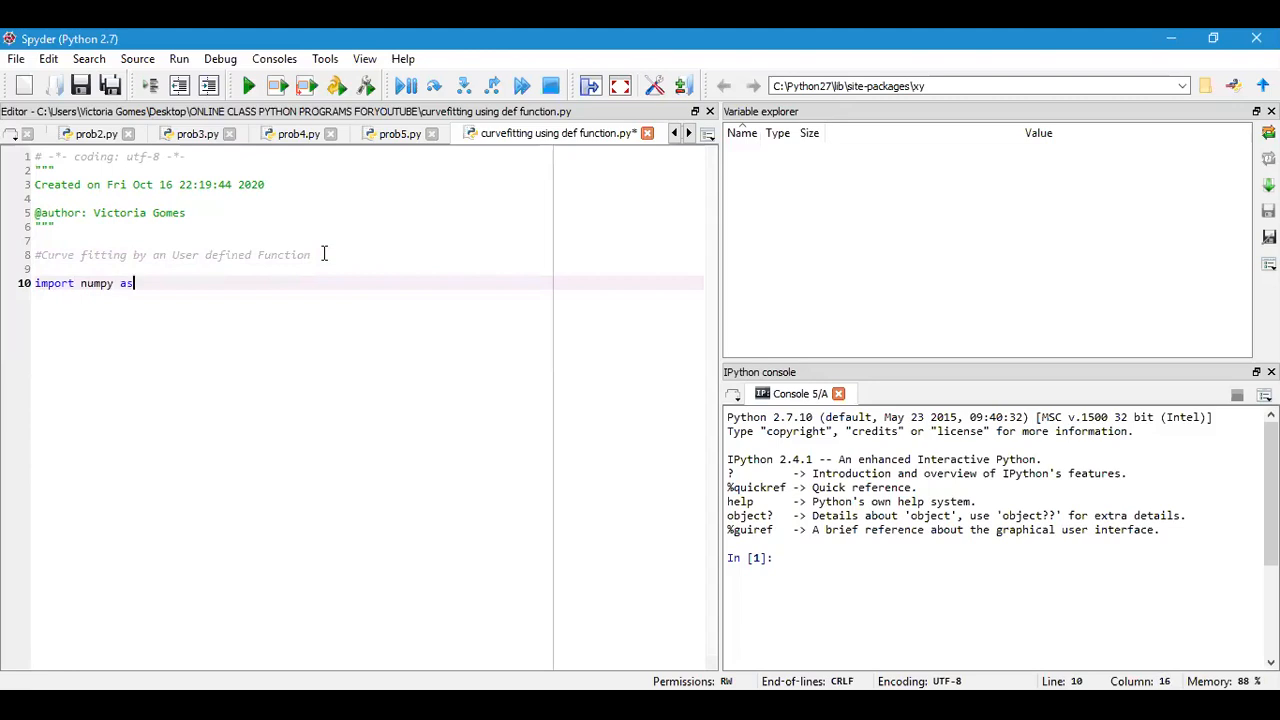
{"action": "type", "text": "np"}
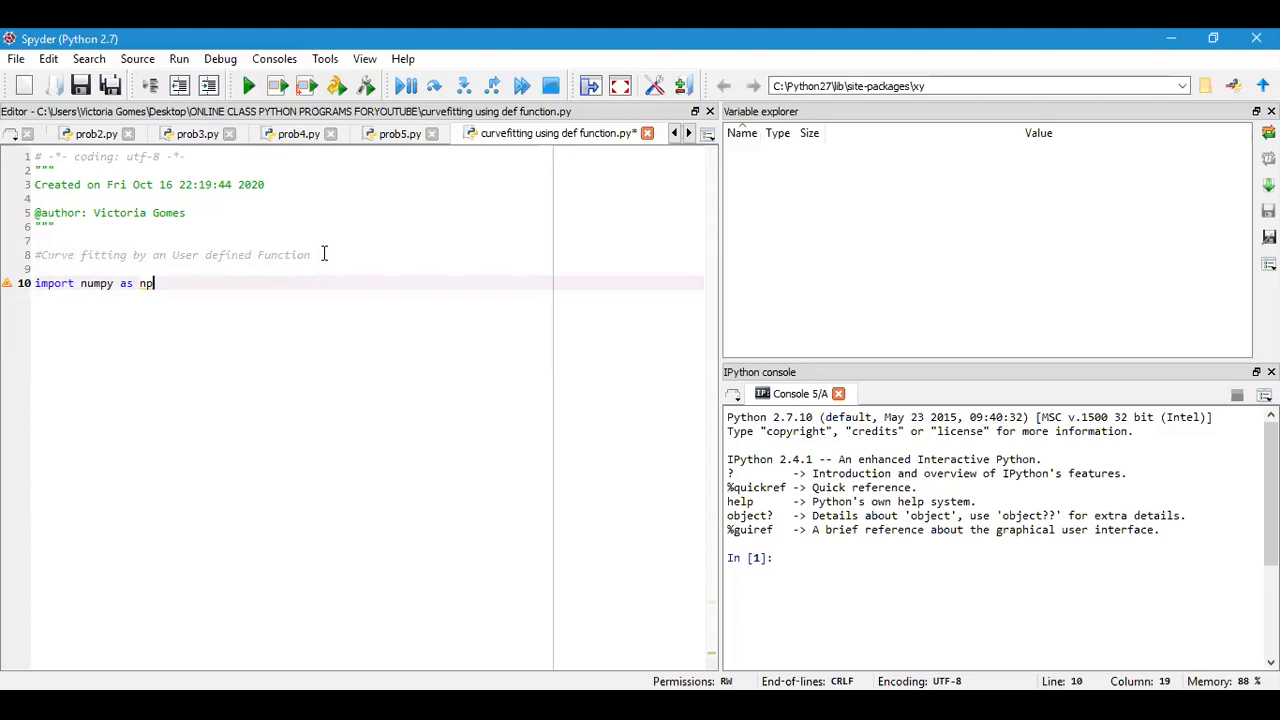
{"action": "key", "text": "Return"}
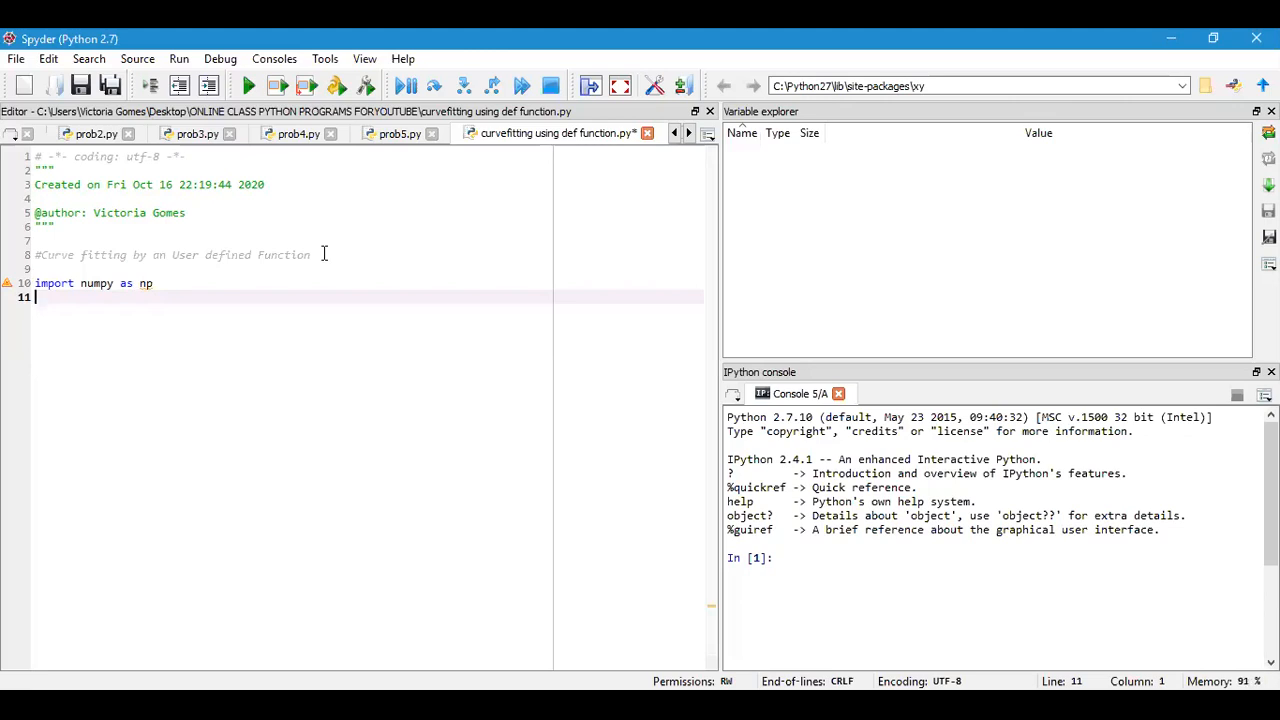
Step: Add 'import matplotlib.pyplot as plt' on the following line
{"action": "type", "text": "im"}
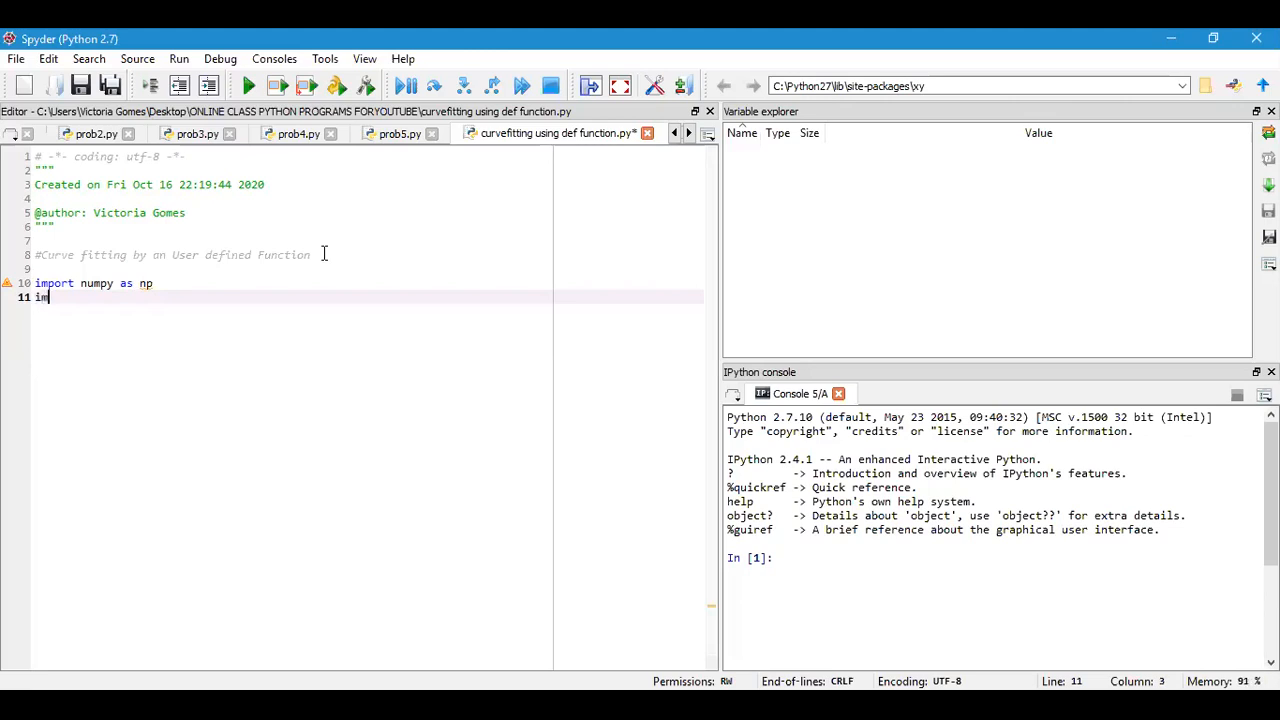
{"action": "type", "text": "port mat"}
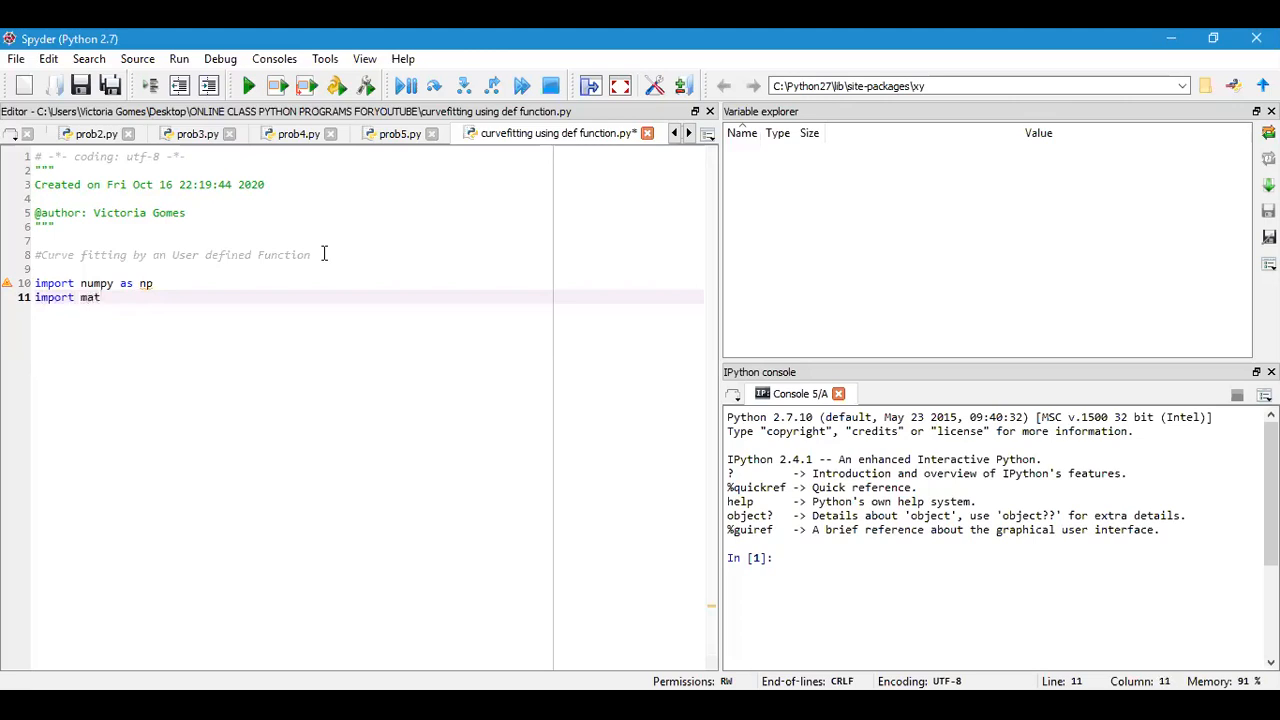
{"action": "type", "text": "plotlib"}
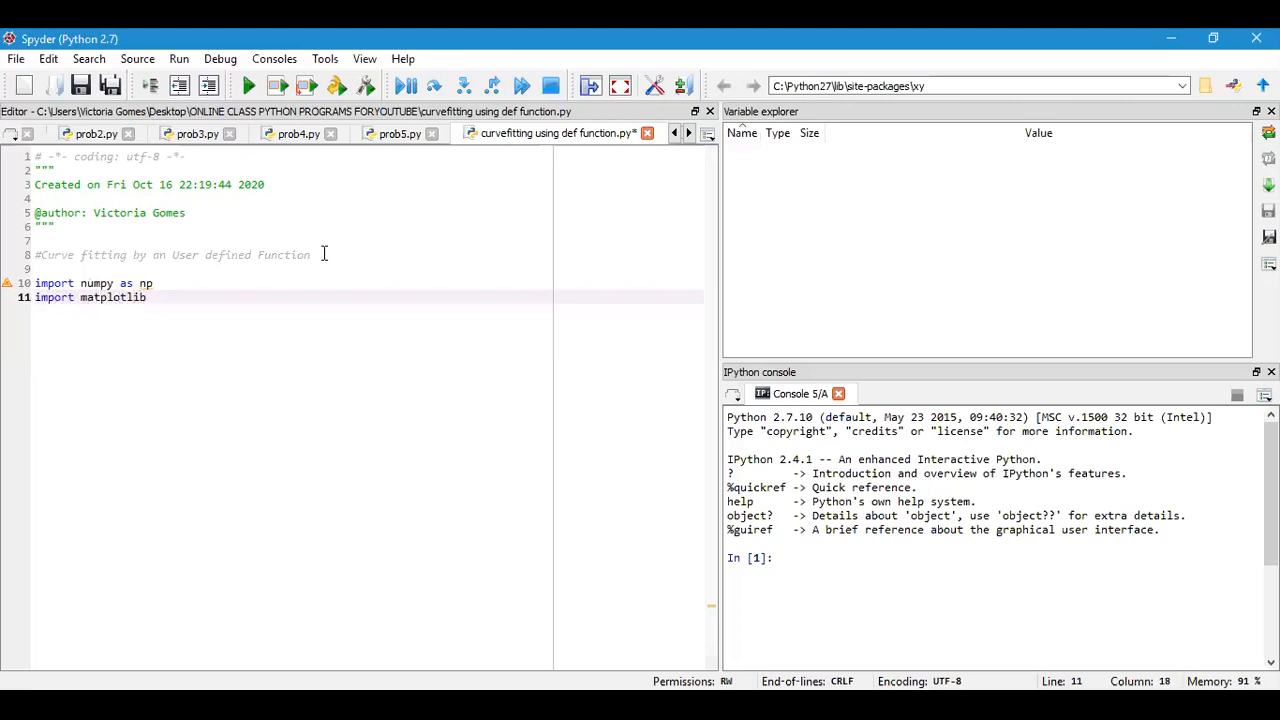
{"action": "type", "text": ".p"}
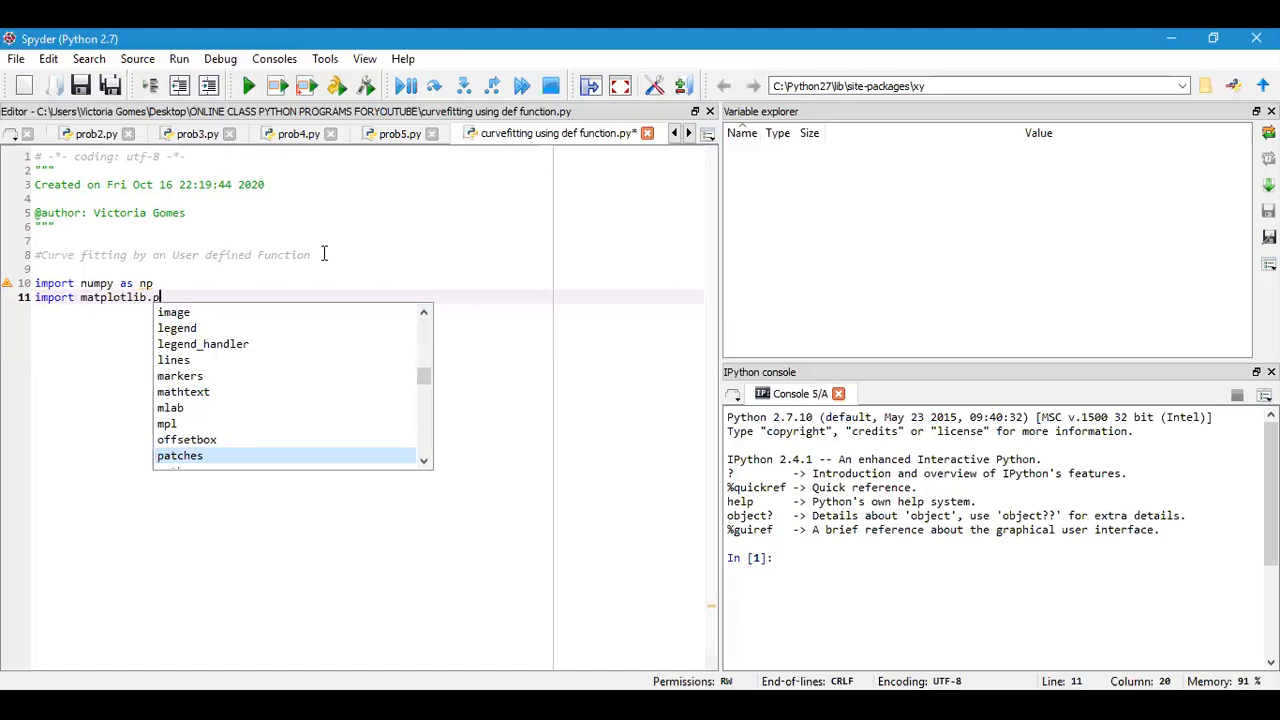
{"action": "type", "text": "yplot as"}
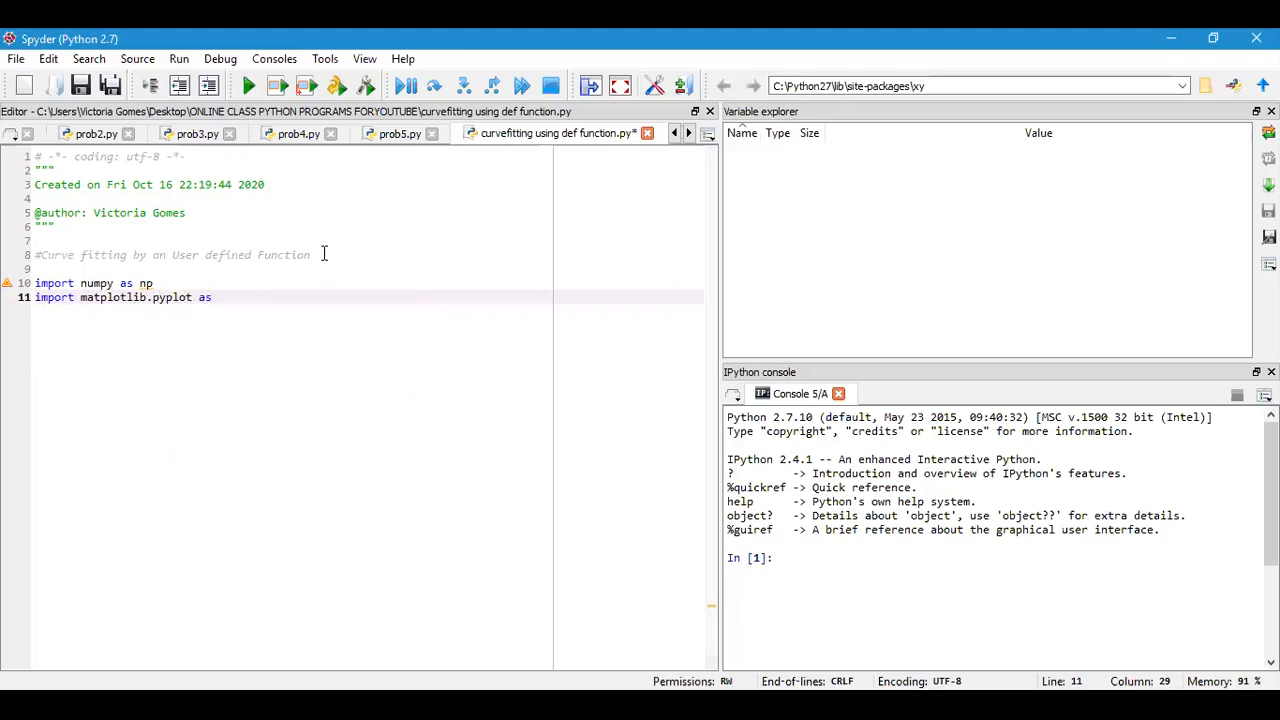
{"action": "type", "text": "plt"}
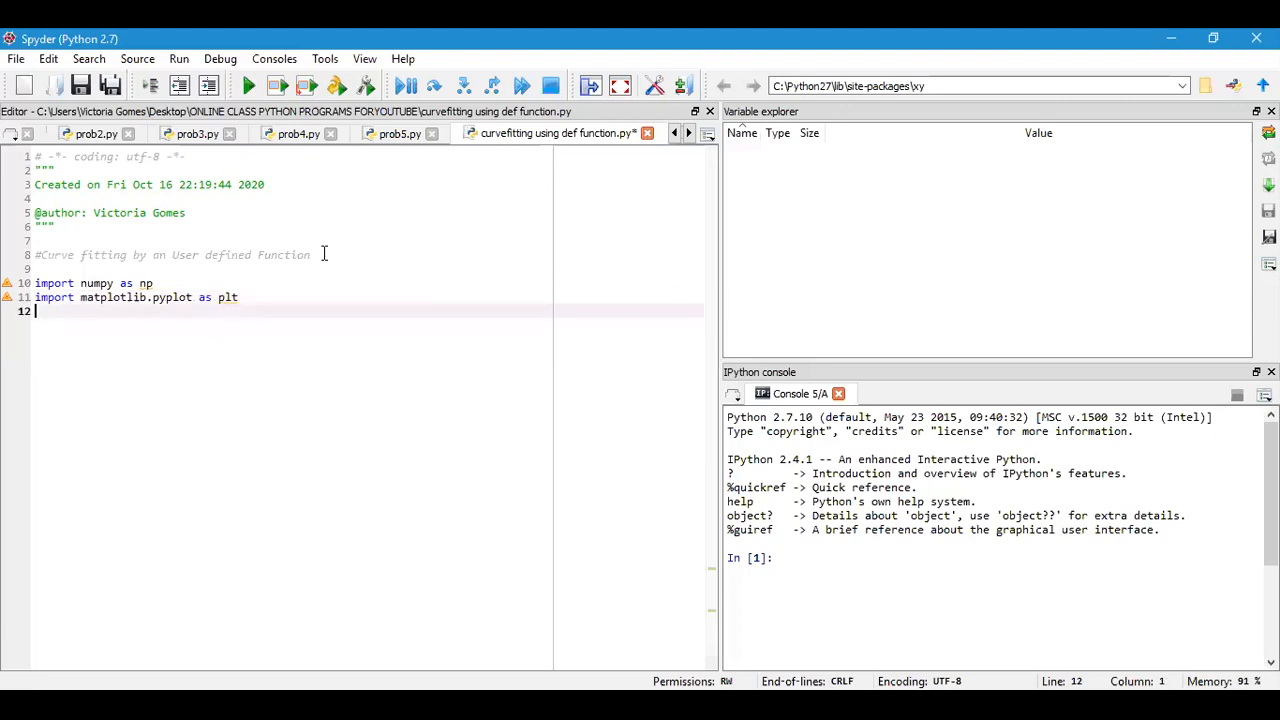
Step: Add 'from scipy.optimize import curve_fit' as the third import
{"action": "type", "text": "fro"}
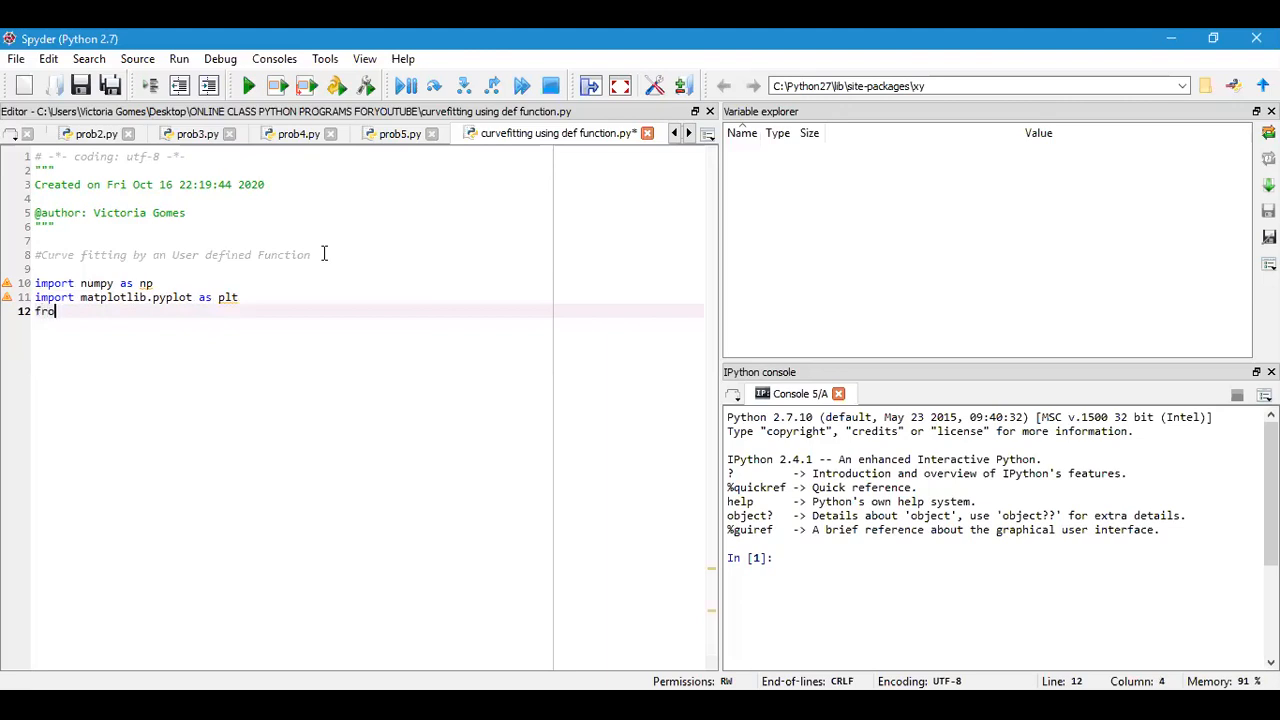
{"action": "type", "text": "m"}
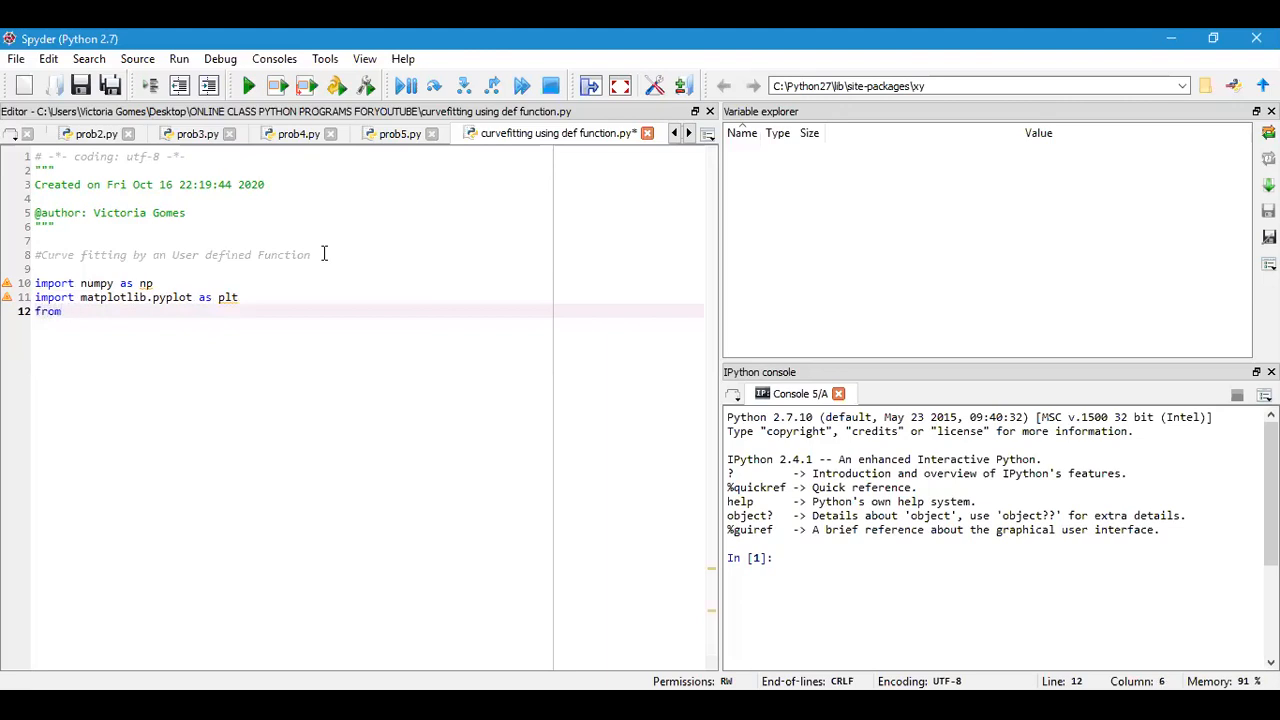
{"action": "type", "text": "scipy"}
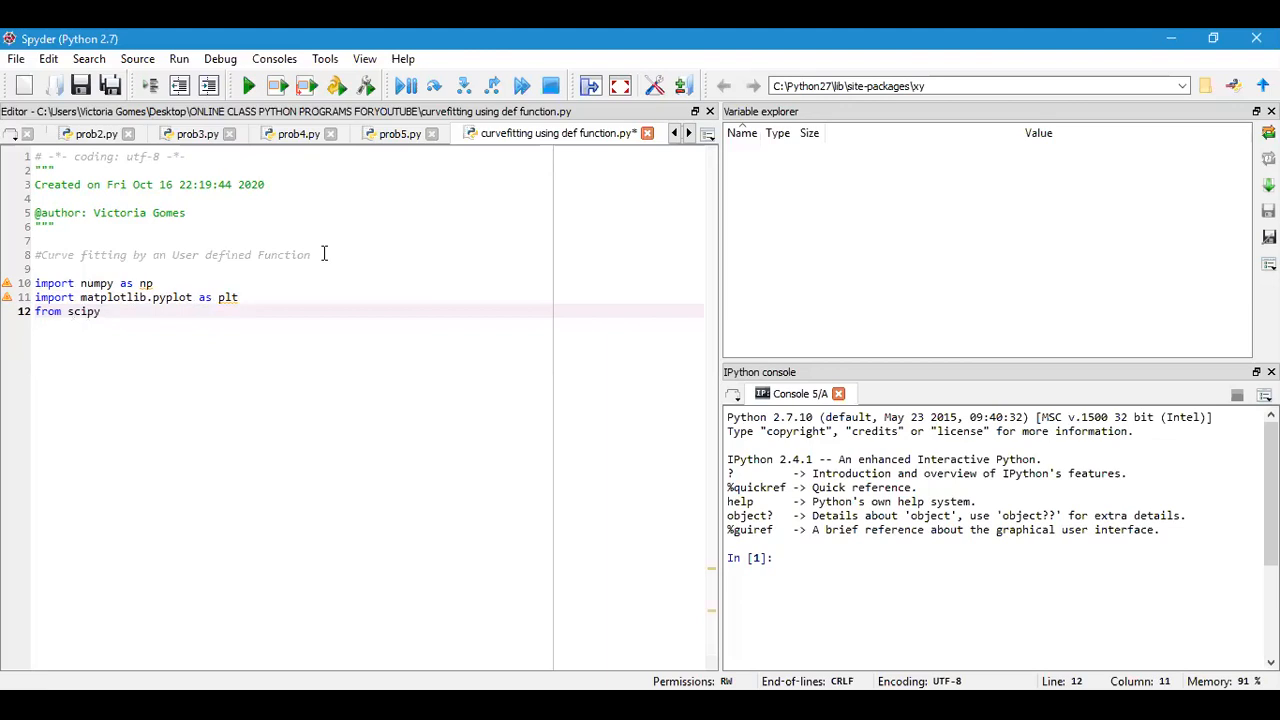
{"action": "type", "text": ".optimize import"}
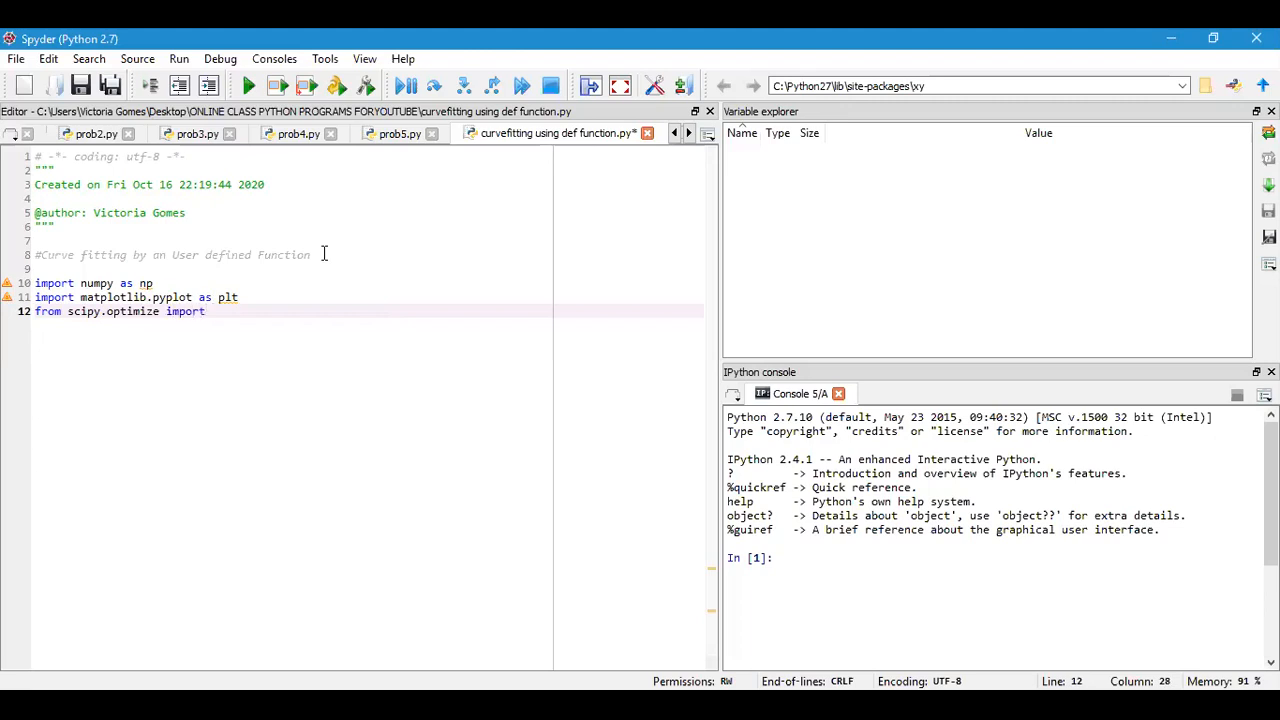
{"action": "type", "text": "curve"}
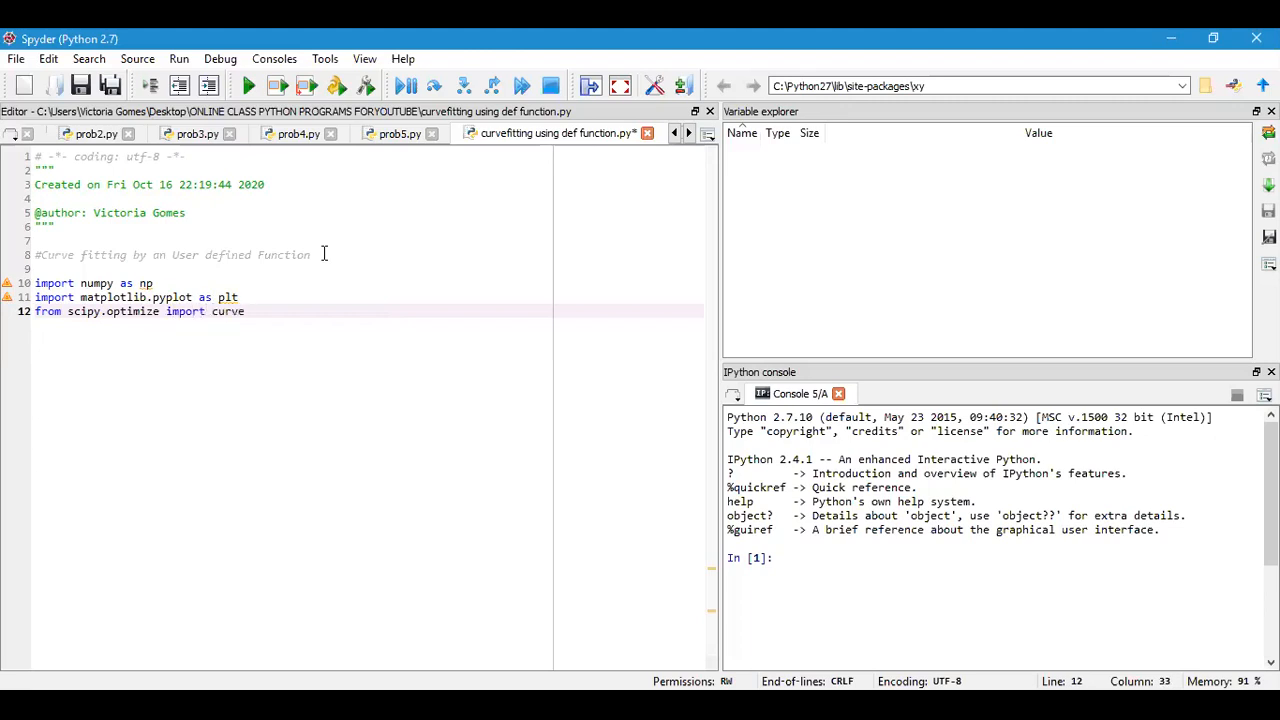
{"action": "type", "text": "_fit"}
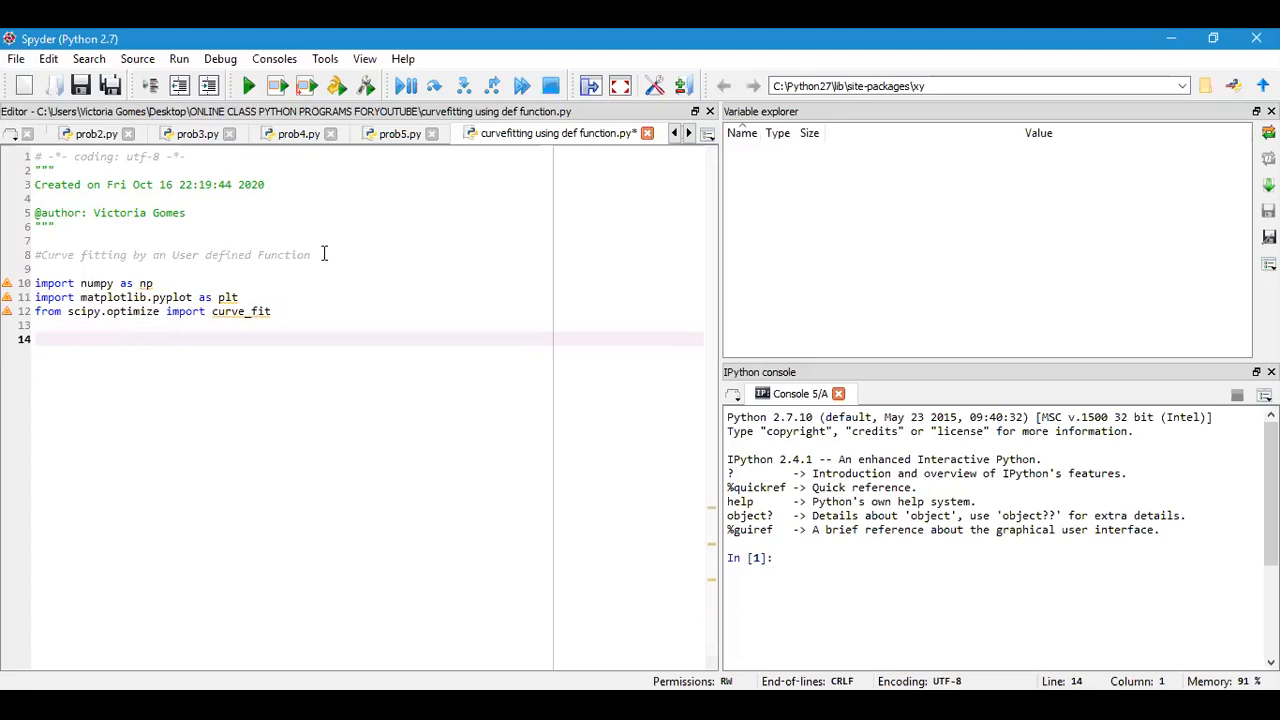
Step: Write an '#Input Data' comment below the imports
{"action": "type", "text": "#"}
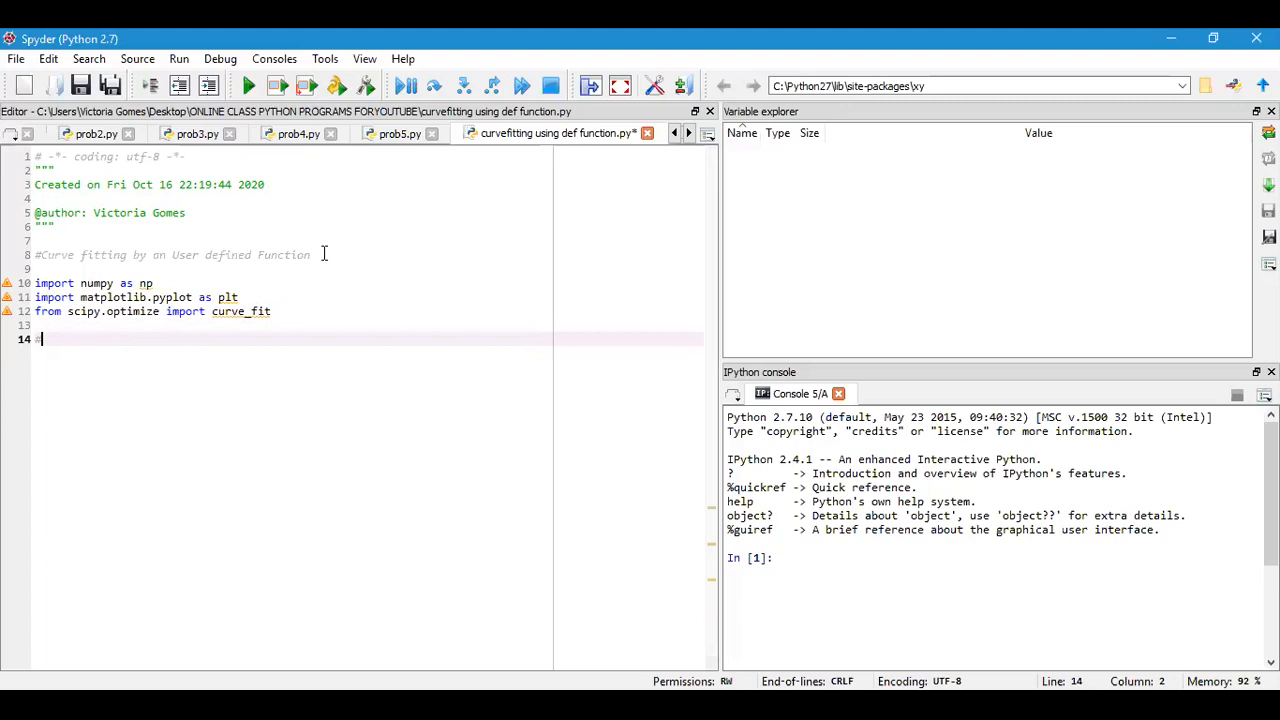
{"action": "type", "text": "In"}
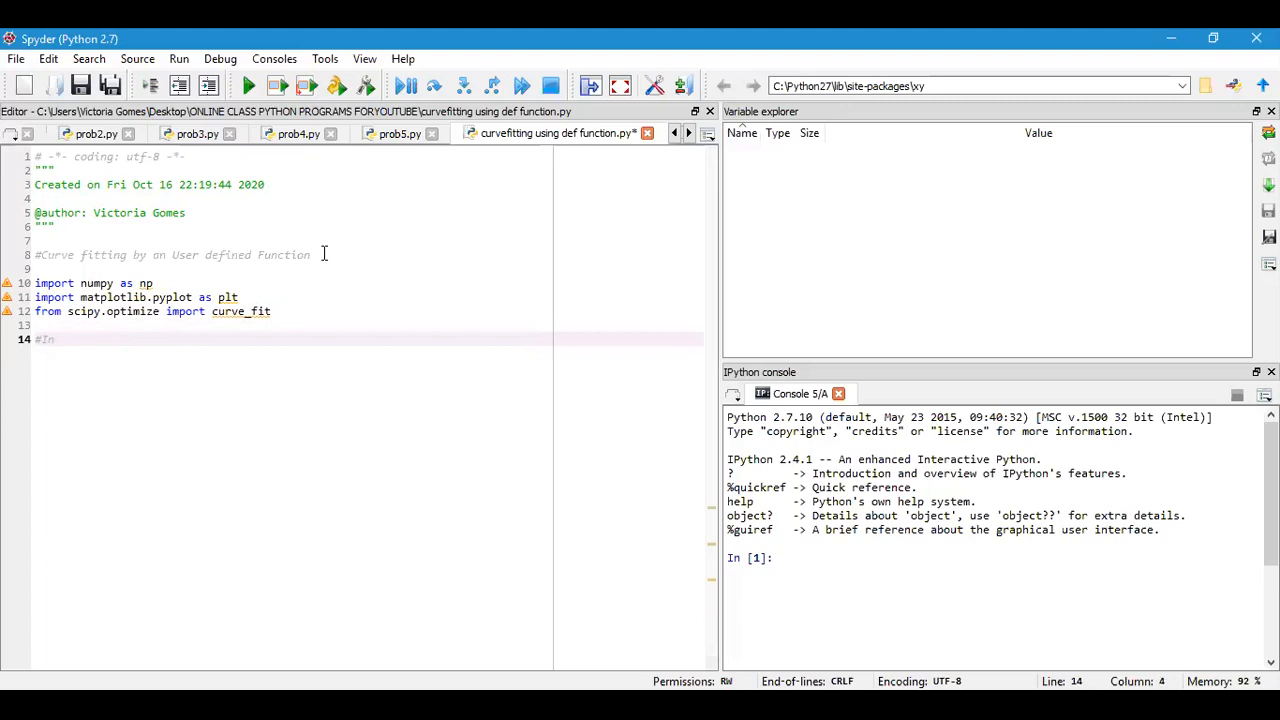
{"action": "type", "text": "put"}
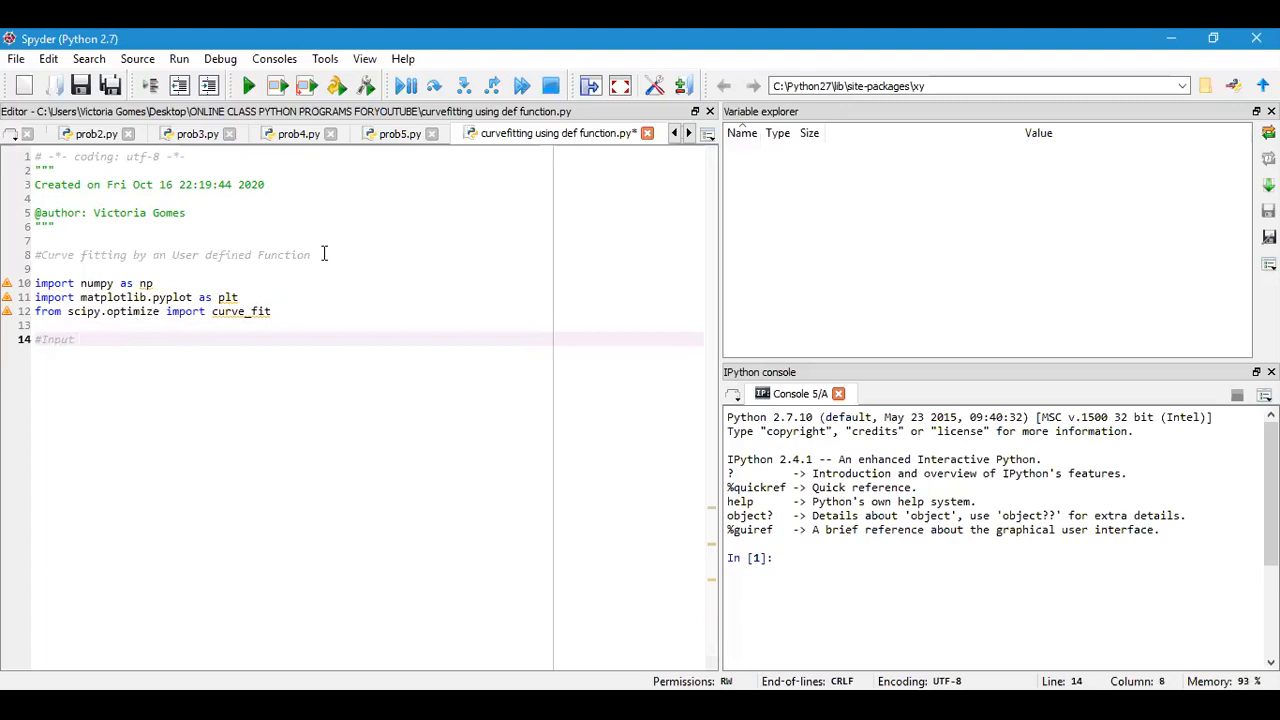
{"action": "type", "text": "Data"}
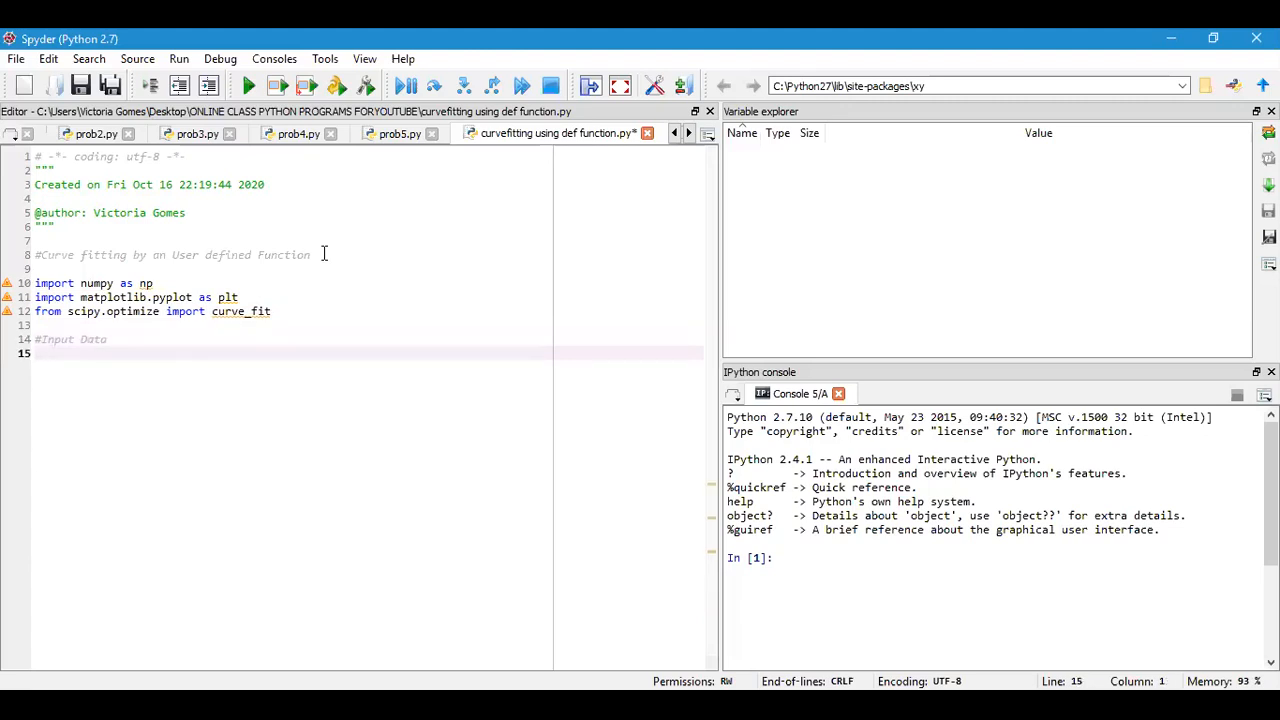
{"action": "key", "text": "Return"}
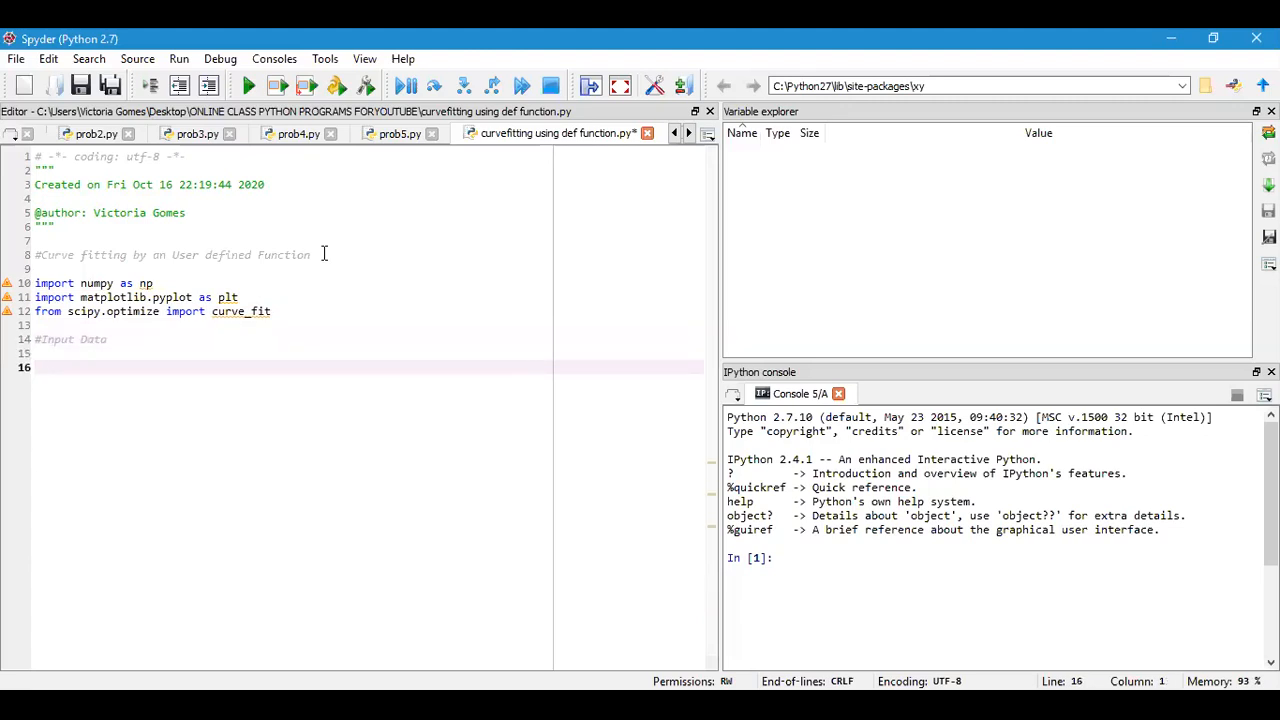
Step: Define x = np.array([0,10,20,30,40,50,60,70,80,90]) and start a new line
{"action": "type", "text": "X"}
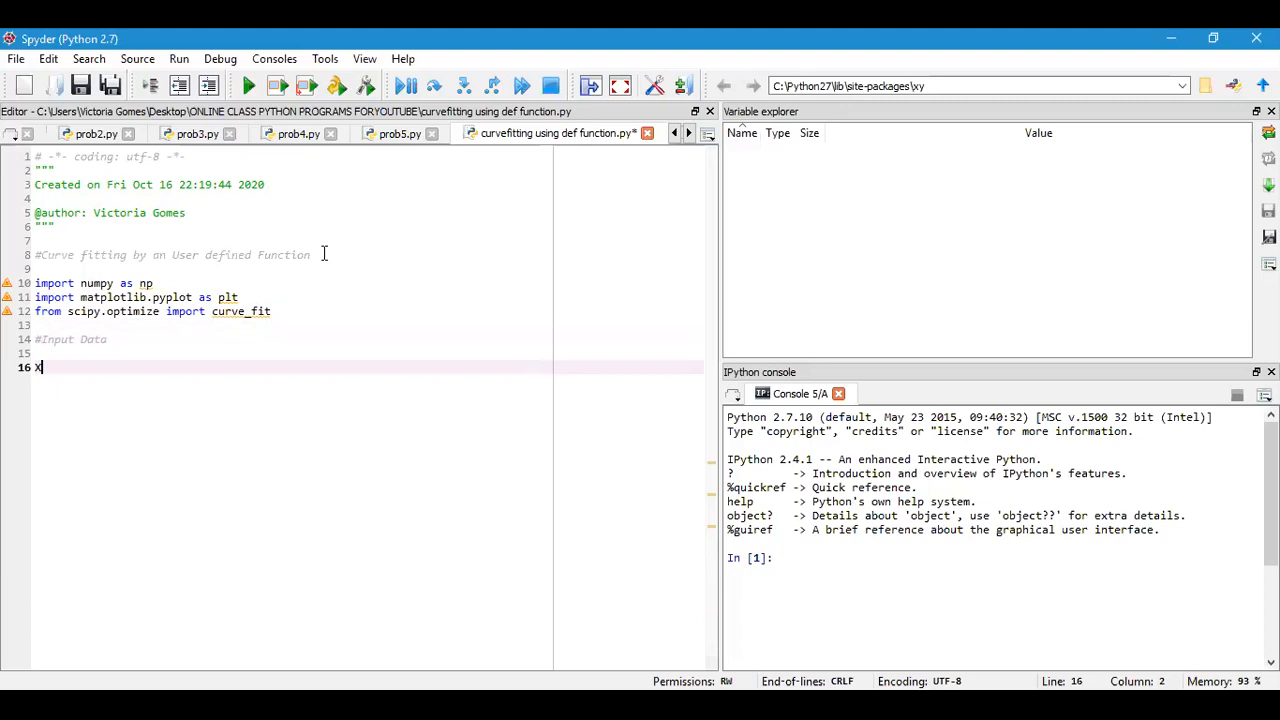
{"action": "type", "text": "="}
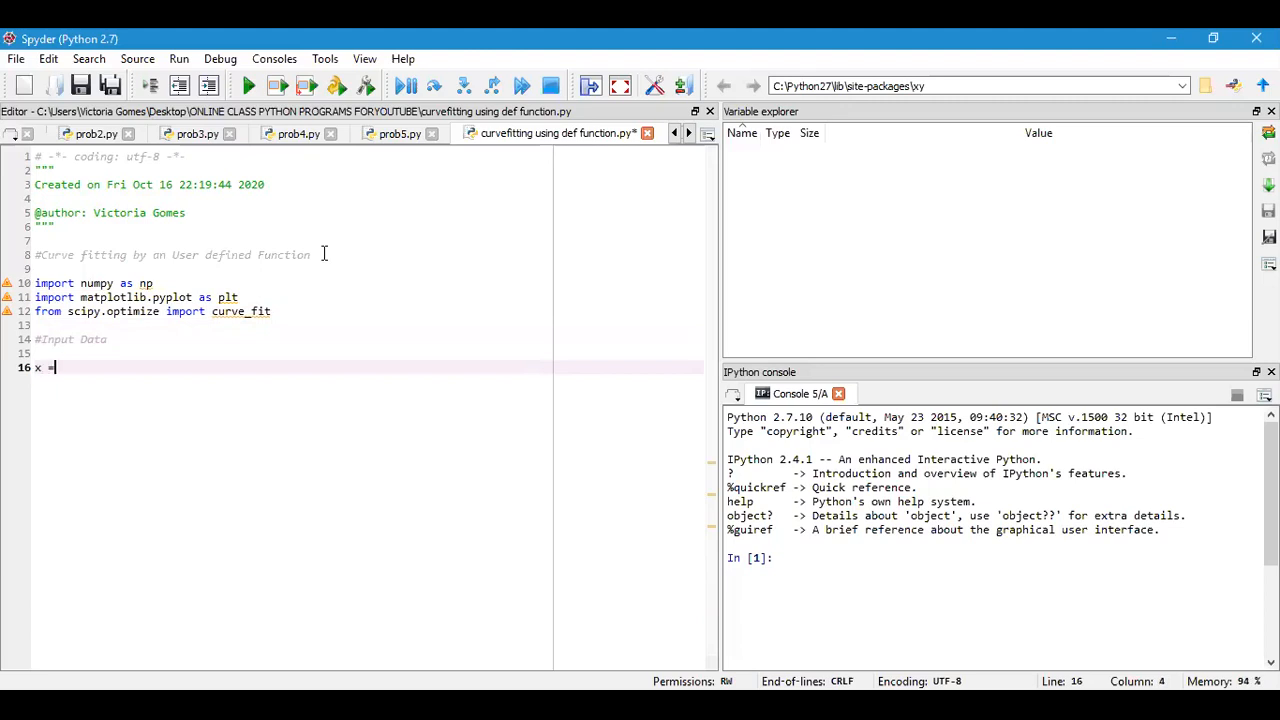
{"action": "type", "text": "np.a"}
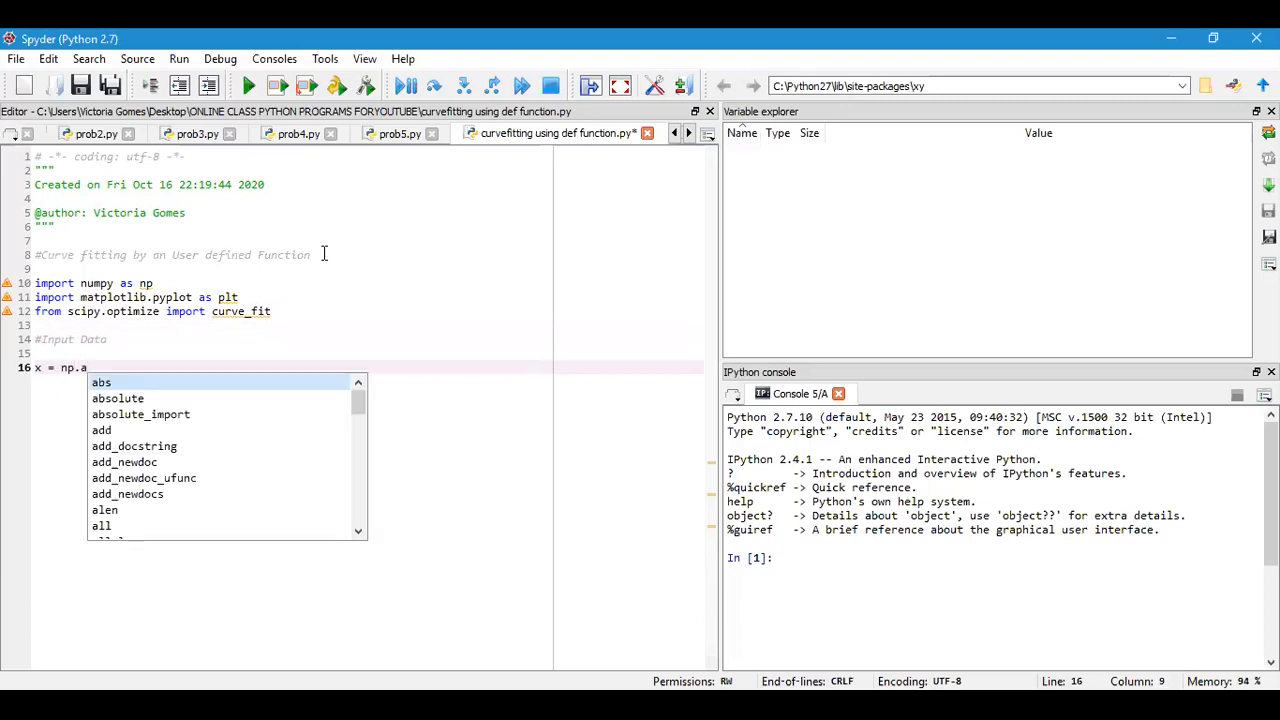
{"action": "type", "text": "rray("}
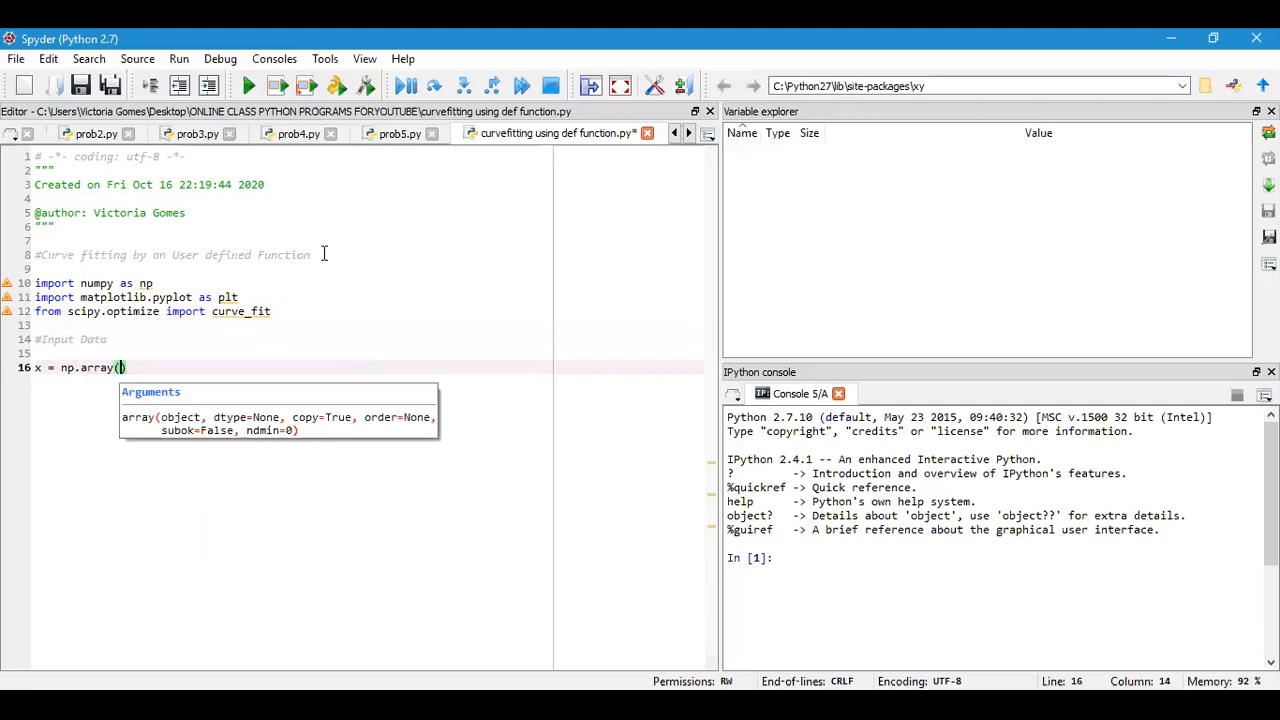
{"action": "type", "text": "["}
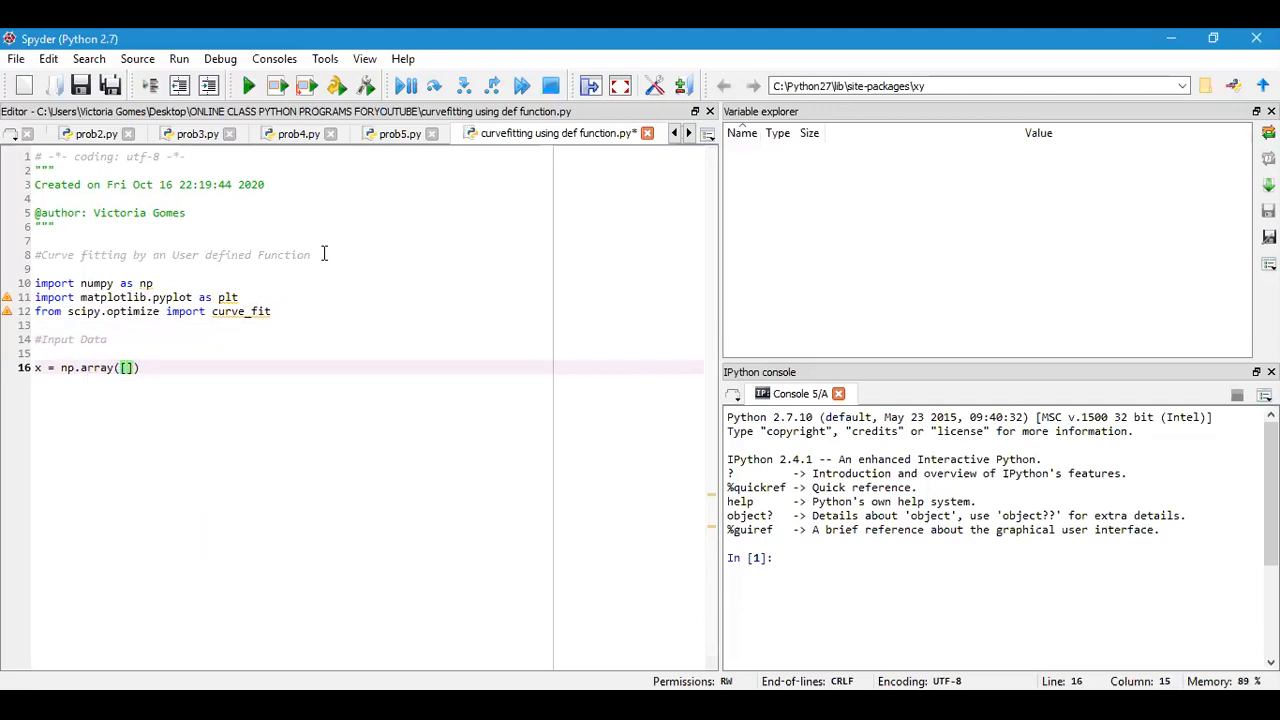
{"action": "type", "text": "0,10,1"}
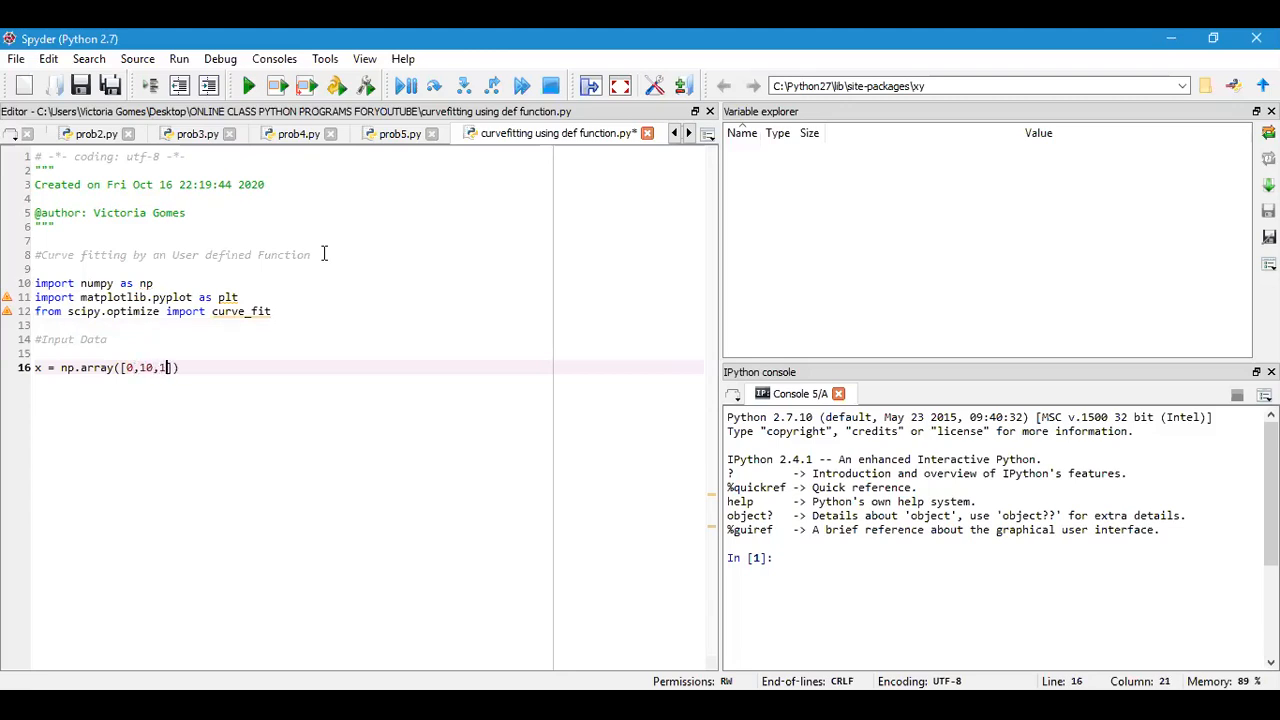
{"action": "type", "text": "0"}
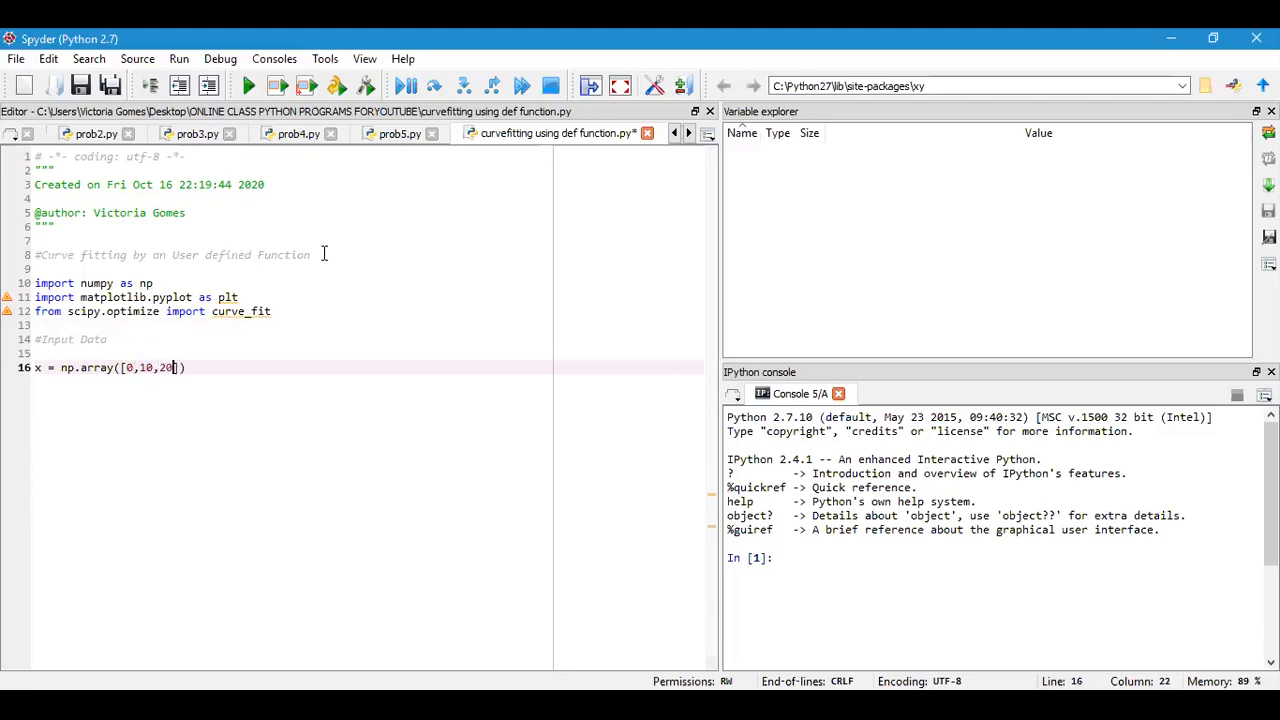
{"action": "type", "text": "30,40,"}
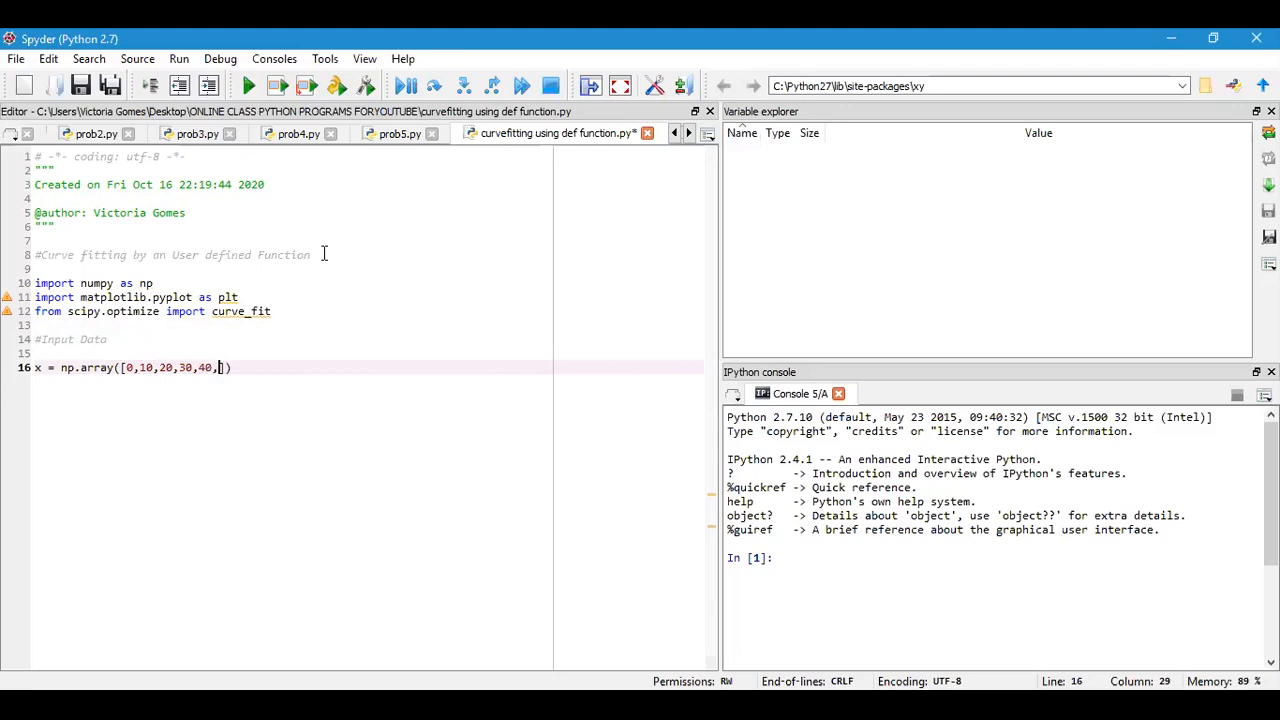
{"action": "type", "text": "50,60,"}
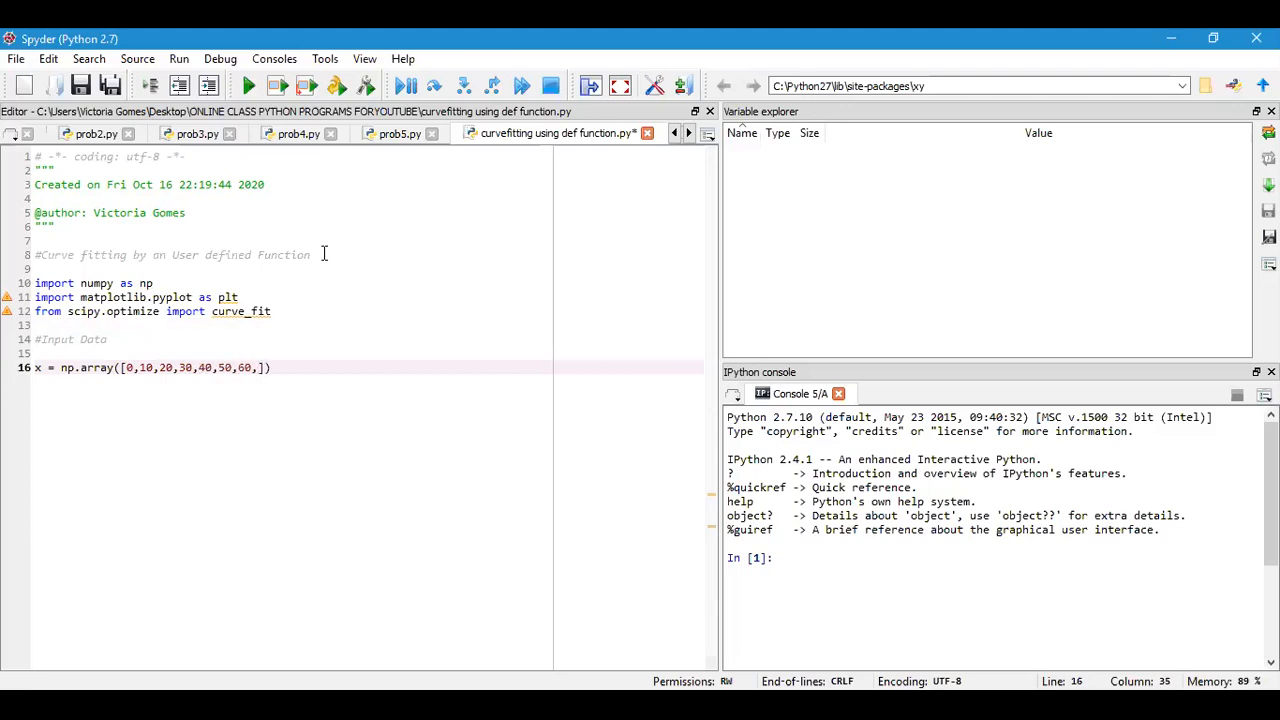
{"action": "type", "text": "70,"}
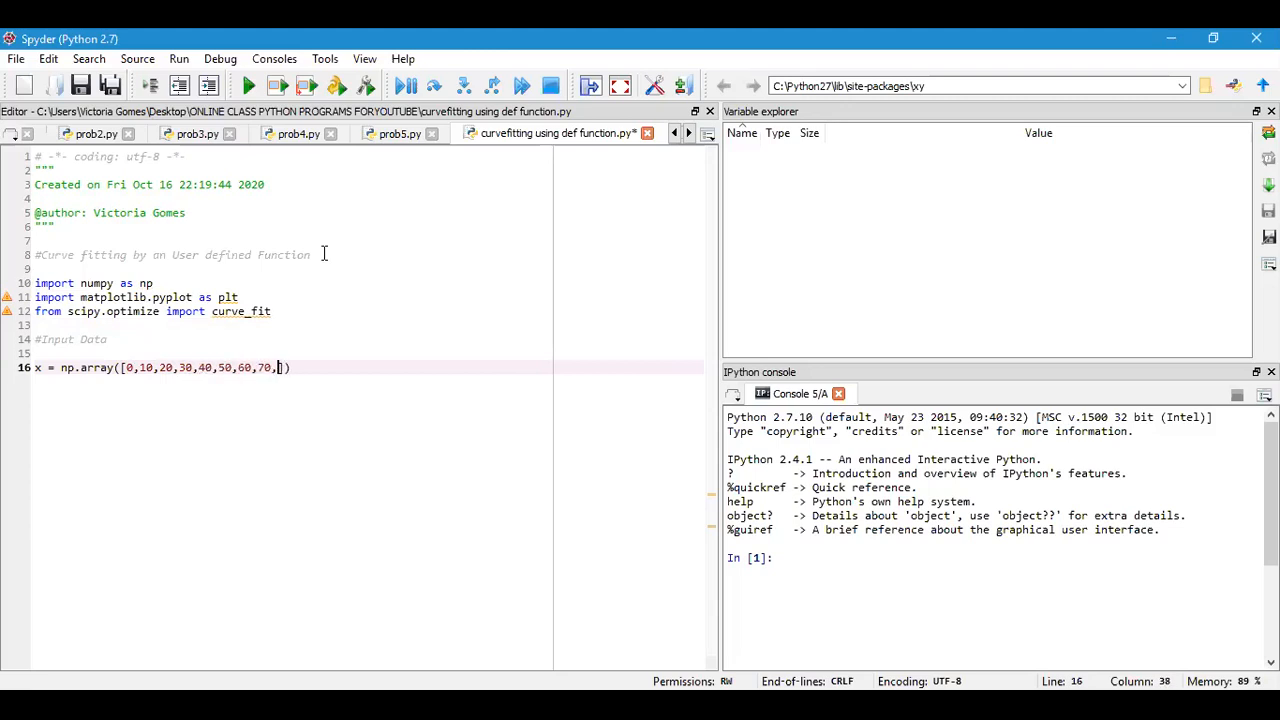
{"action": "type", "text": "80,90,"}
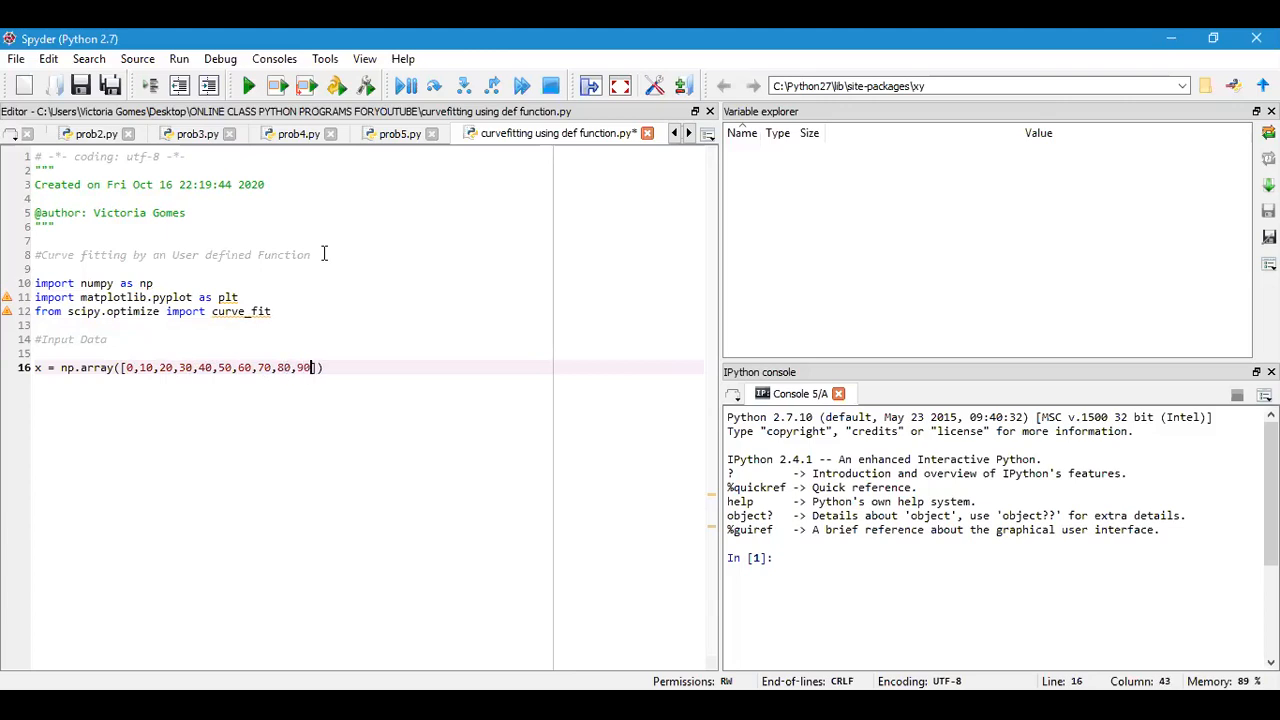
{"action": "type", "text": "]"}
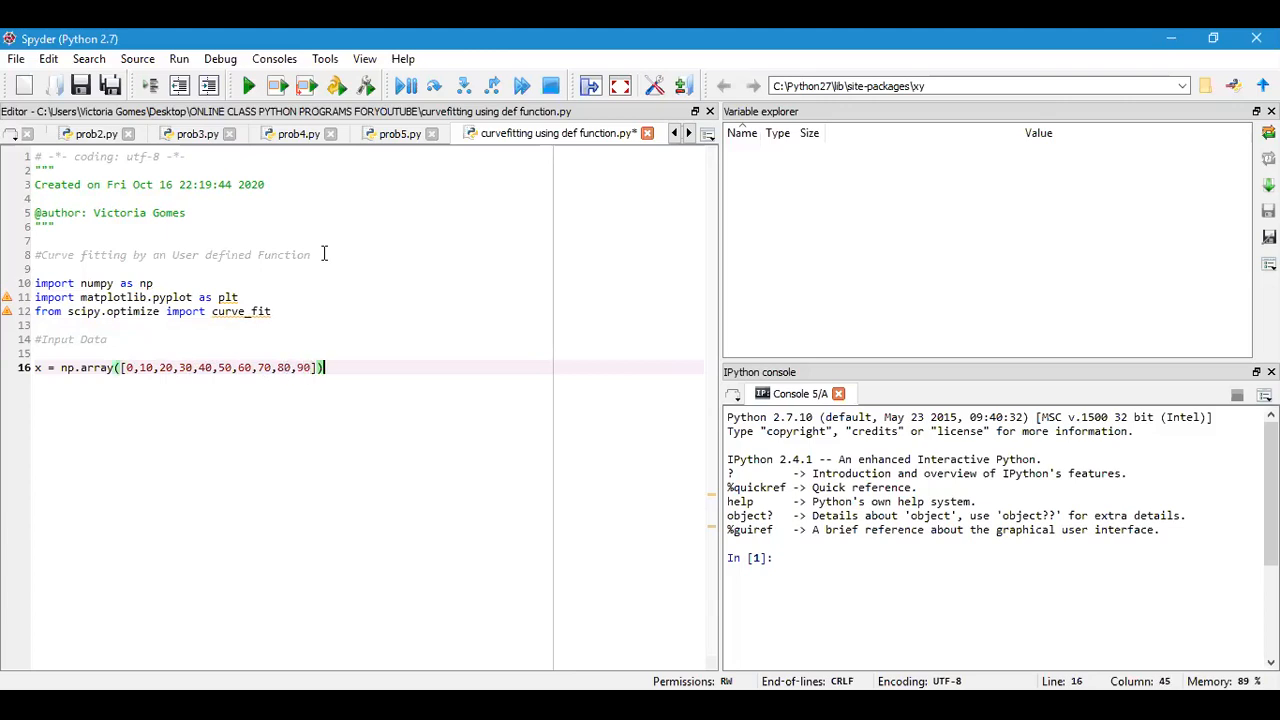
{"action": "key", "text": "Return"}
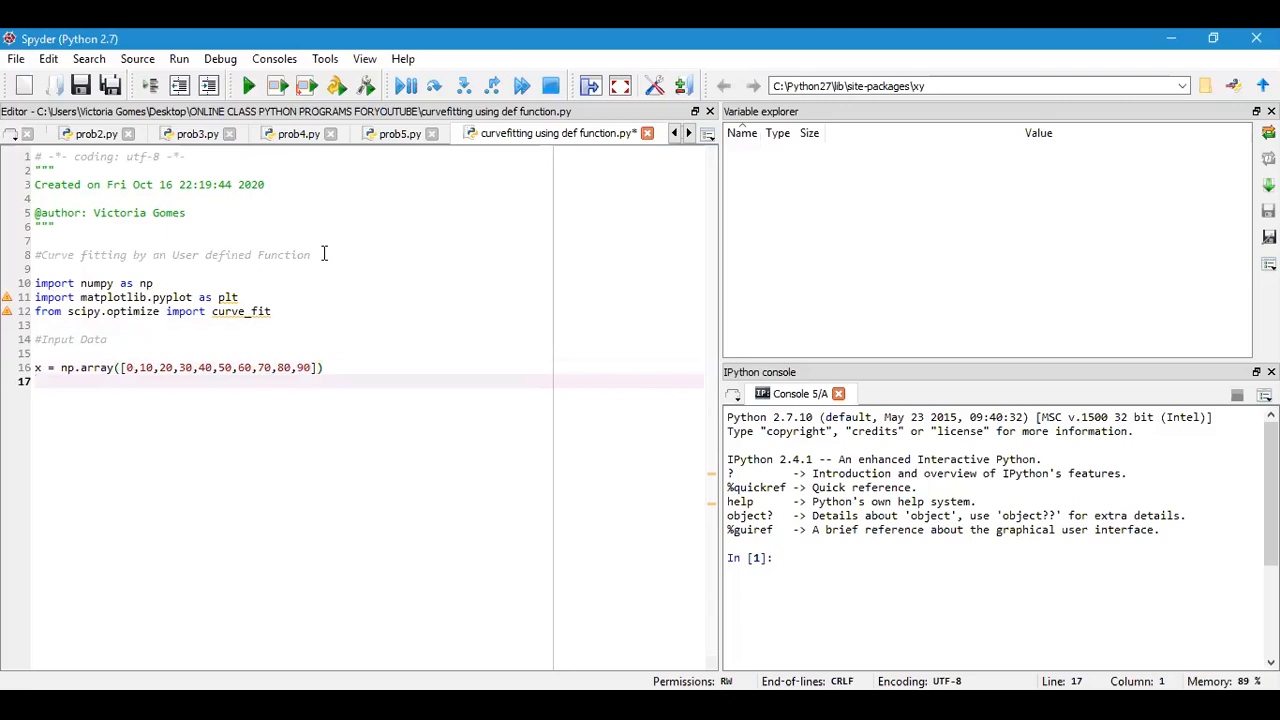
Step: Begin y = np.array([76,92,106,123,132, entering the first data values
{"action": "type", "text": "y"}
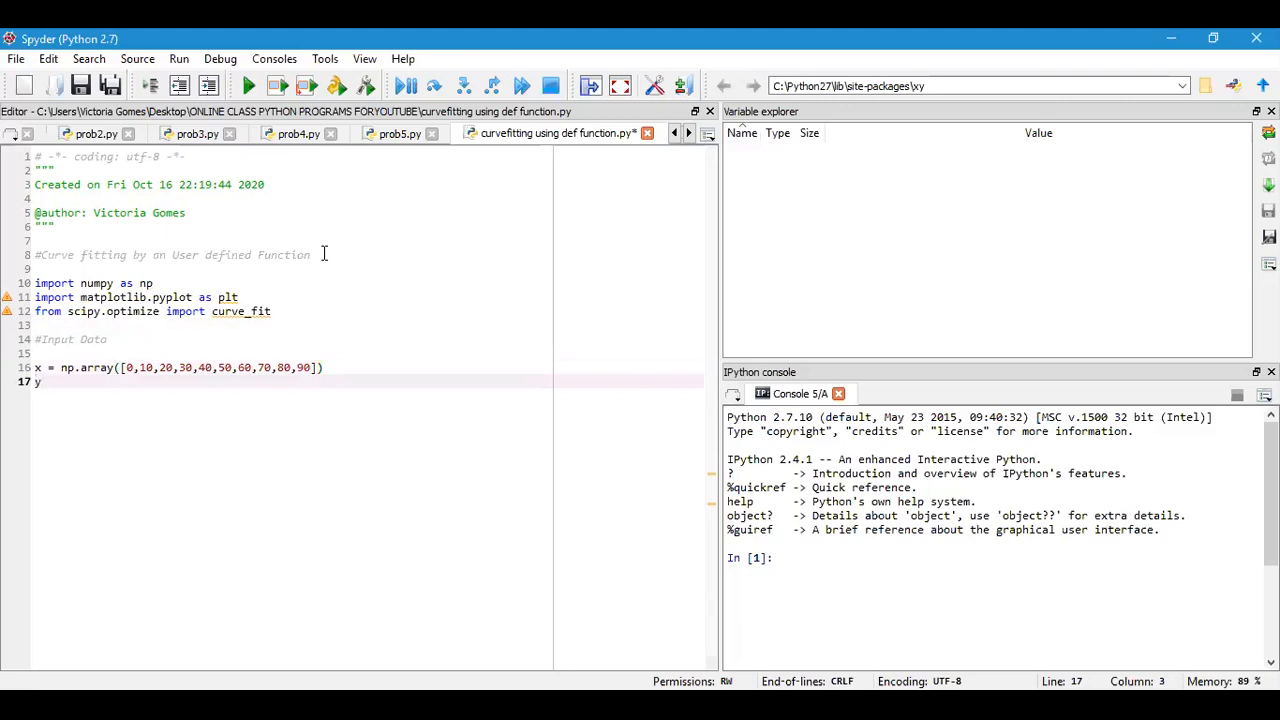
{"action": "type", "text": "= np."}
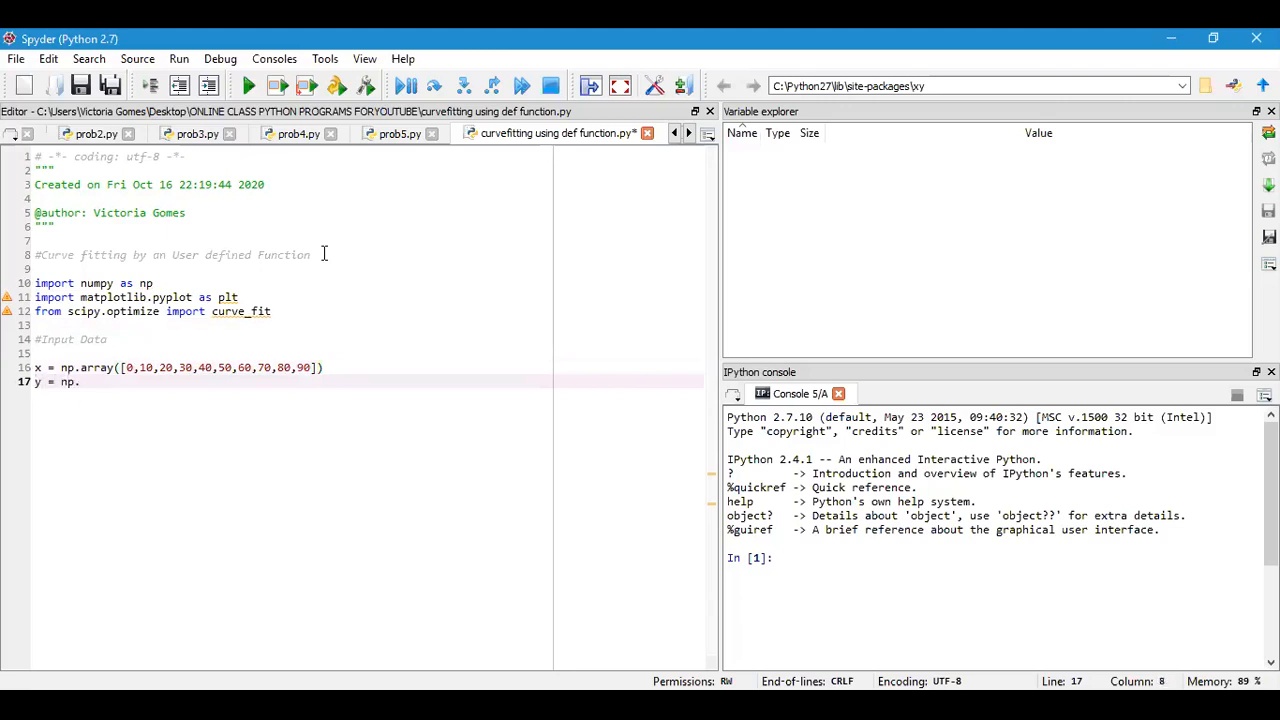
{"action": "type", "text": "array(["}
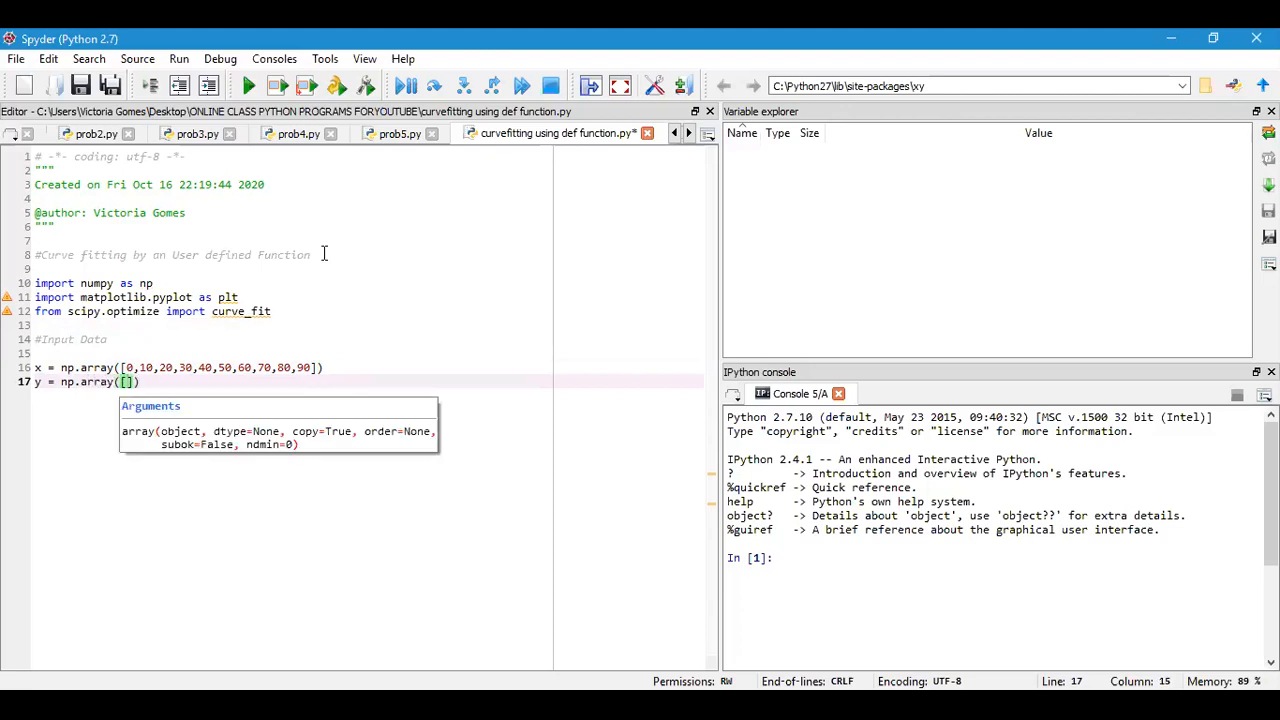
{"action": "type", "text": "76"}
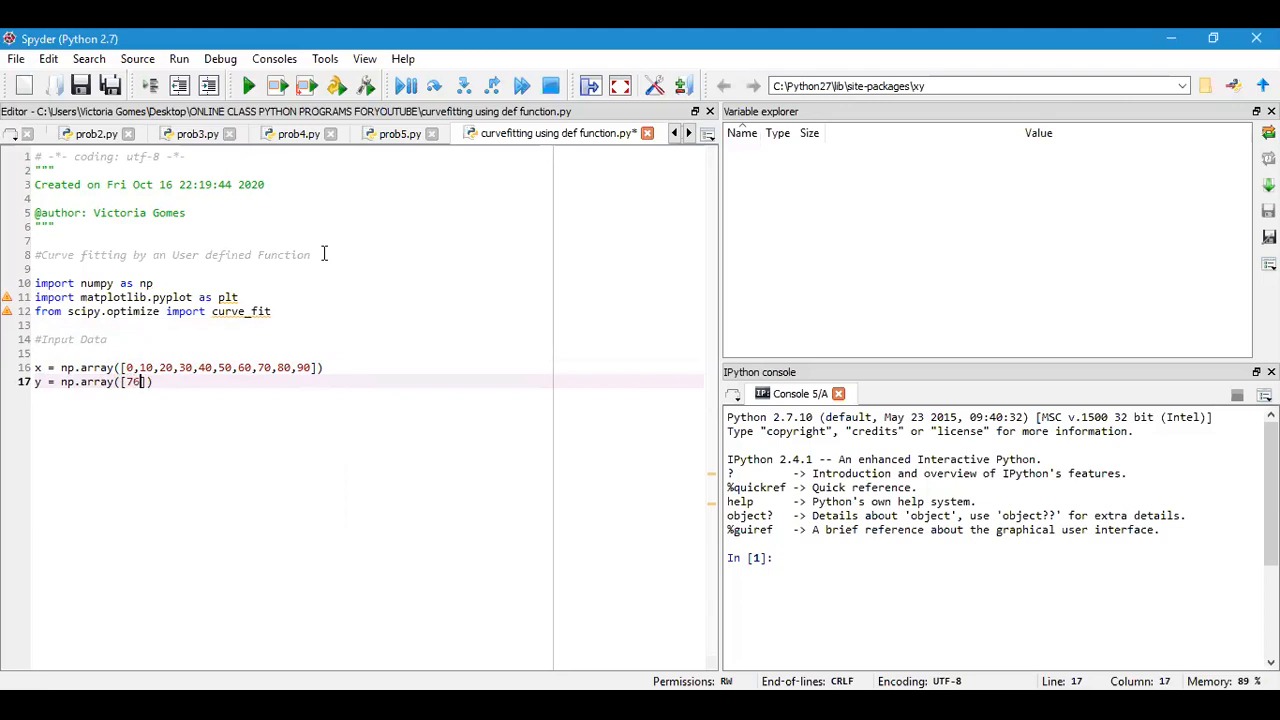
{"action": "type", "text": ",92"}
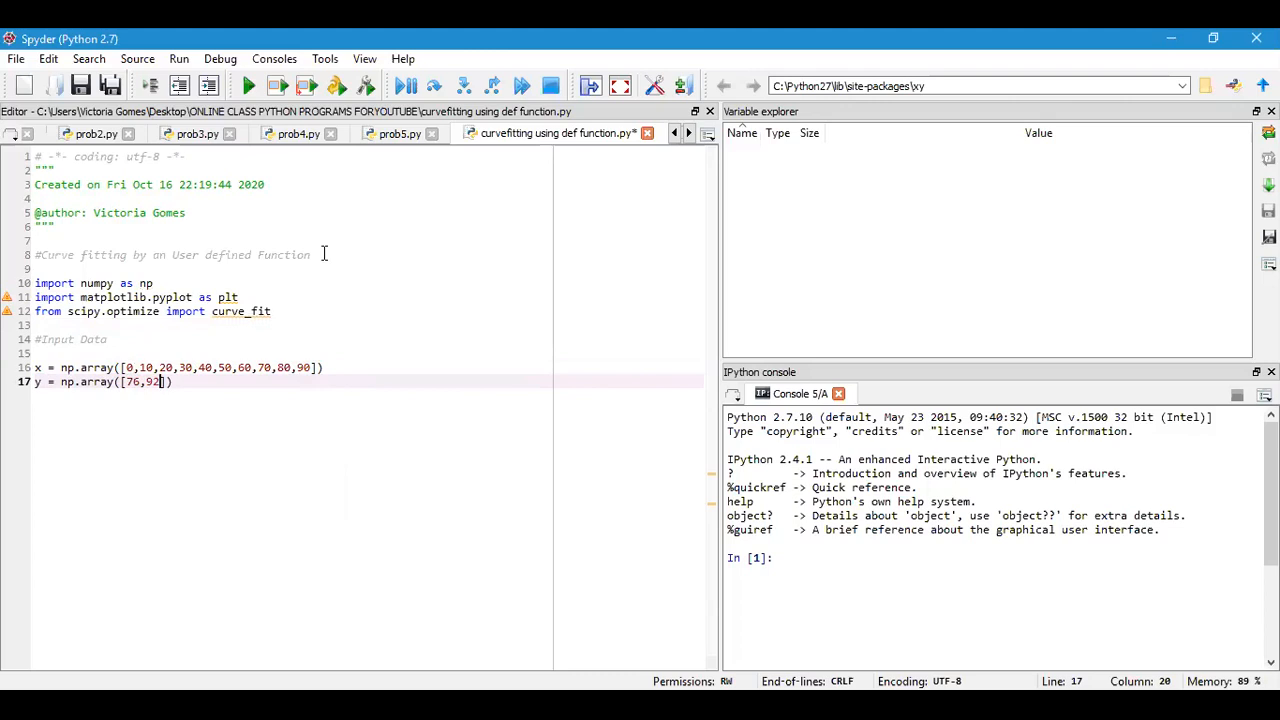
{"action": "type", "text": "106,"}
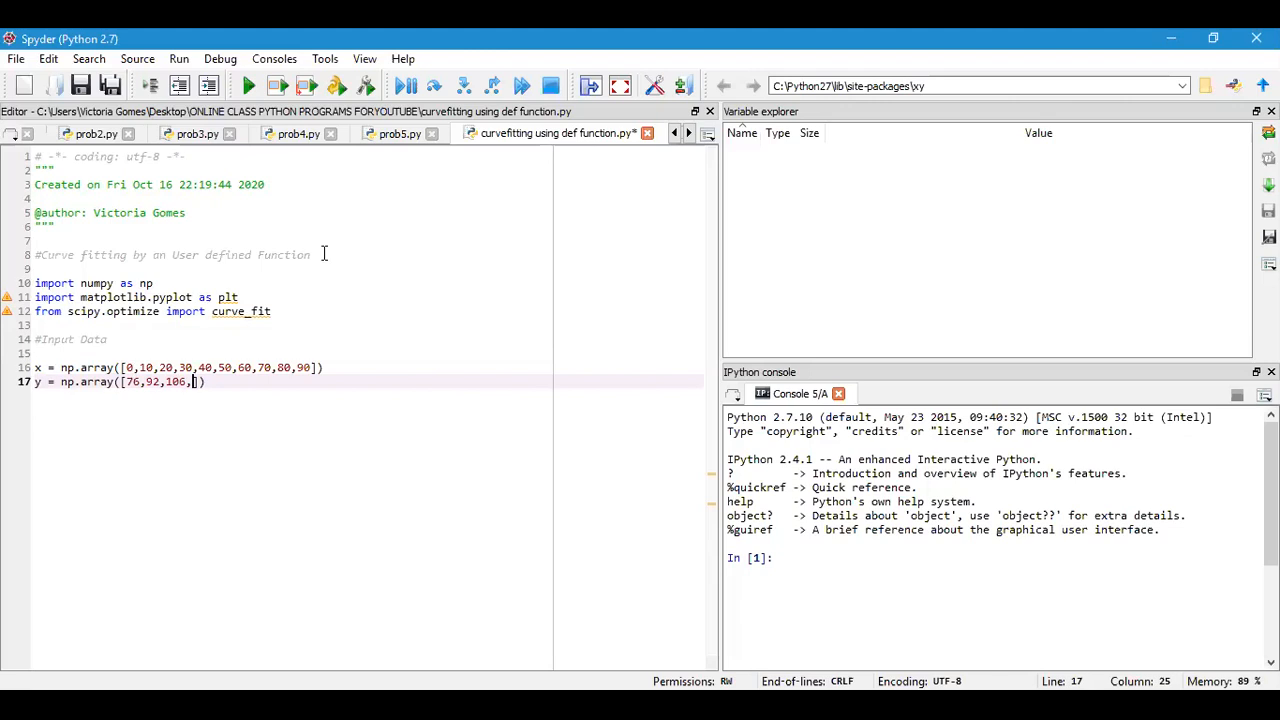
{"action": "type", "text": "123,"}
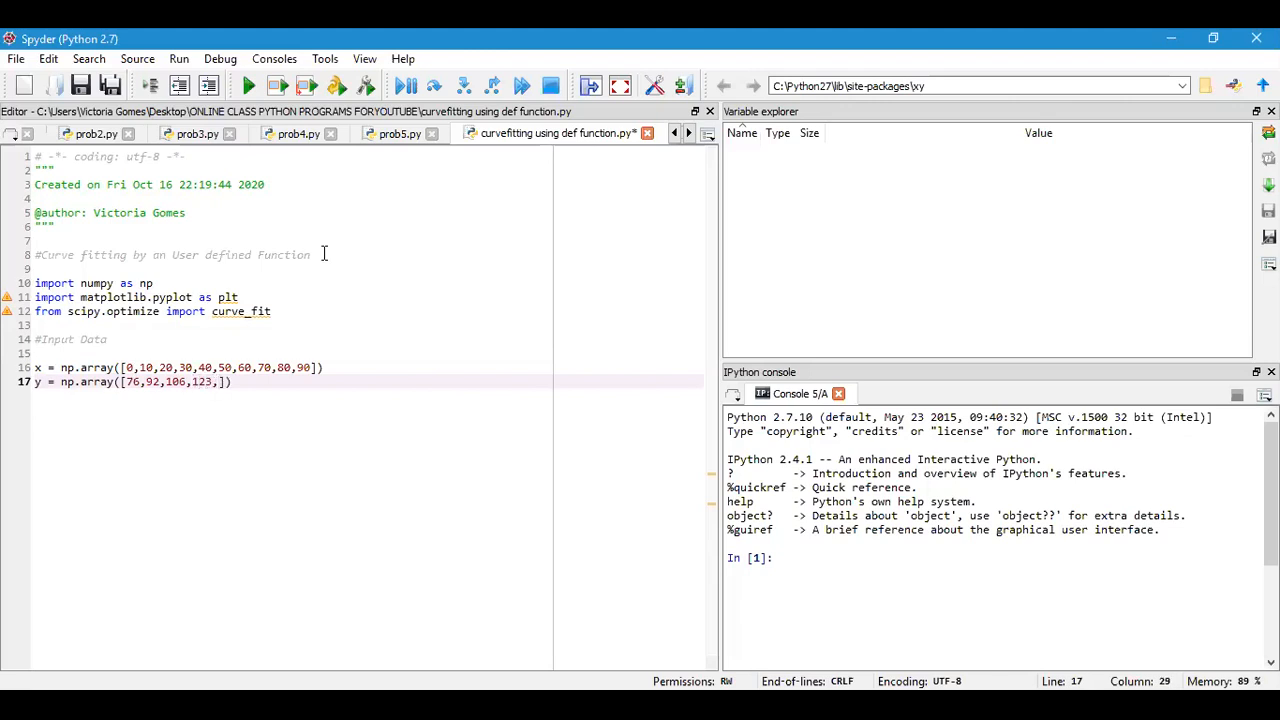
{"action": "type", "text": "132,"}
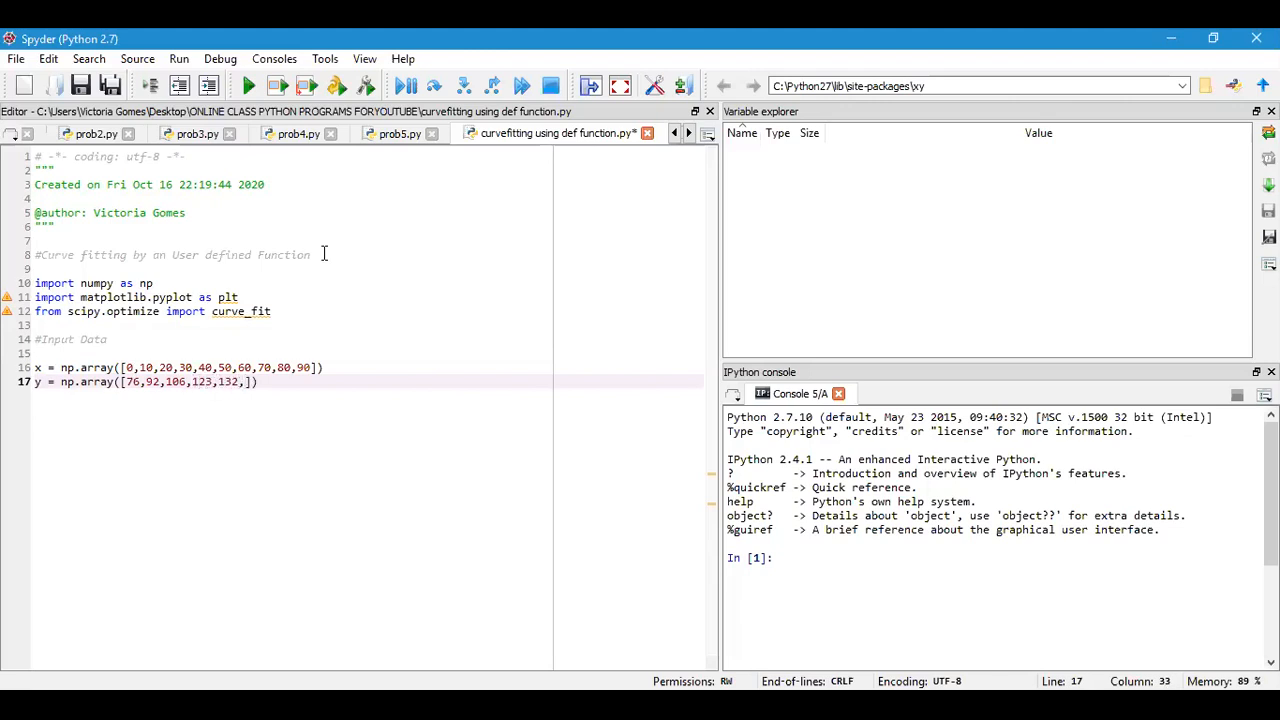
Step: Finish the y array with 151,179,203,227,249]) and leave blank lines below
{"action": "type", "text": "151"}
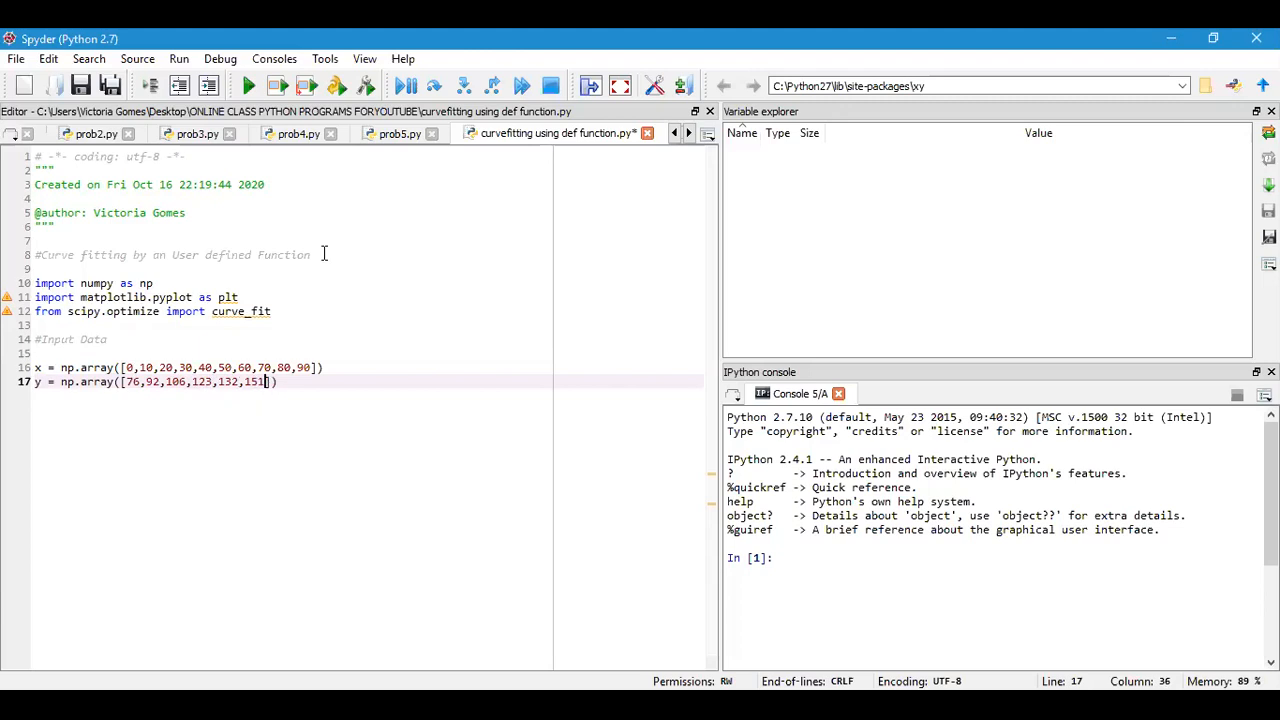
{"action": "type", "text": ",1"}
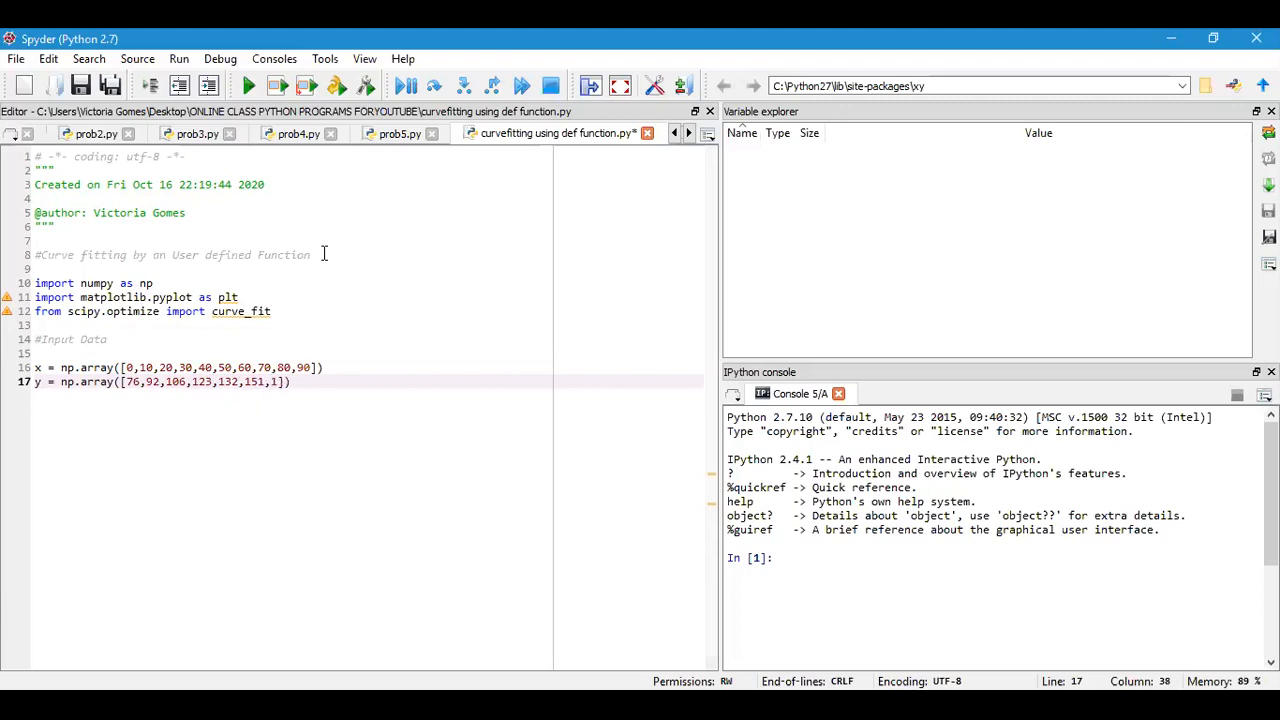
{"action": "type", "text": "179,"}
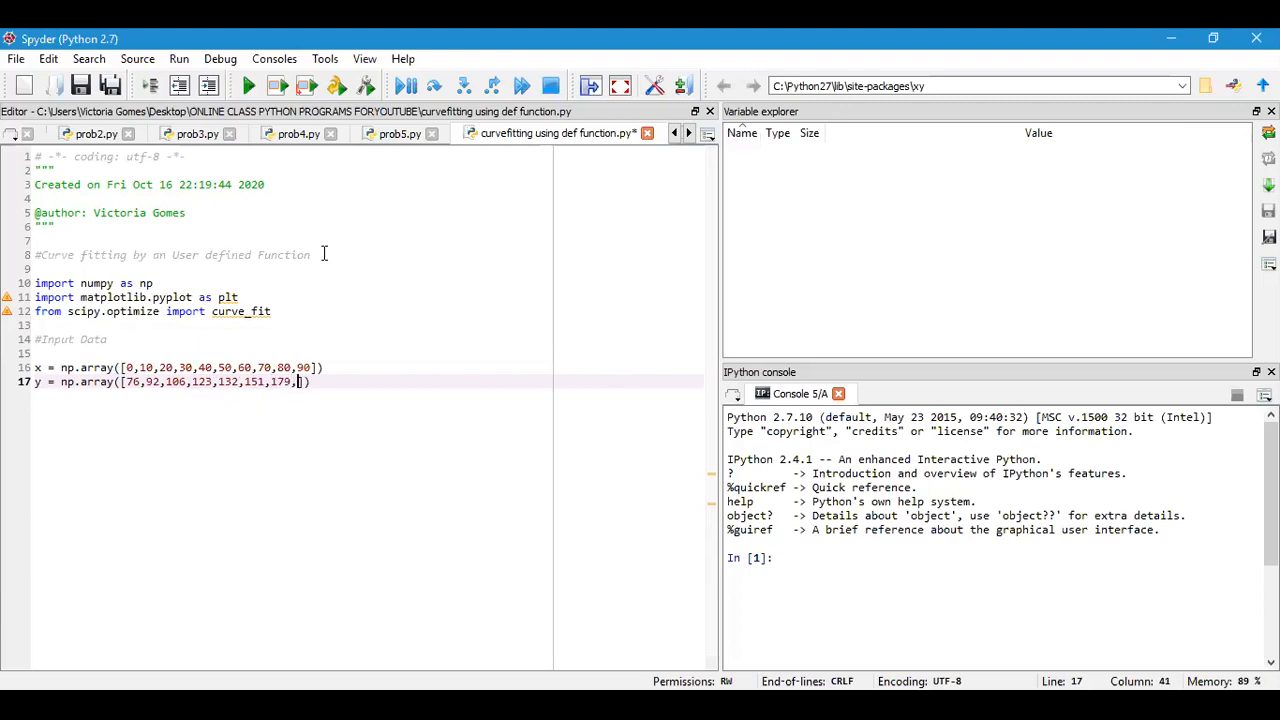
{"action": "type", "text": "203"}
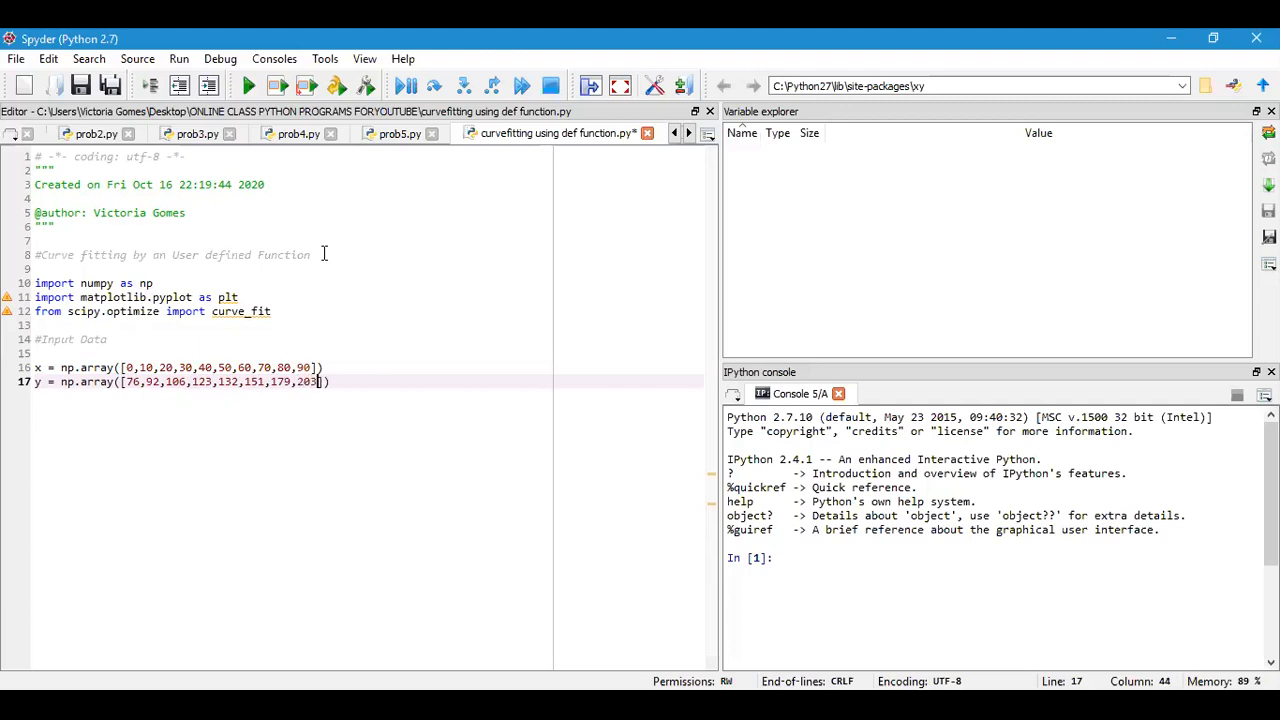
{"action": "type", "text": ",227"}
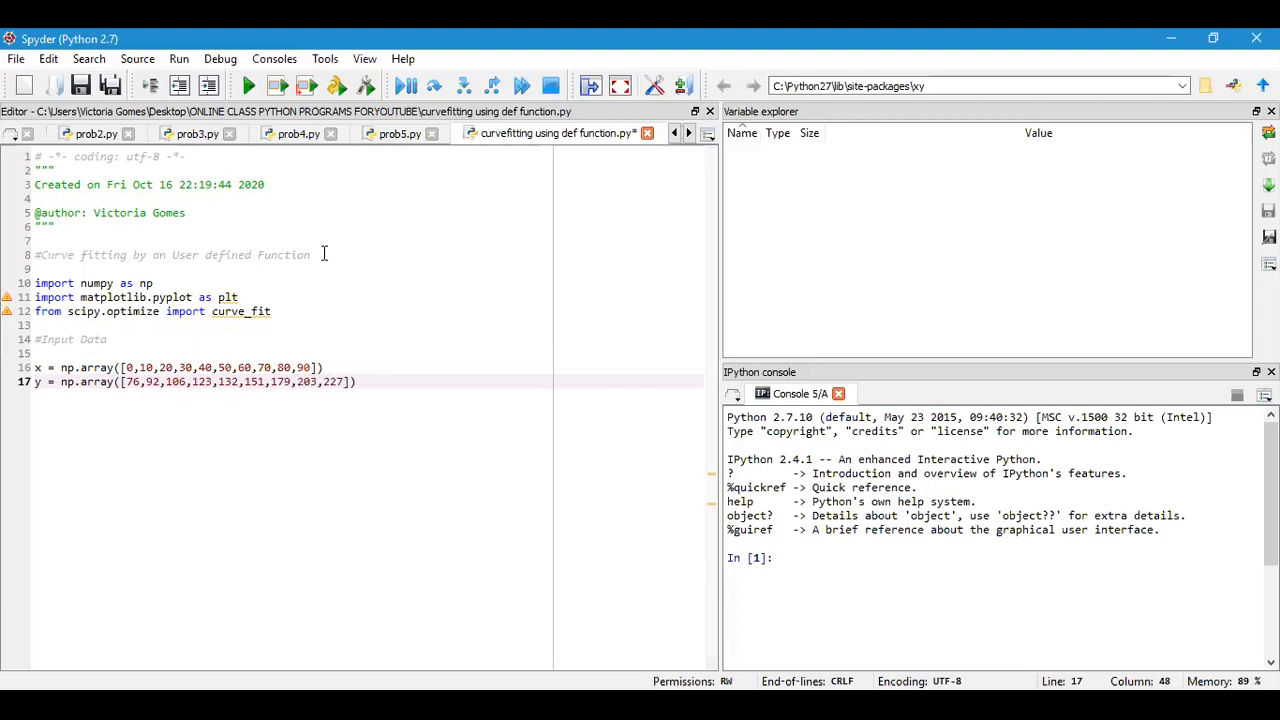
{"action": "type", "text": ","}
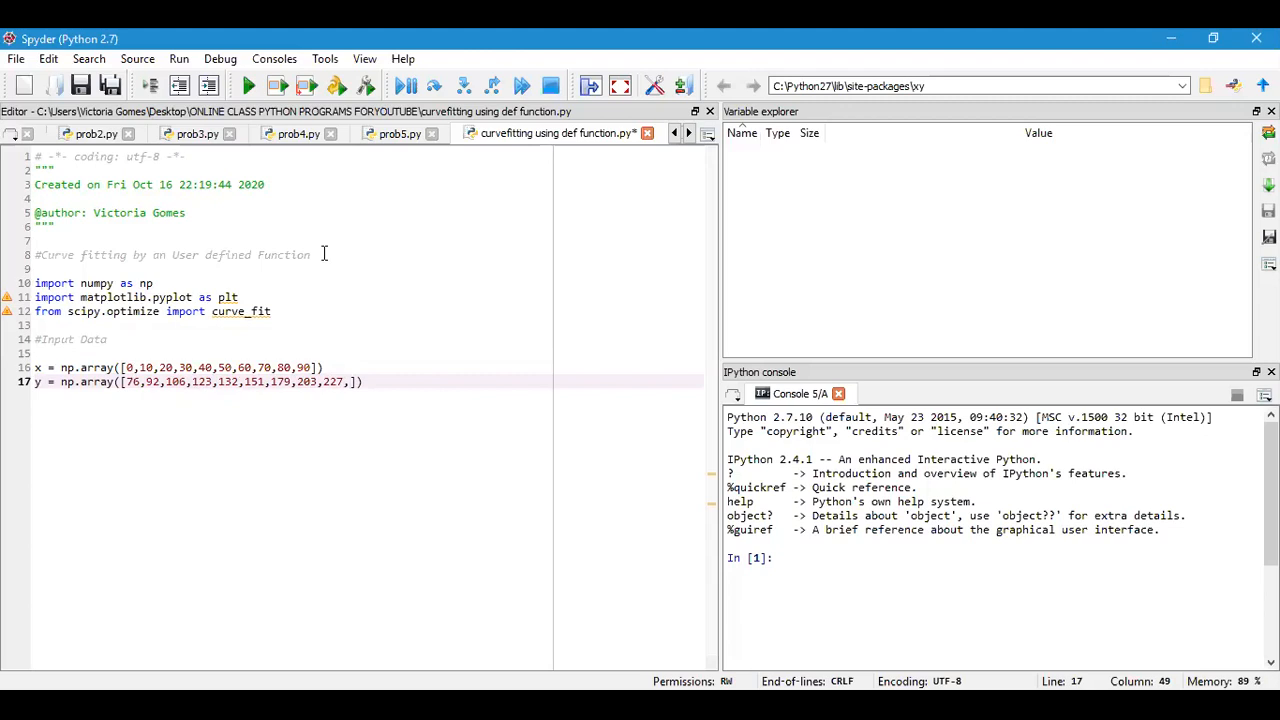
{"action": "type", "text": "249"}
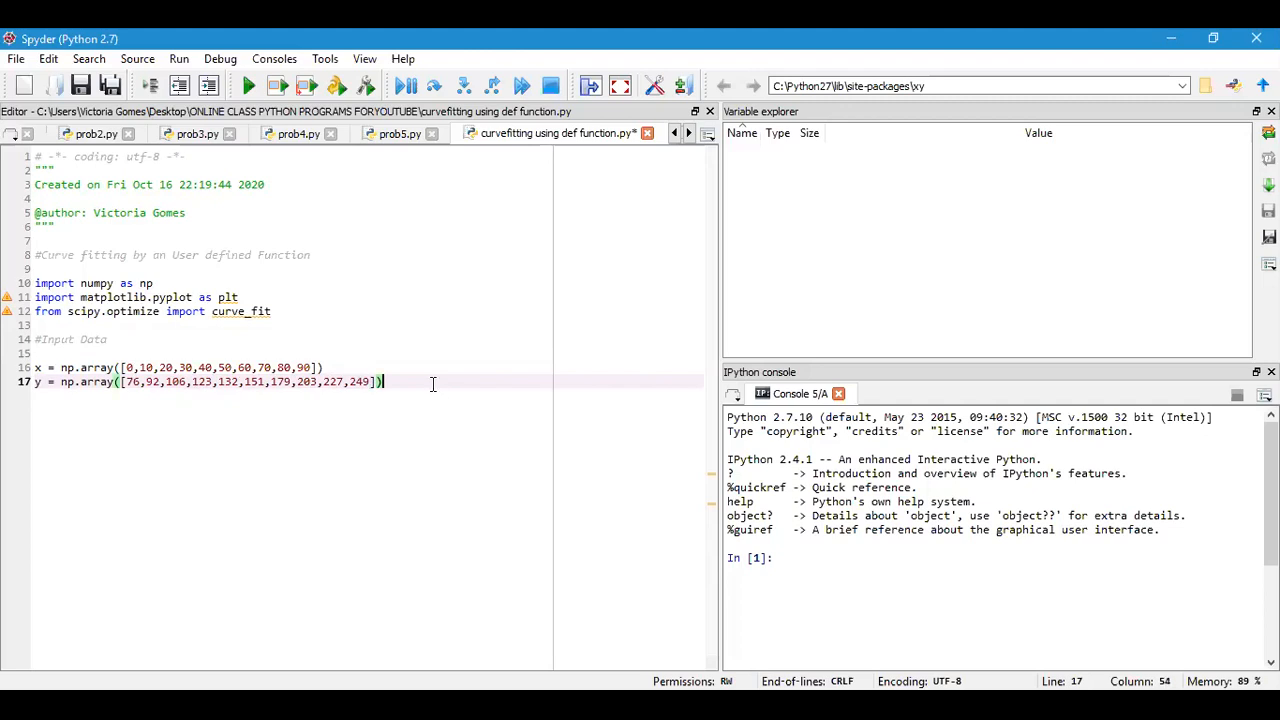
{"action": "key", "text": "enter"}
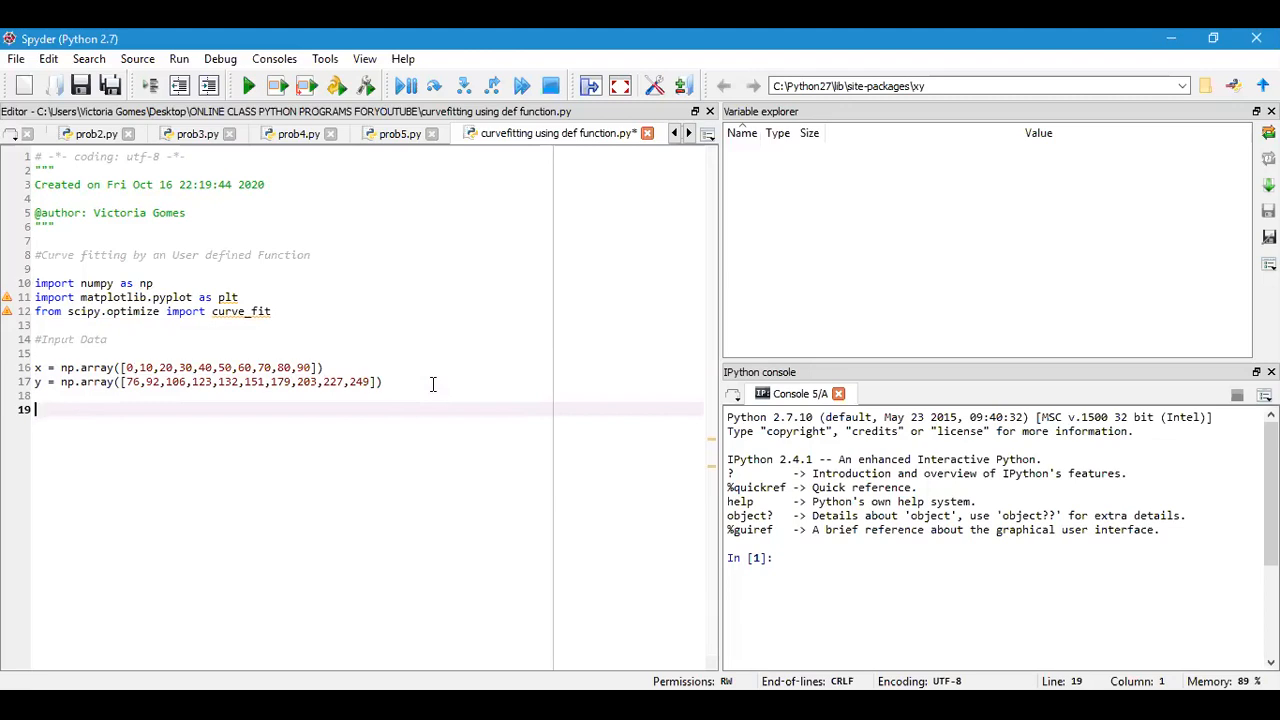
Step: Write a '#define fitting function' comment on line 19 and position the cursor on line 21
{"action": "type", "text": "Deine"}
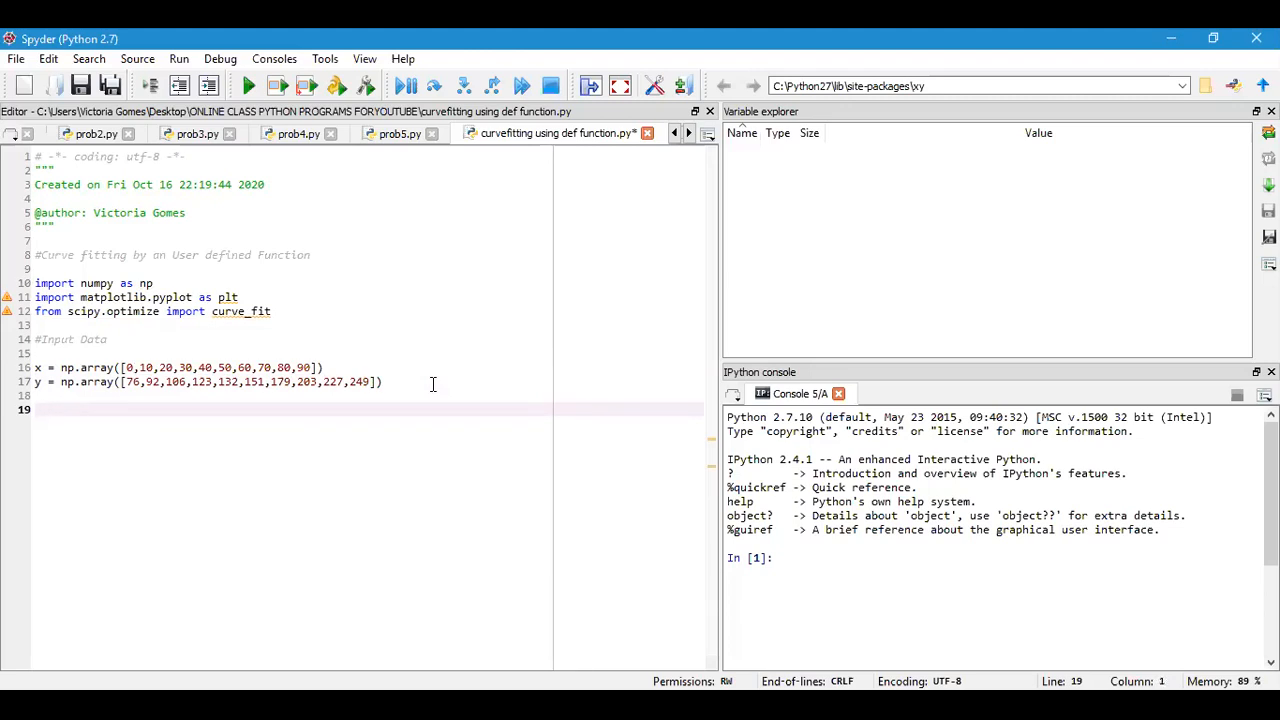
{"action": "type", "text": "#define fitting"}
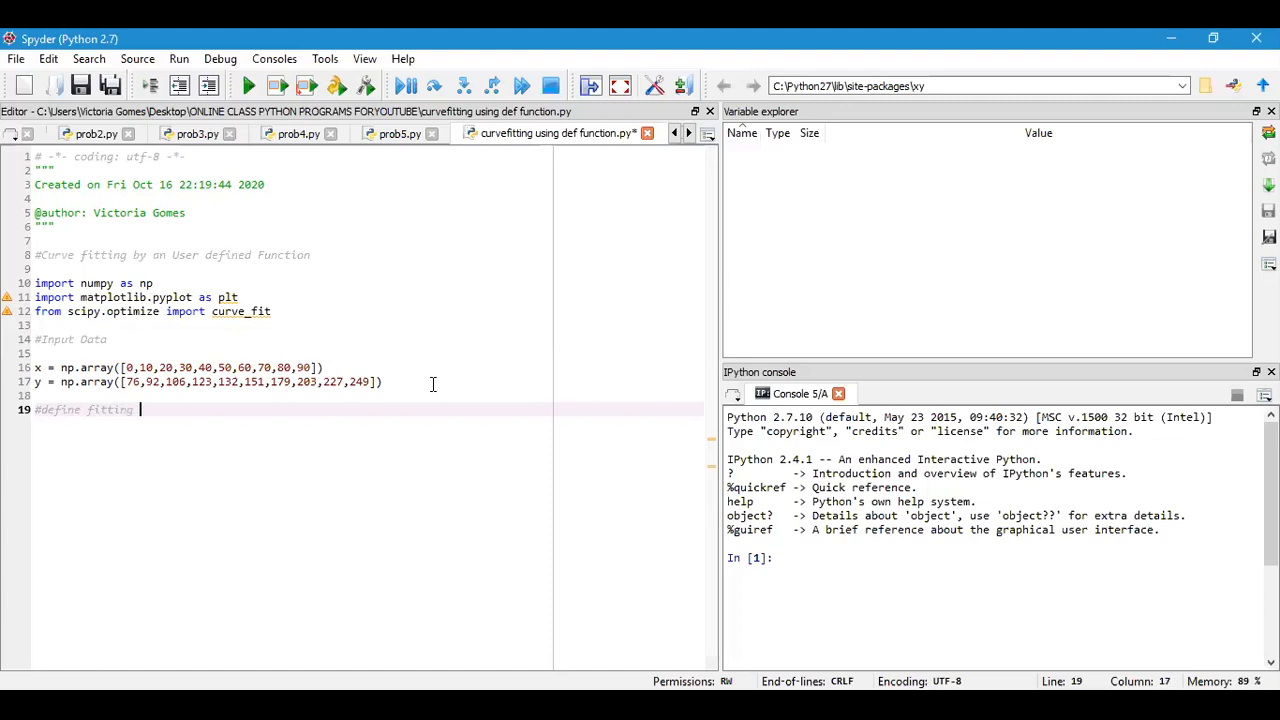
{"action": "type", "text": "function"}
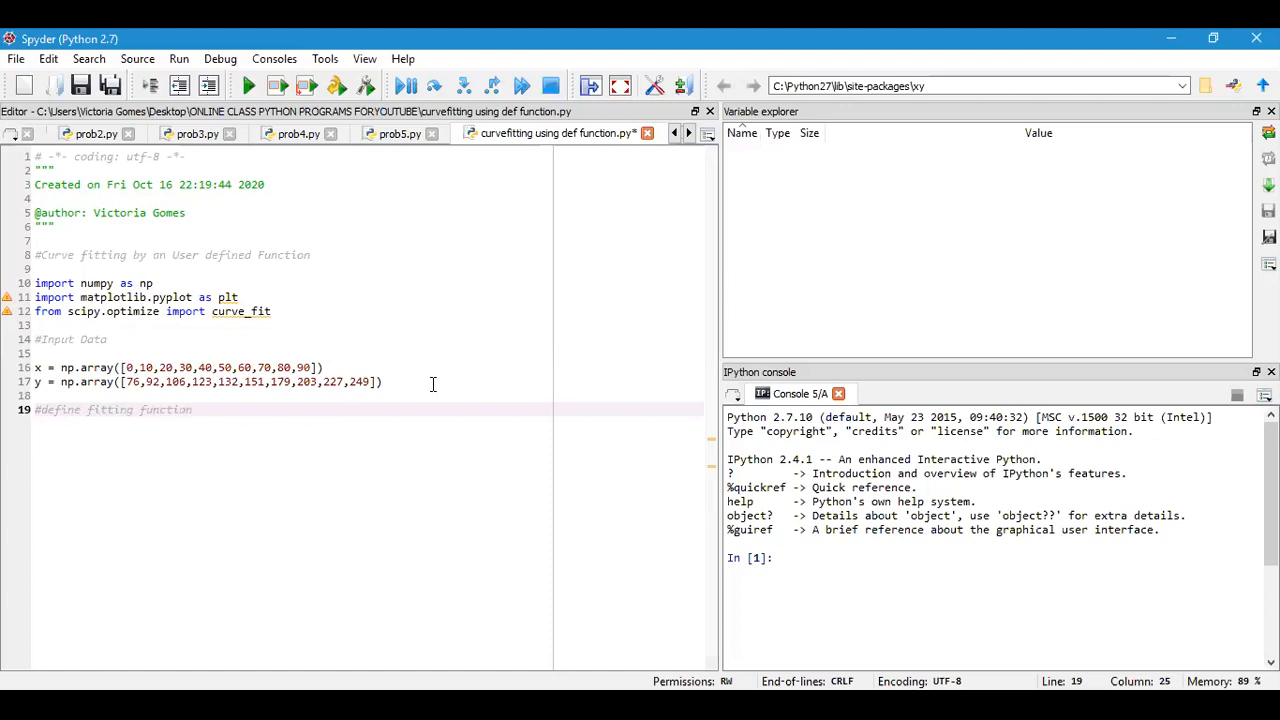
{"action": "key", "text": "enter"}
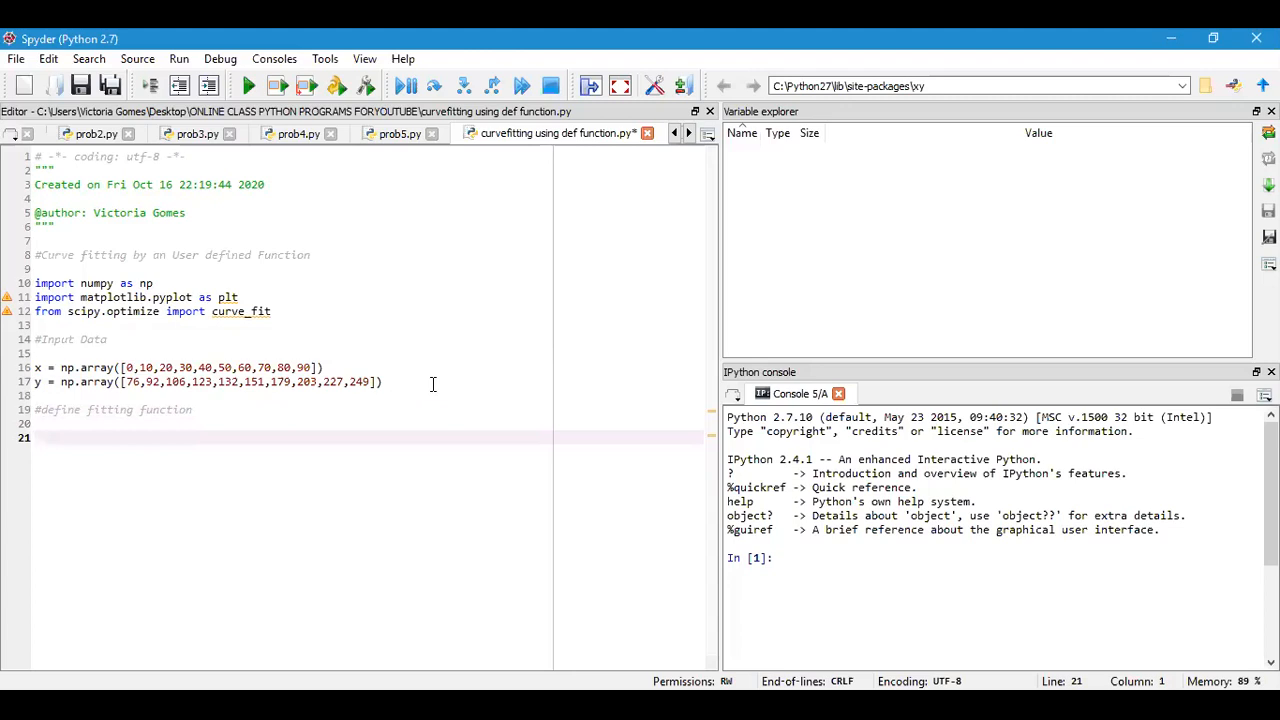
{"action": "left_click", "coordinate": [36, 436]}
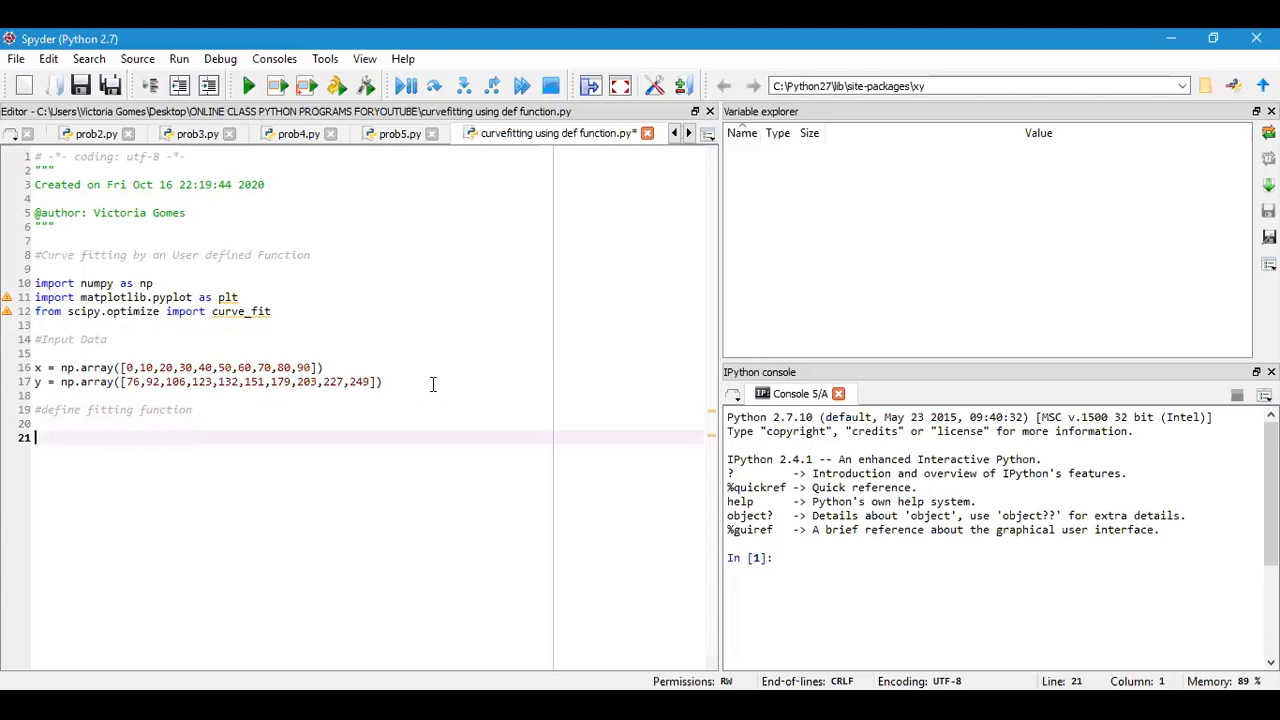
Step: Write the function header 'def f(x,a,b,c):'
{"action": "type", "text": "def f"}
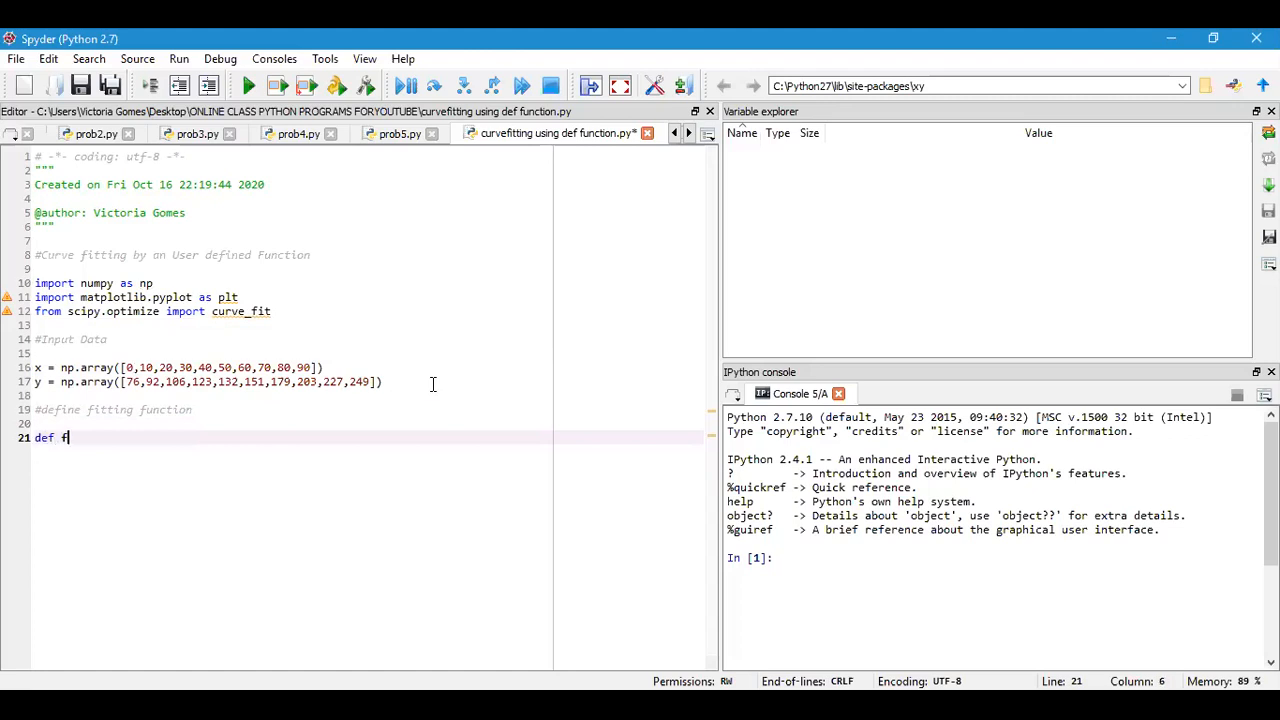
{"action": "type", "text": "(x)"}
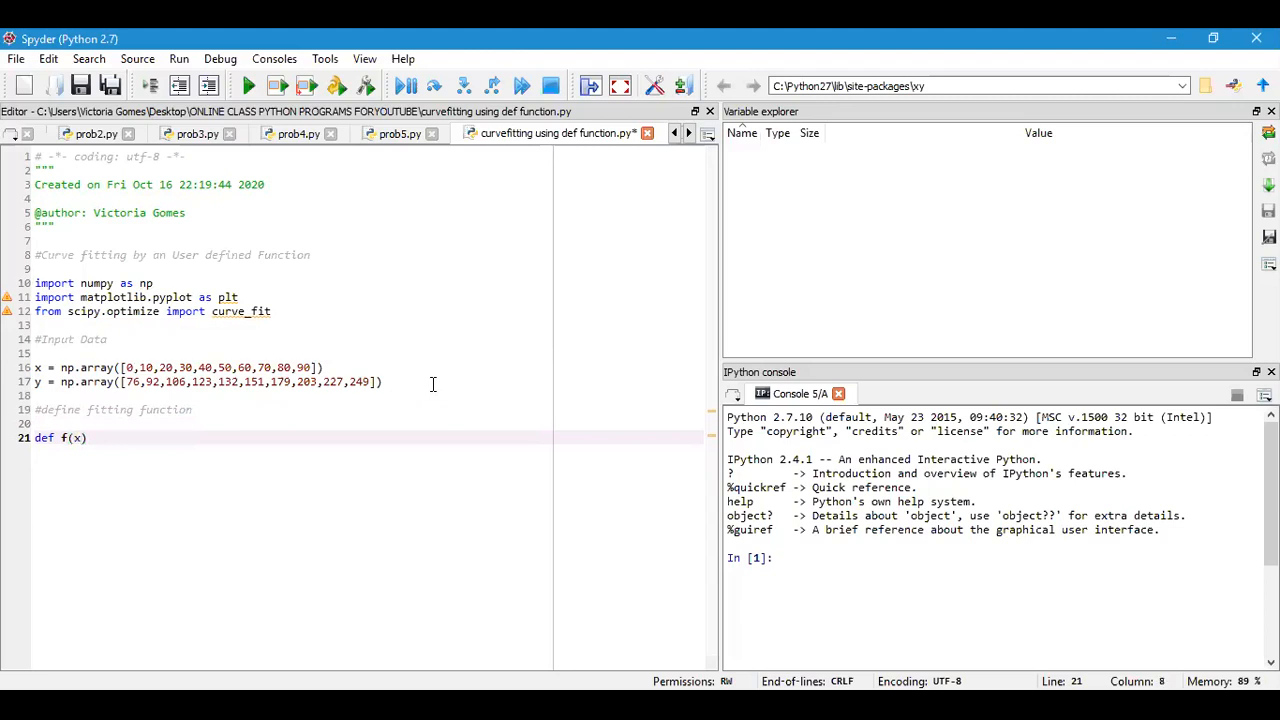
{"action": "type", "text": ",a"}
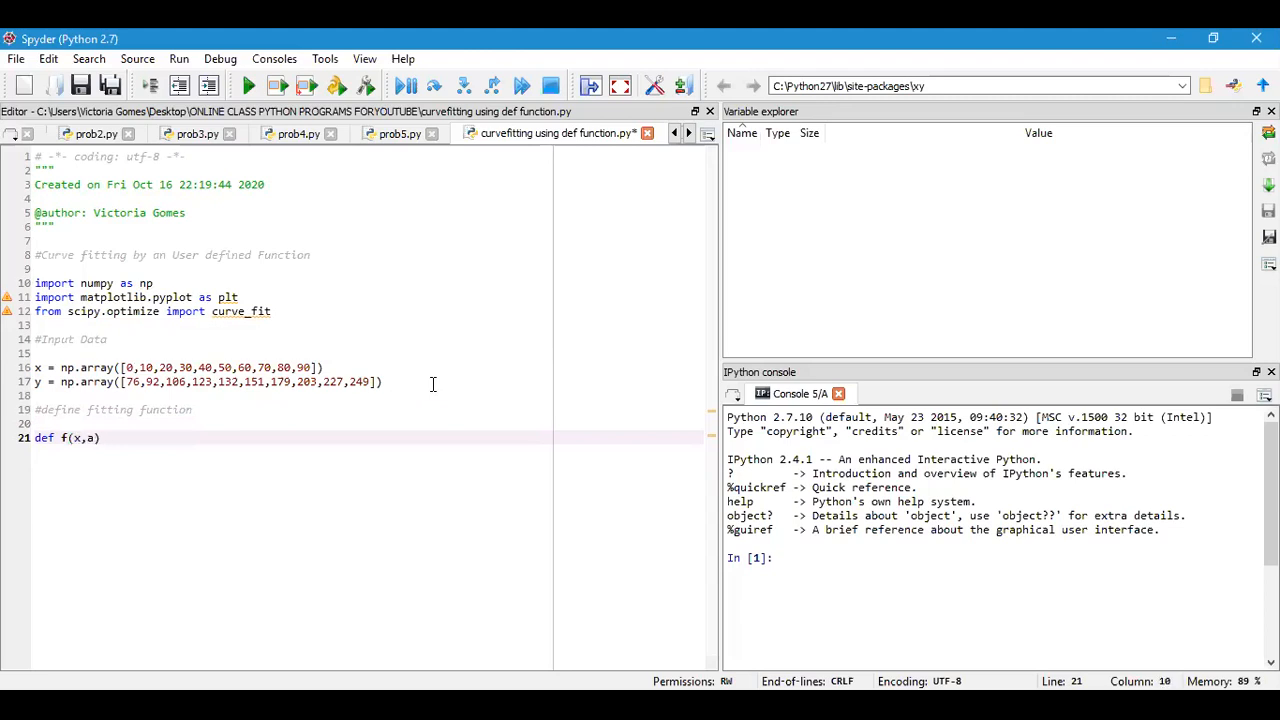
{"action": "type", "text": ",b,c"}
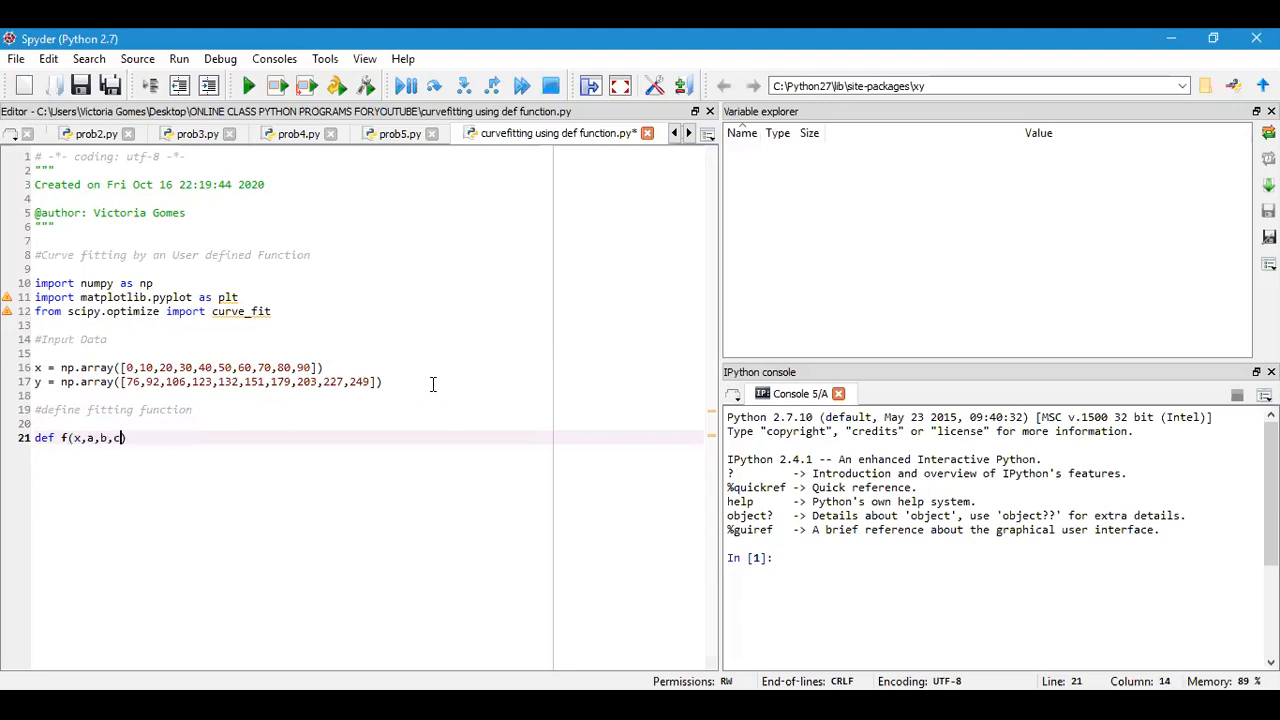
{"action": "type", "text": ")"}
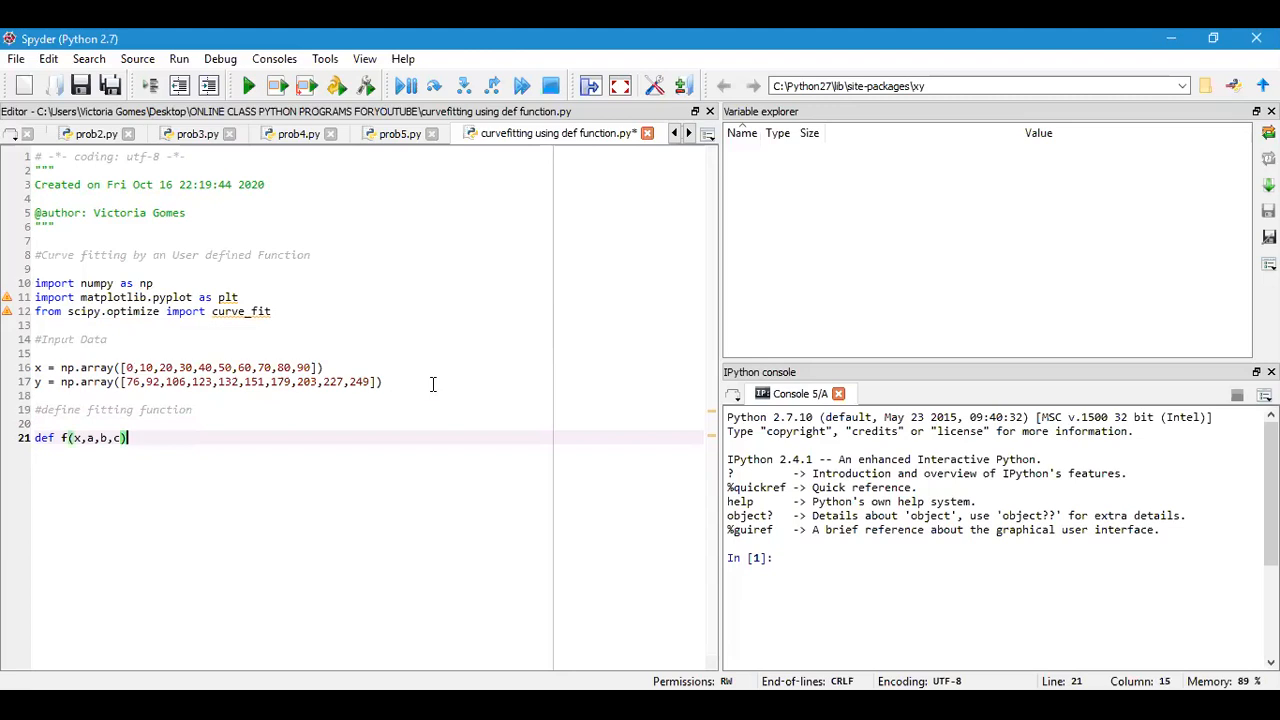
{"action": "type", "text": ":"}
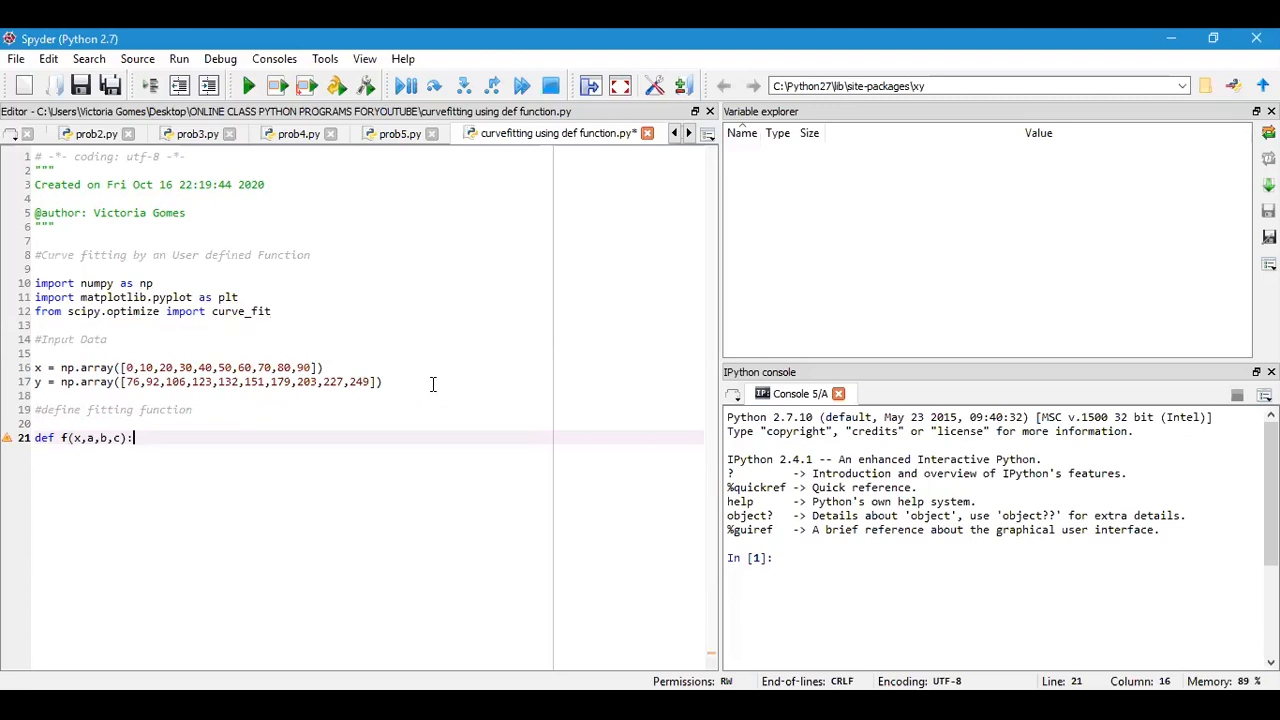
Step: Make the function return a*x**2 + b*x + c
{"action": "type", "text": "r"}
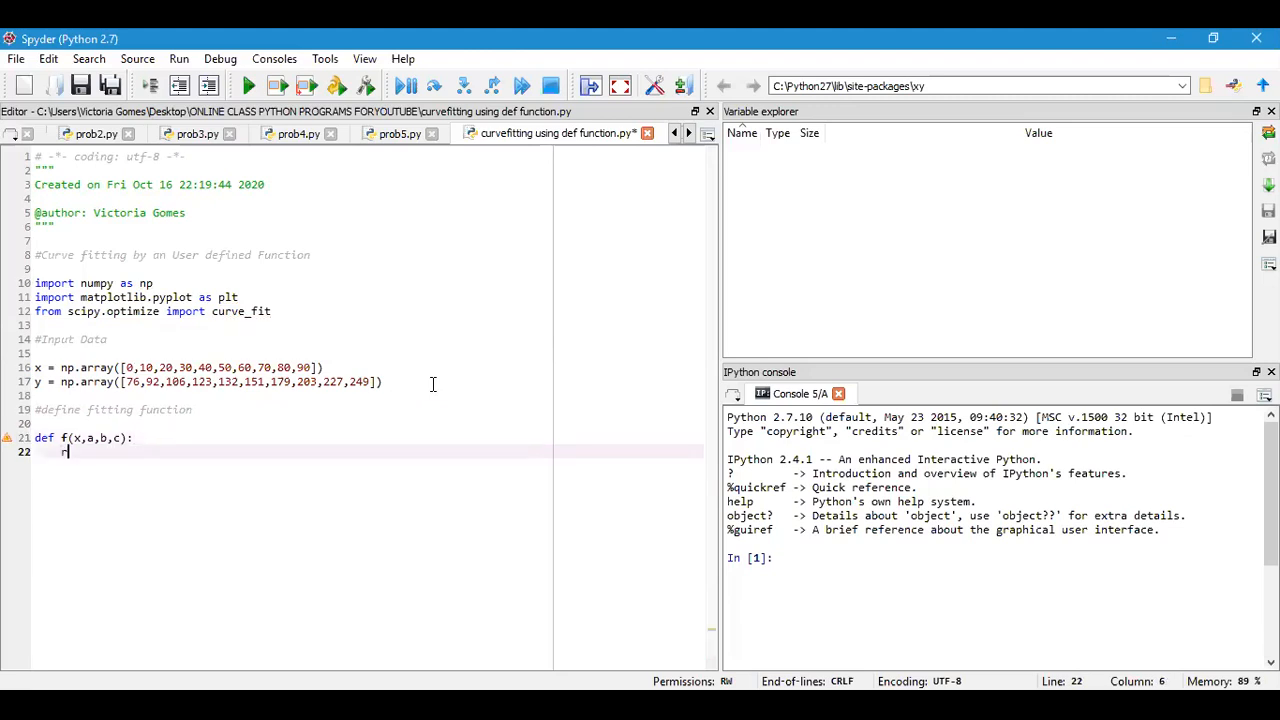
{"action": "type", "text": "eturn"}
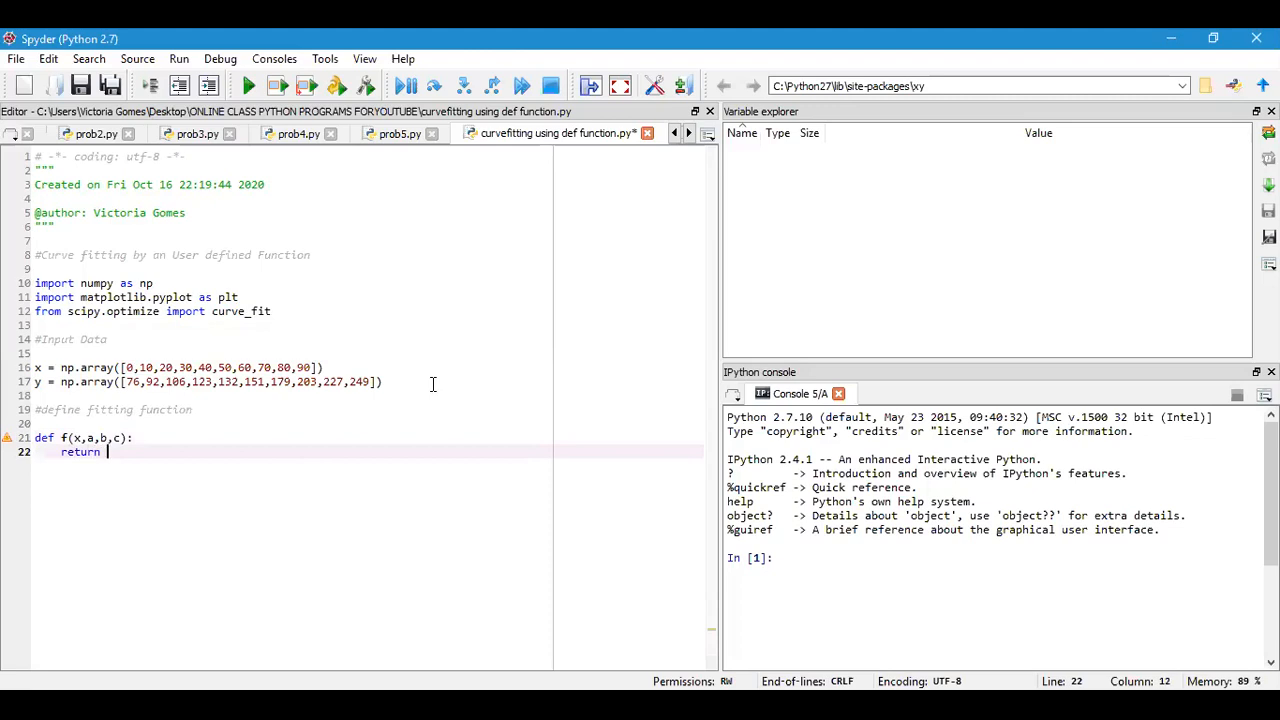
{"action": "type", "text": "a*x"}
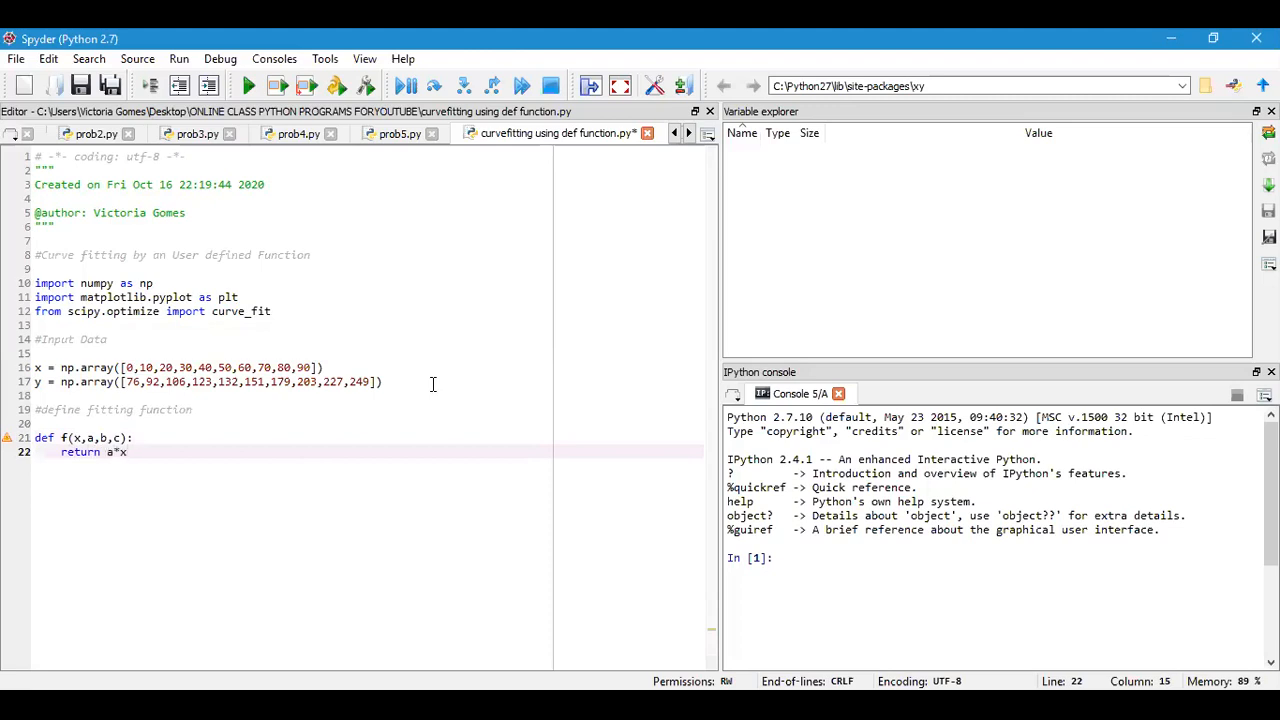
{"action": "type", "text": "*2"}
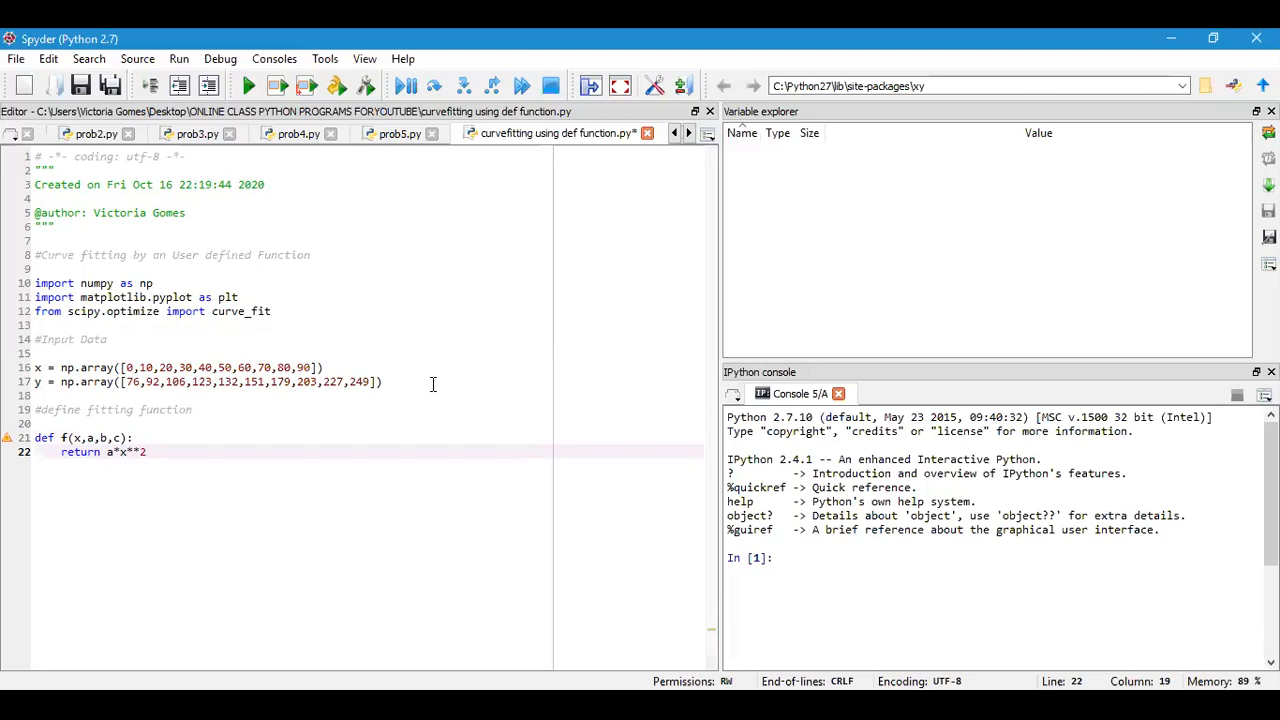
{"action": "type", "text": "+"}
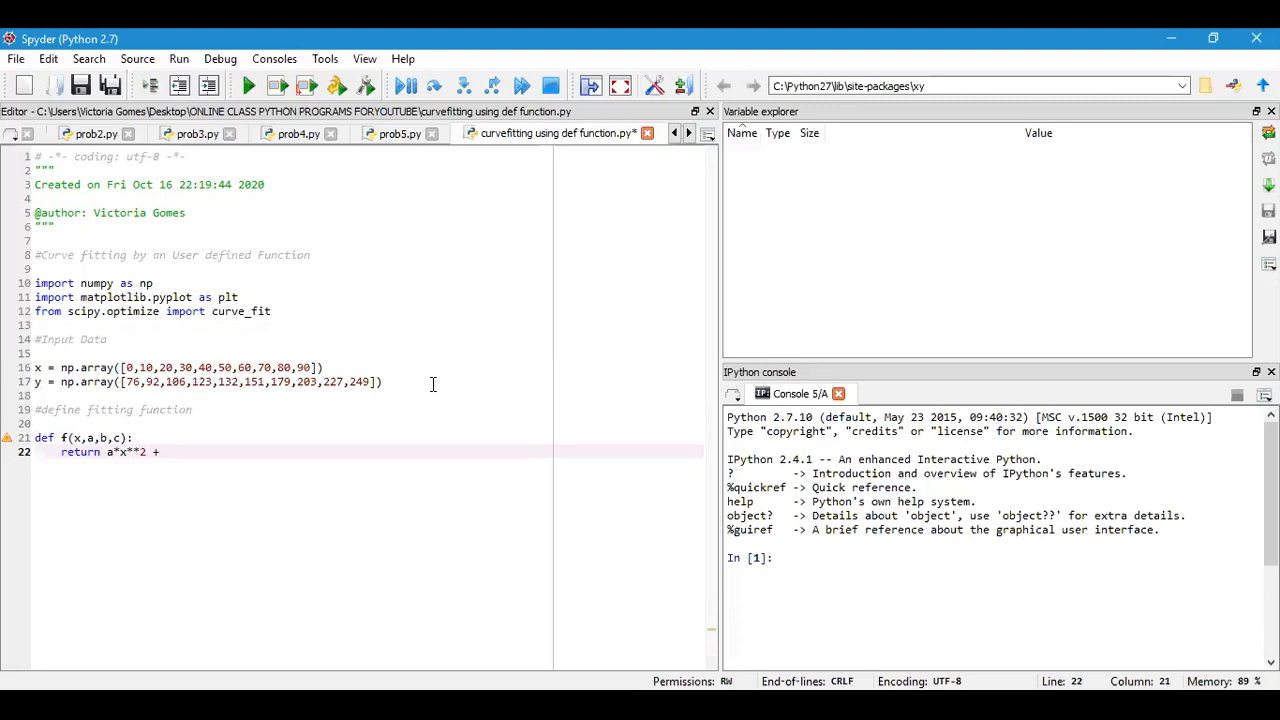
{"action": "type", "text": "b*"}
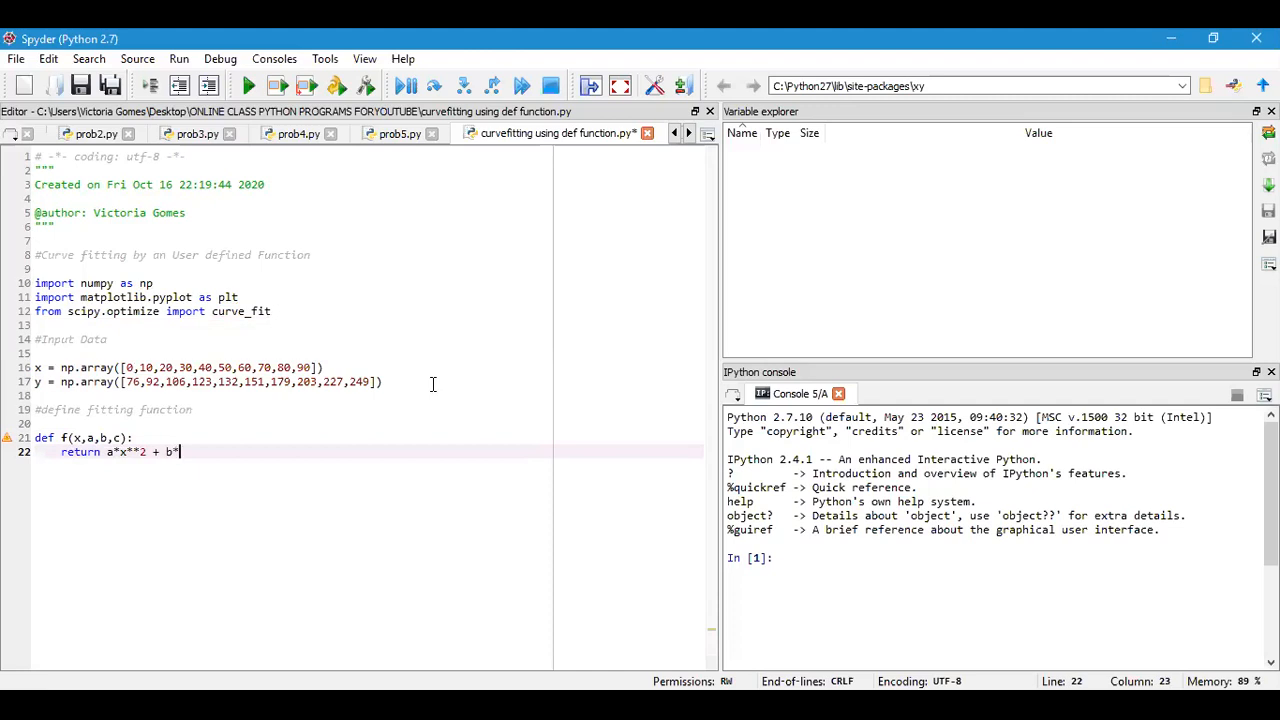
{"action": "type", "text": "x"}
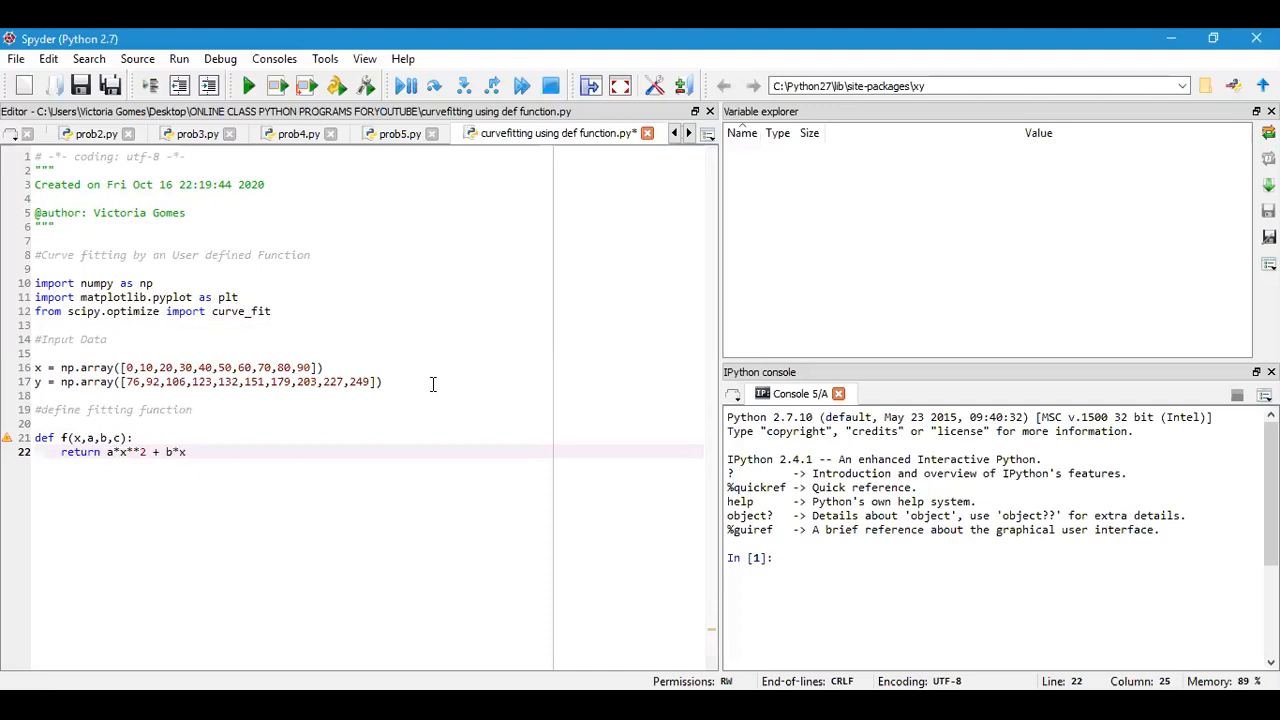
{"action": "type", "text": "+ c"}
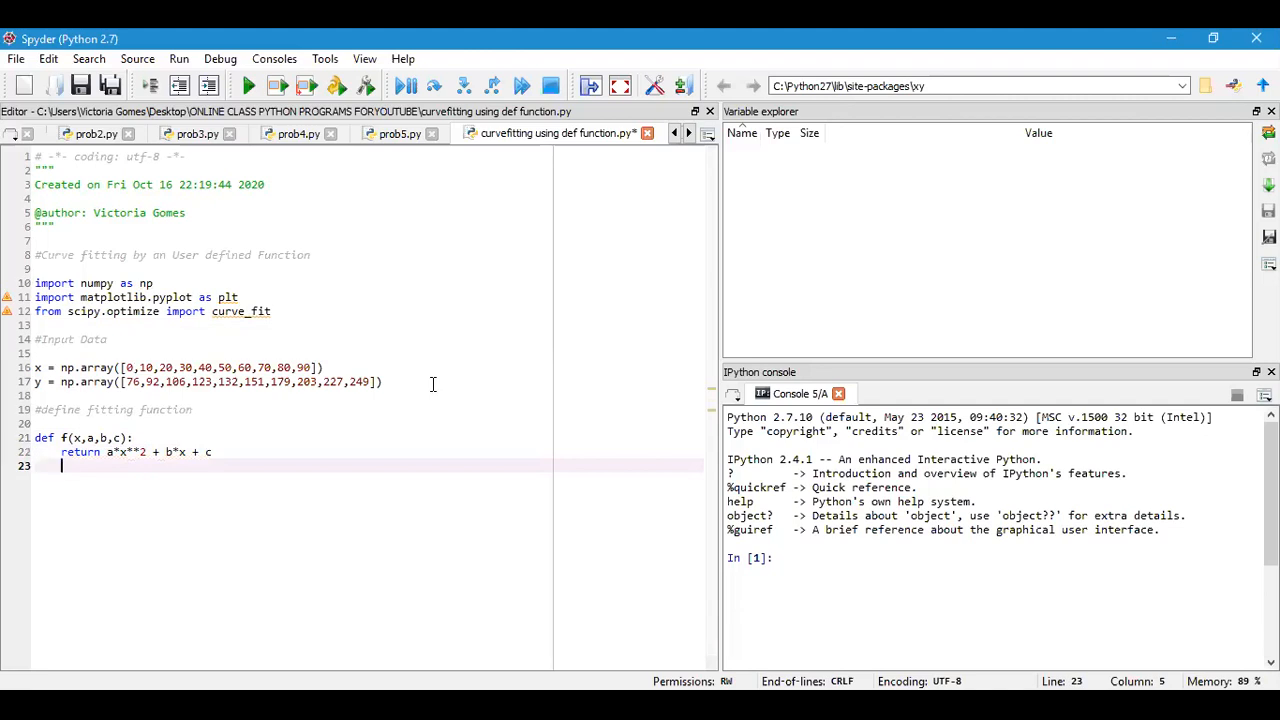
{"action": "mouse_move", "coordinate": [392, 384]}
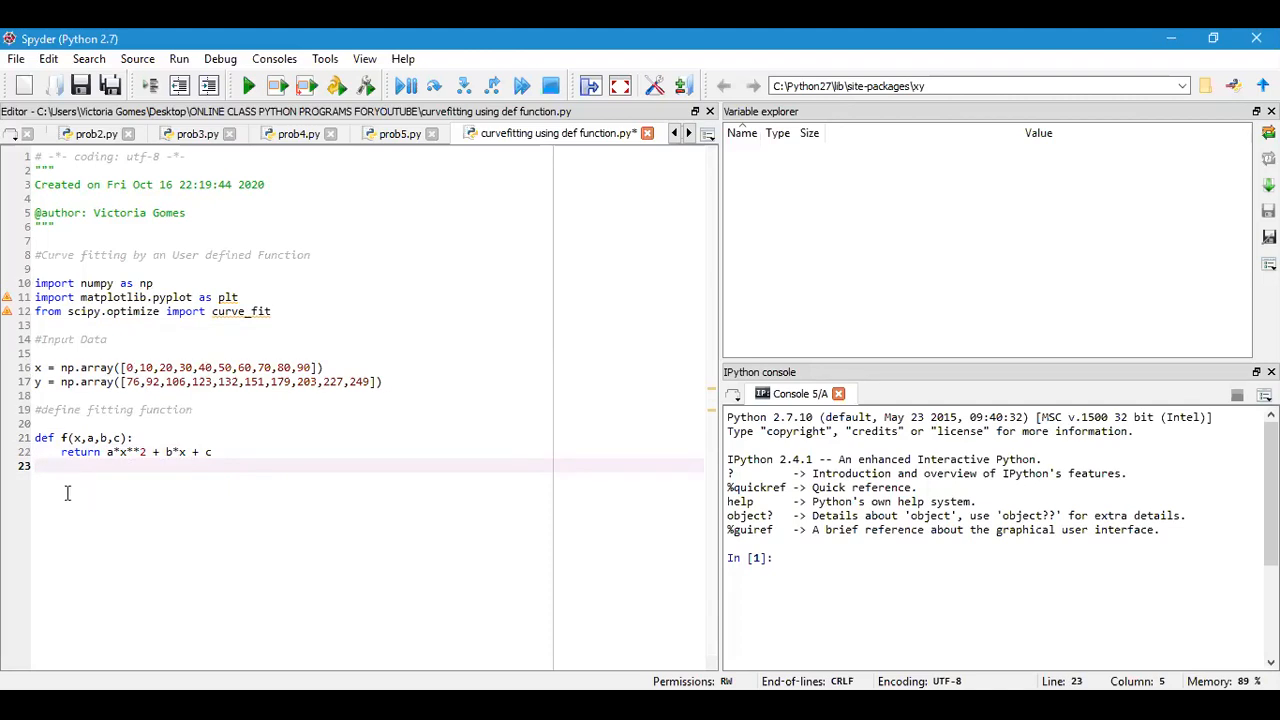
Step: Write an '#optimize the parameters' comment below the function, fixing typos, with blank lines after it
{"action": "key", "text": "enter"}
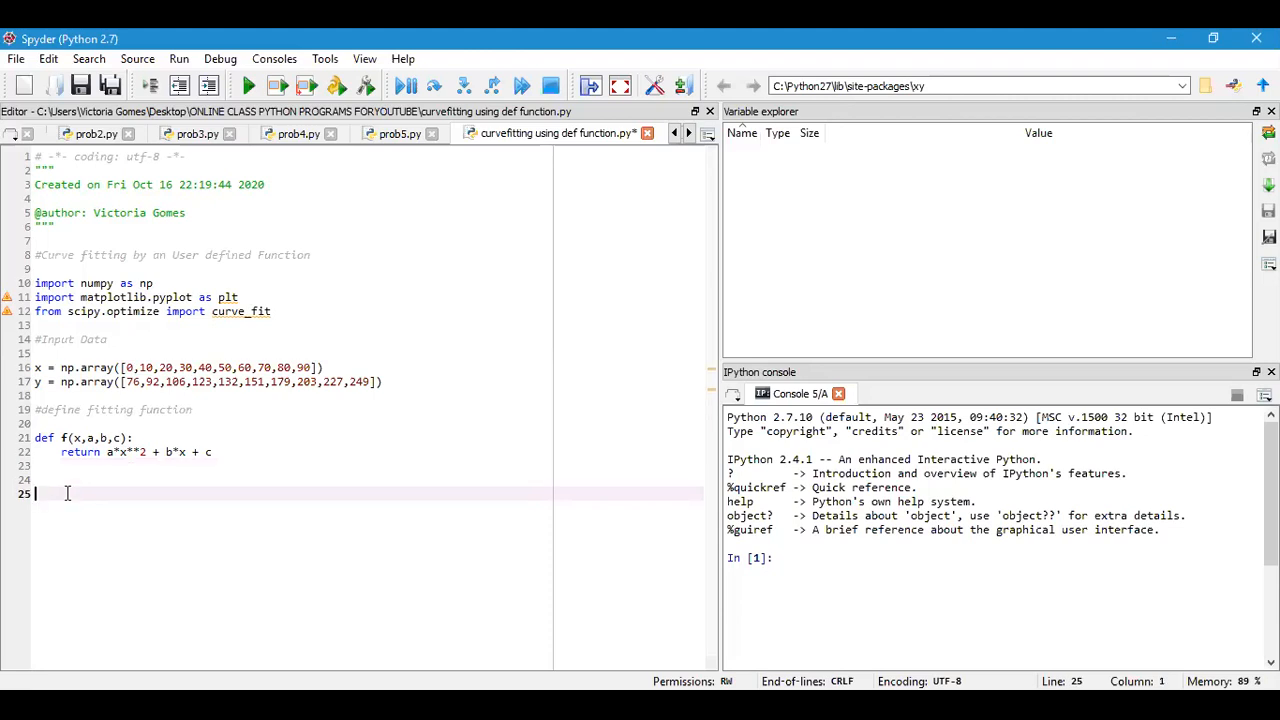
{"action": "key", "text": "backspace"}
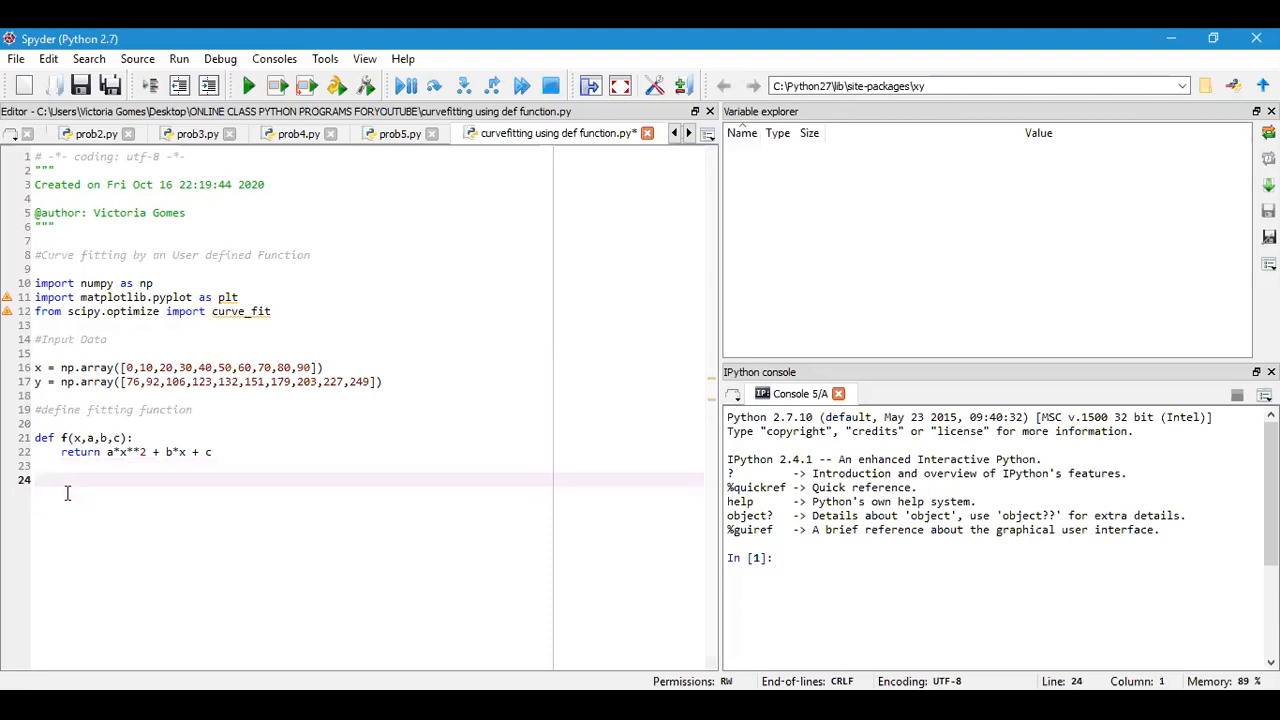
{"action": "type", "text": "#optimize the giv"}
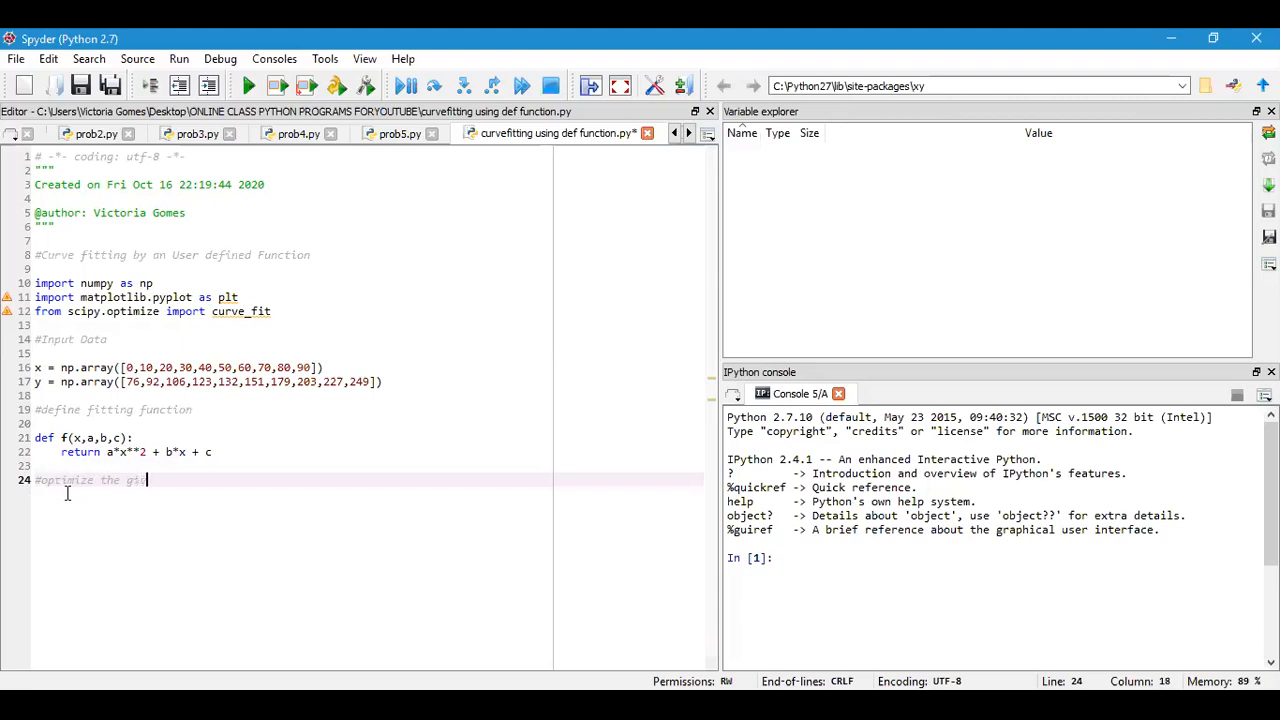
{"action": "key", "text": "BackSpace"}
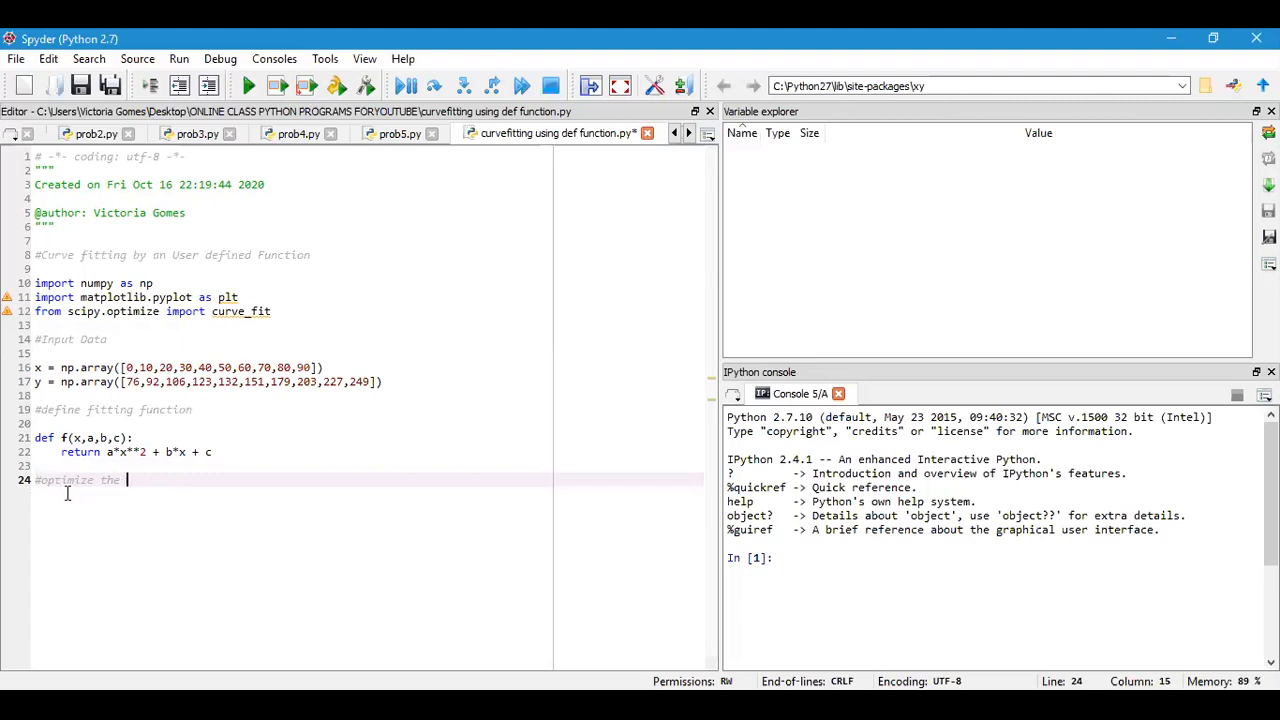
{"action": "type", "text": "paramet"}
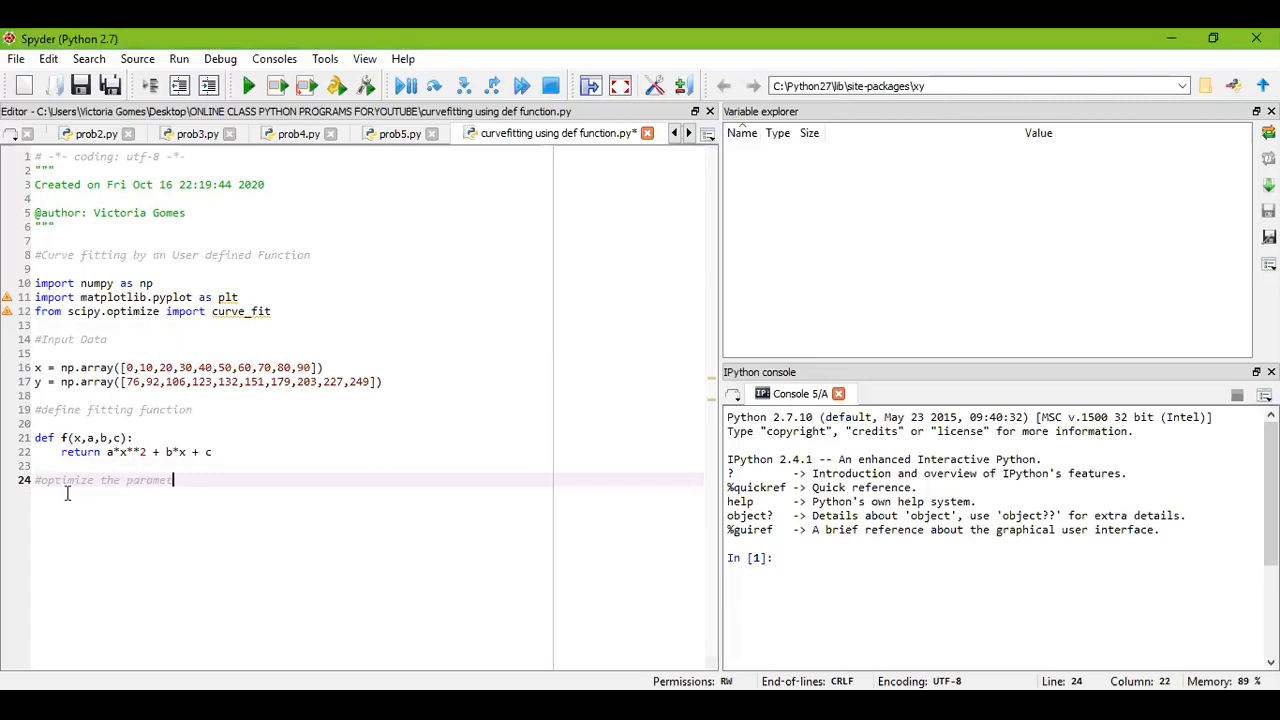
{"action": "key", "text": "enter"}
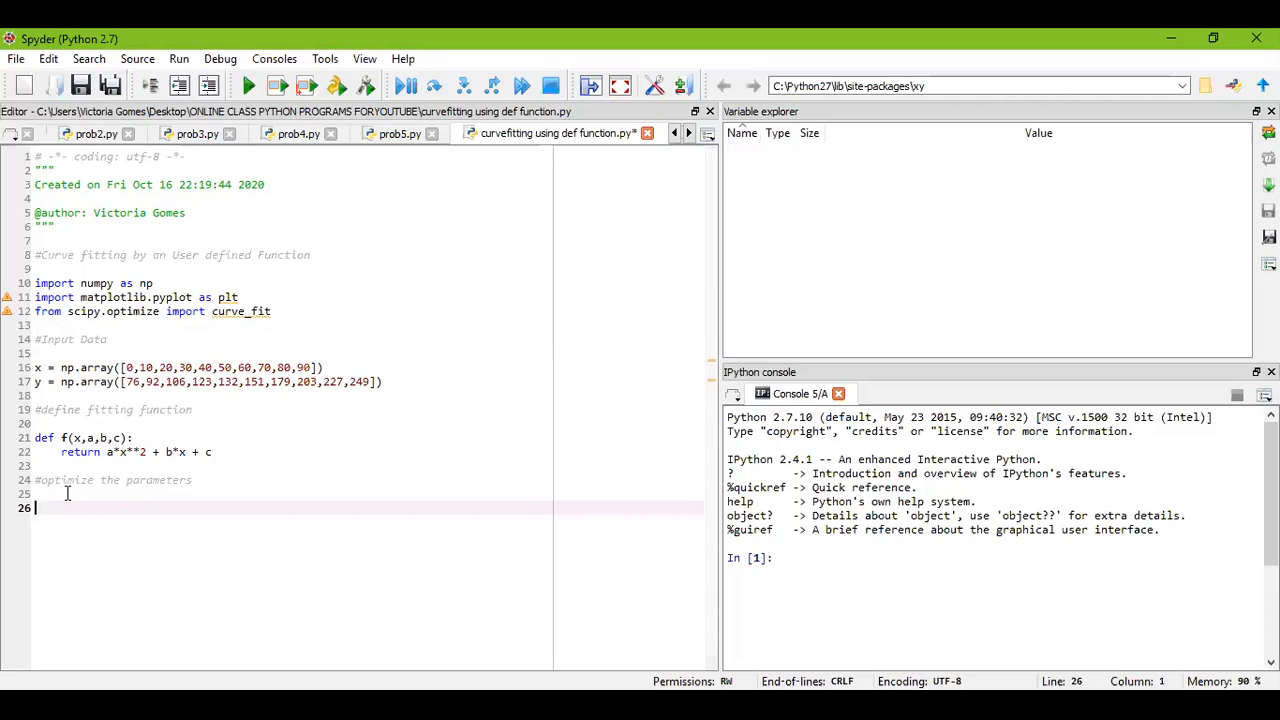
Step: Write par, var = curve_fit(f,x,y), correcting a mis-capitalised Curve_fit
{"action": "type", "text": "par"}
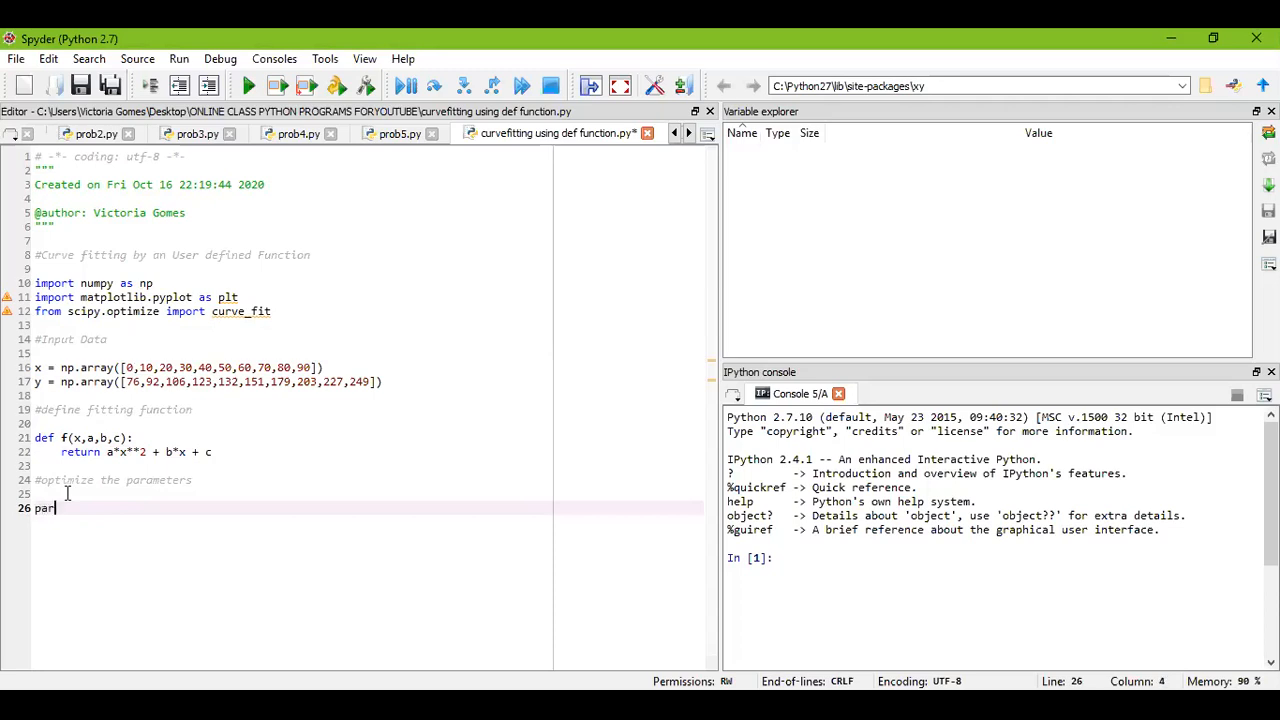
{"action": "type", "text": ", var"}
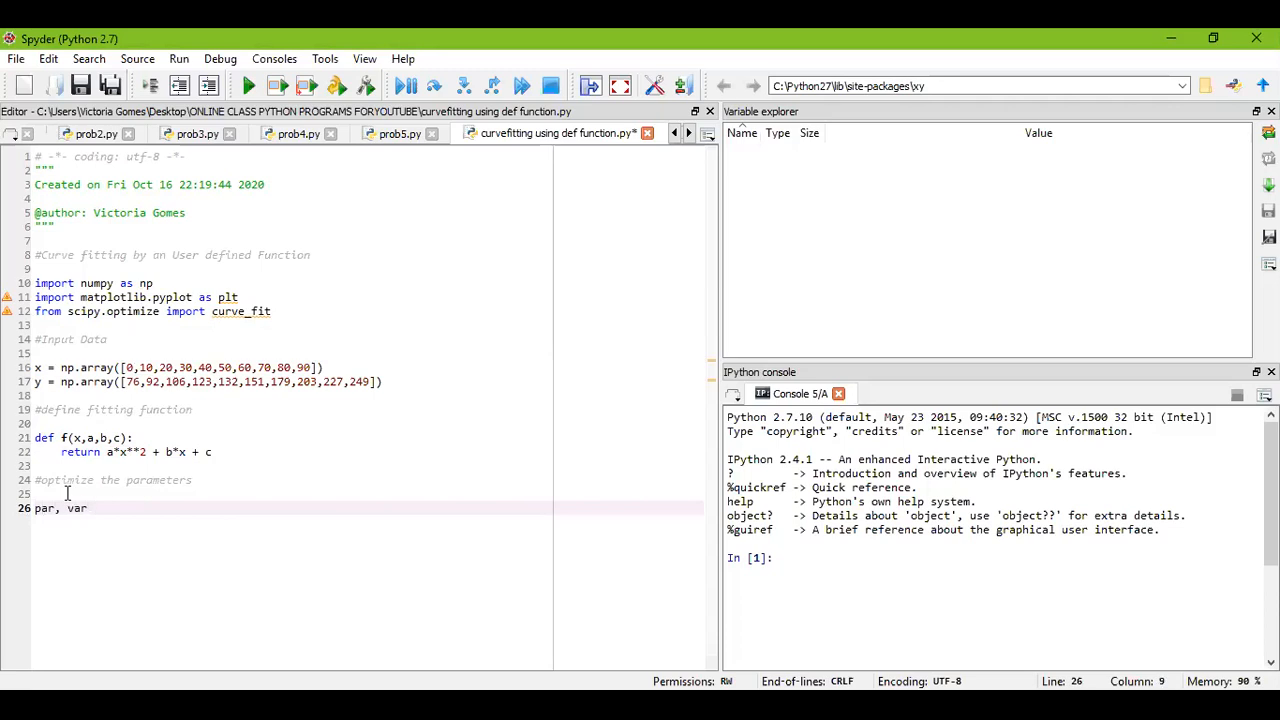
{"action": "type", "text": "="}
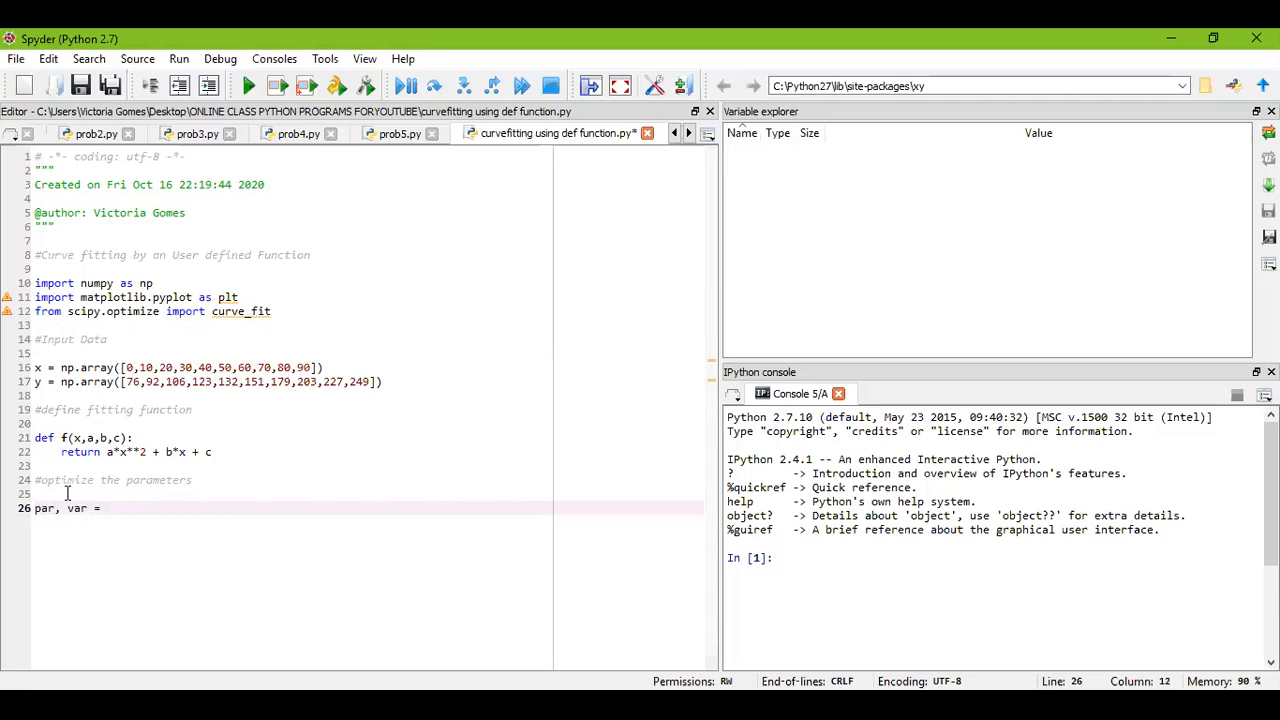
{"action": "type", "text": "Curve"}
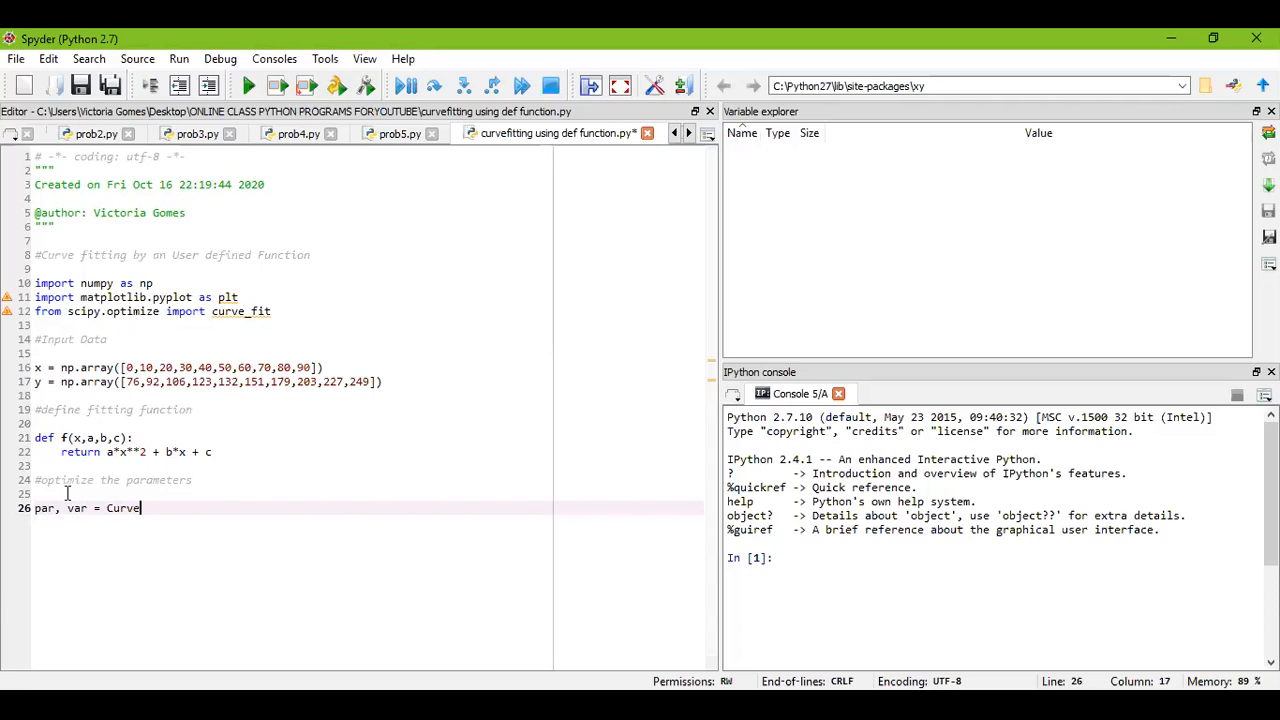
{"action": "type", "text": "_fit"}
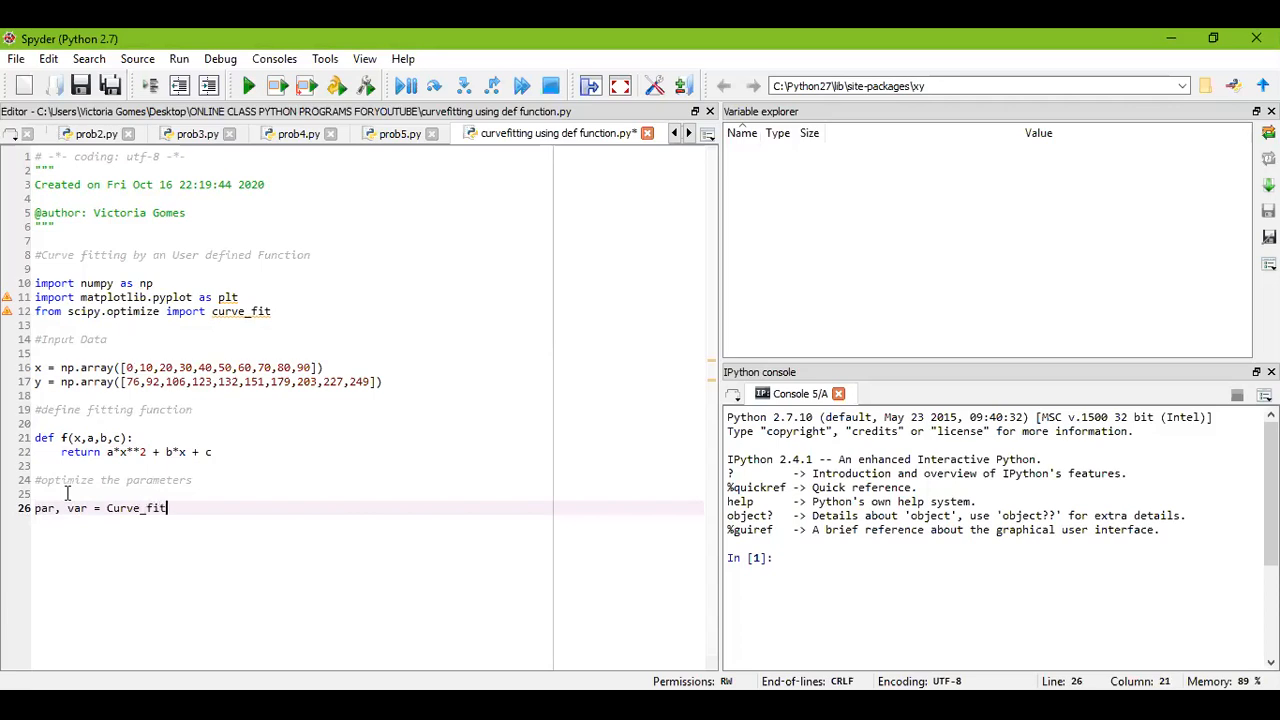
{"action": "key", "text": "BackSpace"}
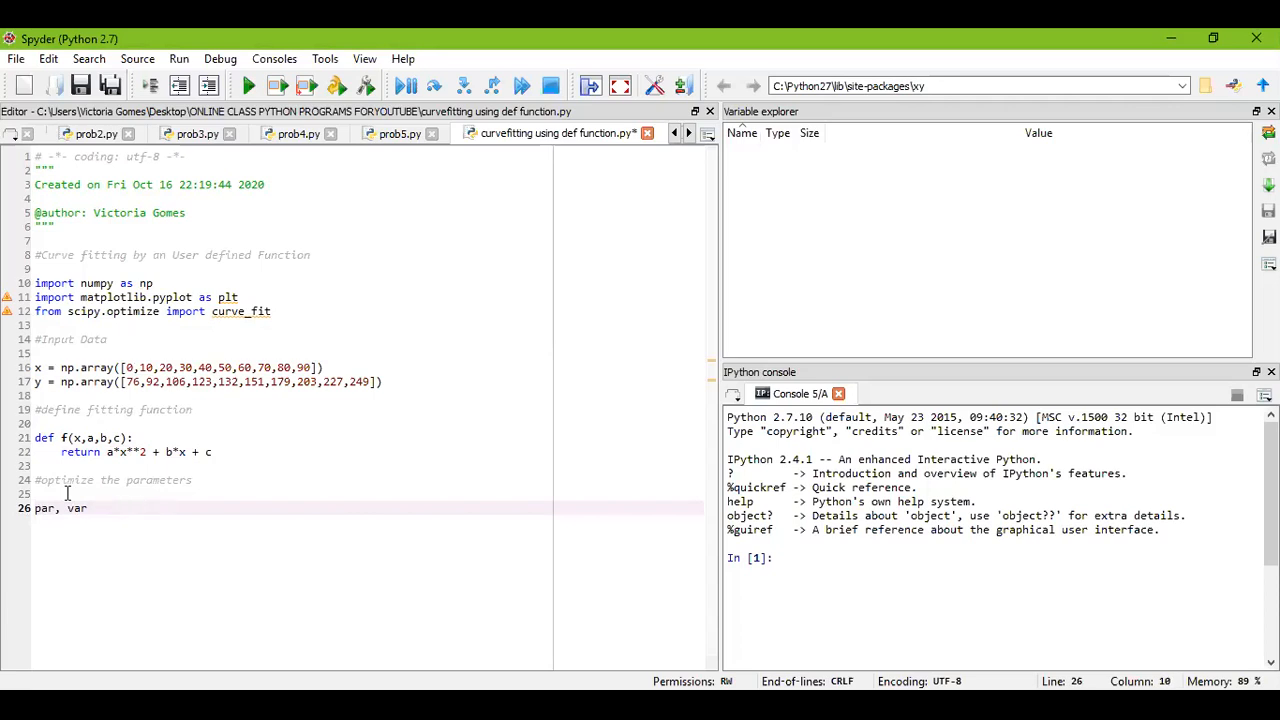
{"action": "type", "text": "= cur"}
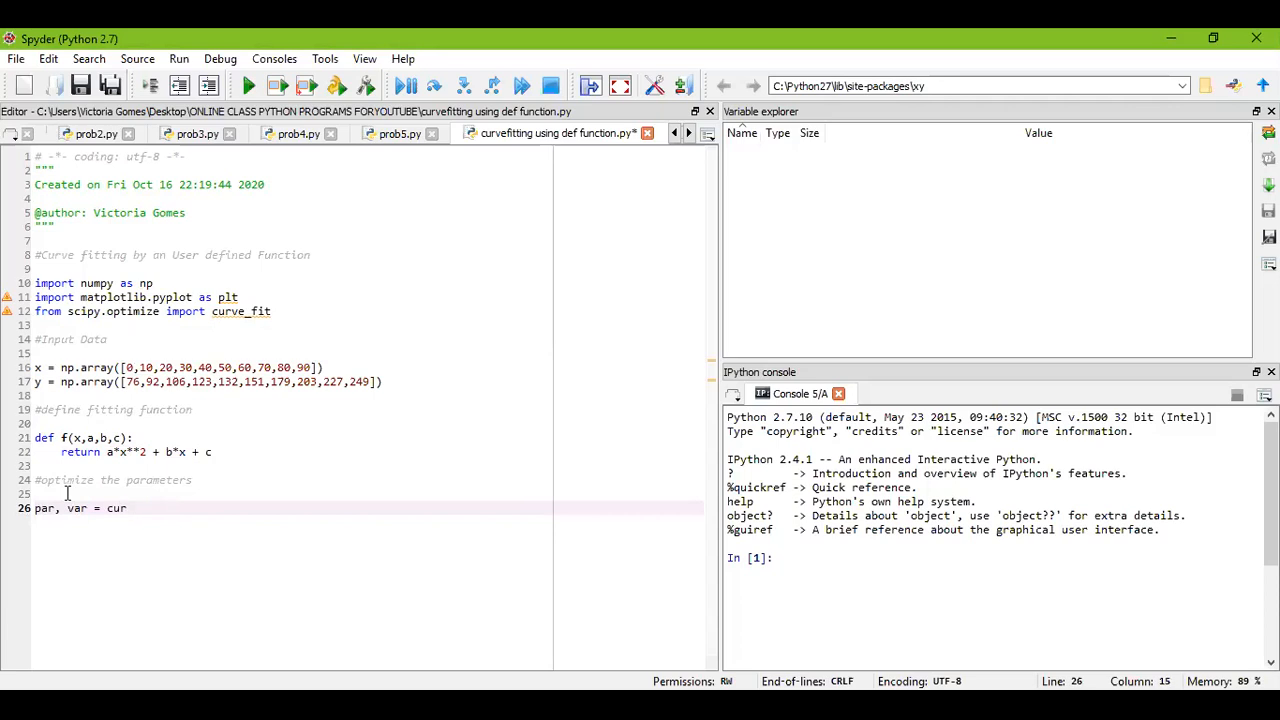
{"action": "type", "text": "ve_fit"}
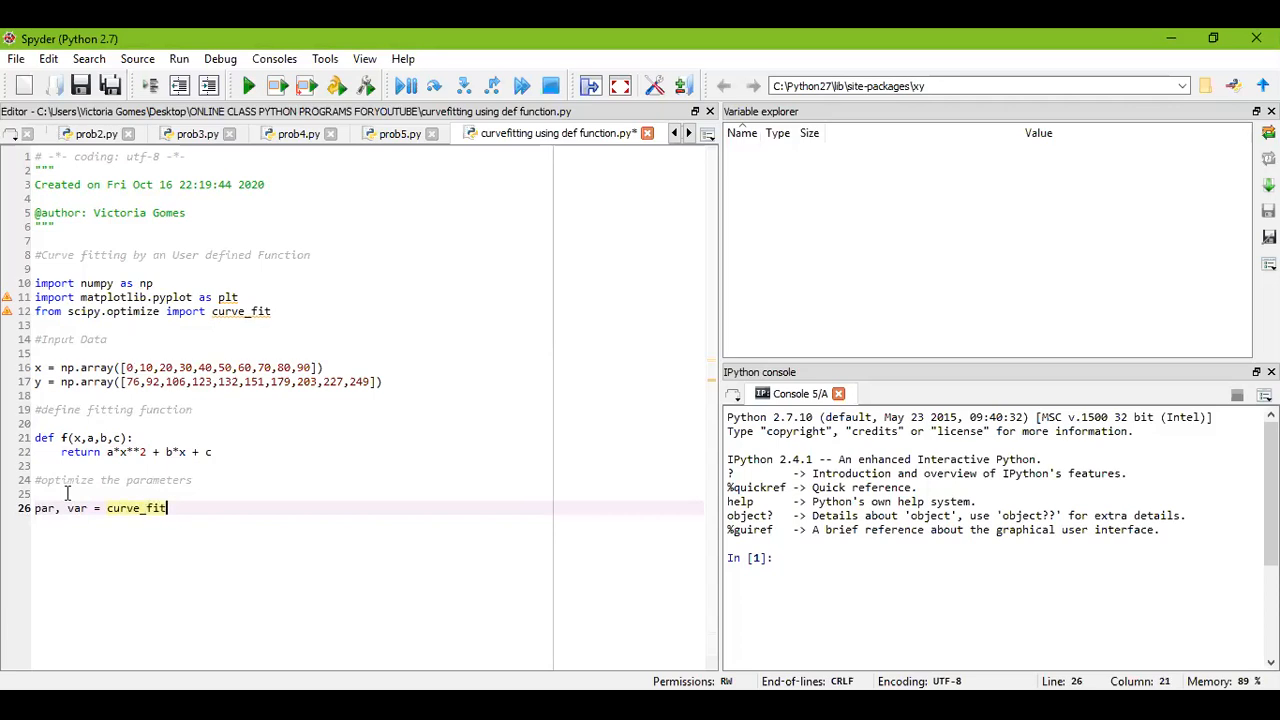
{"action": "type", "text": "(f,x,y"}
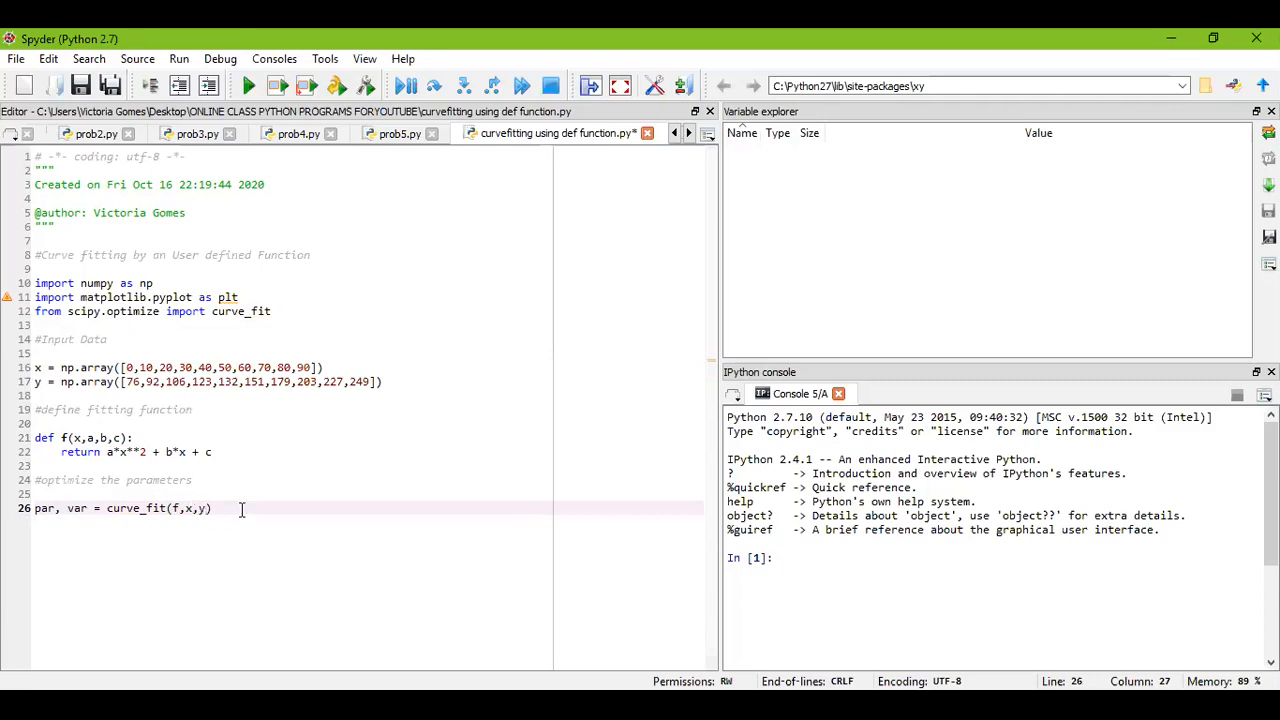
{"action": "key", "text": "Return"}
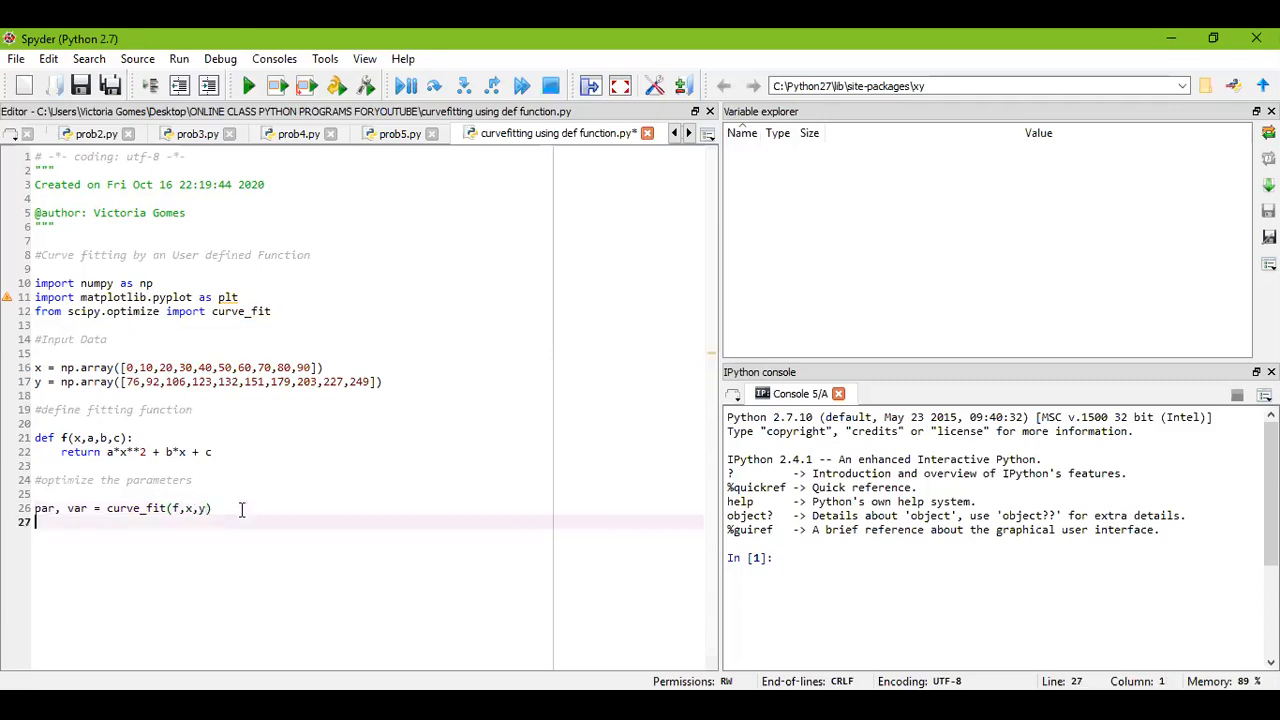
Step: Unpack the fitted parameters with a,b,c = par
{"action": "type", "text": "a,"}
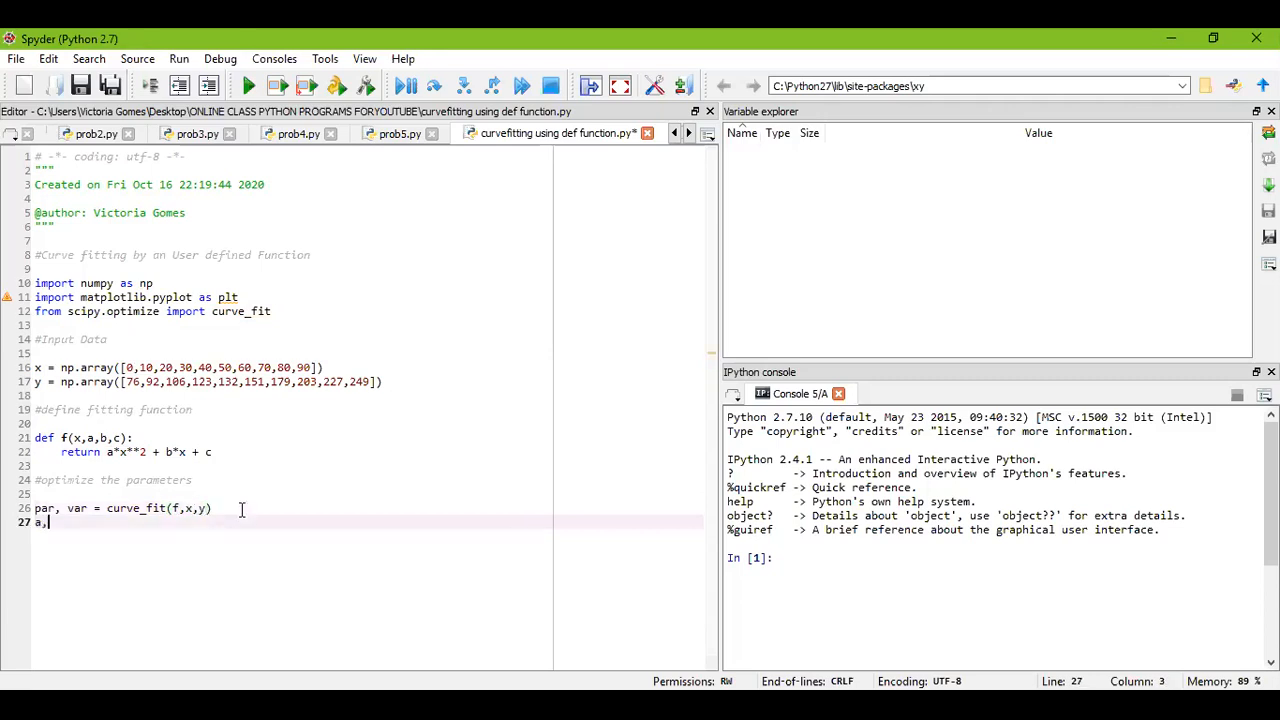
{"action": "type", "text": "b,c"}
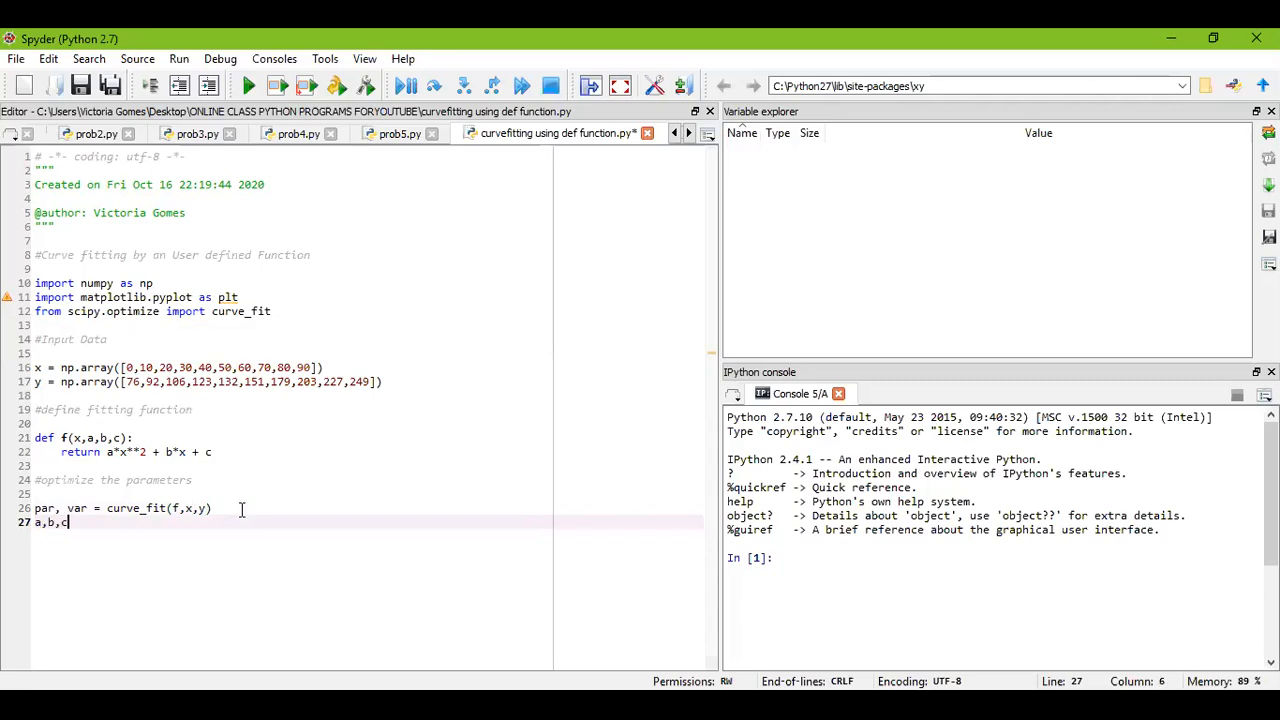
{"action": "type", "text": "= pa"}
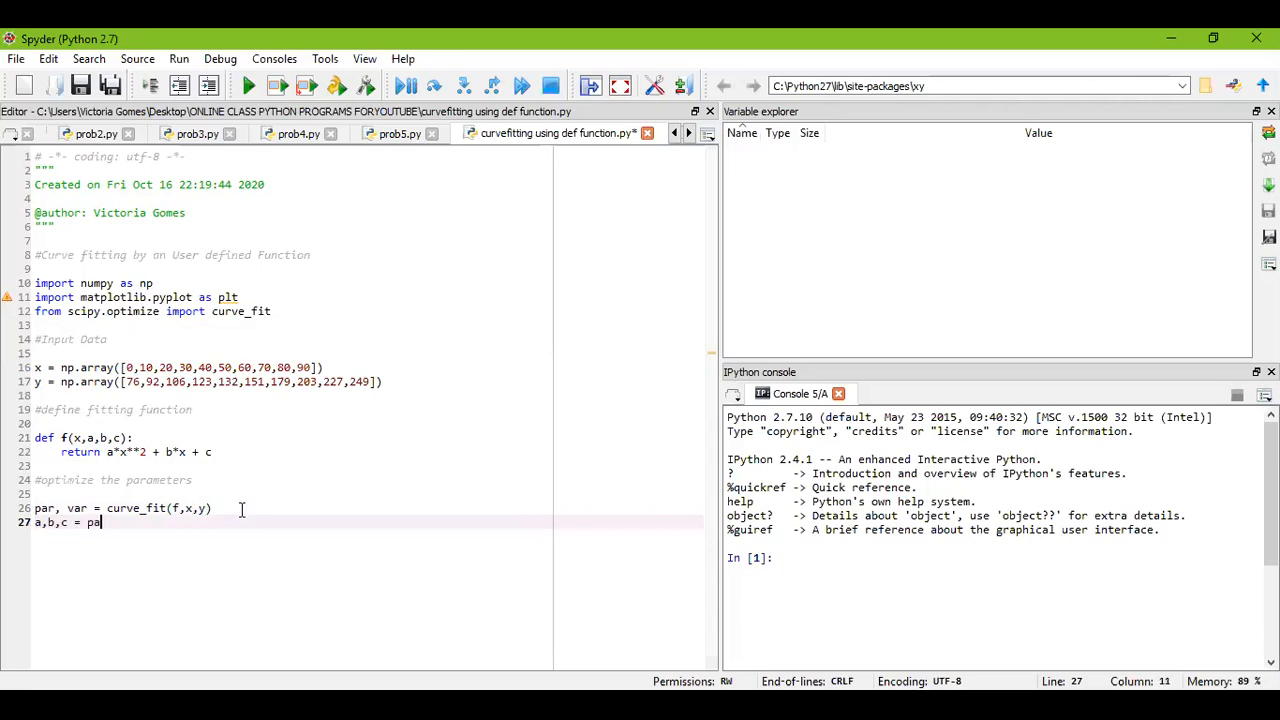
{"action": "type", "text": "r"}
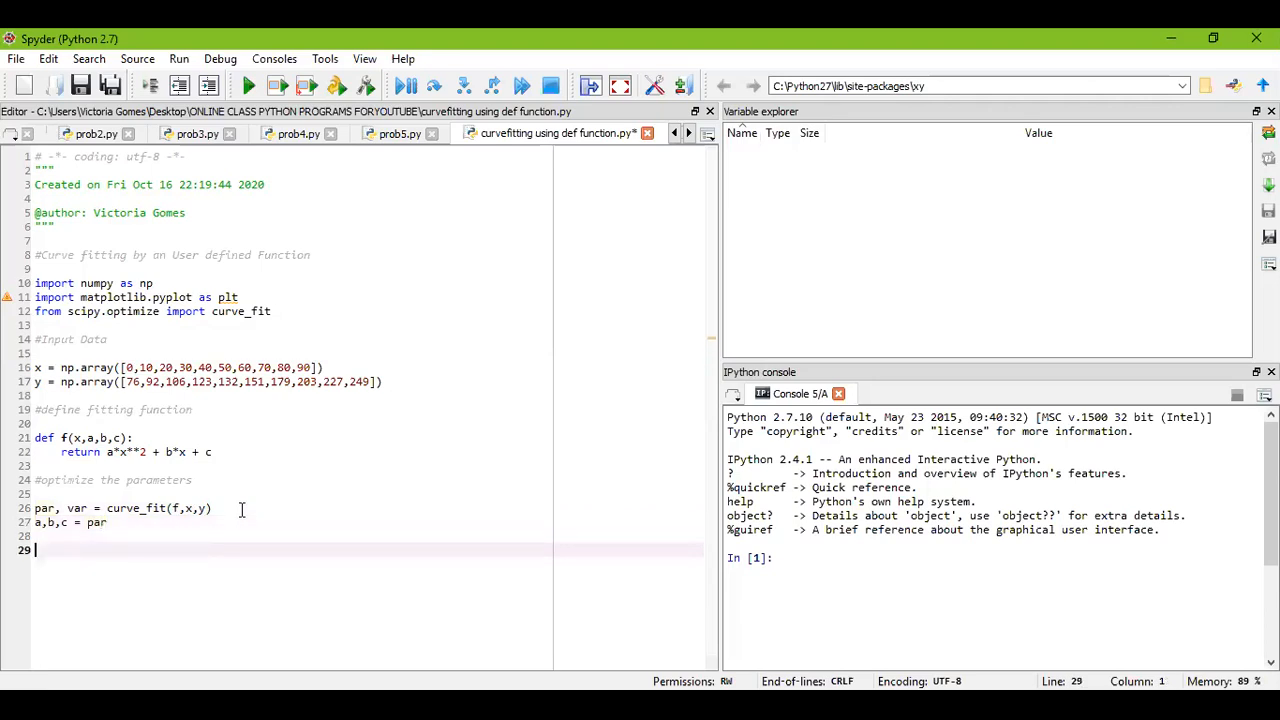
Step: Write a '#plot and show' comment and begin plt.plot via autocomplete
{"action": "type", "text": "#plot and show"}
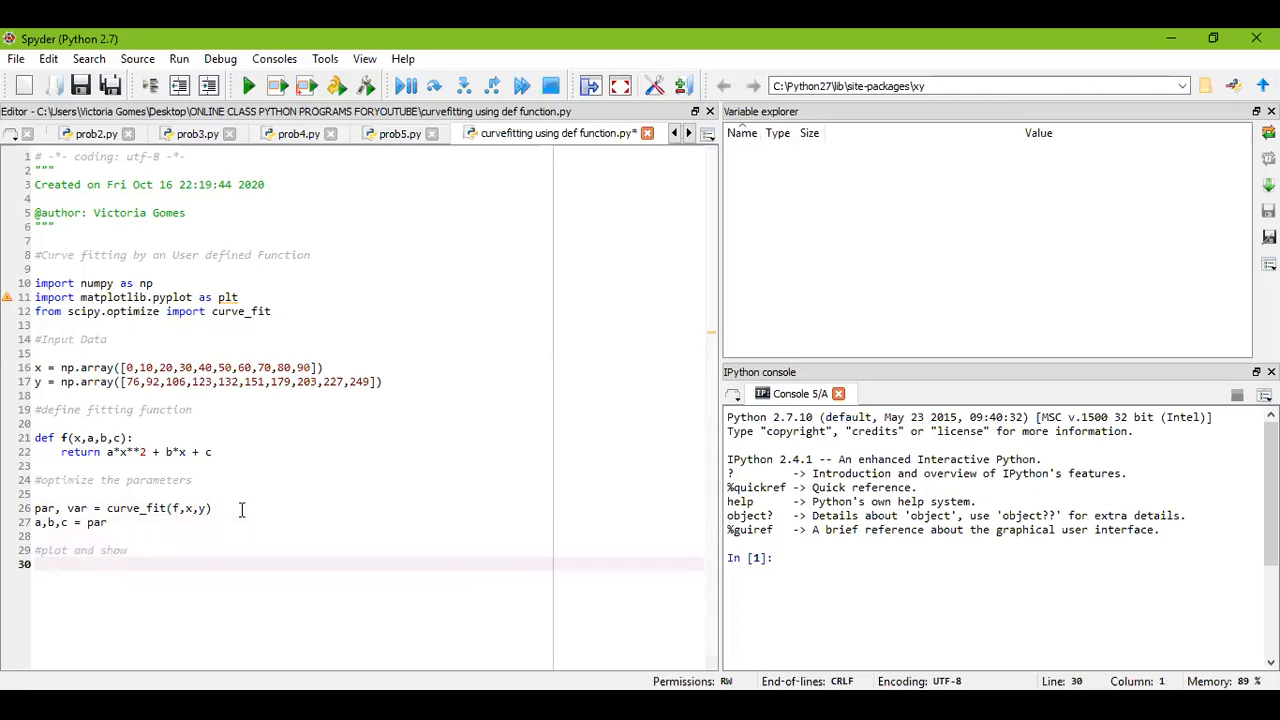
{"action": "type", "text": "pl"}
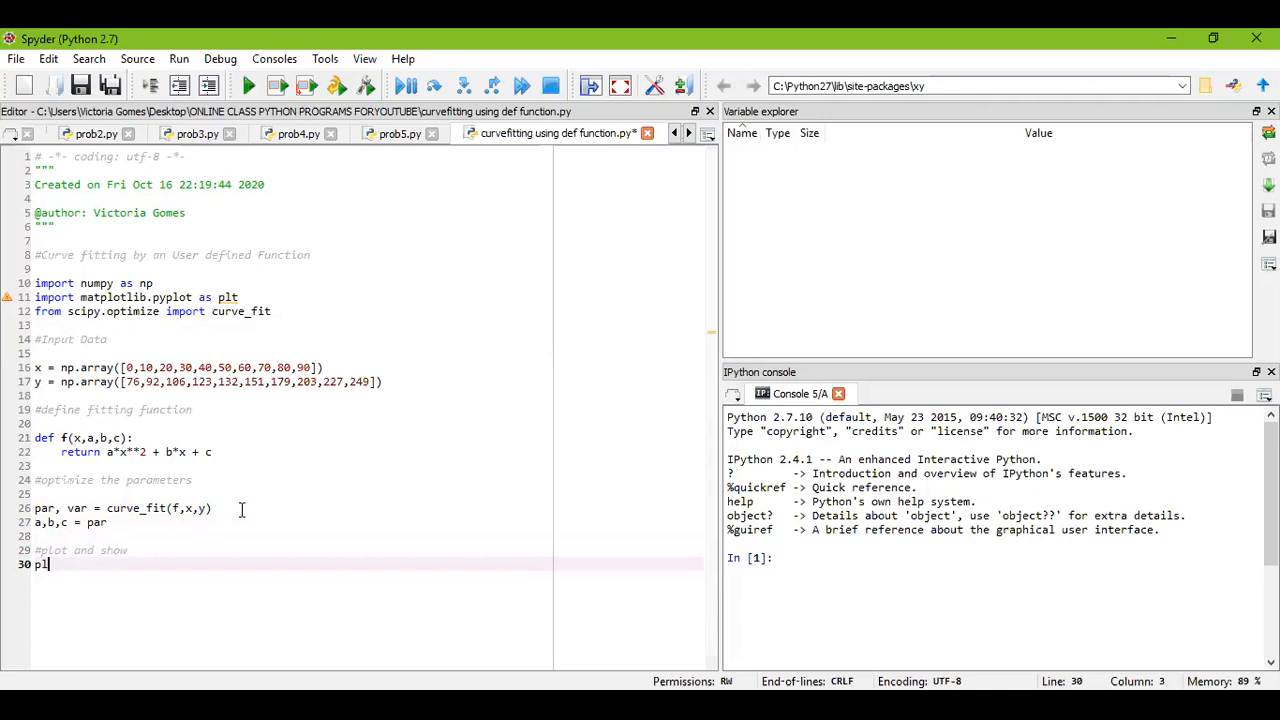
{"action": "type", "text": "t."}
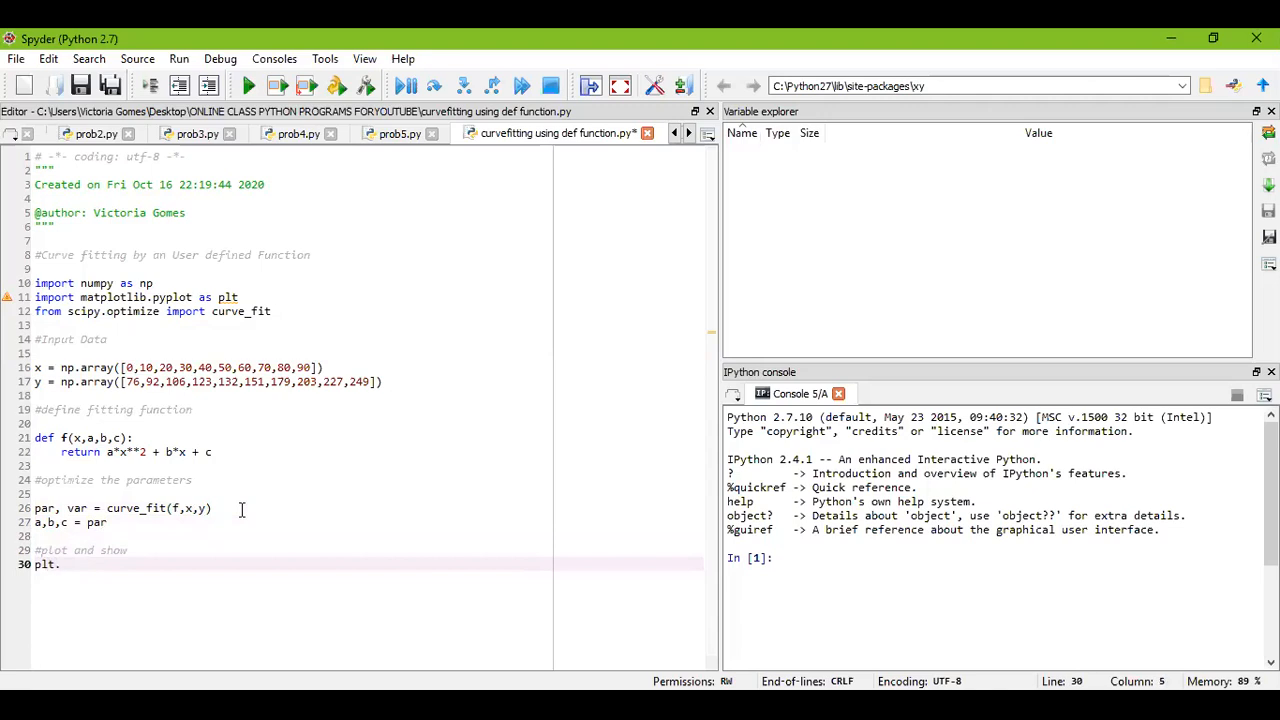
{"action": "type", "text": "plo"}
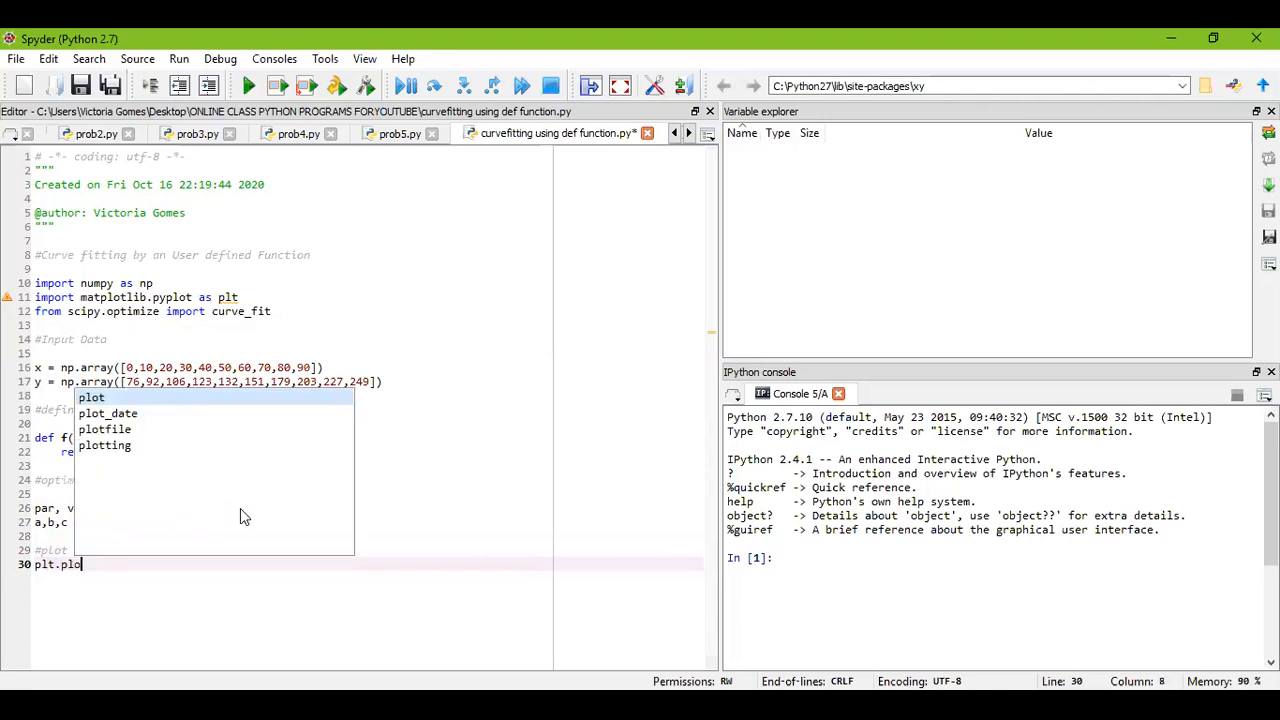
{"action": "type", "text": "t("}
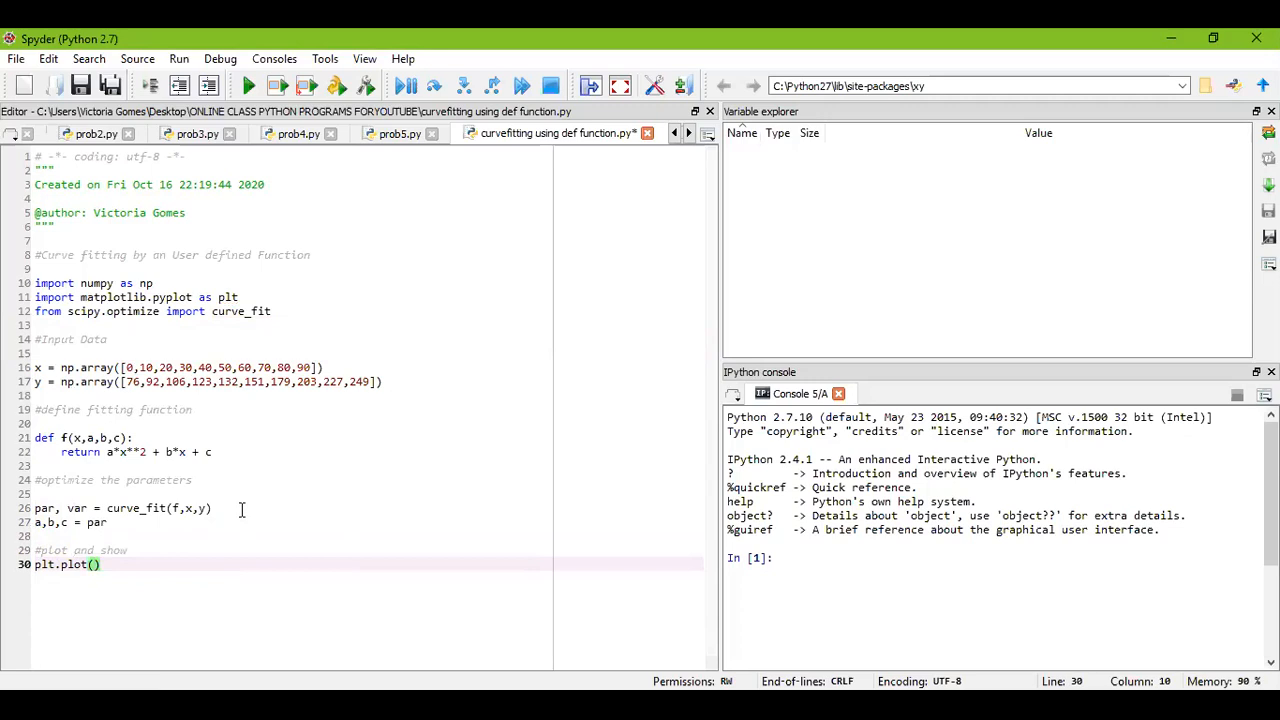
Step: Complete plt.plot(x,y,x,f(x,a,b,c)) to plot the data with the fitted curve
{"action": "type", "text": "x,y,"}
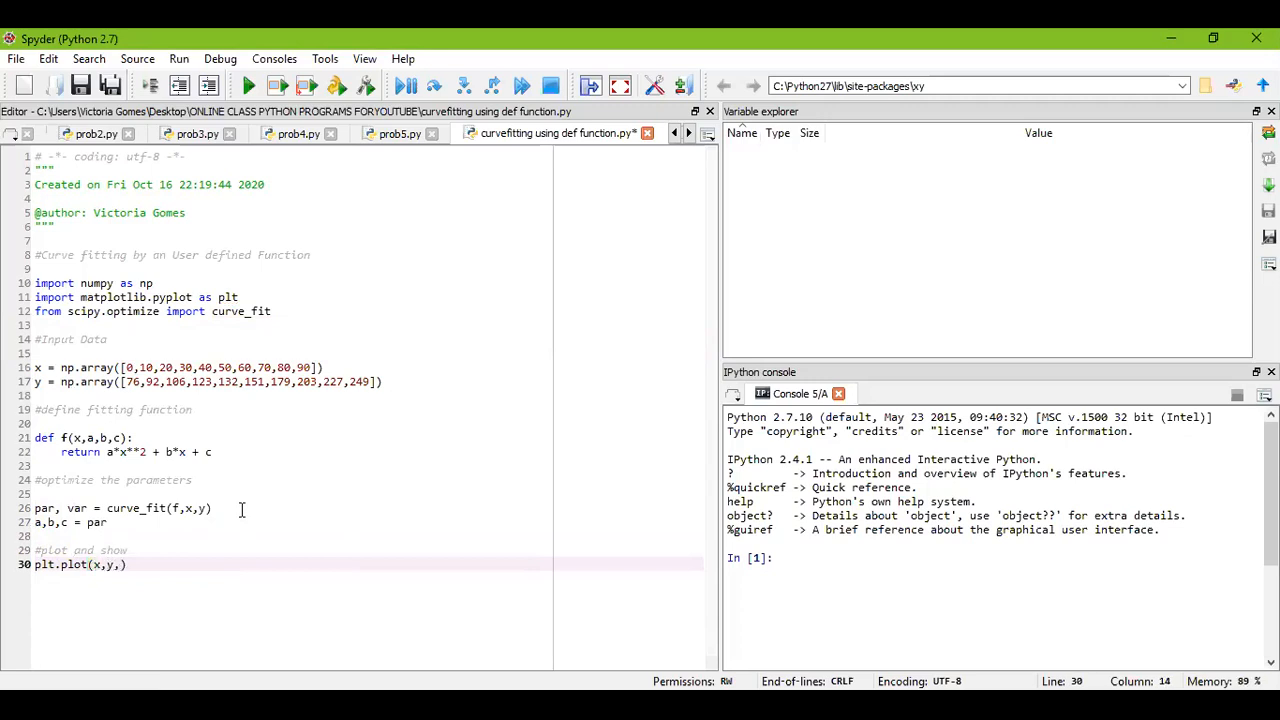
{"action": "type", "text": "x,"}
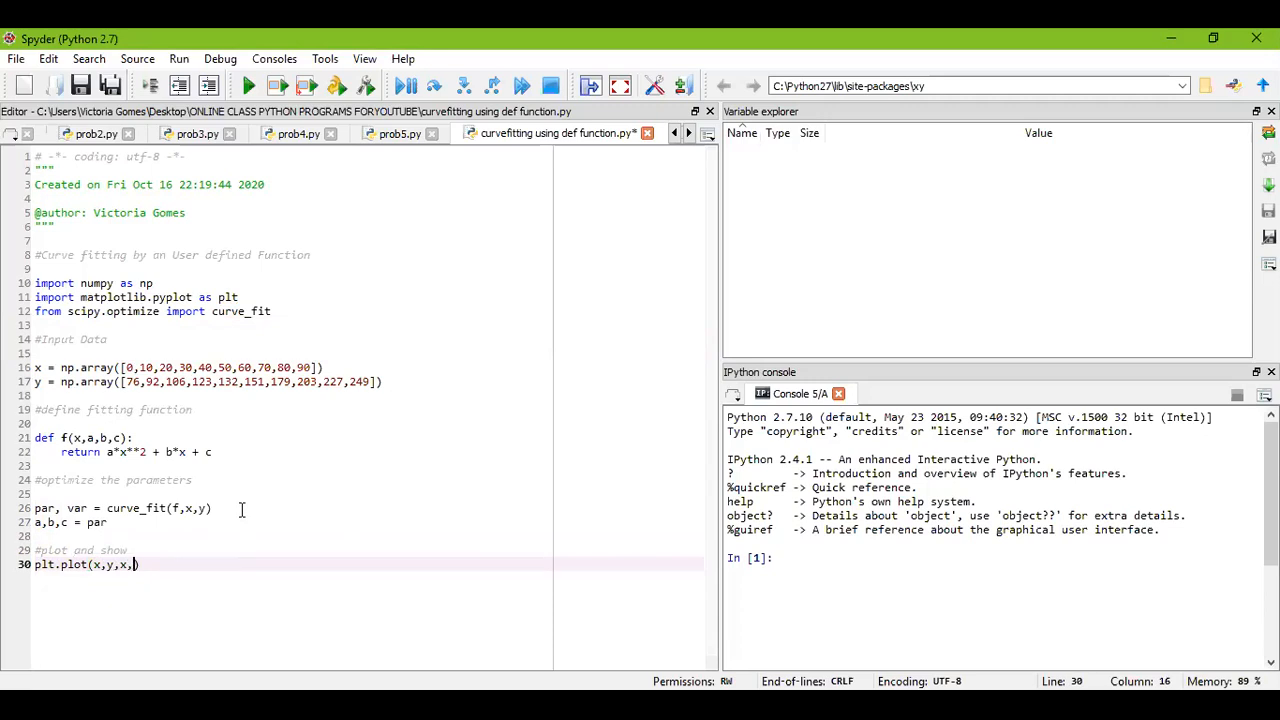
{"action": "type", "text": "f("}
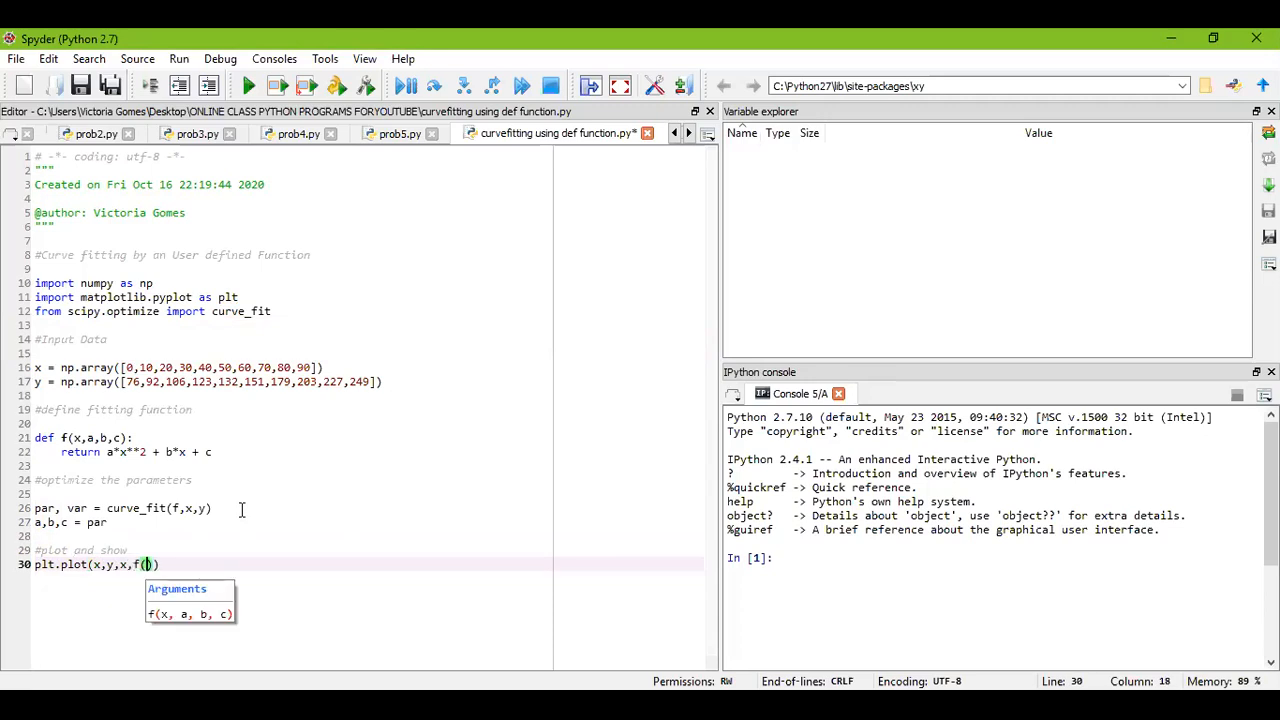
{"action": "type", "text": "x"}
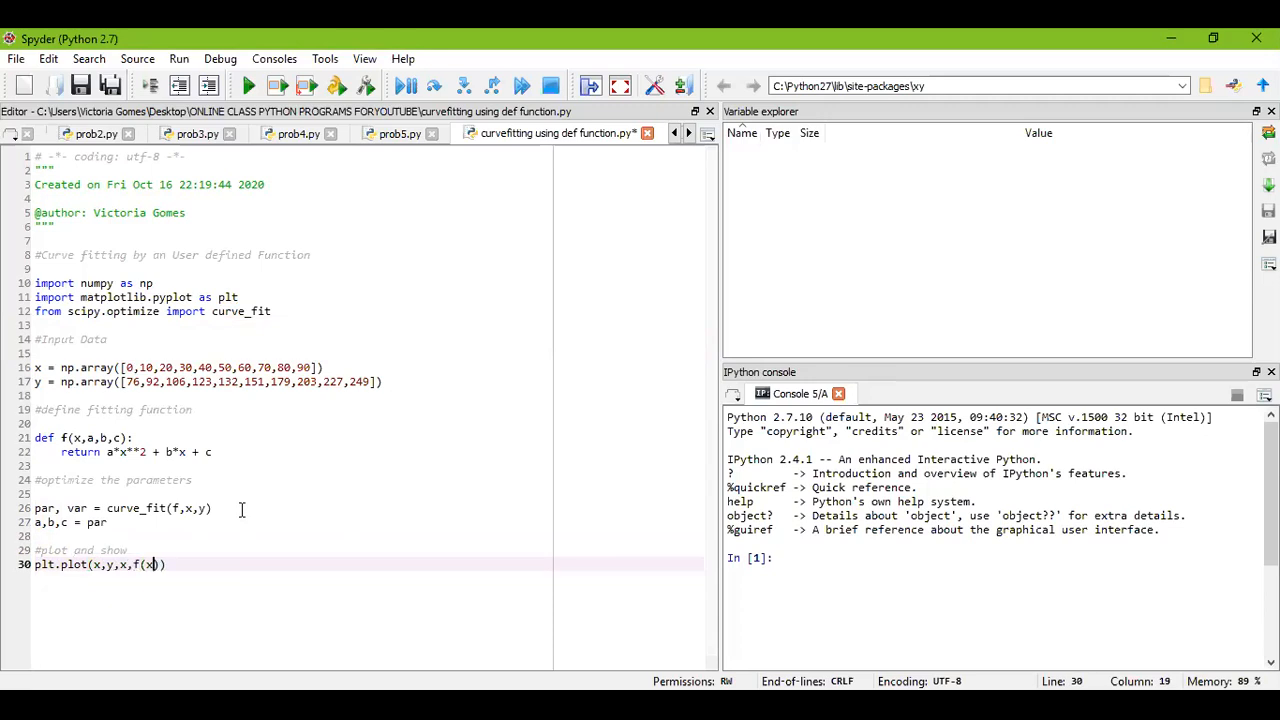
{"action": "type", "text": ",a,b"}
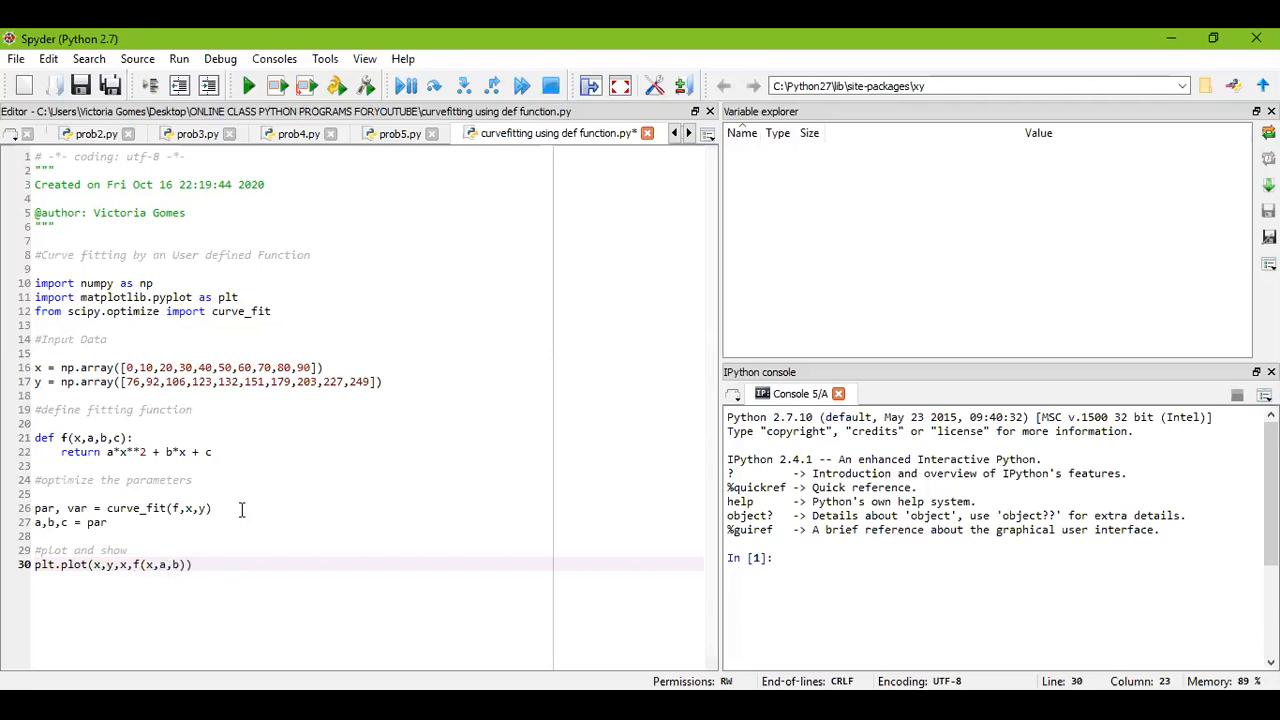
{"action": "type", "text": ",c"}
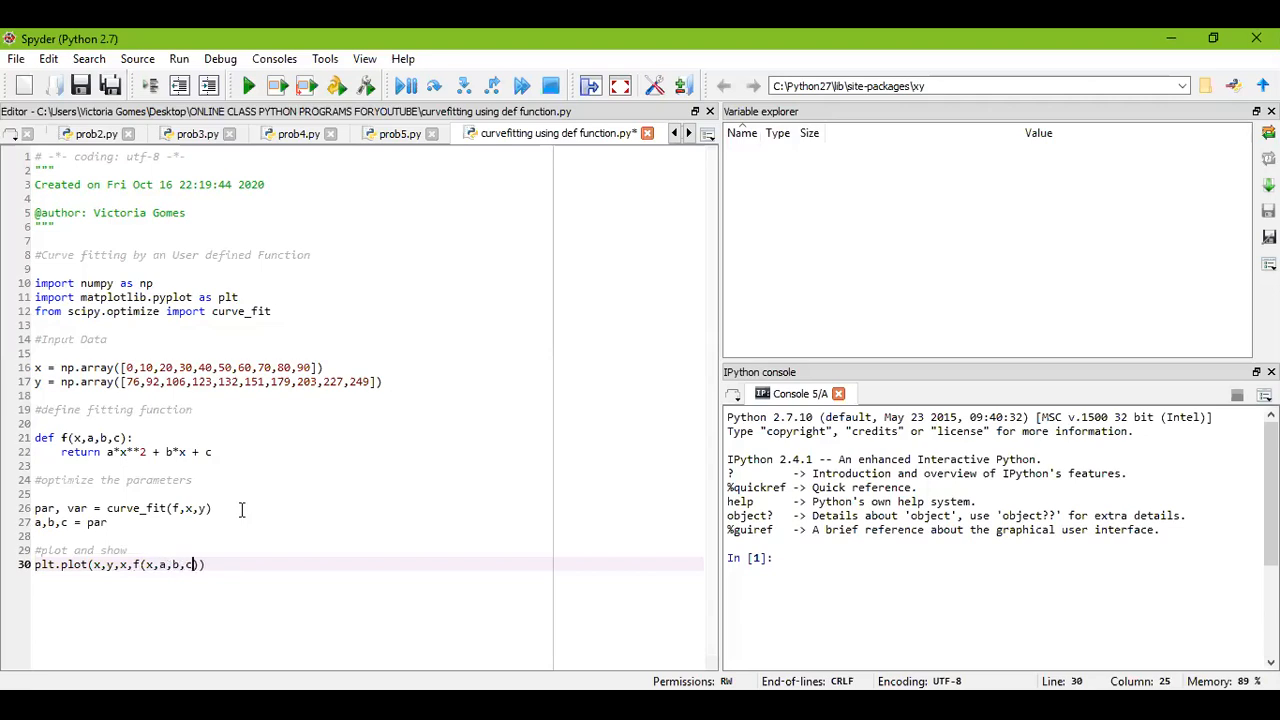
{"action": "mouse_move", "coordinate": [258, 528]}
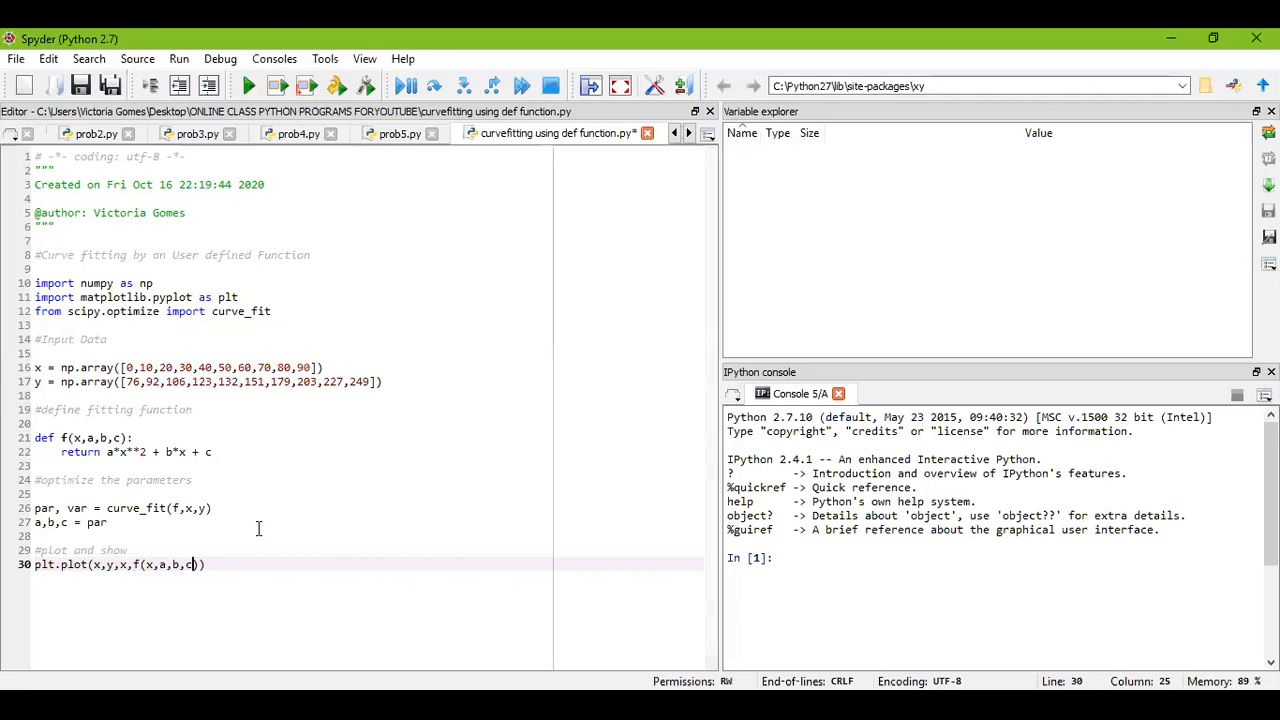
{"action": "type", "text": ")"}
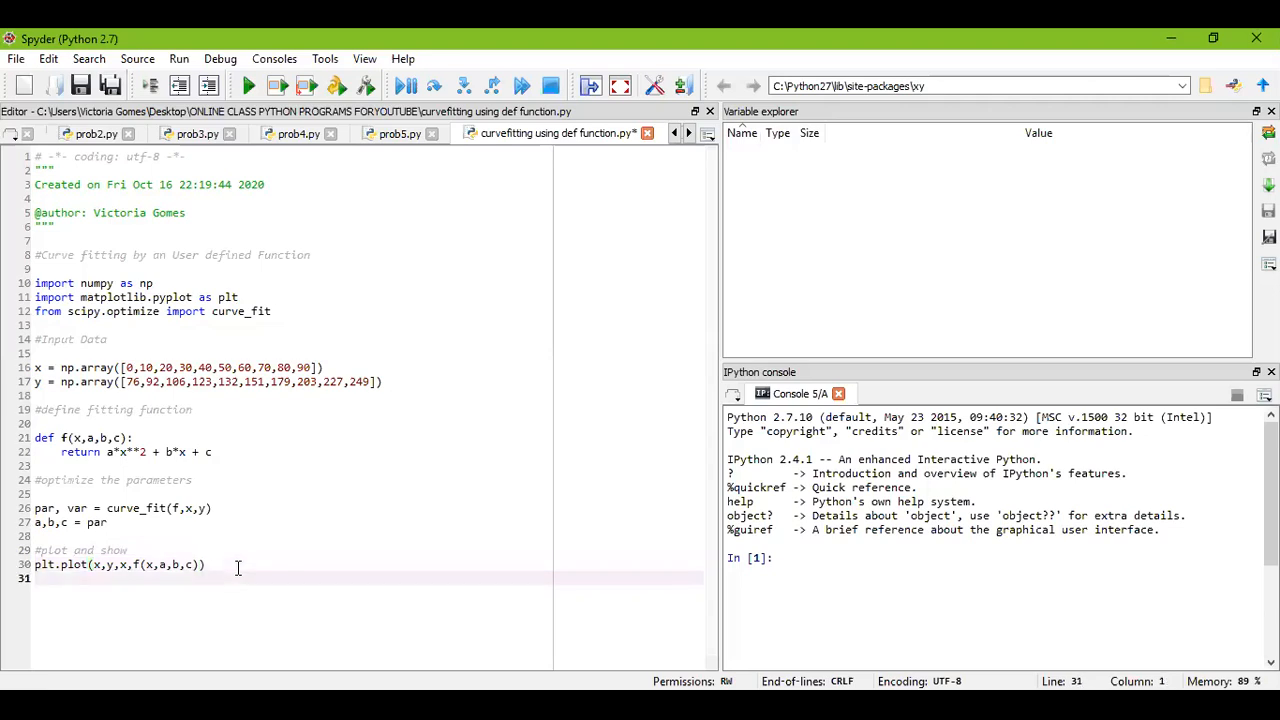
Step: End the script with plt.show() and insert a blank line below the plot-and-show comment
{"action": "type", "text": "plt.show()"}
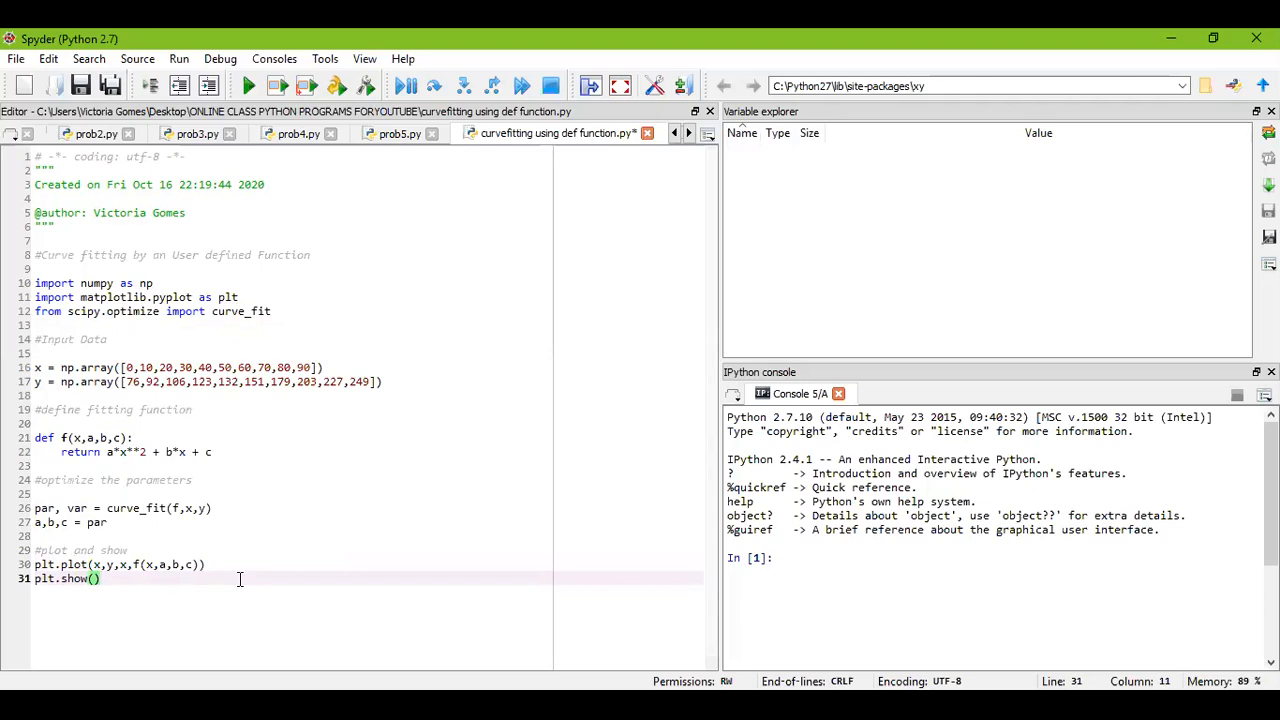
{"action": "mouse_move", "coordinate": [236, 296]}
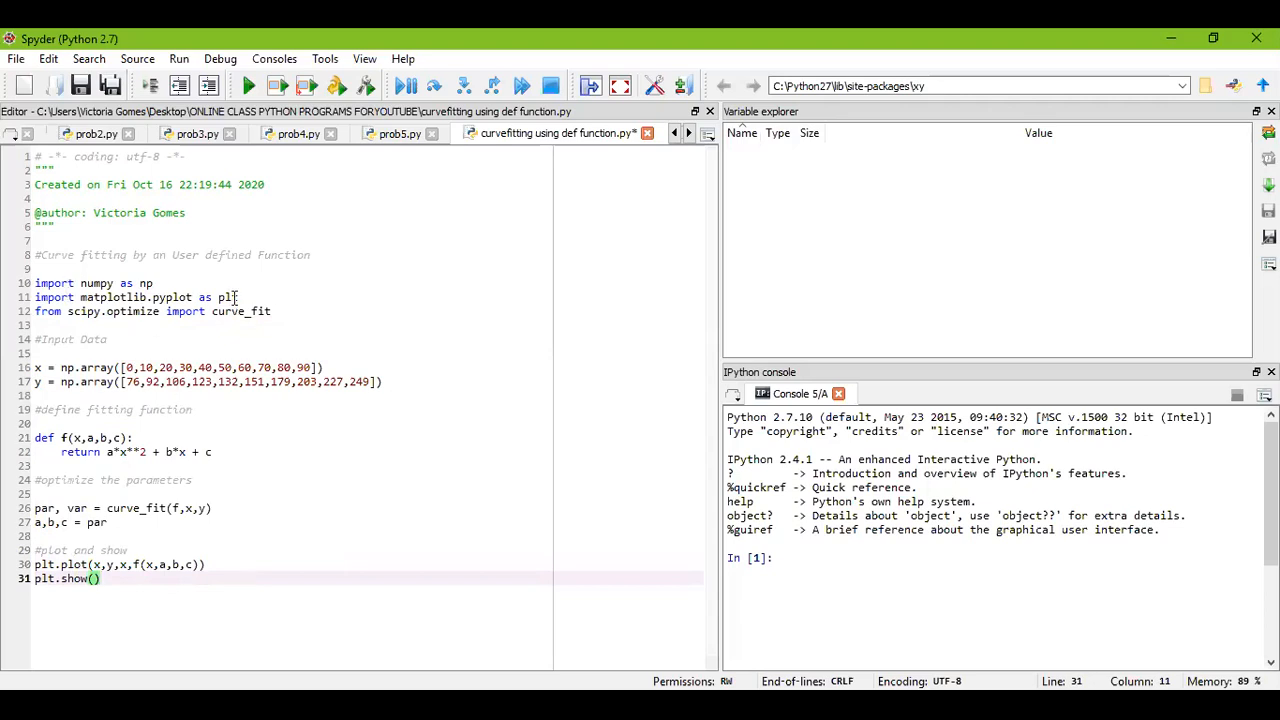
{"action": "mouse_move", "coordinate": [112, 296]}
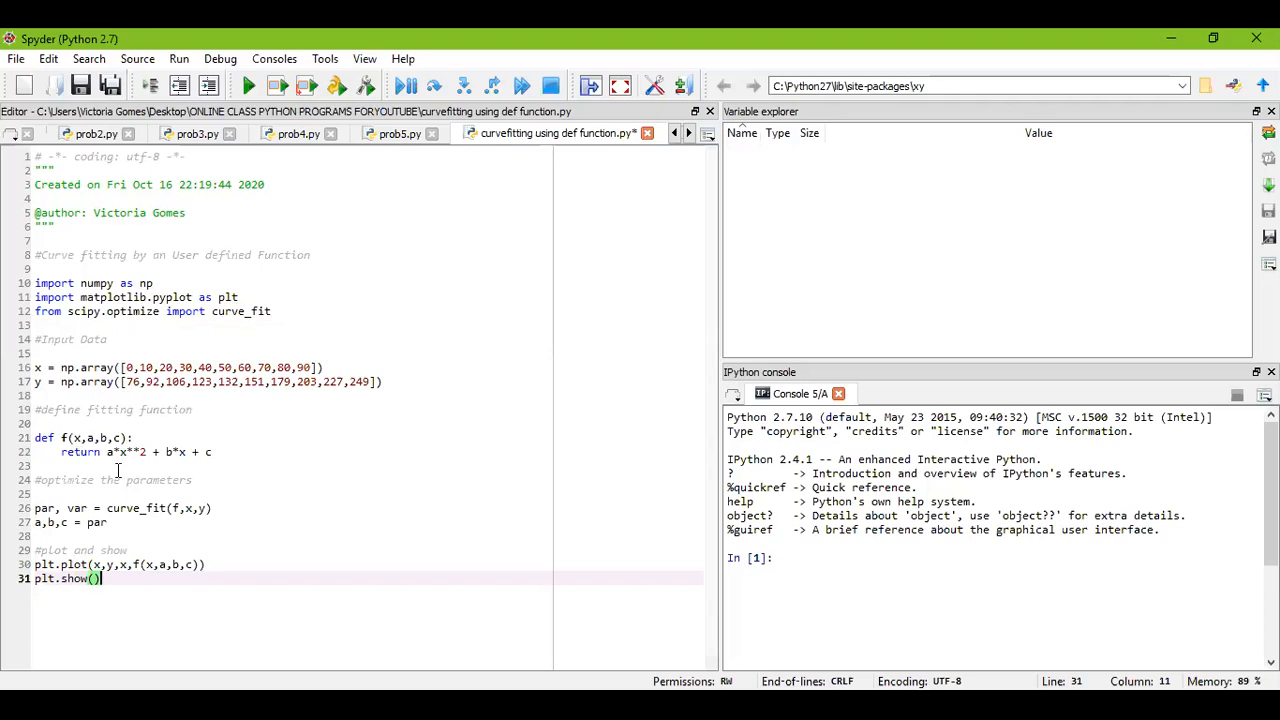
{"action": "mouse_move", "coordinate": [200, 514]}
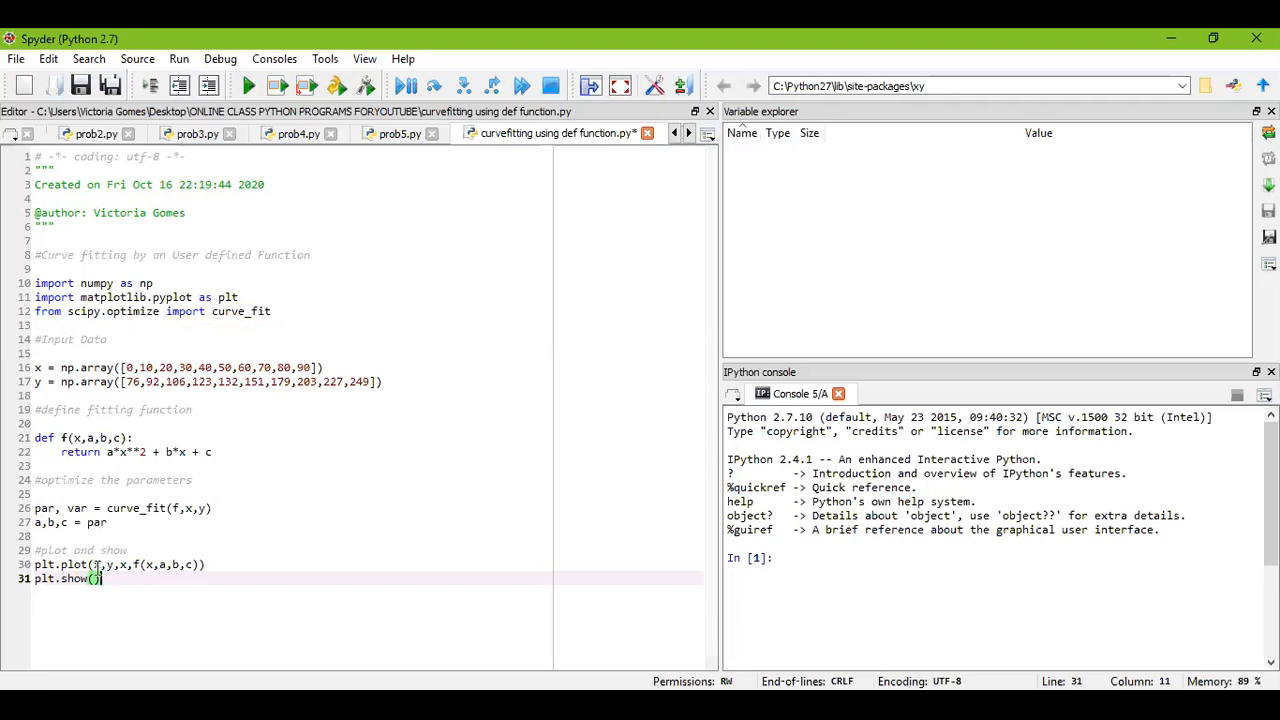
{"action": "left_click", "coordinate": [128, 550]}
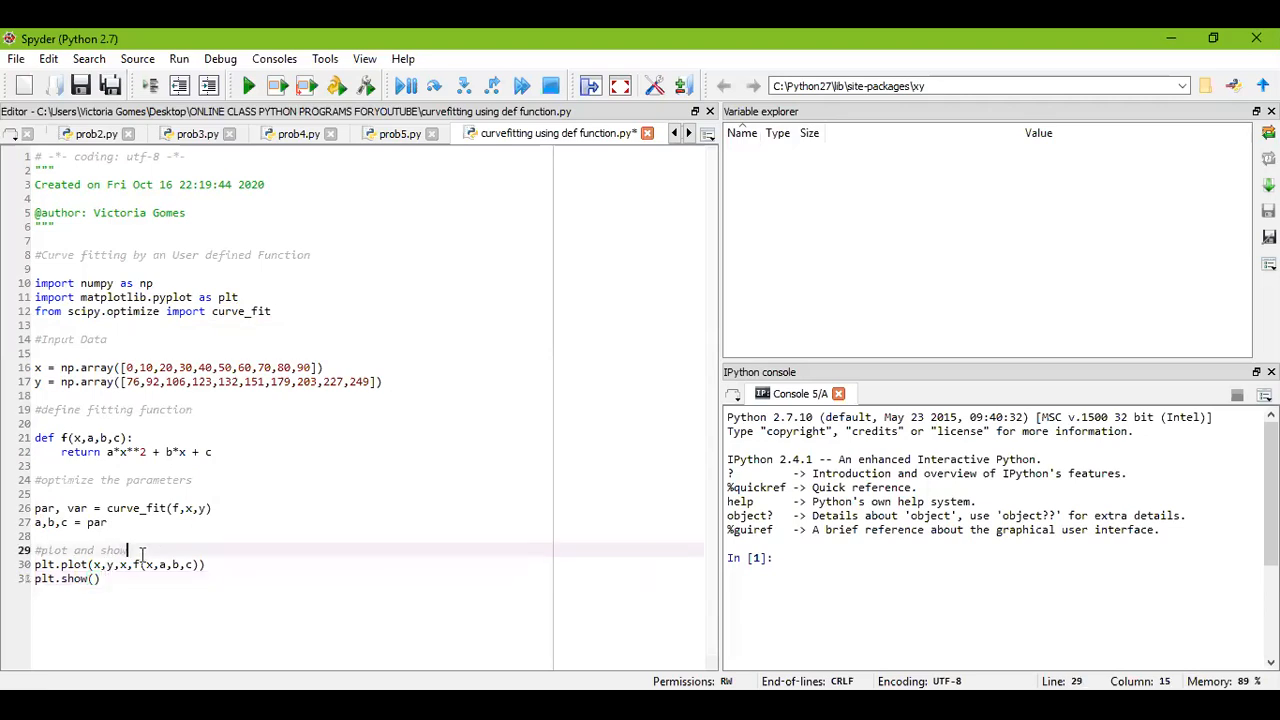
{"action": "key", "text": "Return"}
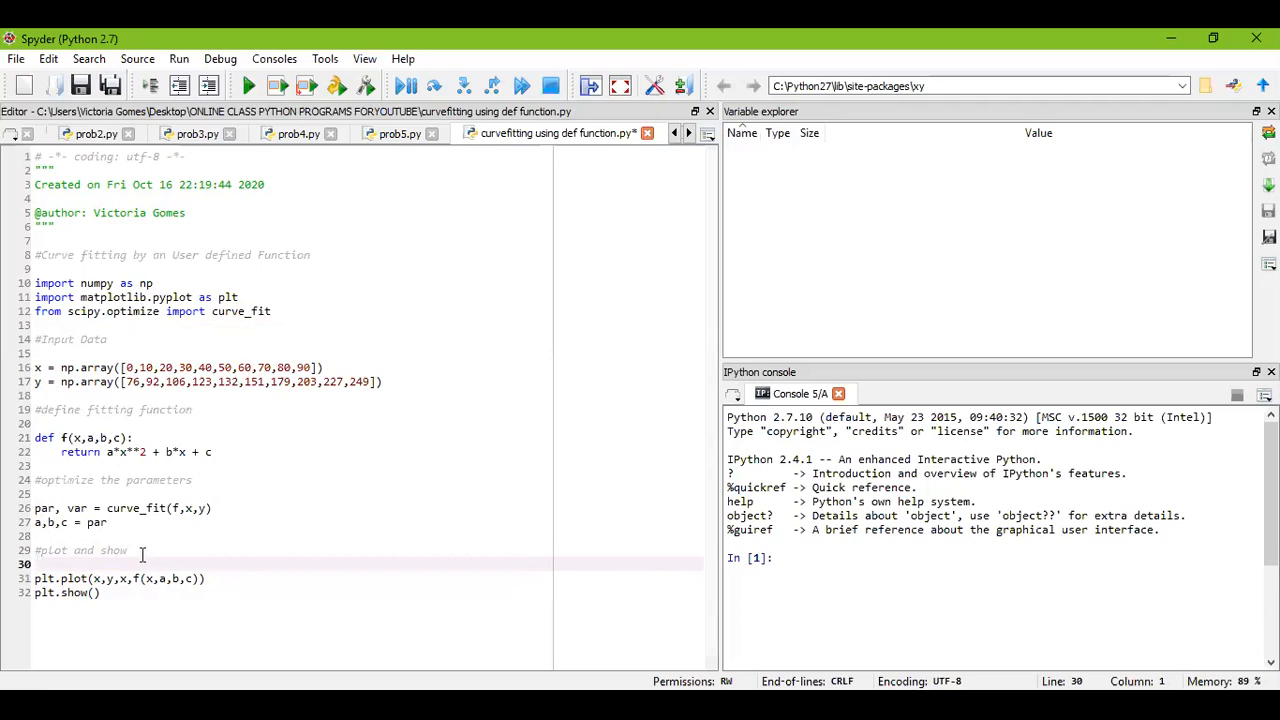
{"action": "mouse_move", "coordinate": [290, 300]}
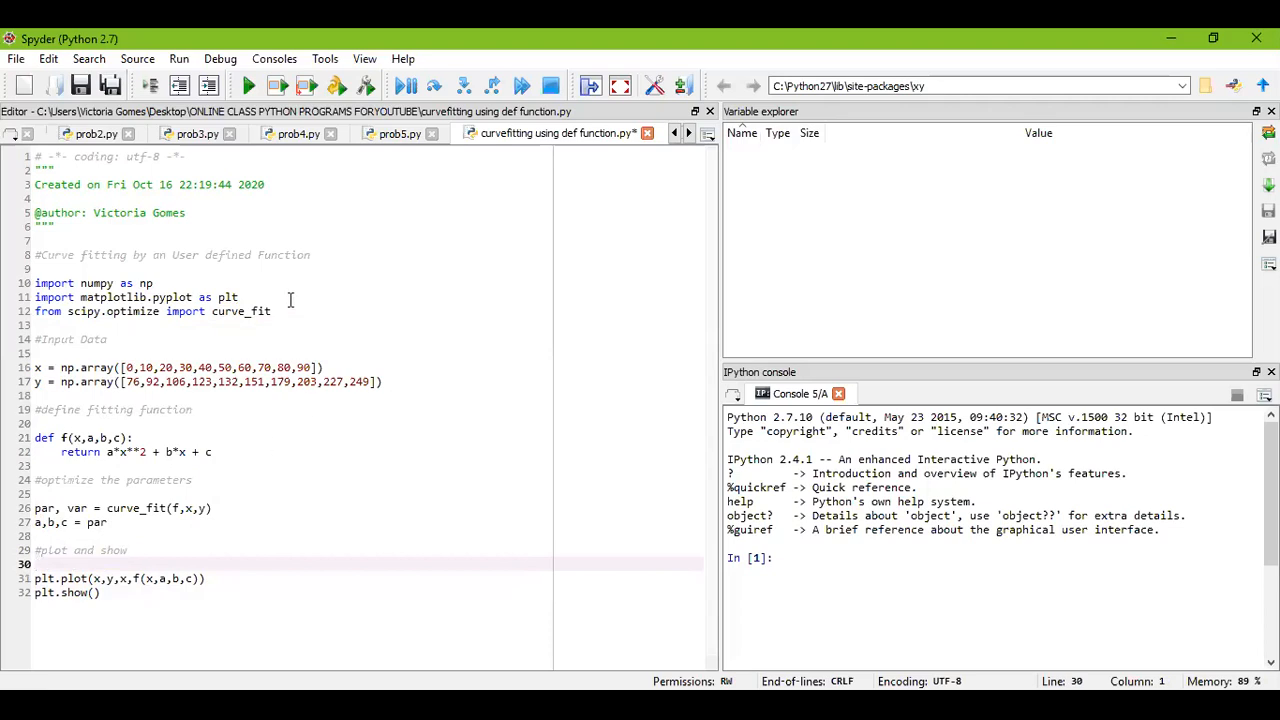
Step: Start a new IPython console from the Consoles menu and let its kernel connect
{"action": "left_click", "coordinate": [274, 58]}
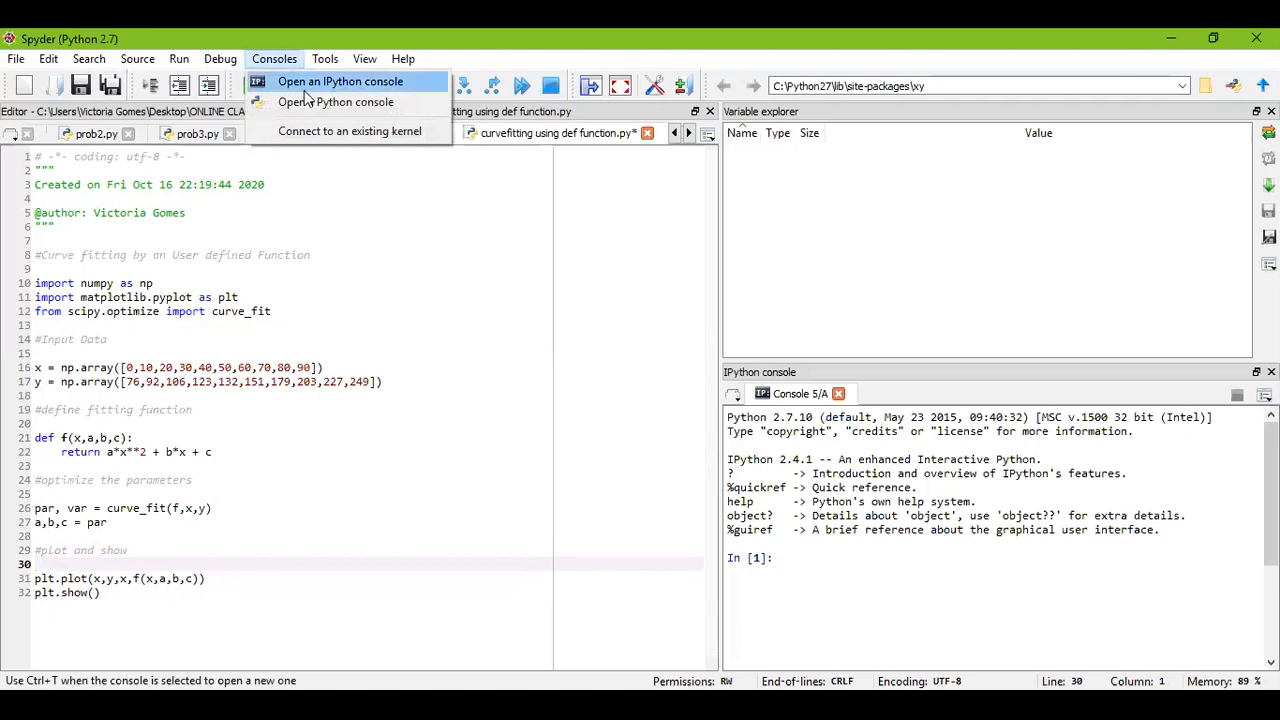
{"action": "left_click", "coordinate": [340, 80]}
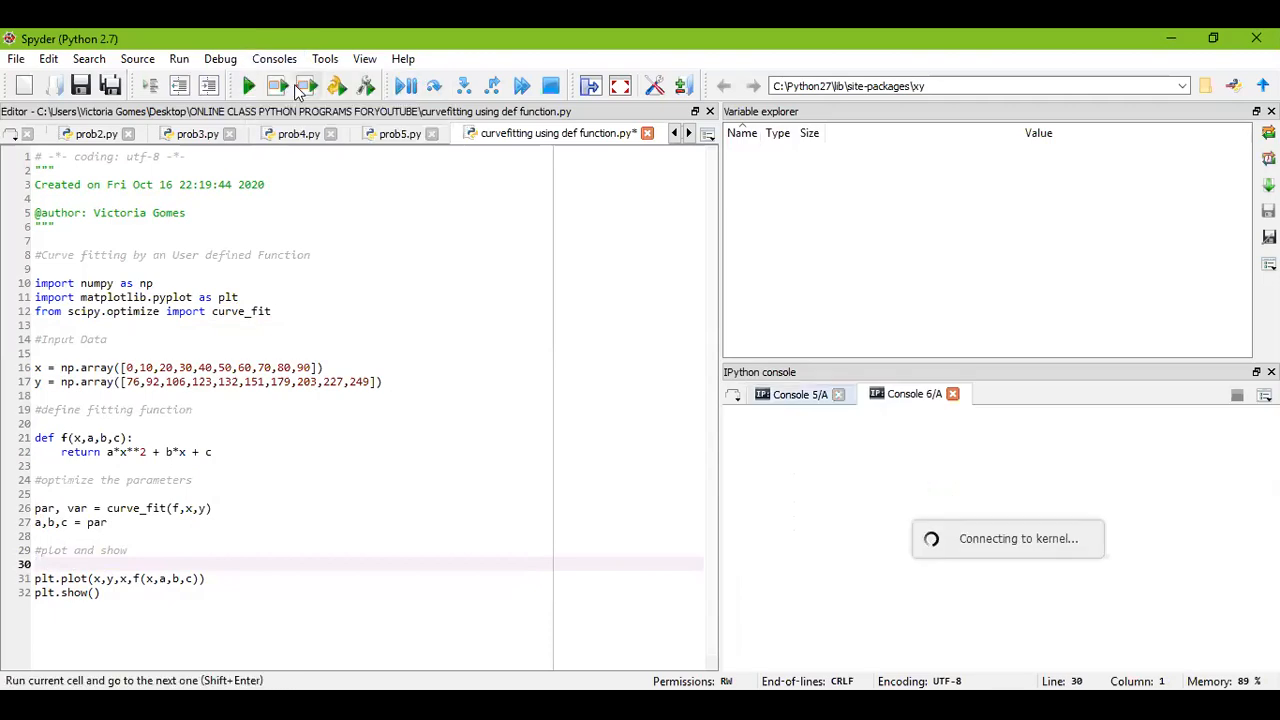
{"action": "mouse_move", "coordinate": [448, 458]}
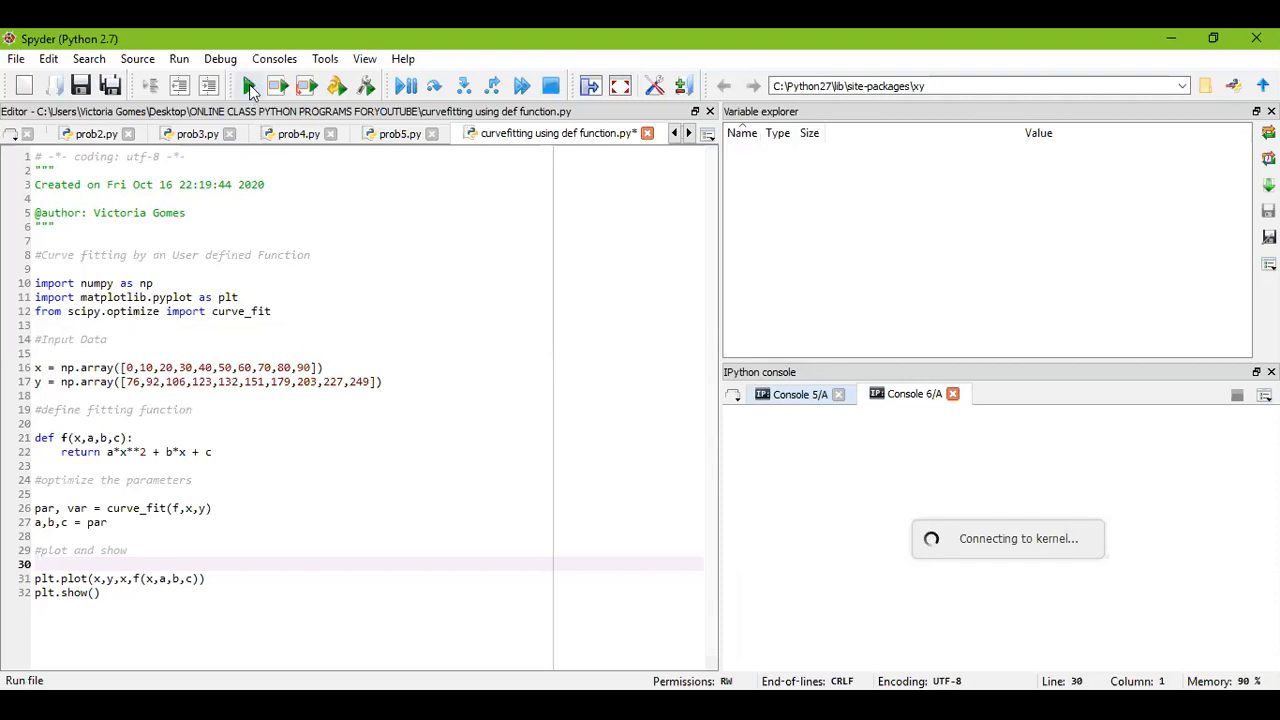
{"action": "mouse_move", "coordinate": [248, 84]}
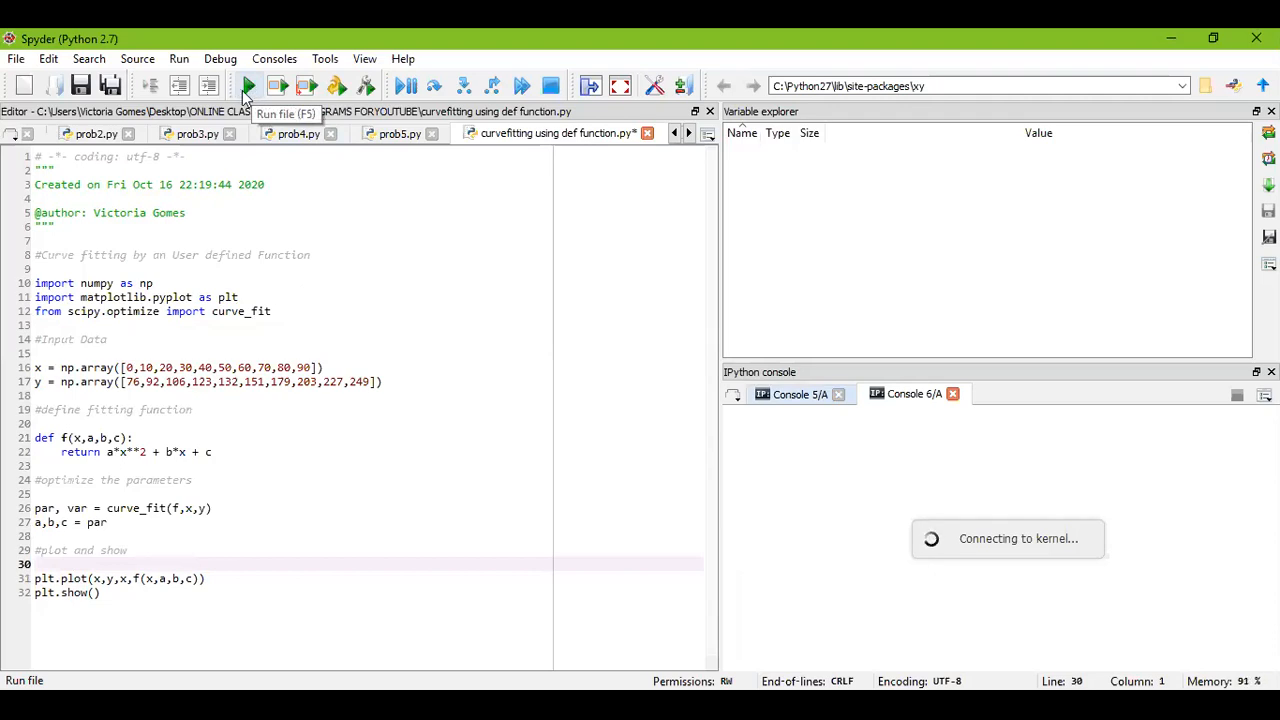
{"action": "mouse_move", "coordinate": [444, 36]}
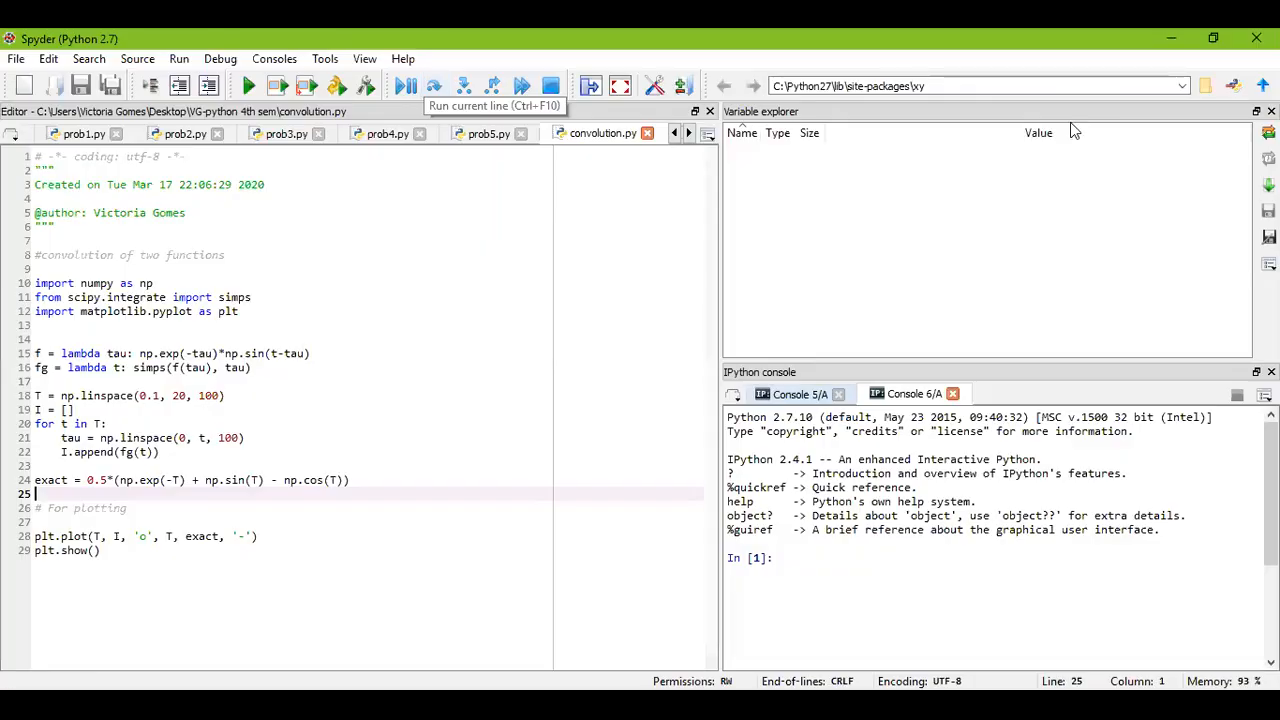
{"action": "mouse_move", "coordinate": [44, 128]}
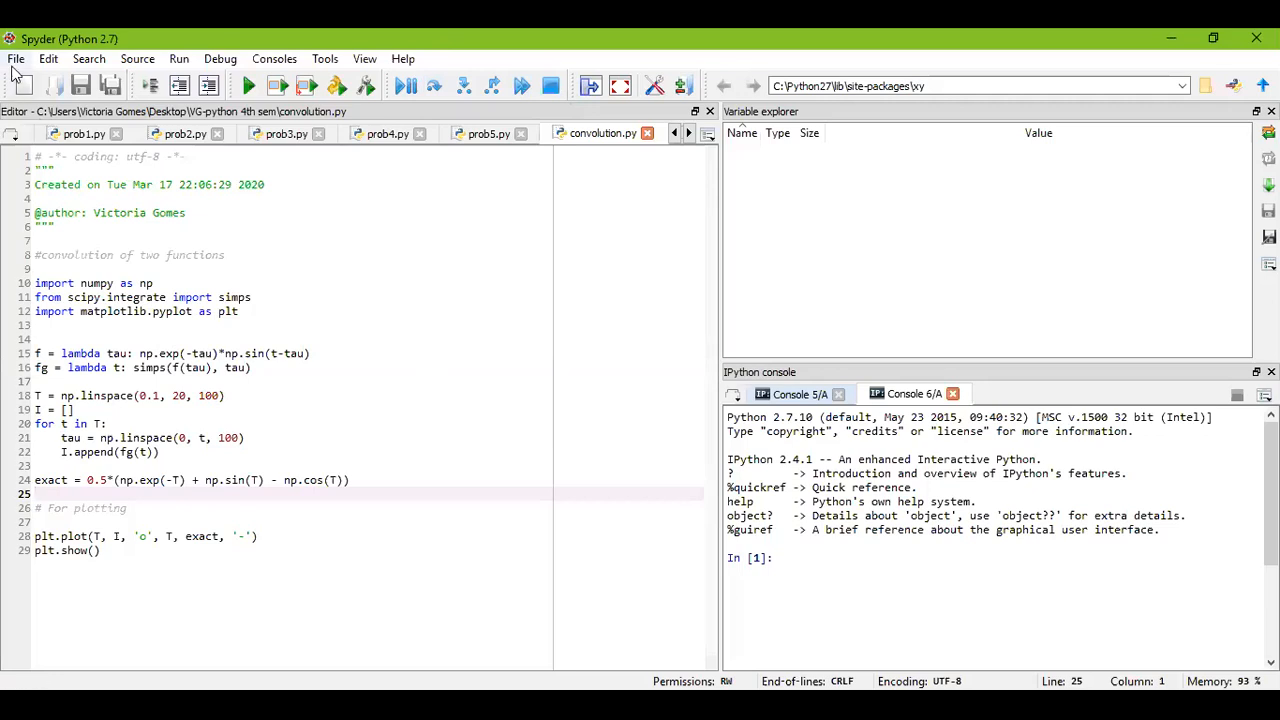
Step: Bring up defined function curve.py in the editor via the File menu
{"action": "left_click", "coordinate": [16, 58]}
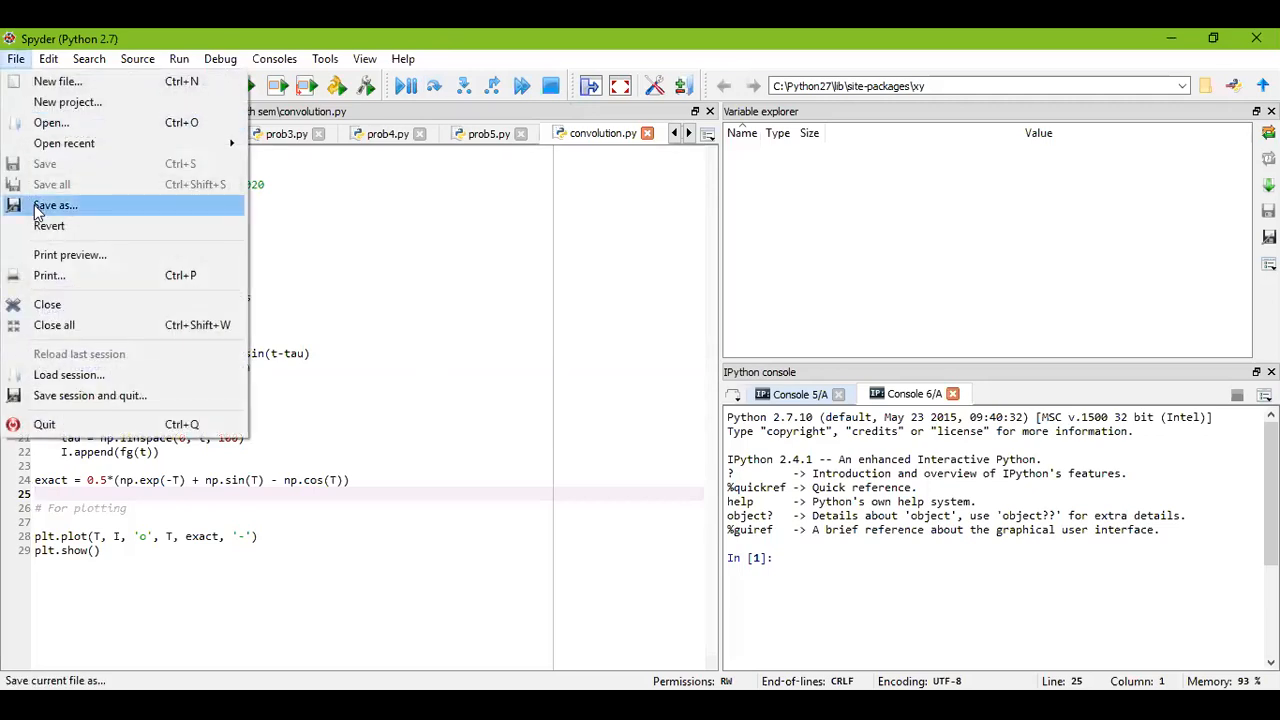
{"action": "mouse_move", "coordinate": [402, 244]}
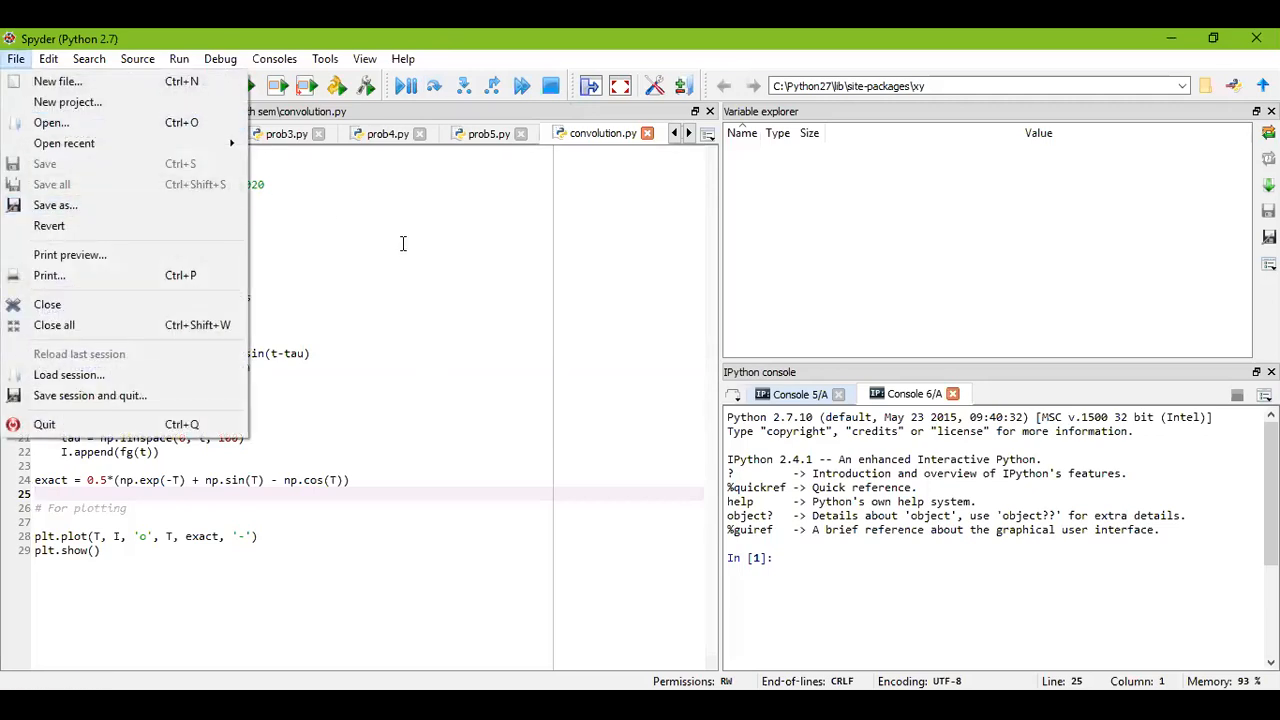
{"action": "mouse_move", "coordinate": [460, 390]}
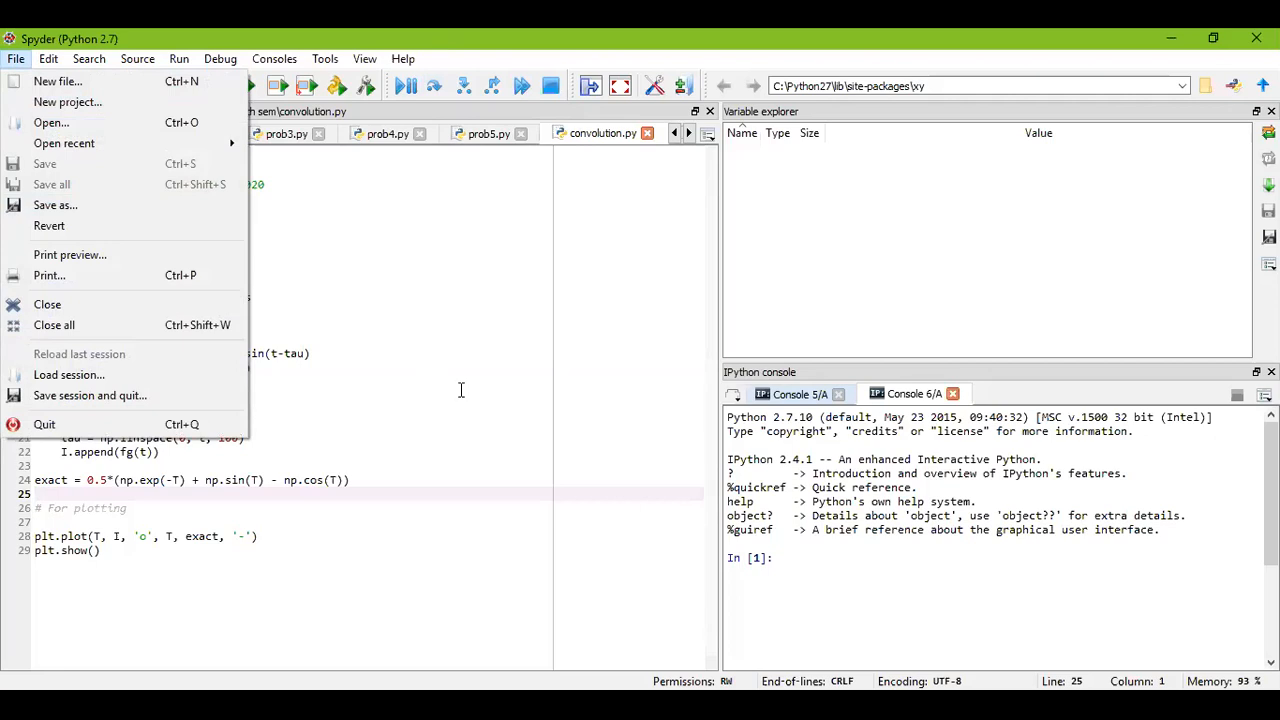
{"action": "left_click", "coordinate": [16, 58]}
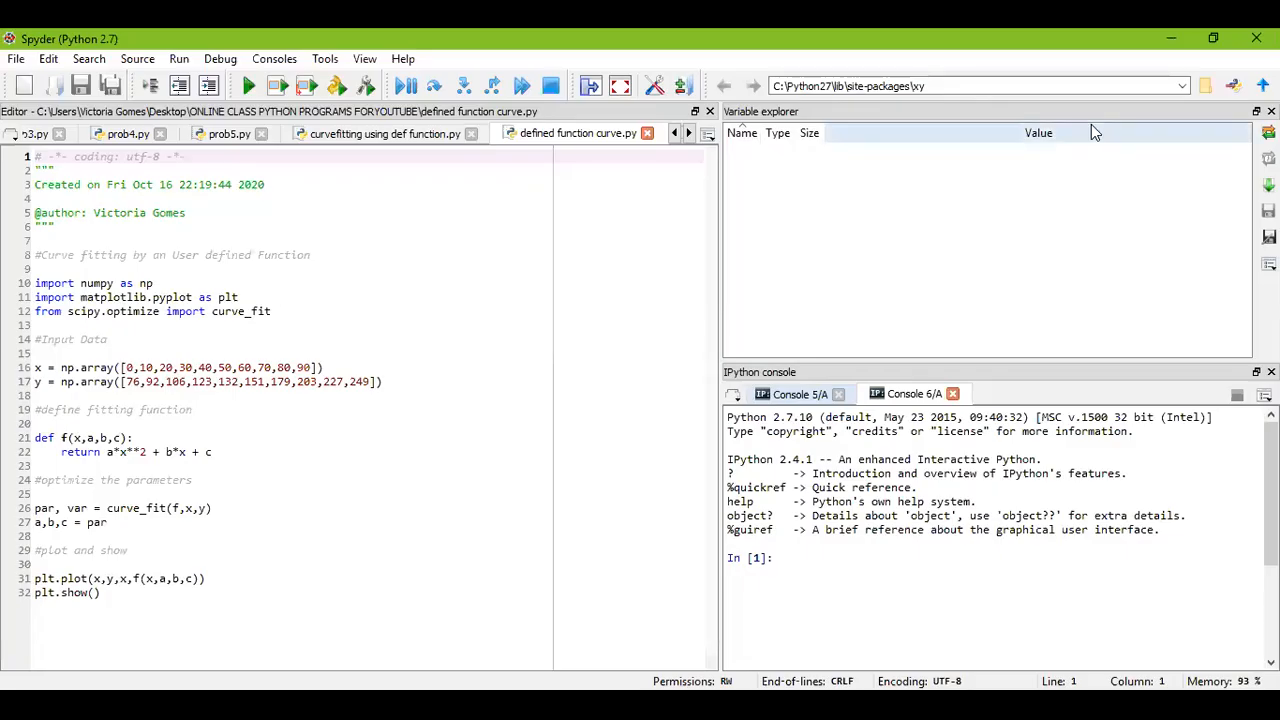
{"action": "left_click", "coordinate": [478, 170]}
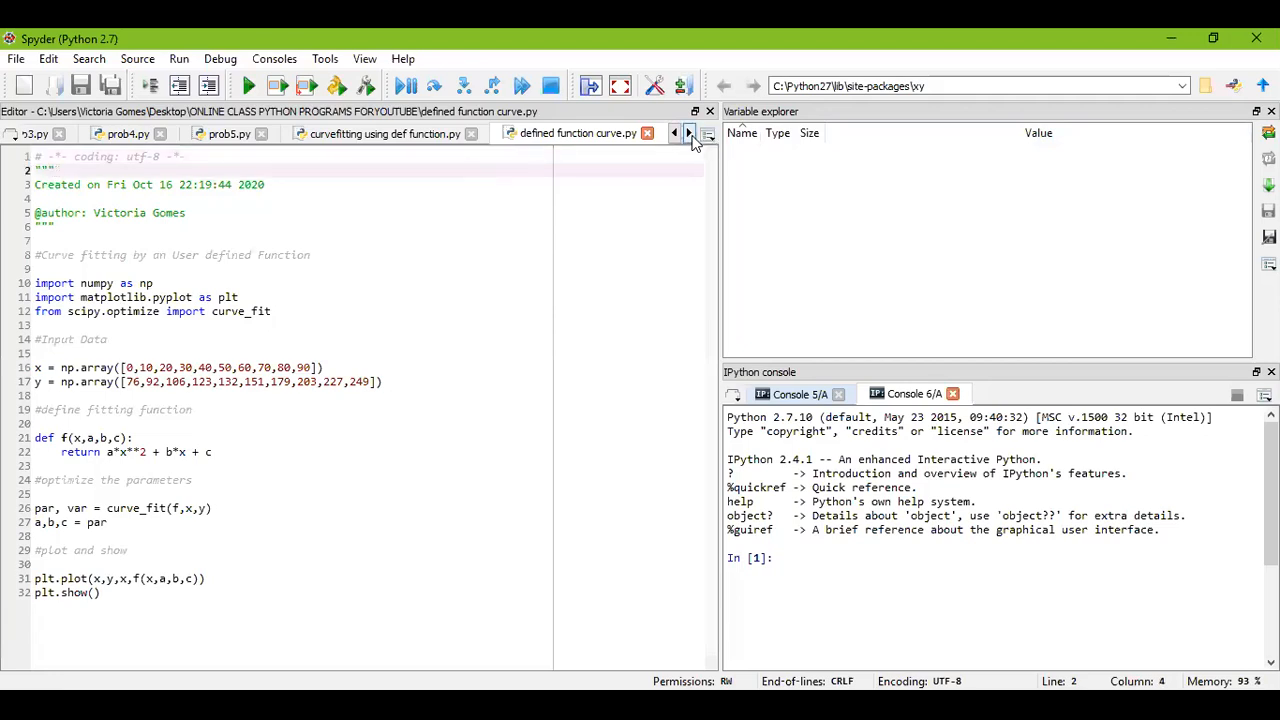
{"action": "left_click", "coordinate": [690, 132]}
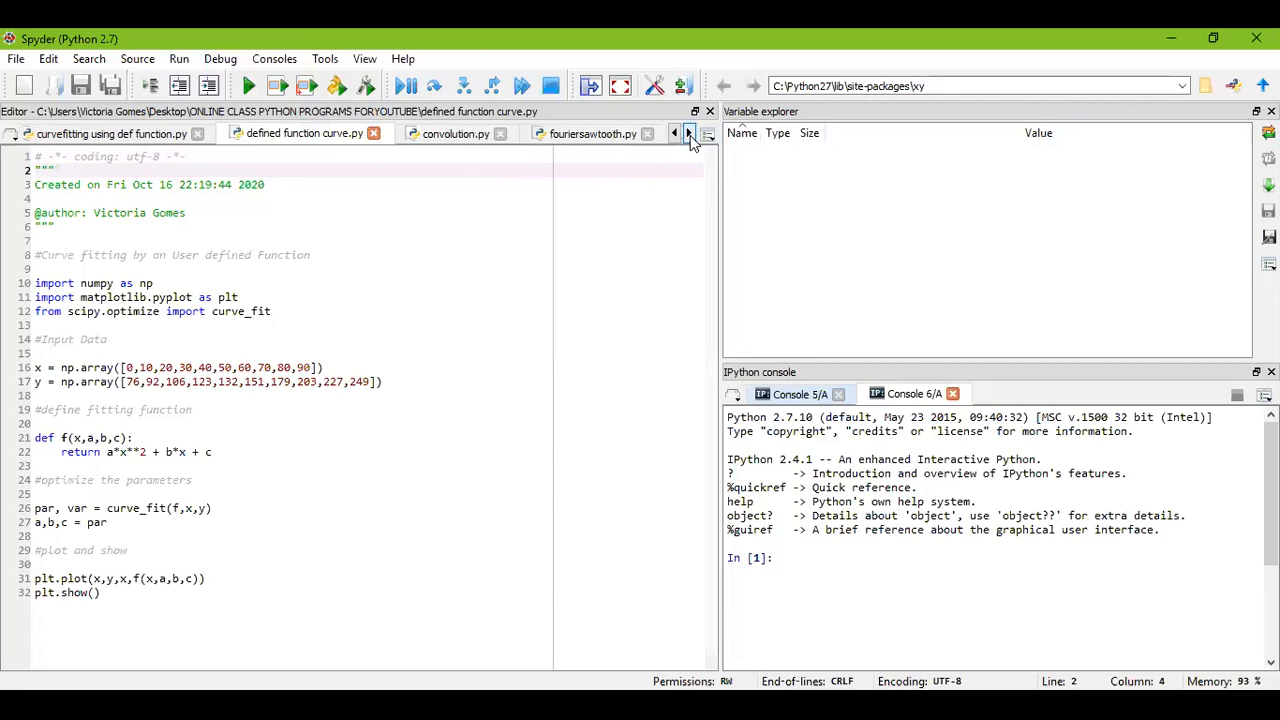
{"action": "left_click", "coordinate": [688, 132]}
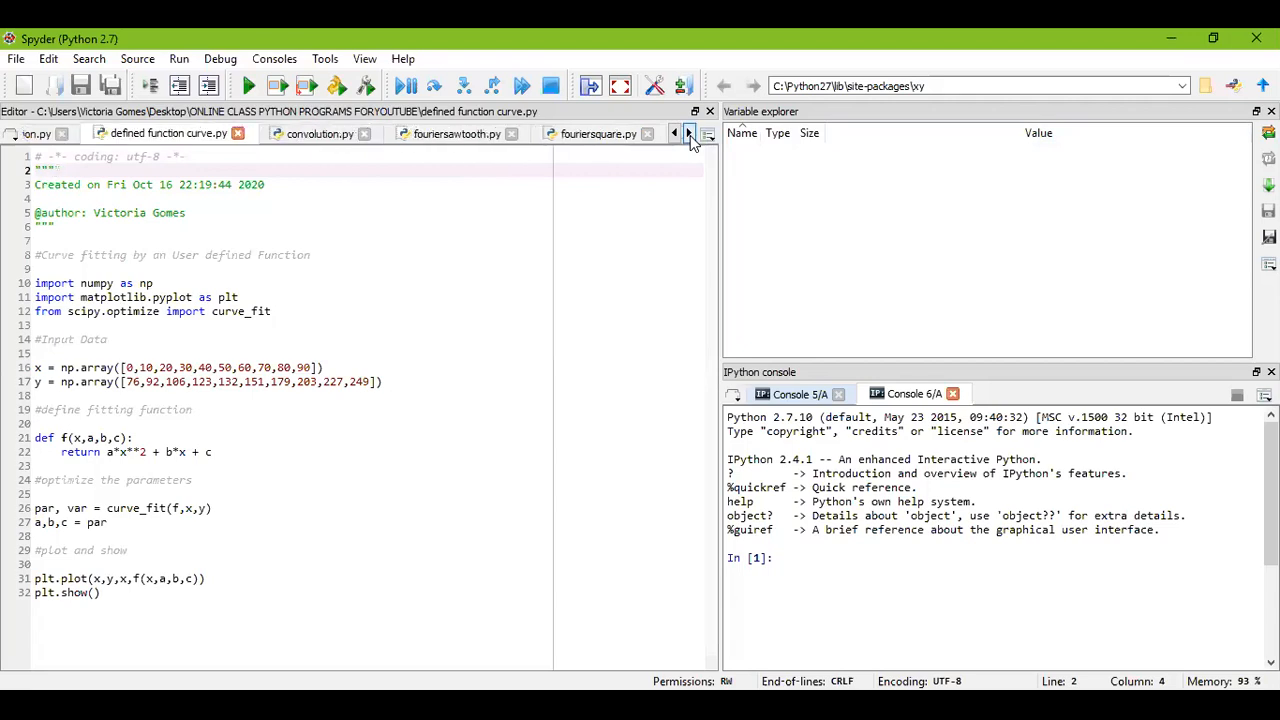
{"action": "left_click", "coordinate": [688, 132]}
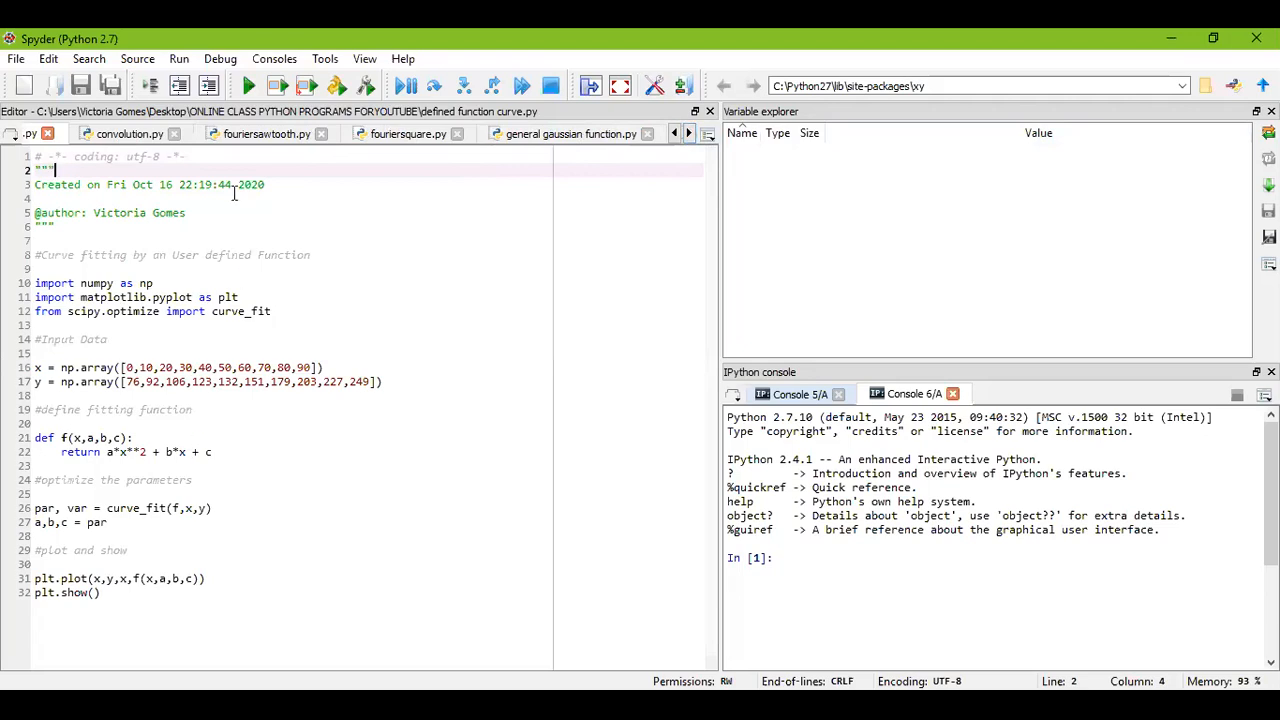
{"action": "mouse_move", "coordinate": [248, 86]}
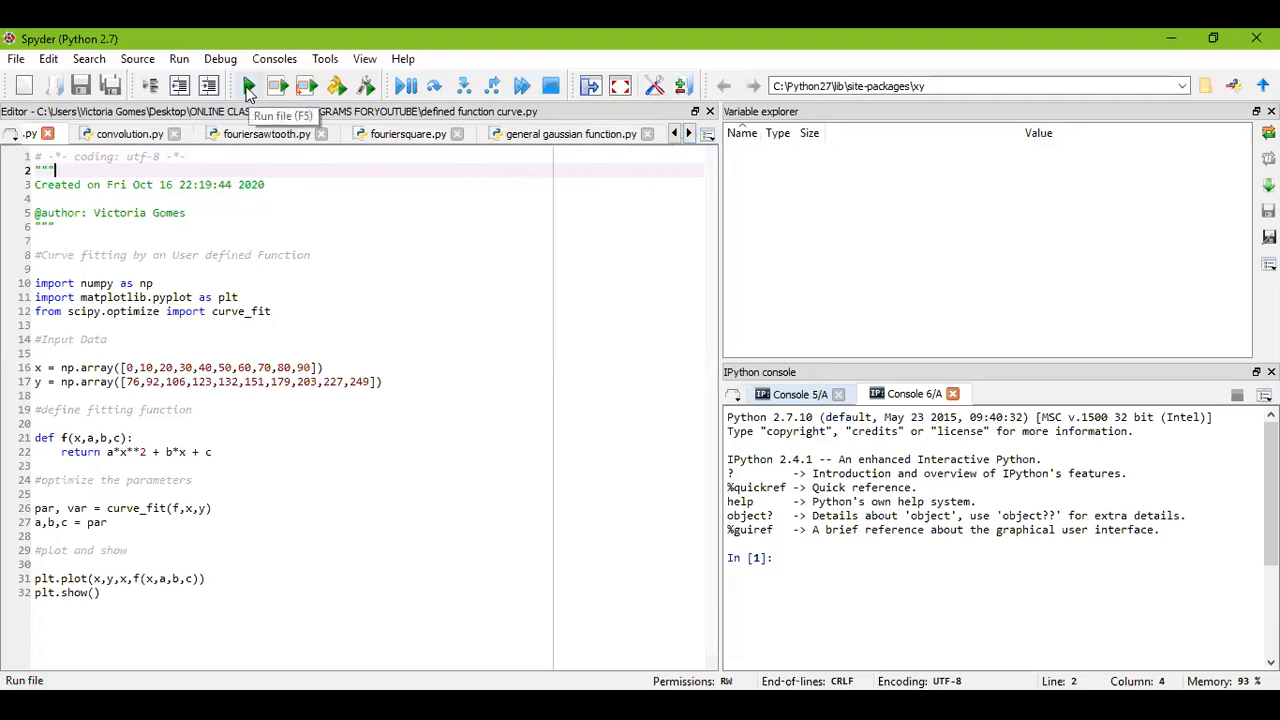
{"action": "mouse_move", "coordinate": [248, 90]}
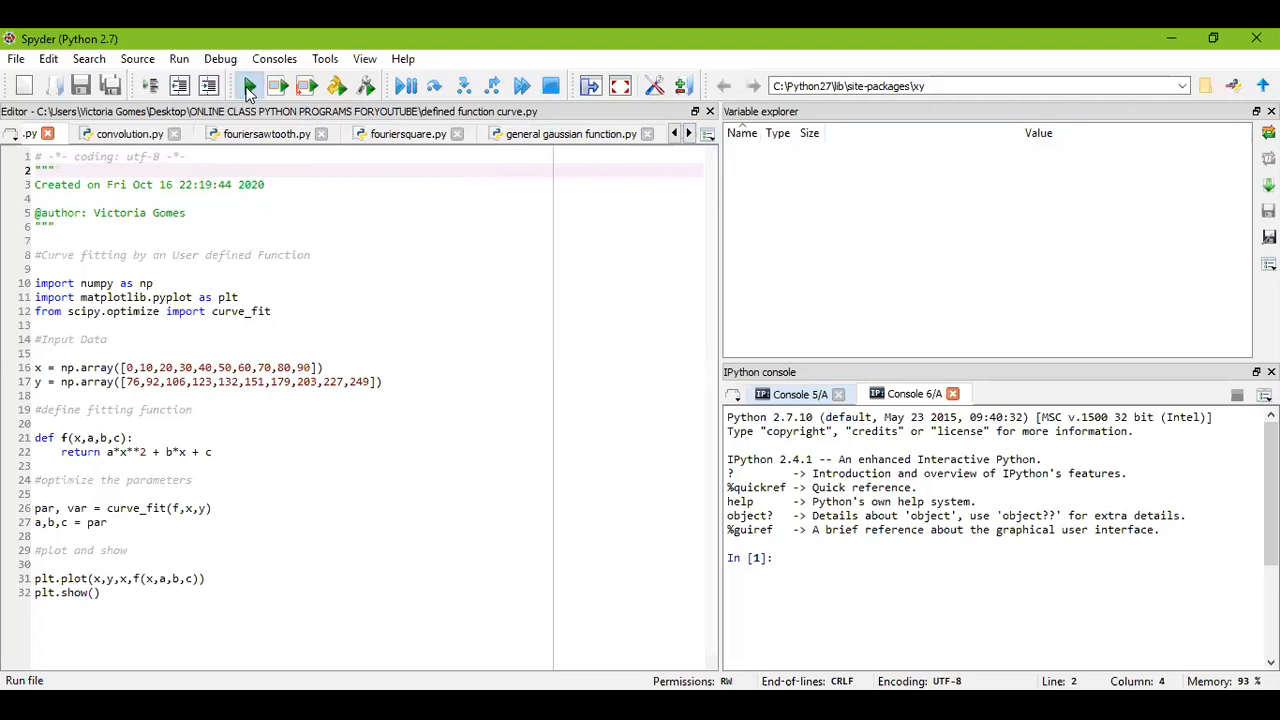
Step: Run defined function curve.py to get a, b, c and view the inline quadratic-fit plot
{"action": "left_click", "coordinate": [248, 84]}
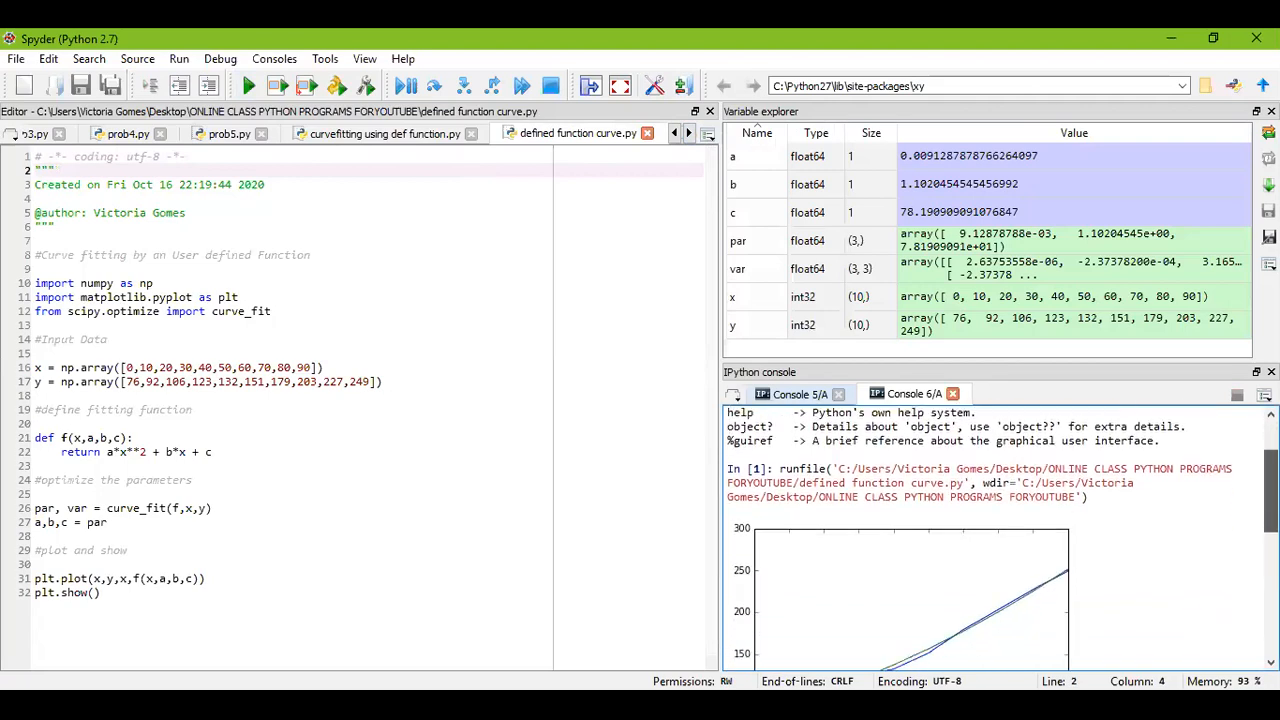
{"action": "scroll", "scroll_direction": "down", "scroll_amount": 3}
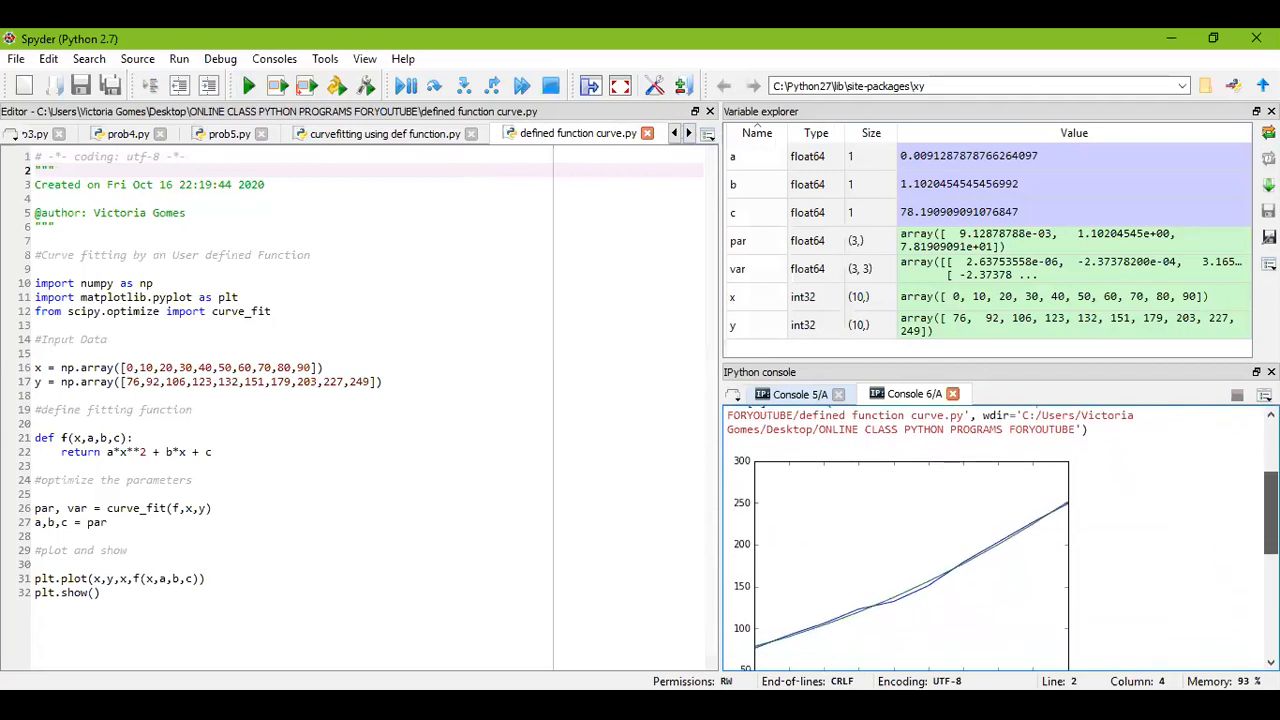
{"action": "scroll", "scroll_direction": "down", "scroll_amount": 3}
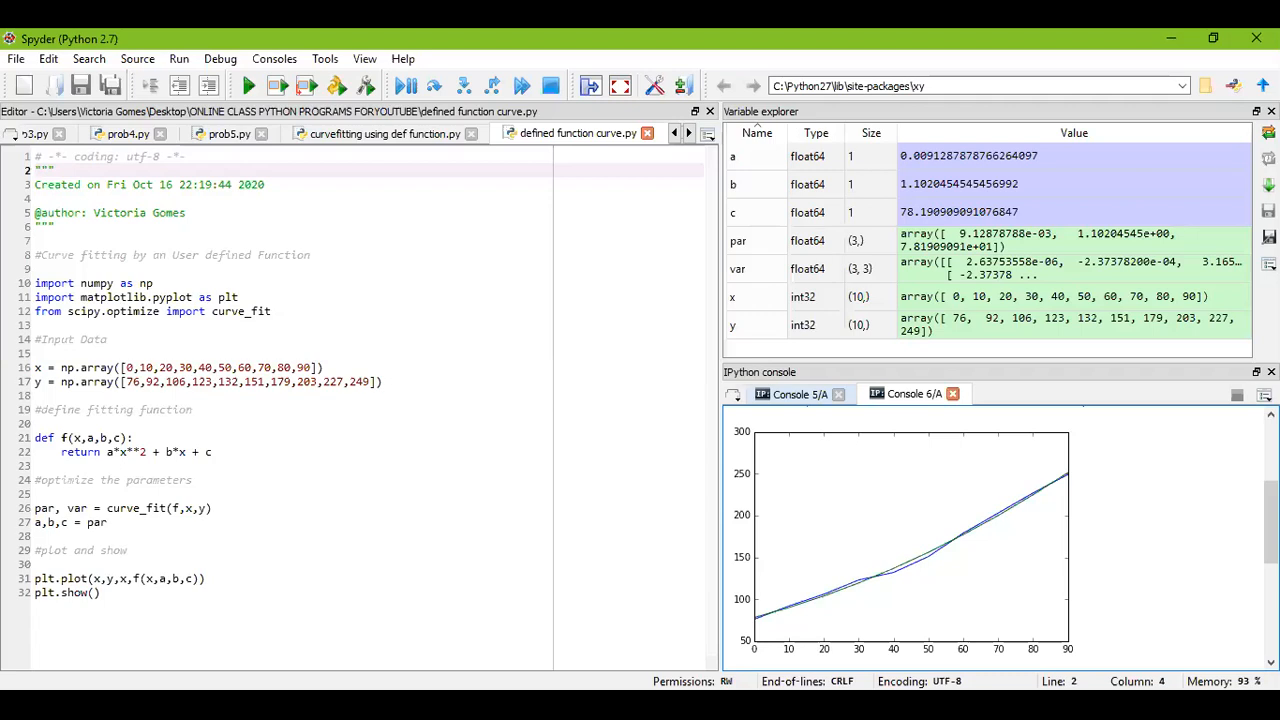
{"action": "mouse_move", "coordinate": [1184, 516]}
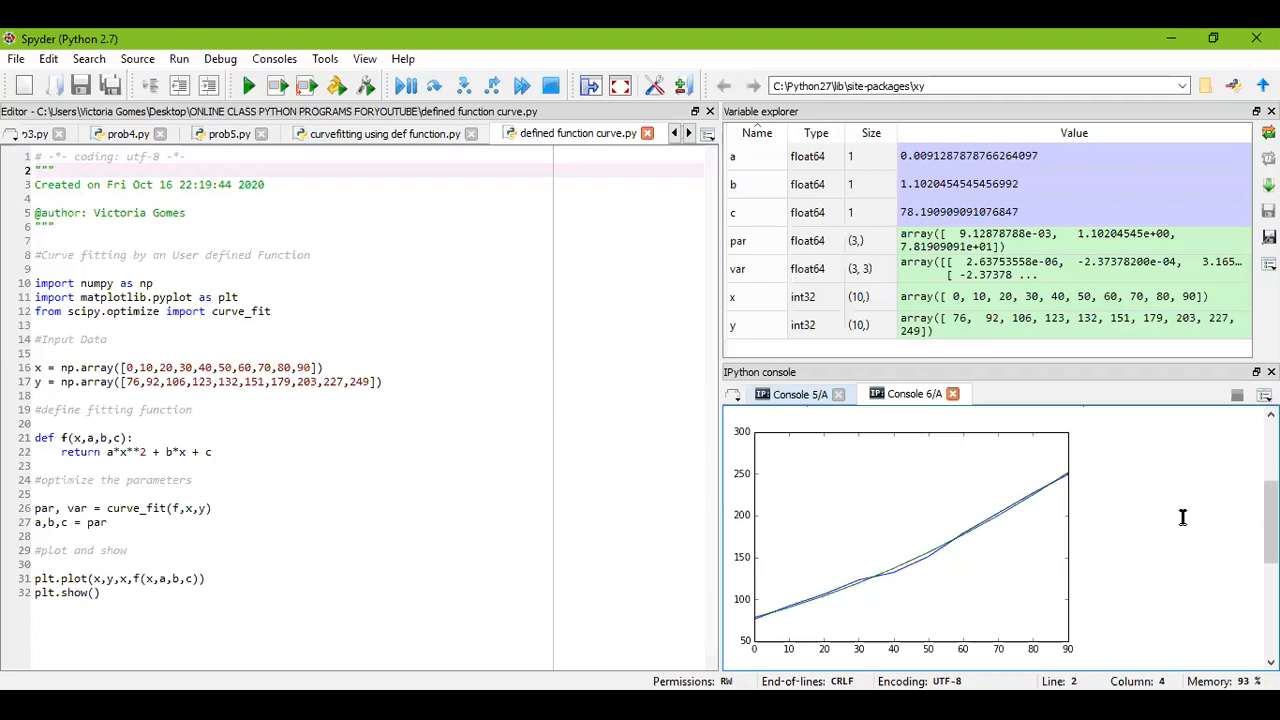
{"action": "mouse_move", "coordinate": [418, 592]}
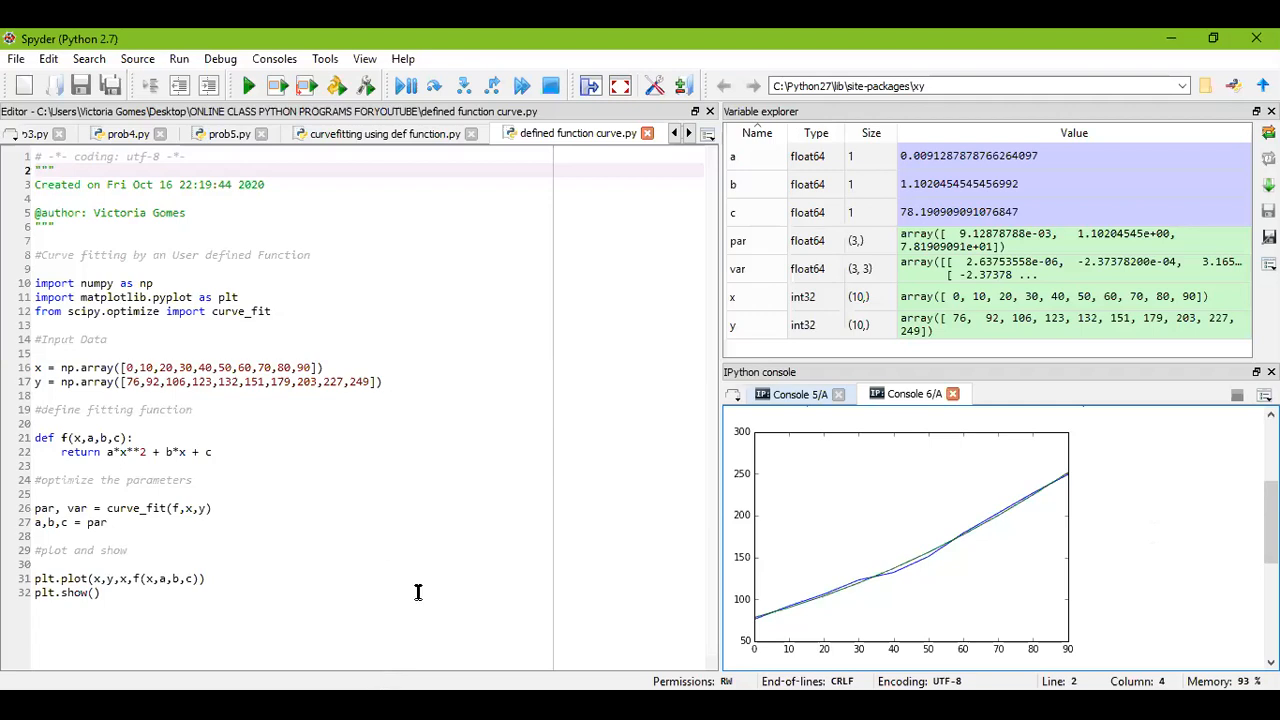
{"action": "mouse_move", "coordinate": [384, 326]}
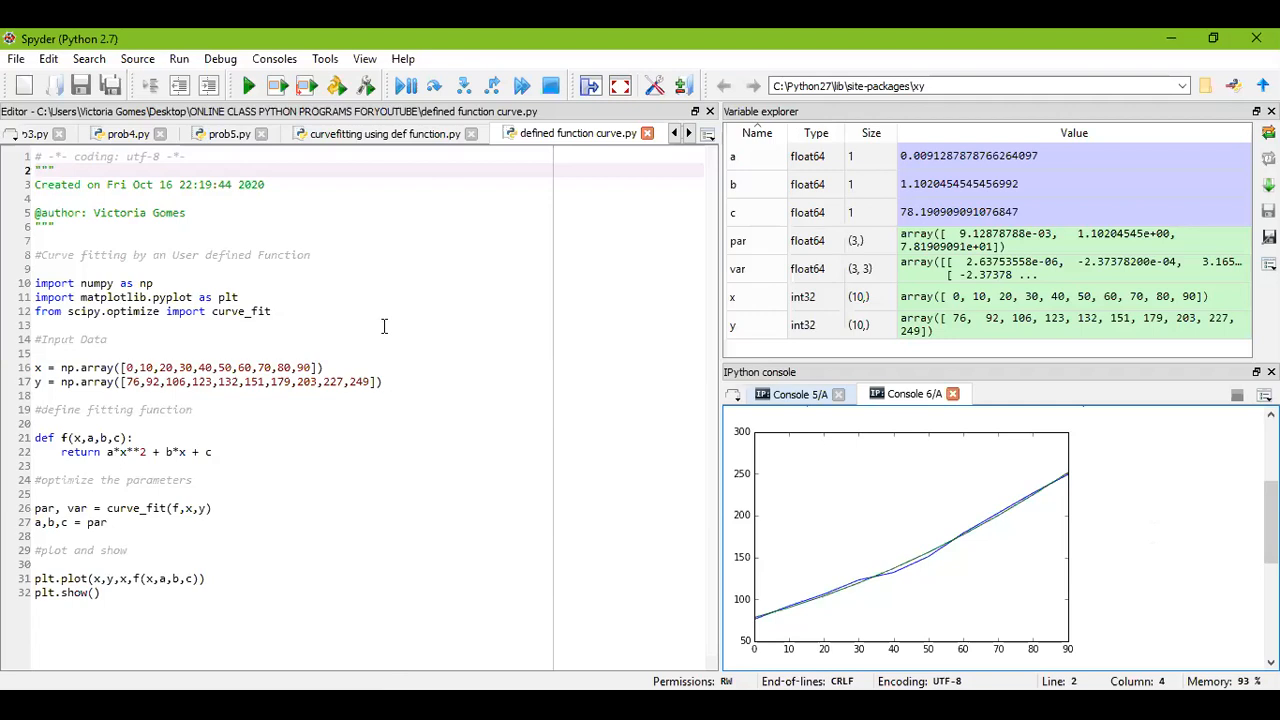
{"action": "mouse_move", "coordinate": [308, 408]}
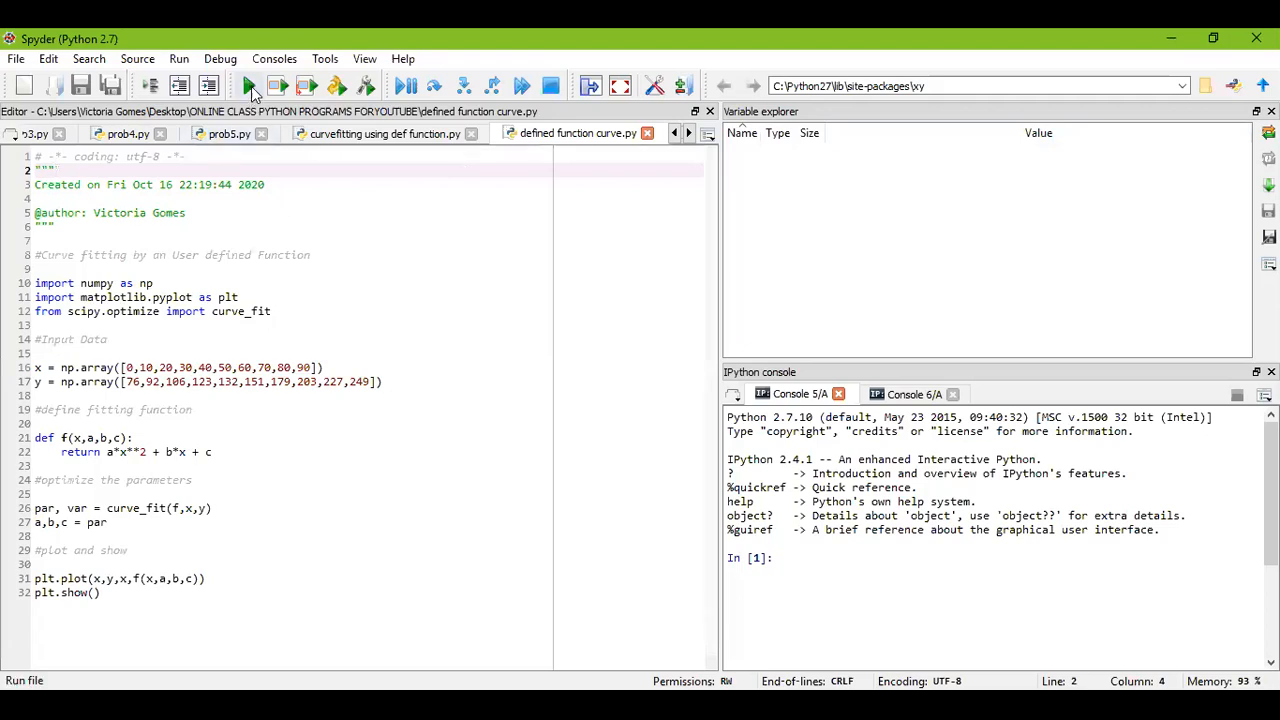
Step: Show curvefitting using def function.py, the variant with x from -8 to 6 and scatter points
{"action": "left_click", "coordinate": [248, 84]}
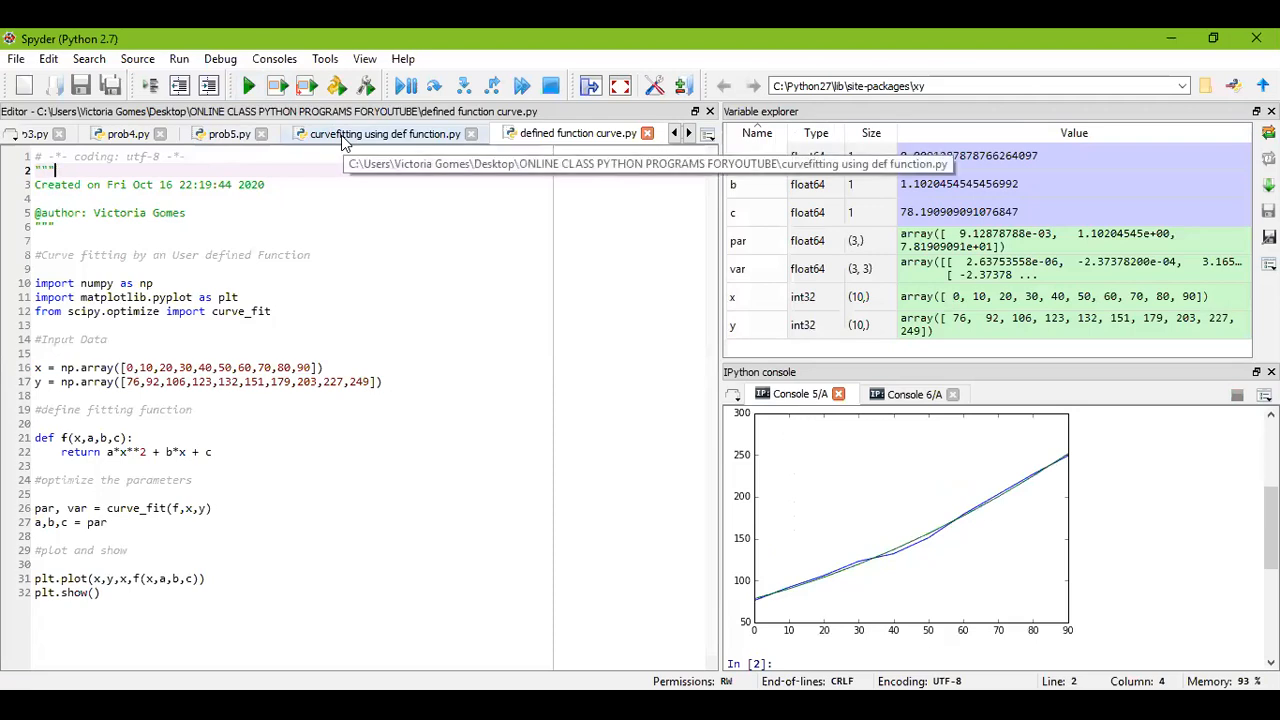
{"action": "left_click", "coordinate": [384, 132]}
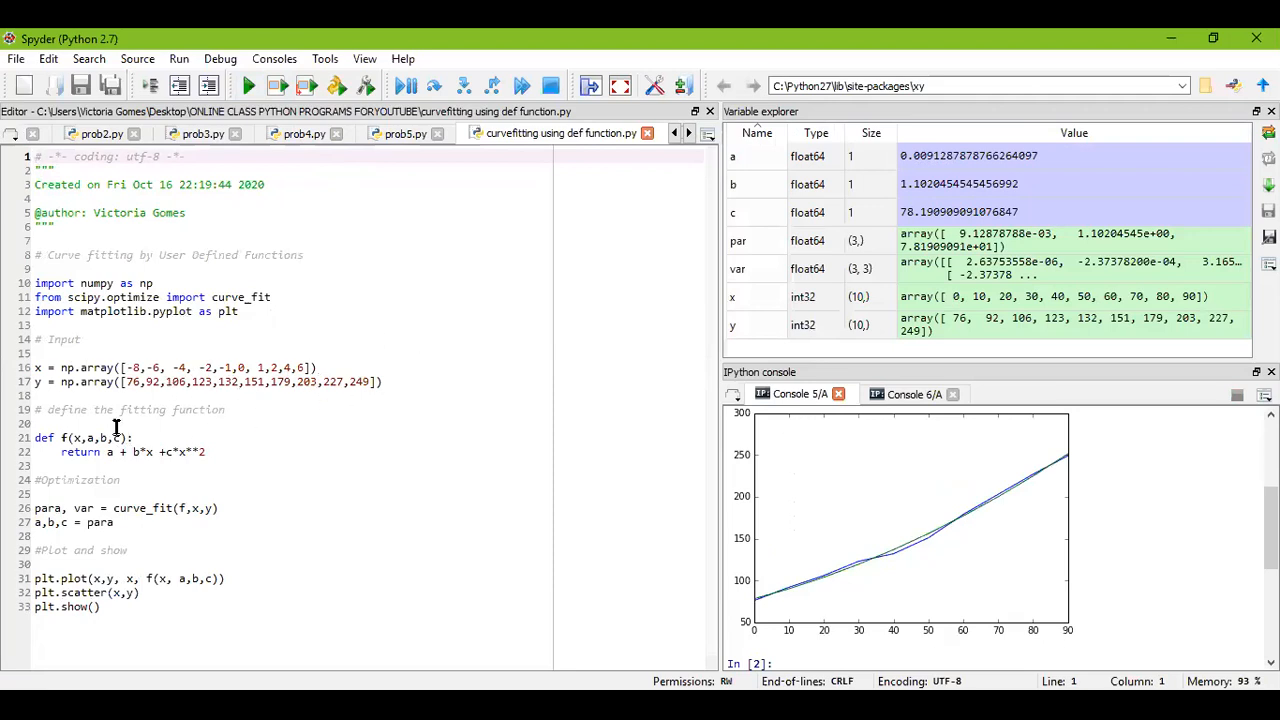
{"action": "mouse_move", "coordinate": [316, 332]}
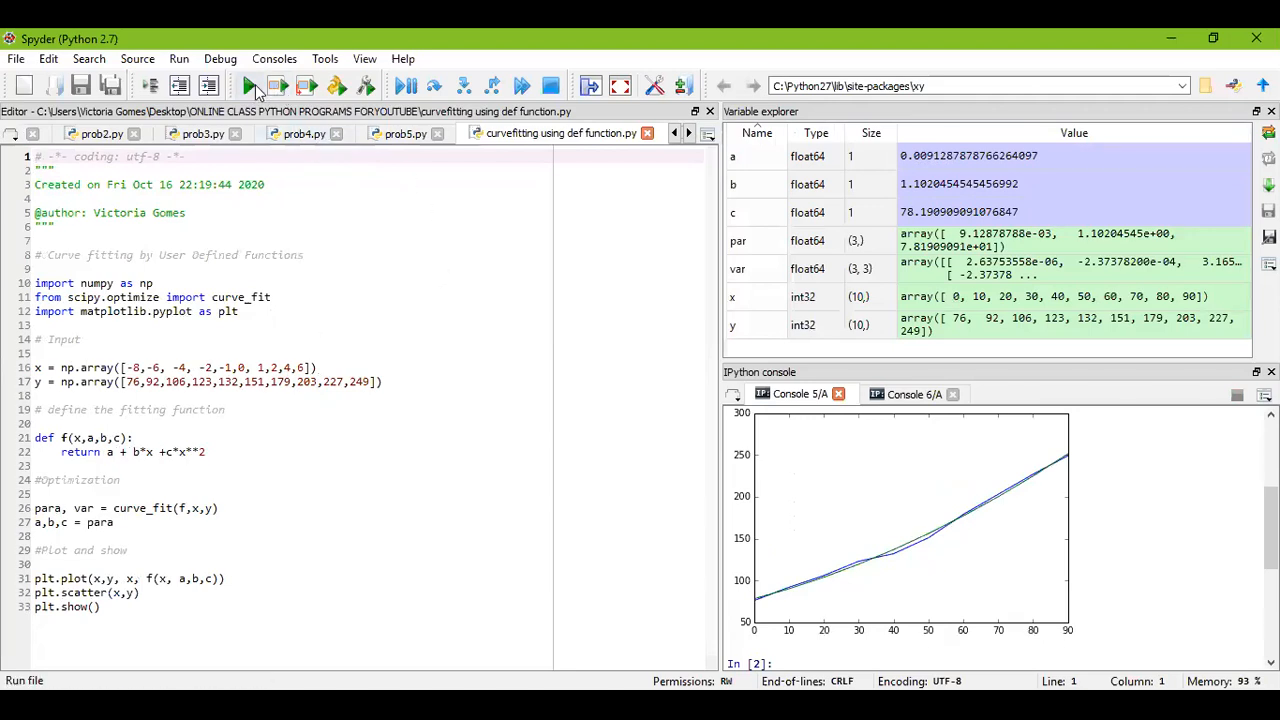
Step: Run curvefitting using def function.py and view its scatter points with the fitted quadratic inline
{"action": "left_click", "coordinate": [248, 86]}
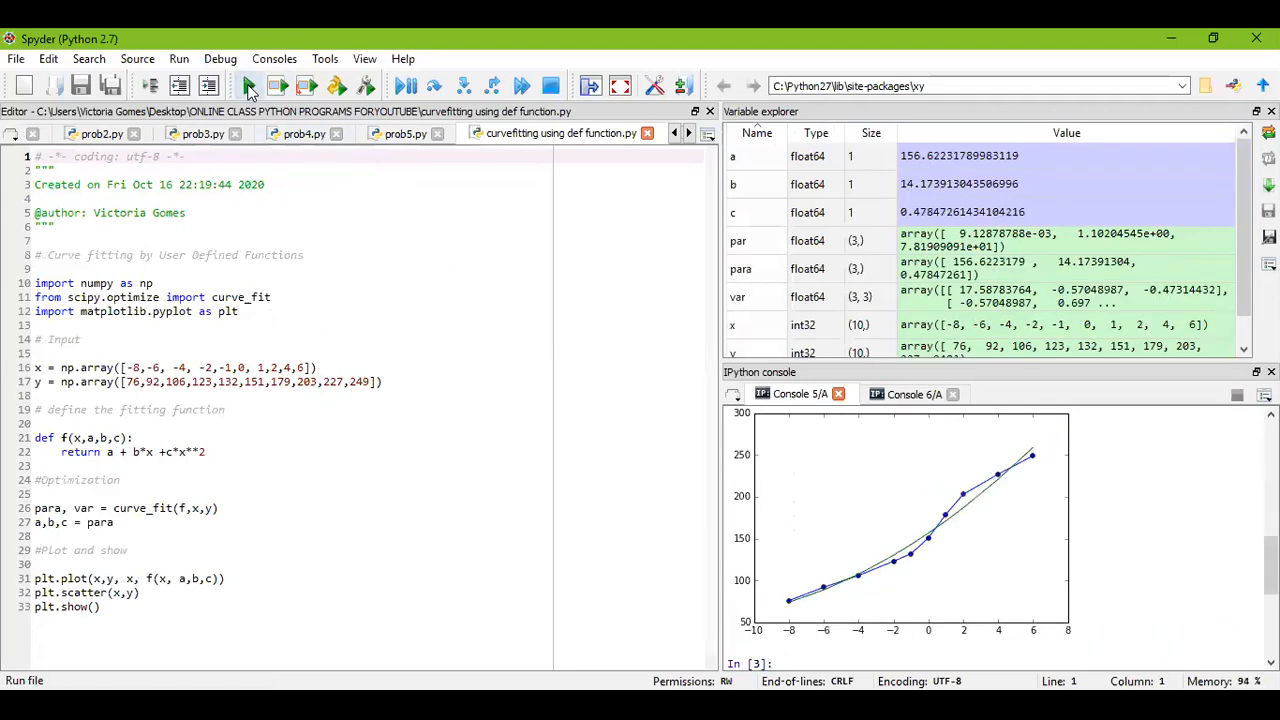
{"action": "left_click", "coordinate": [248, 84]}
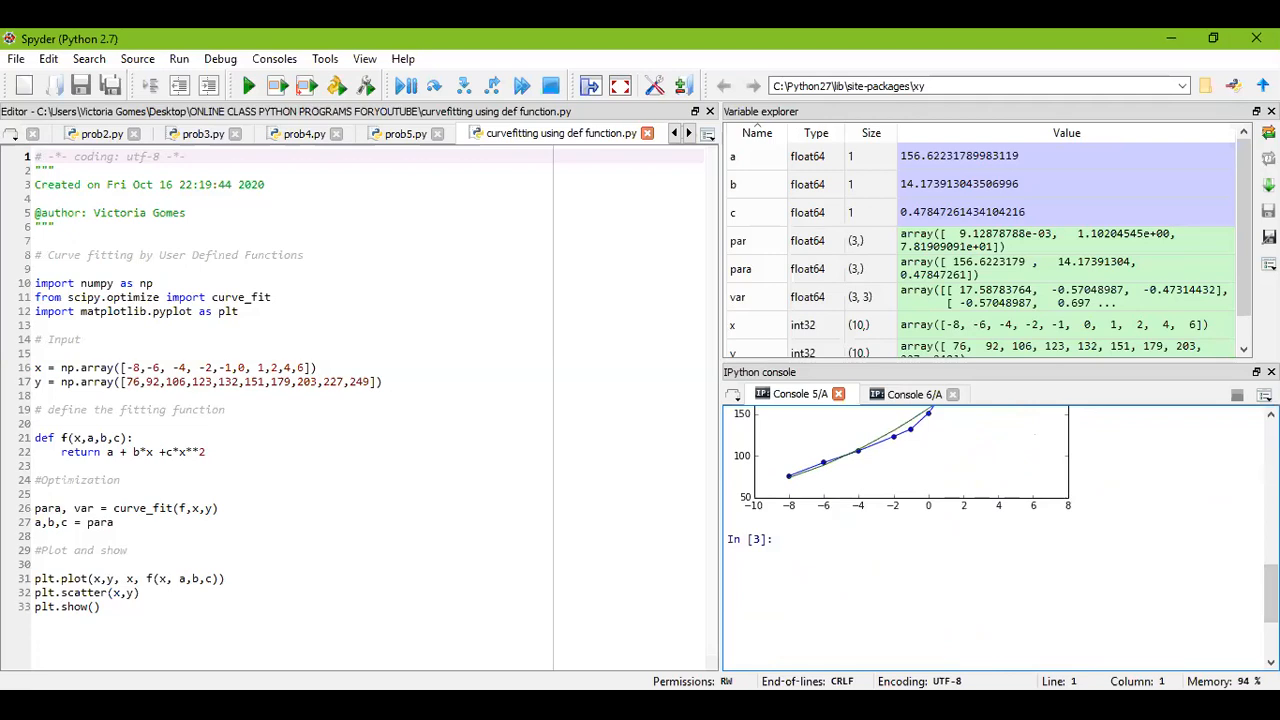
{"action": "scroll", "scroll_direction": "down", "scroll_amount": 3}
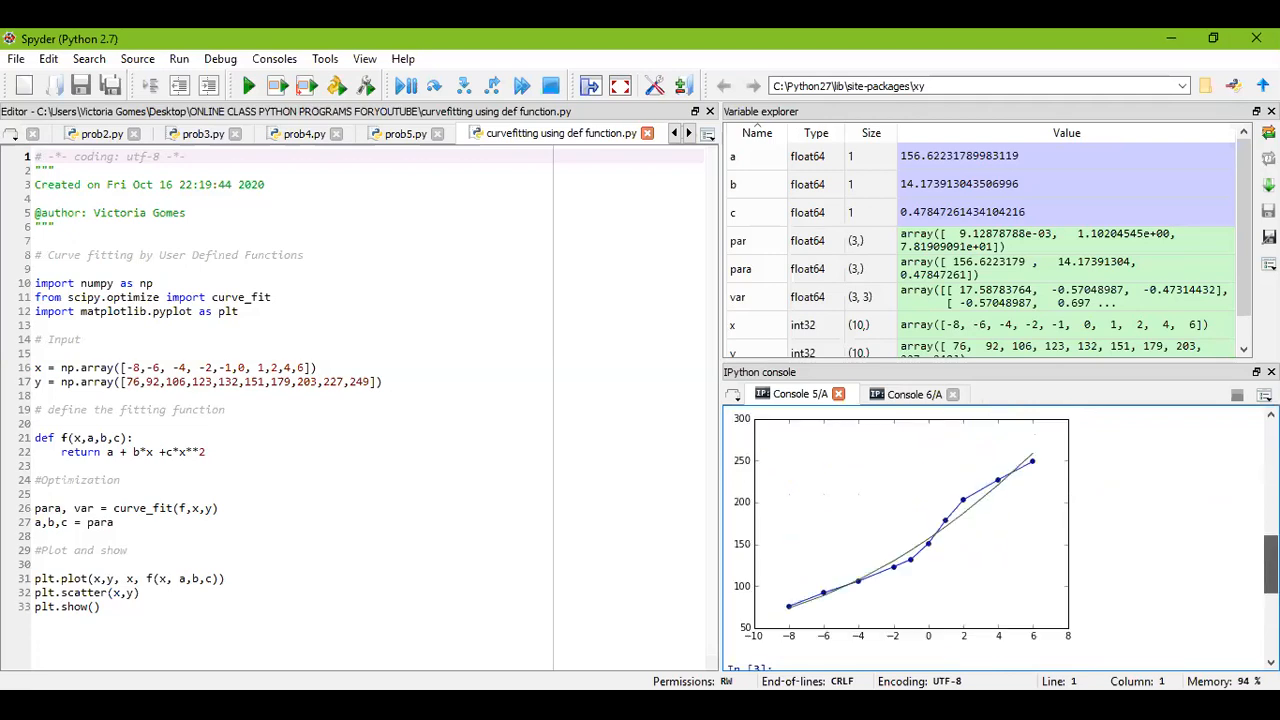